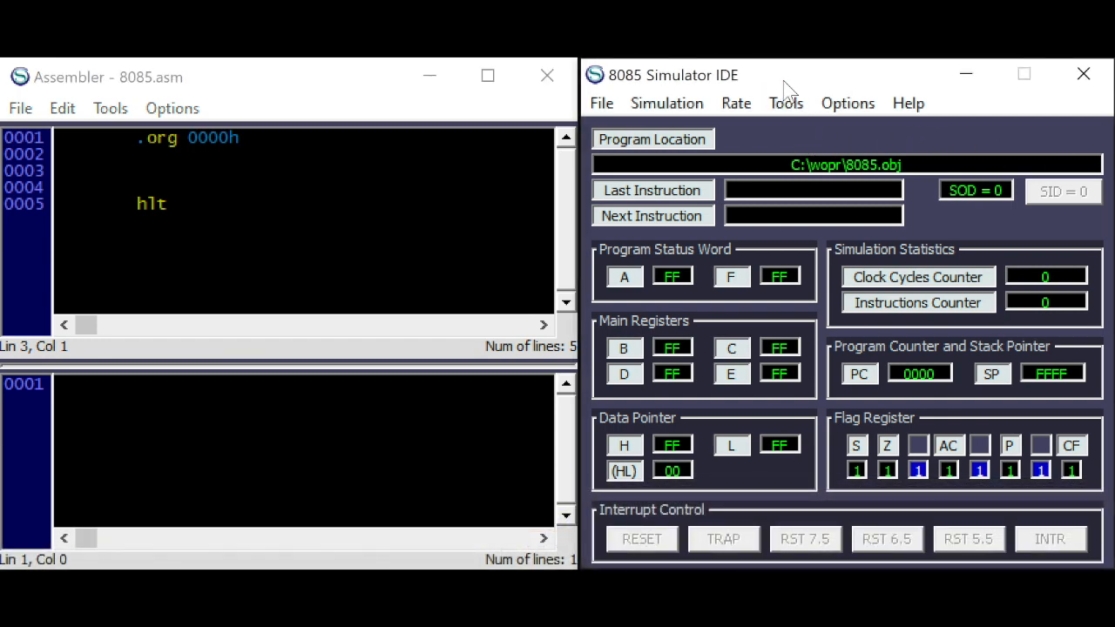
# - View the I/O port values grid from the Tools menu, then close it
pyautogui.click(784, 103)
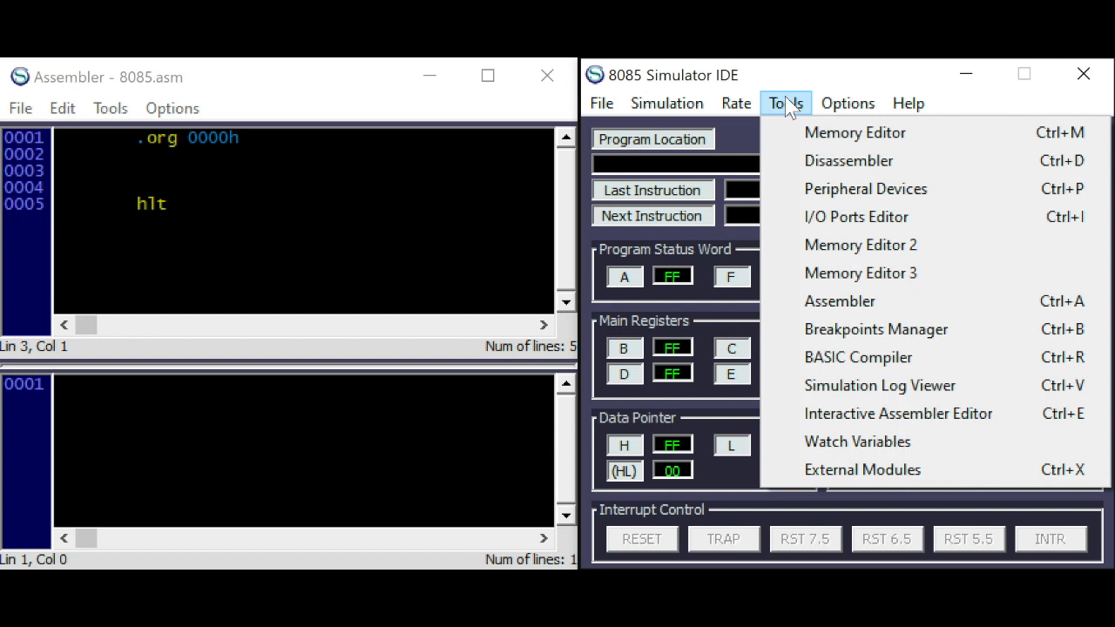
pyautogui.moveTo(843, 225)
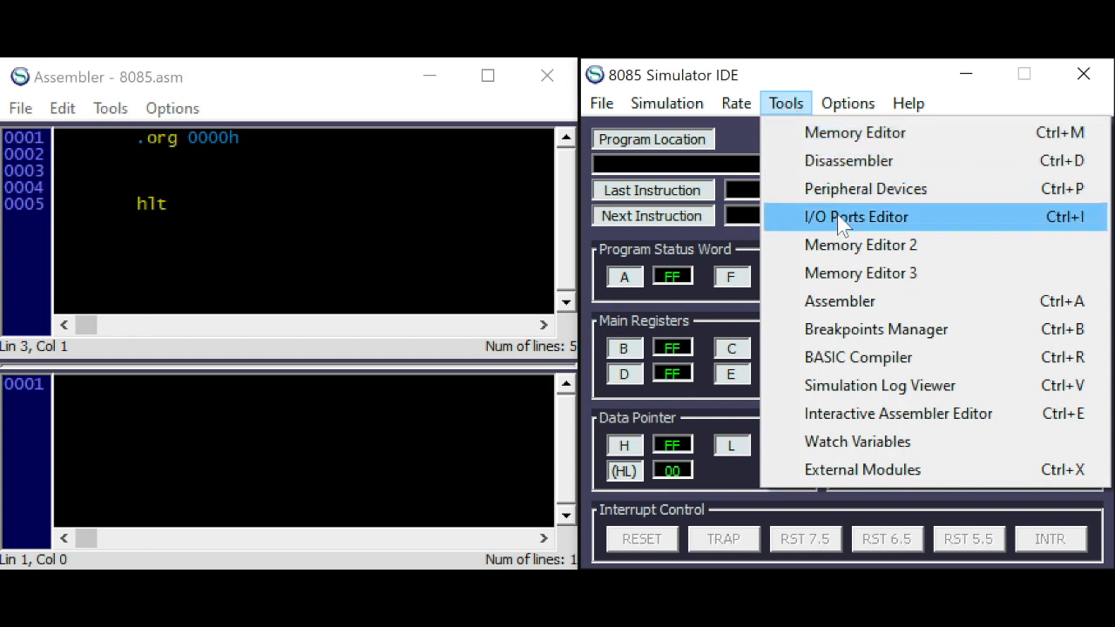
pyautogui.click(858, 216)
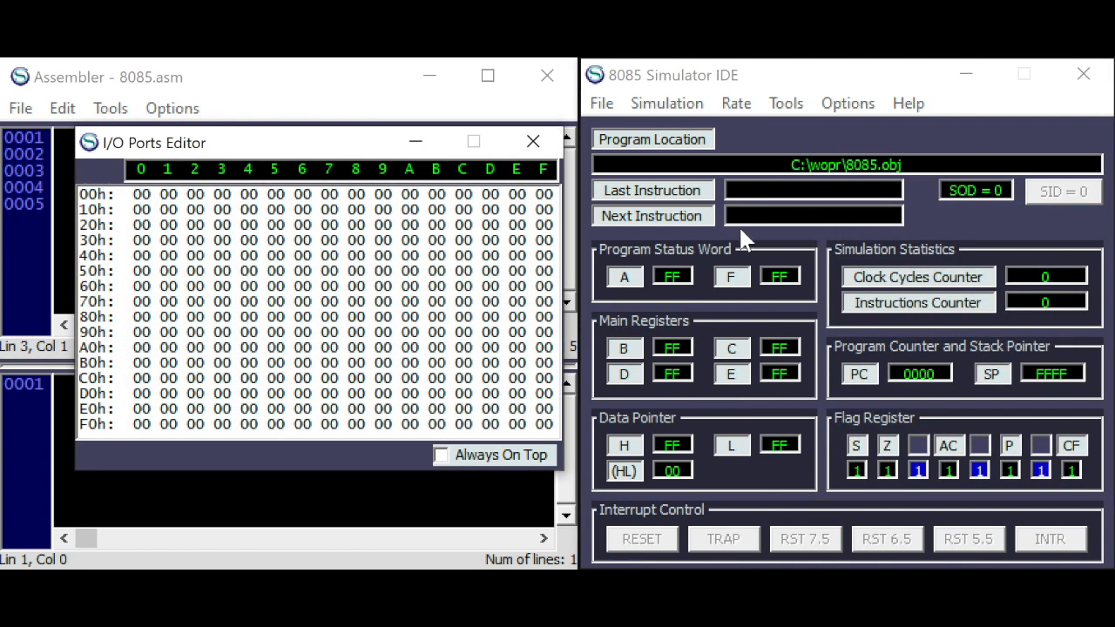
pyautogui.moveTo(223, 317)
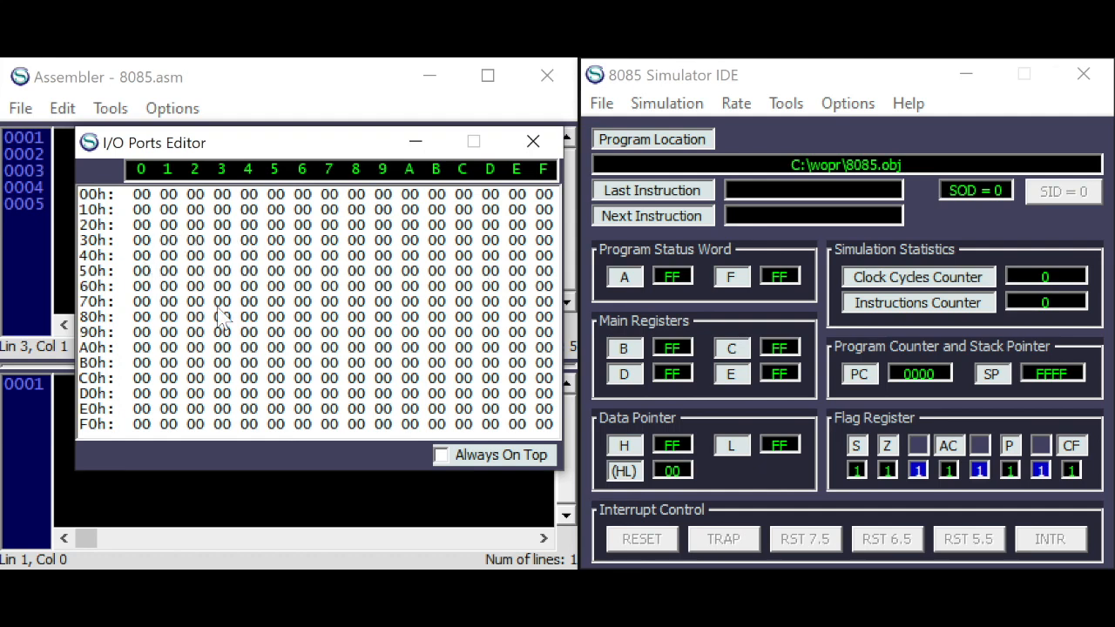
pyautogui.moveTo(462, 407)
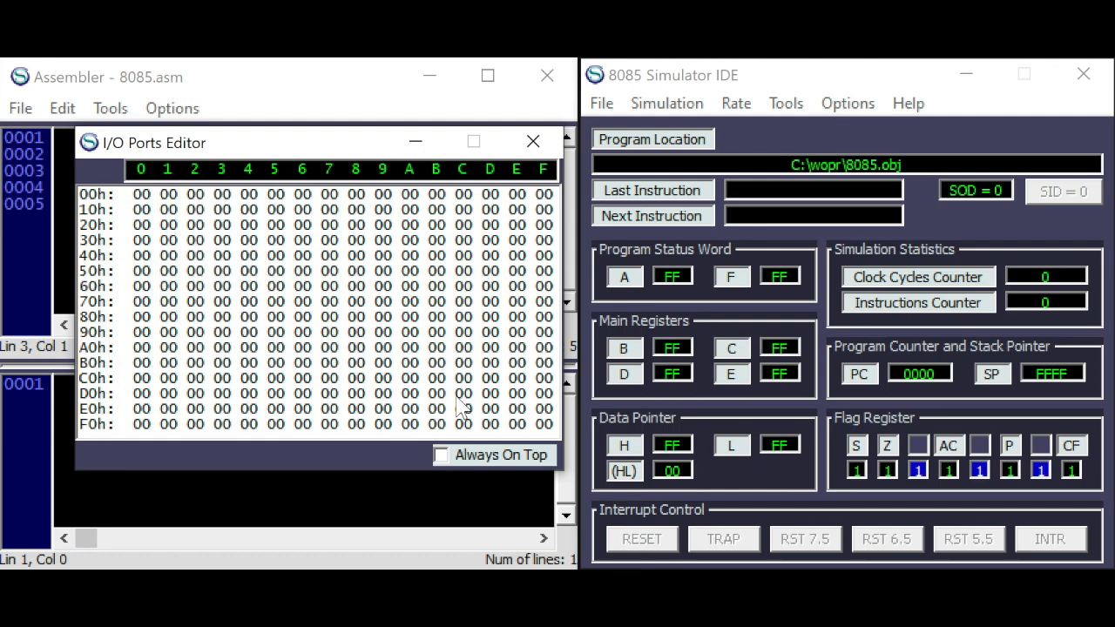
pyautogui.click(534, 142)
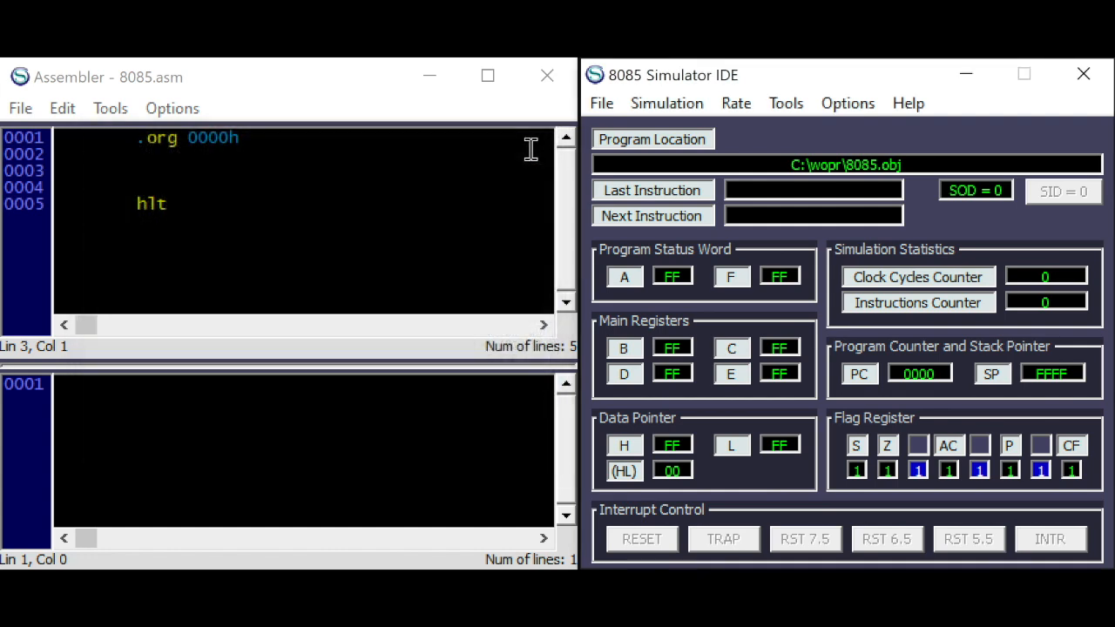
# - Show the Peripheral Devices panel, toggle Device 1 and cancel its port number prompt
pyautogui.click(785, 103)
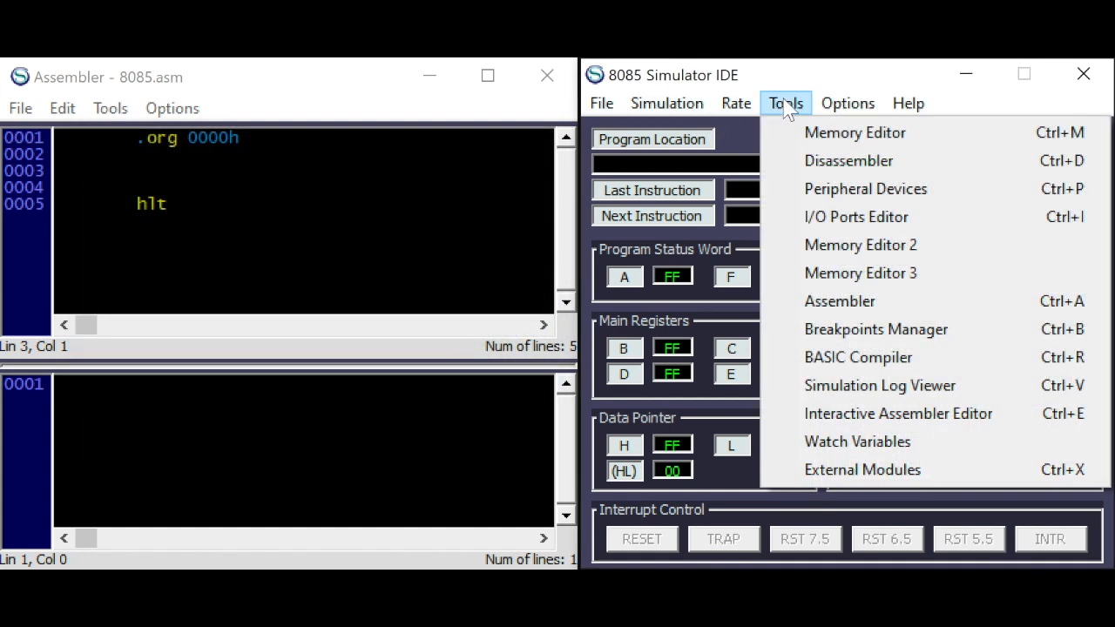
pyautogui.click(865, 188)
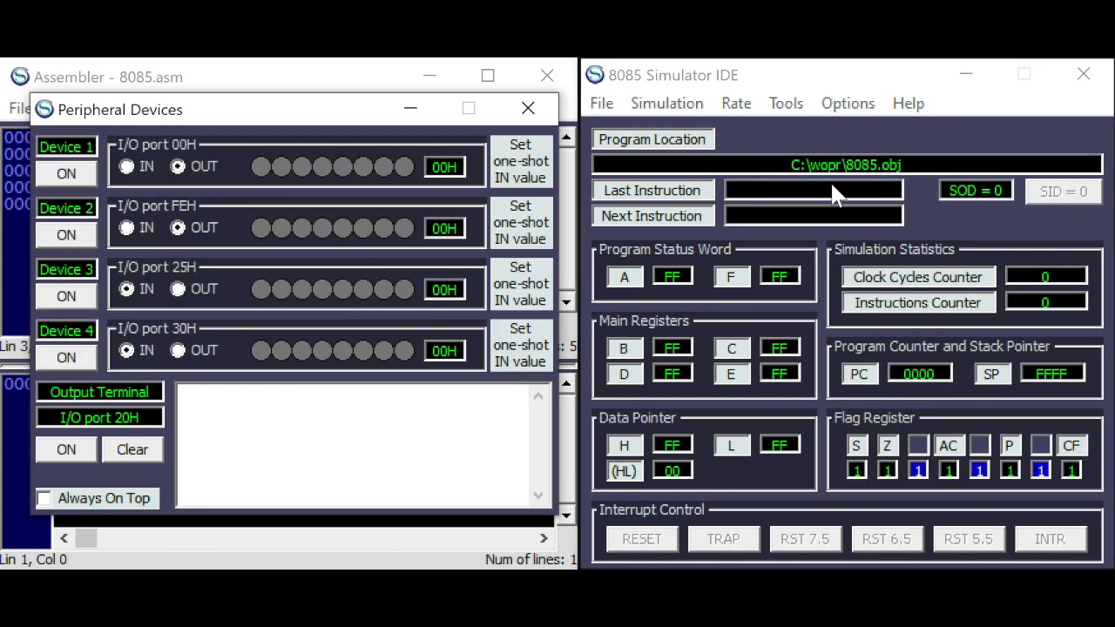
pyautogui.moveTo(380, 228)
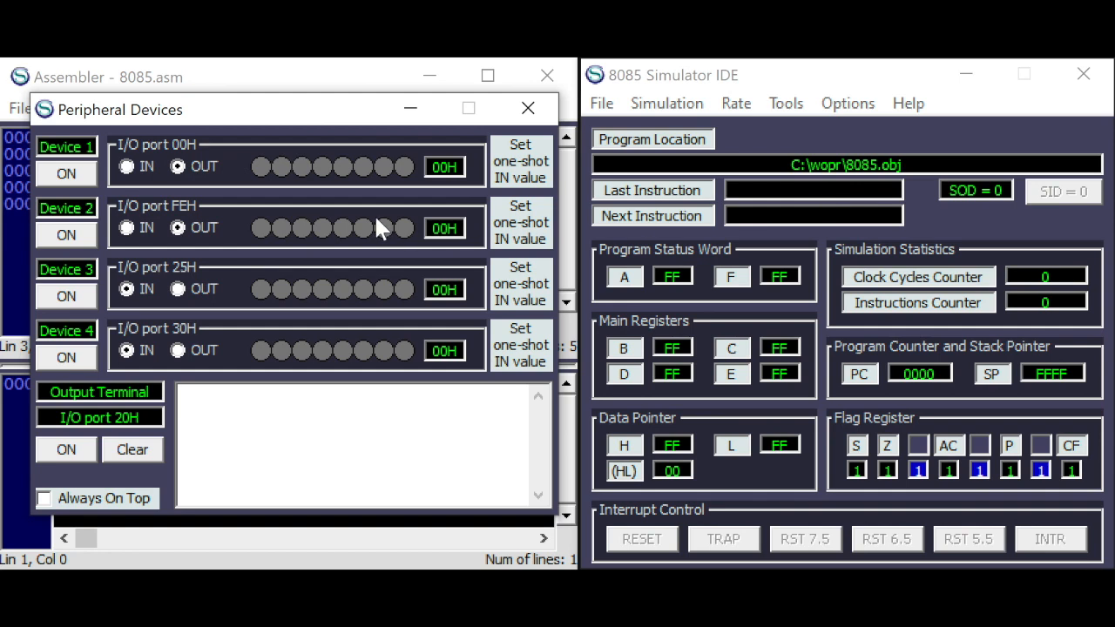
pyautogui.moveTo(338, 295)
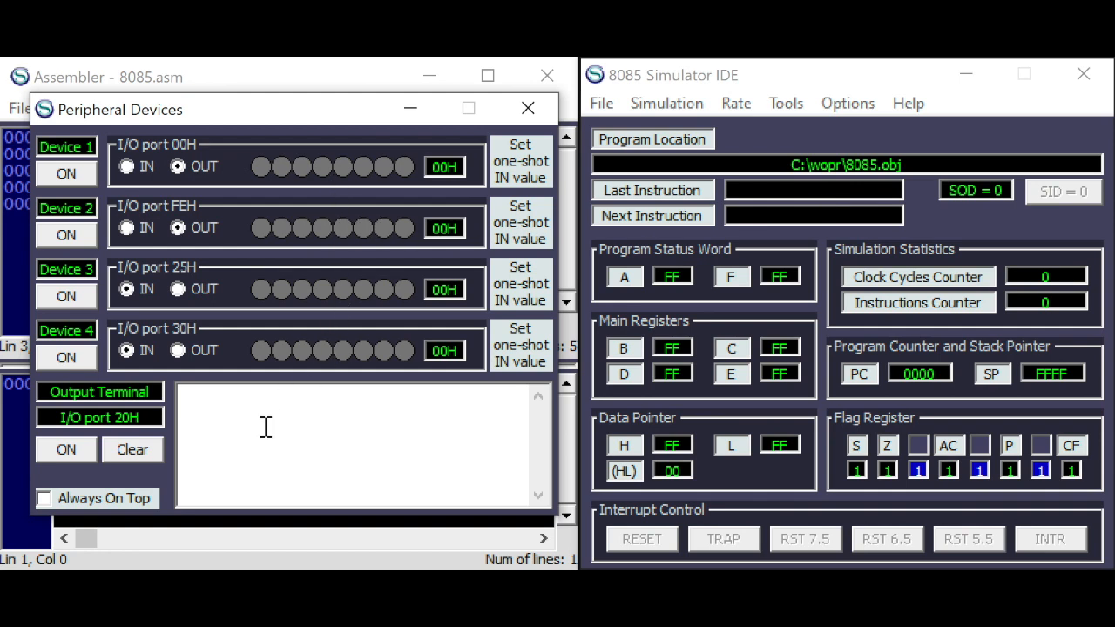
pyautogui.moveTo(192, 185)
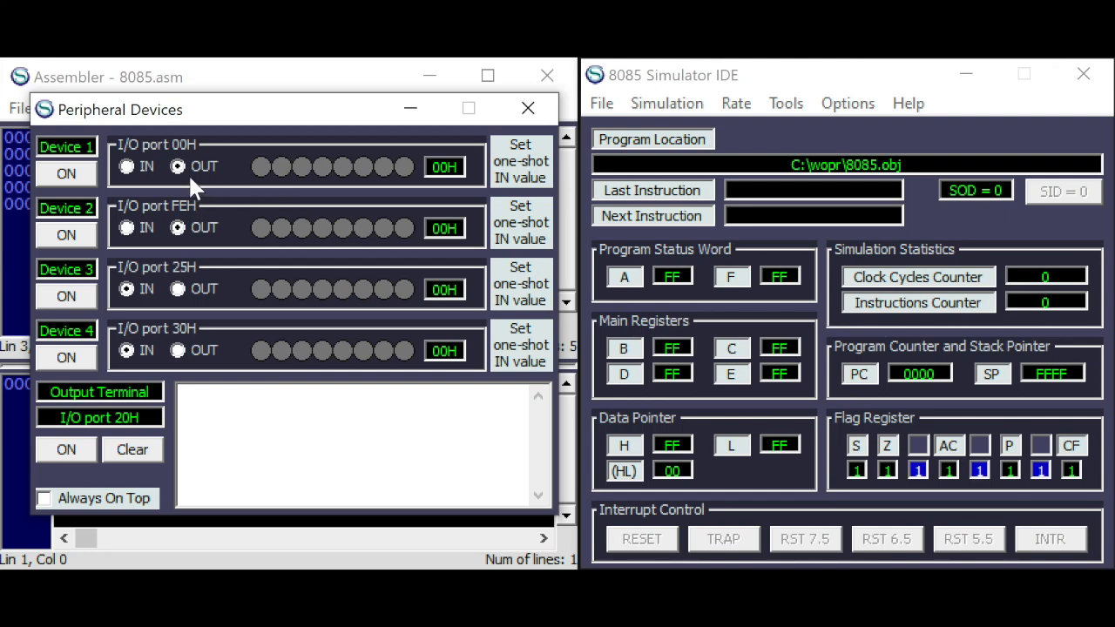
pyautogui.moveTo(174, 183)
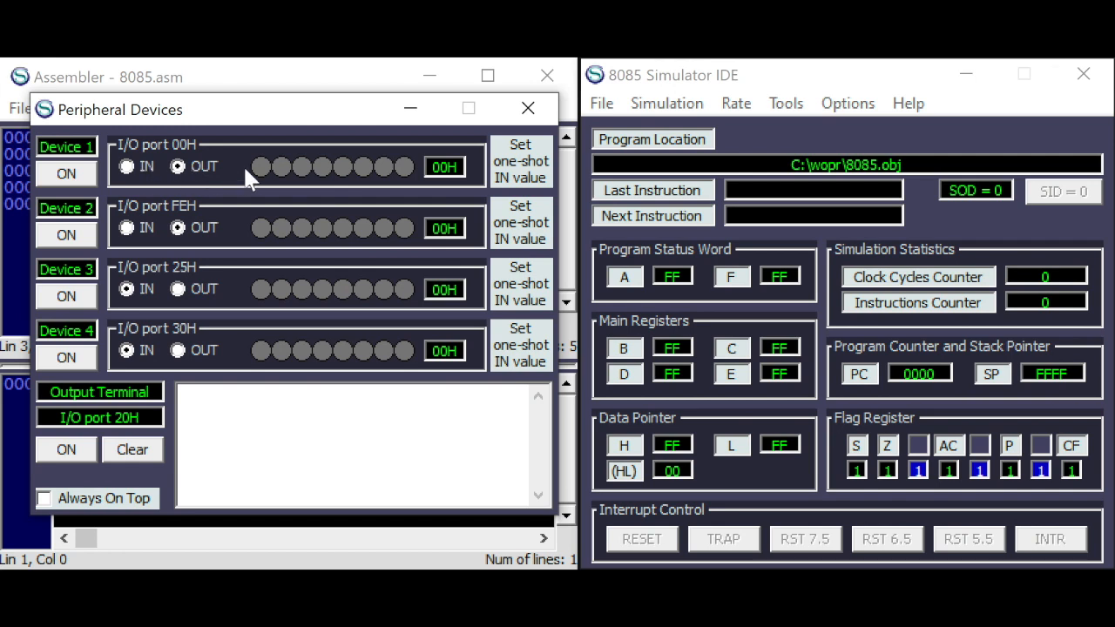
pyautogui.moveTo(261, 172)
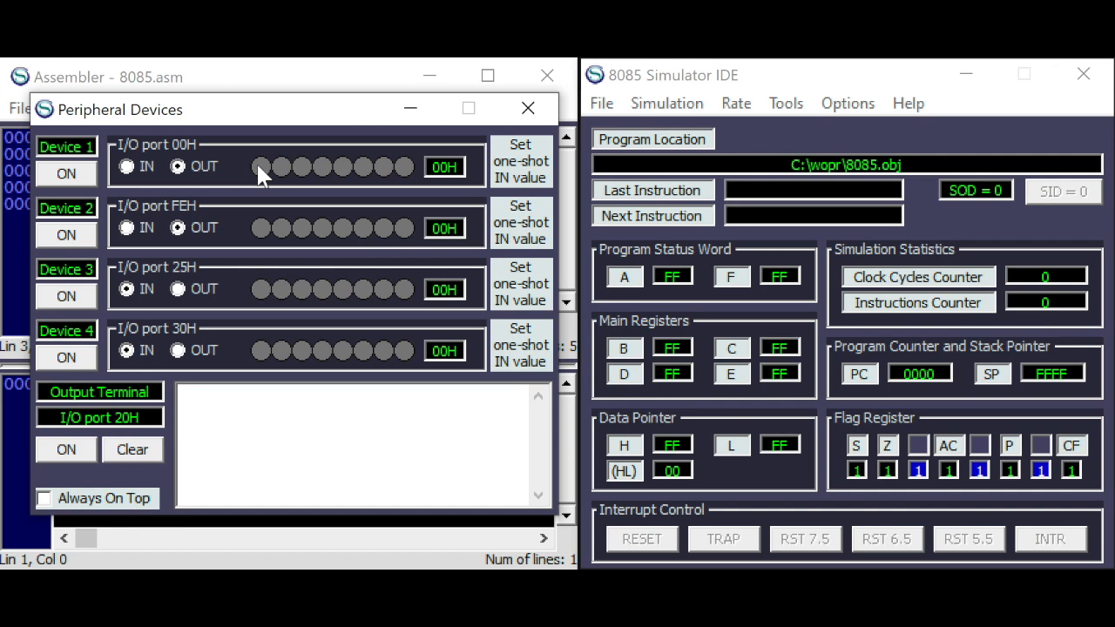
pyautogui.moveTo(161, 297)
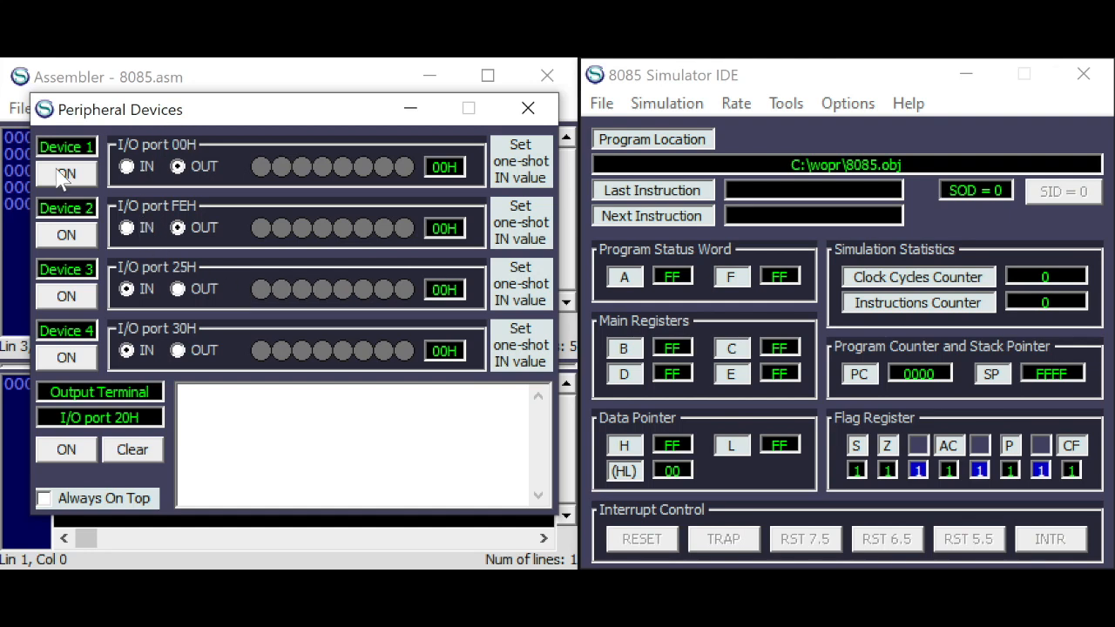
pyautogui.click(67, 174)
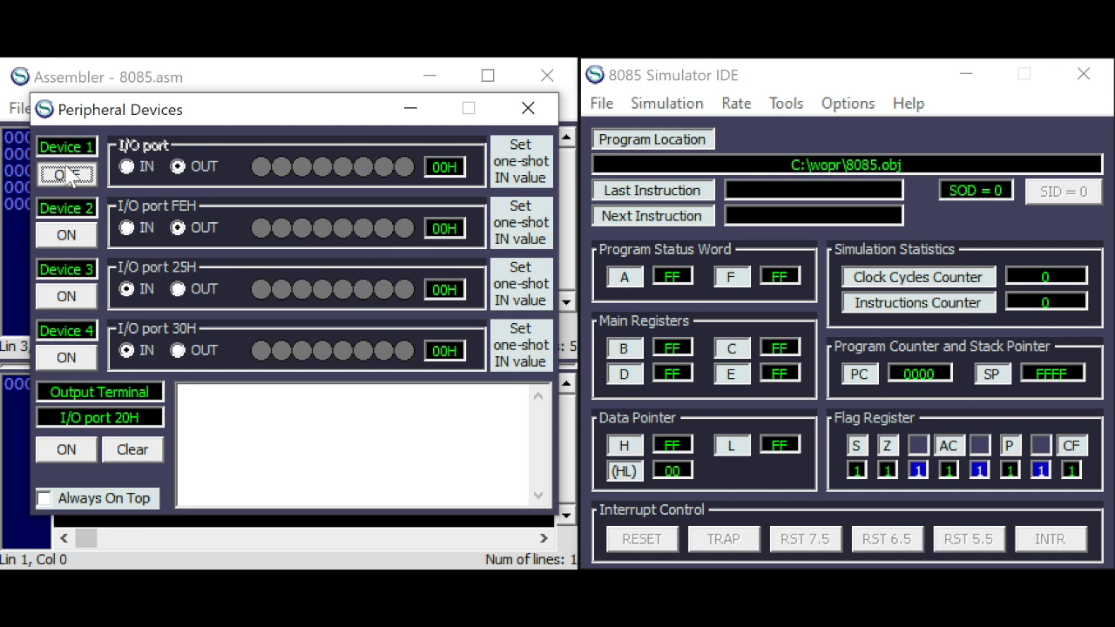
pyautogui.click(66, 174)
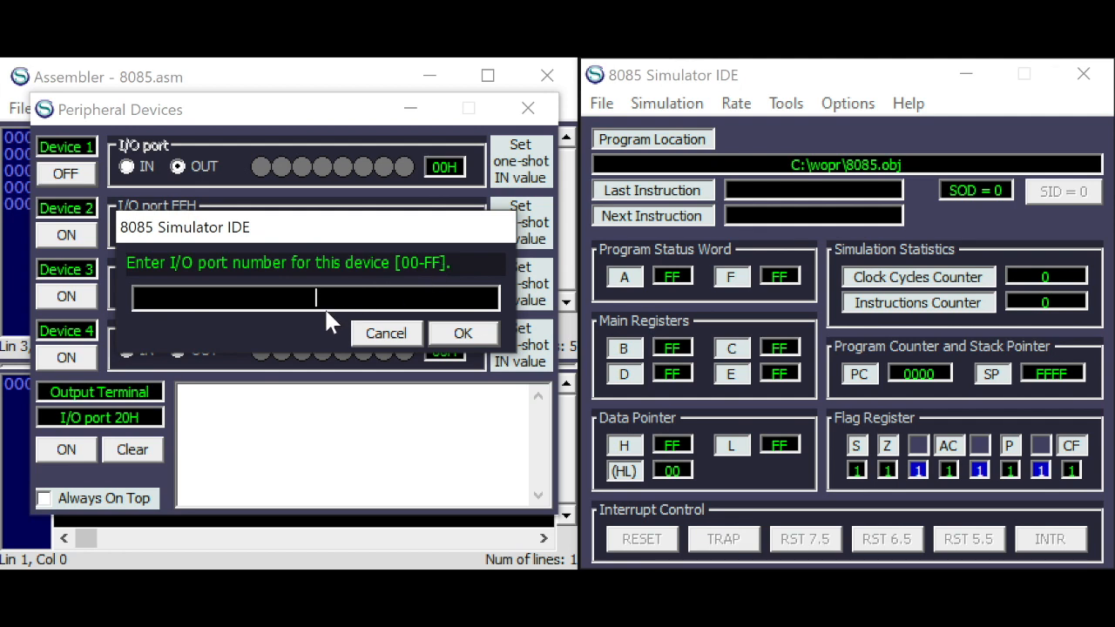
pyautogui.click(464, 333)
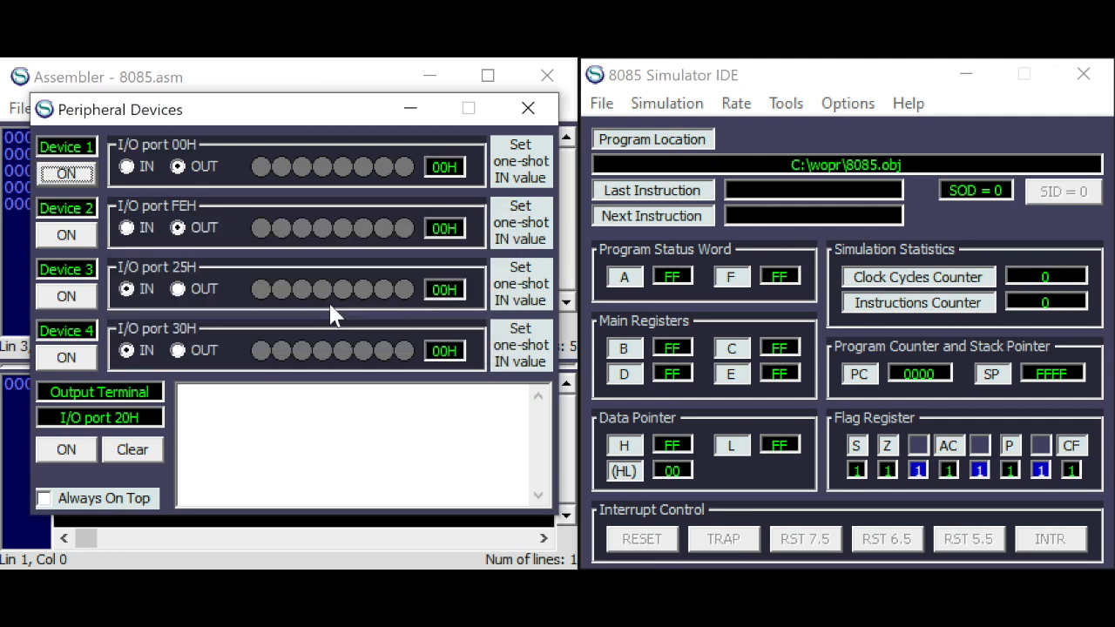
pyautogui.moveTo(240, 120)
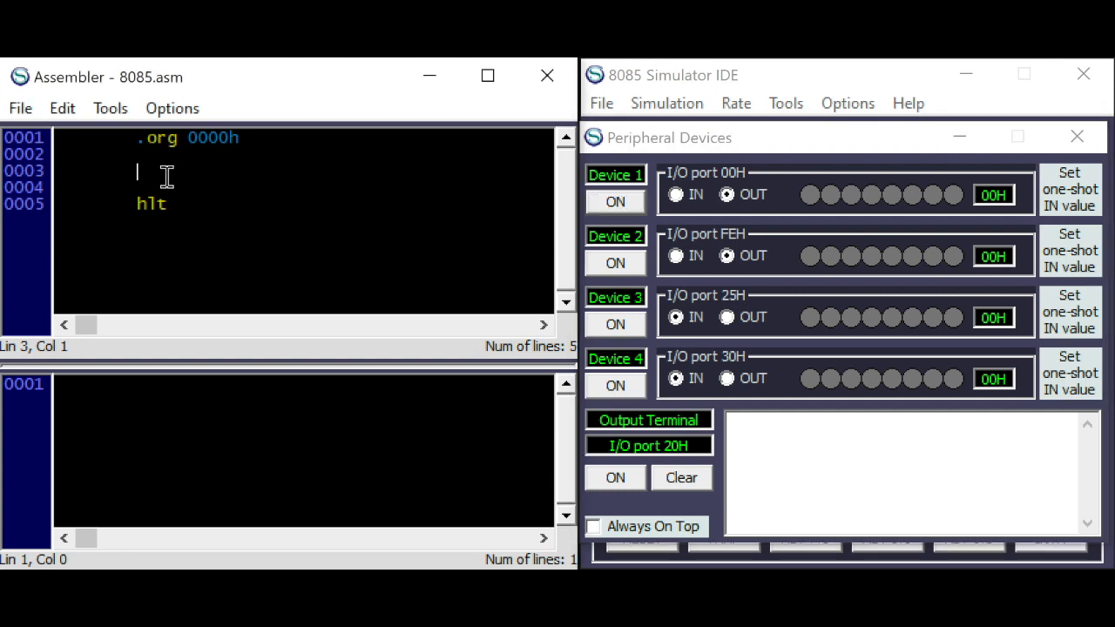
pyautogui.moveTo(335, 227)
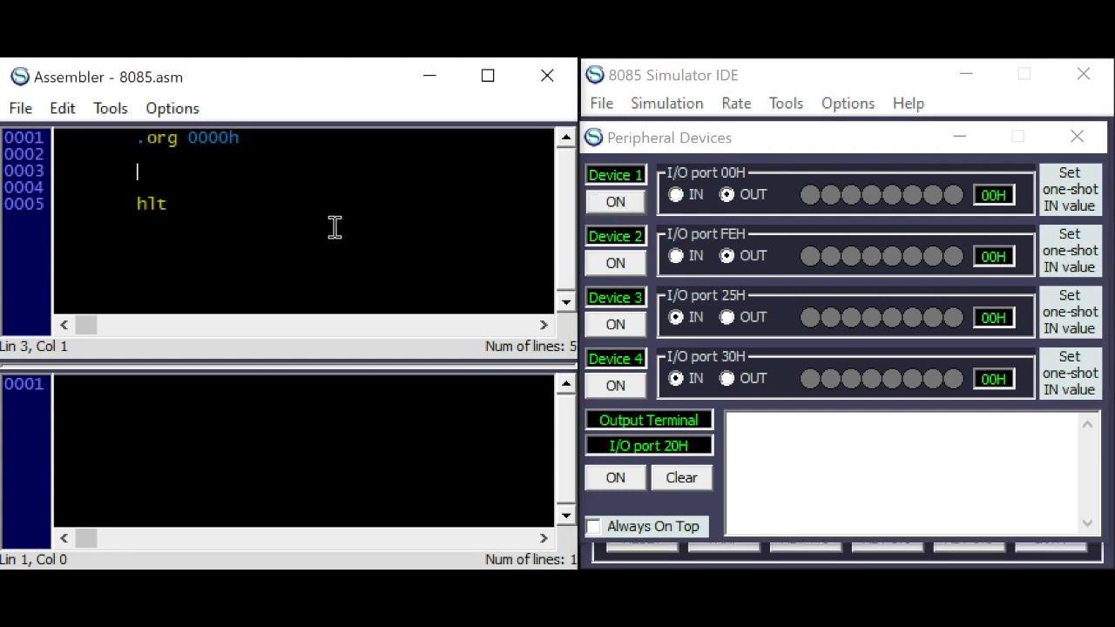
# - Write 'in 25h' and 'out 00h' before hlt in the assembler source
pyautogui.write('i')
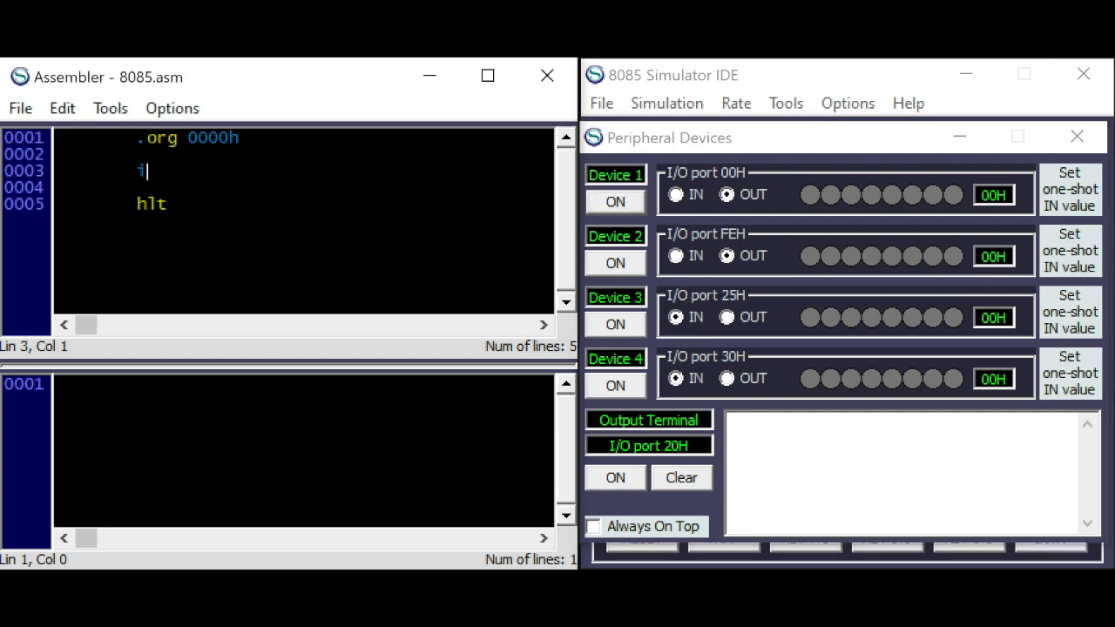
pyautogui.write('n')
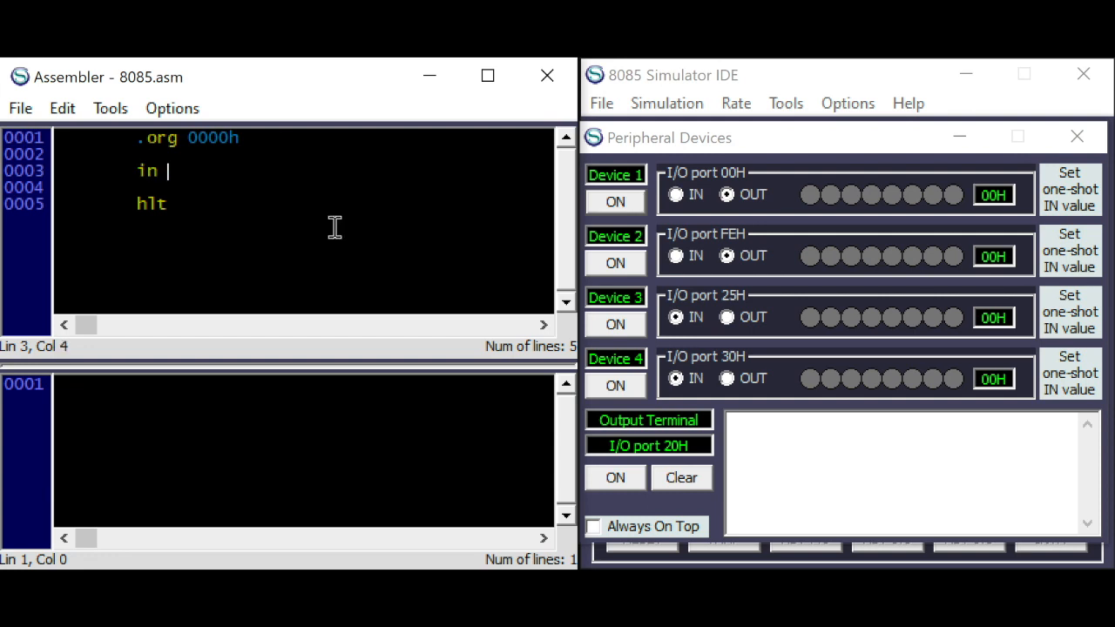
pyautogui.moveTo(686, 318)
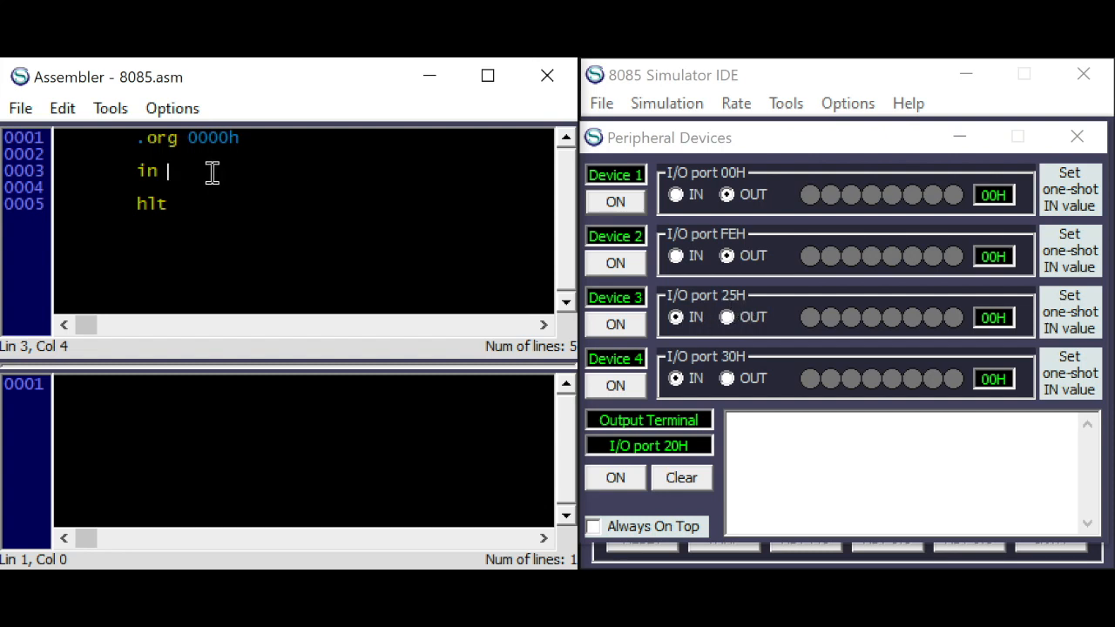
pyautogui.write('25h')
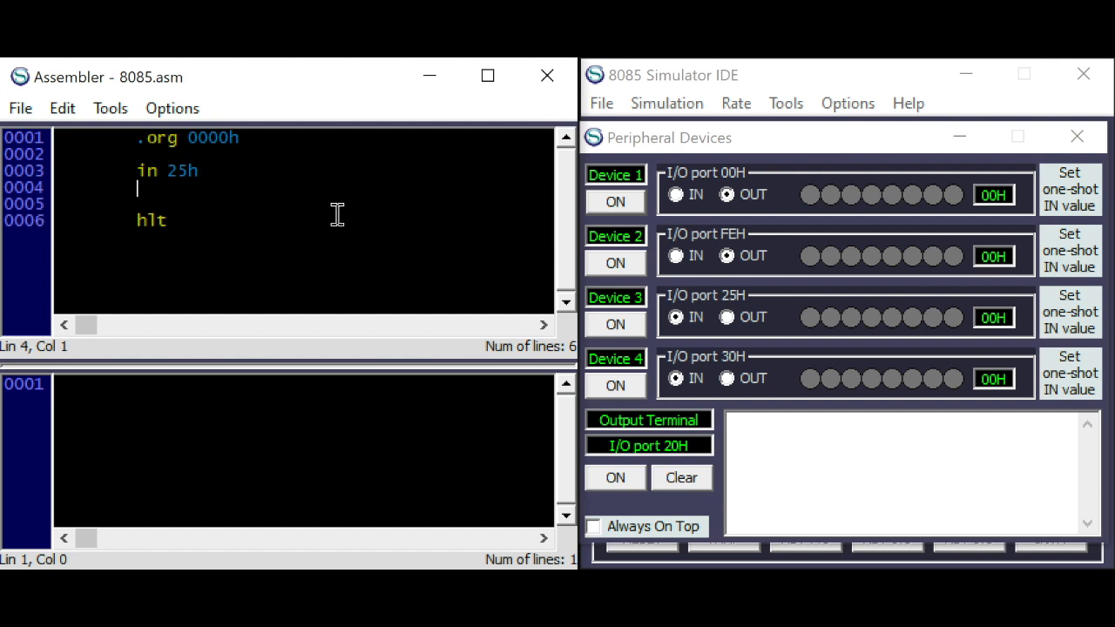
pyautogui.write('out')
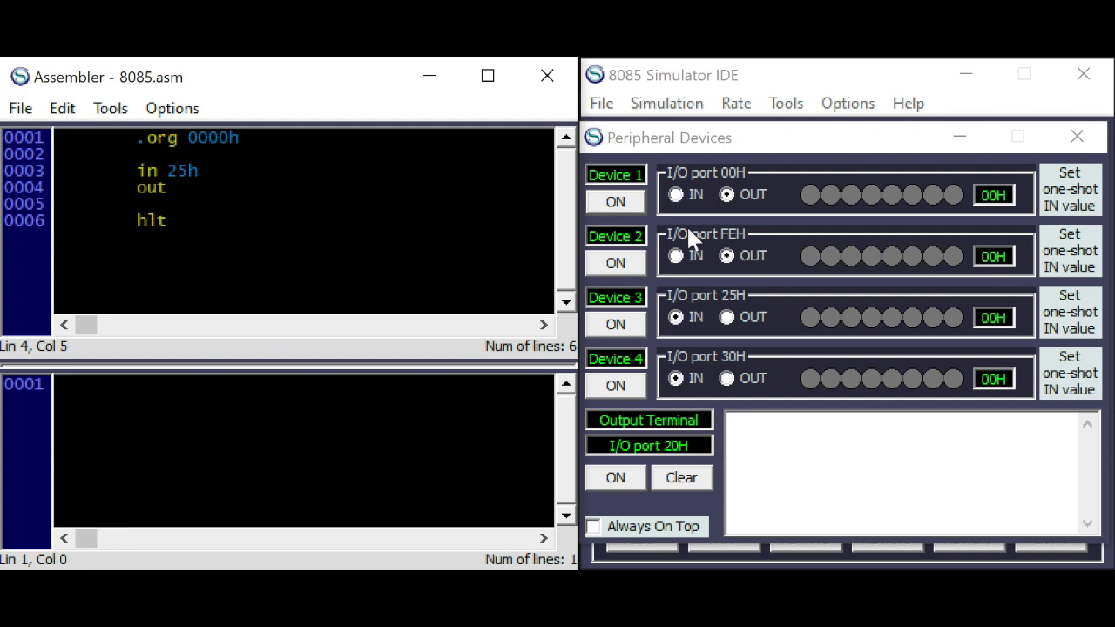
pyautogui.click(727, 195)
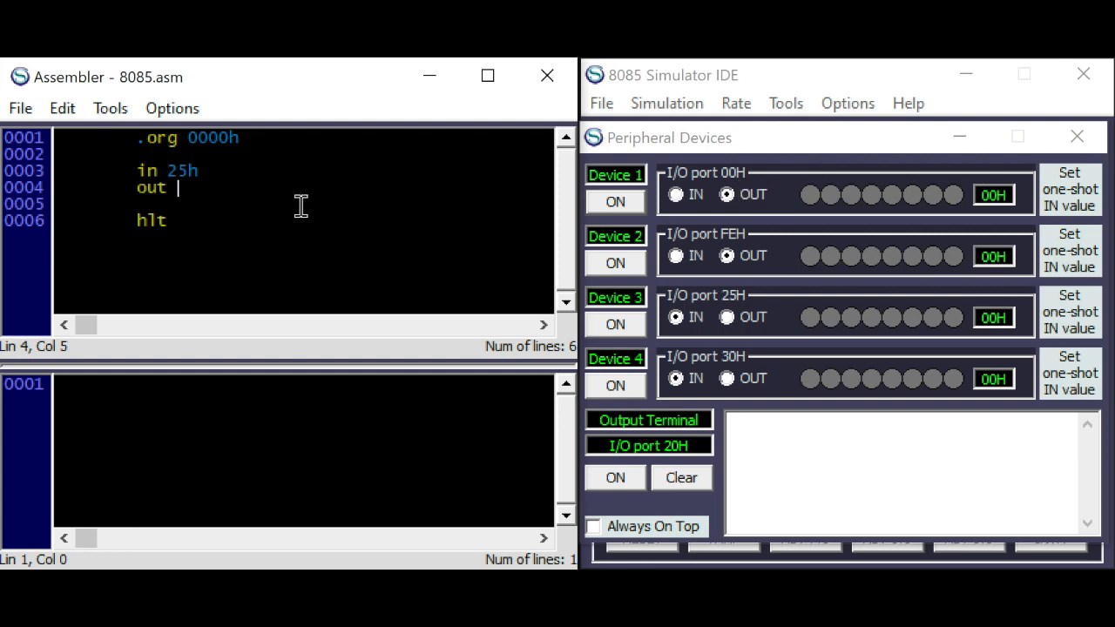
pyautogui.write('00h')
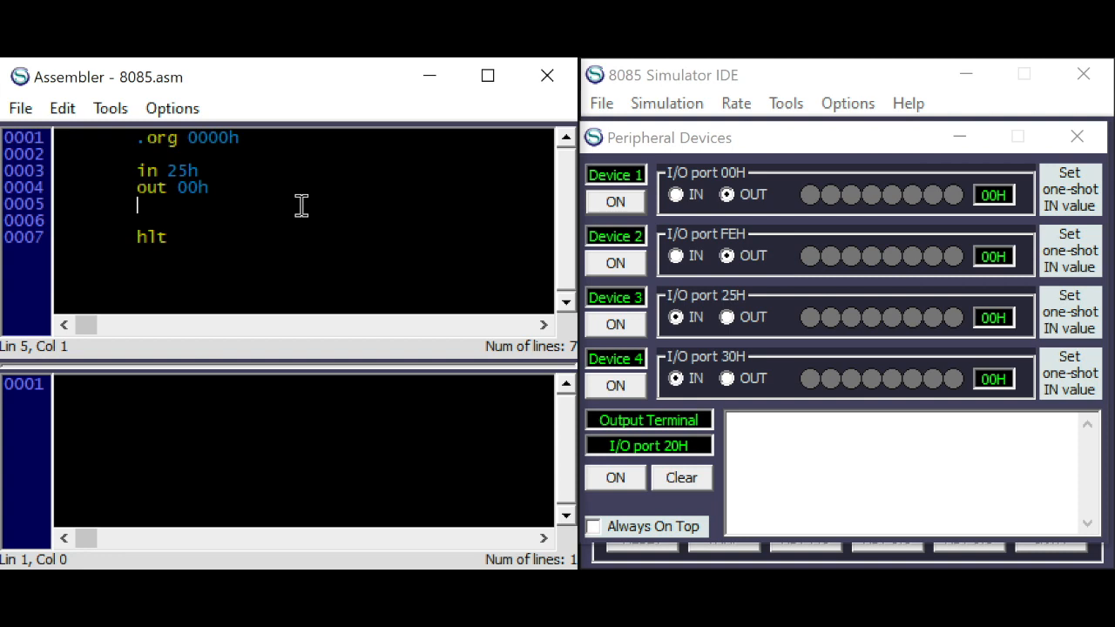
# - Add 'jmp loop' and place the label loop on the in 25h line
pyautogui.write('jmp')
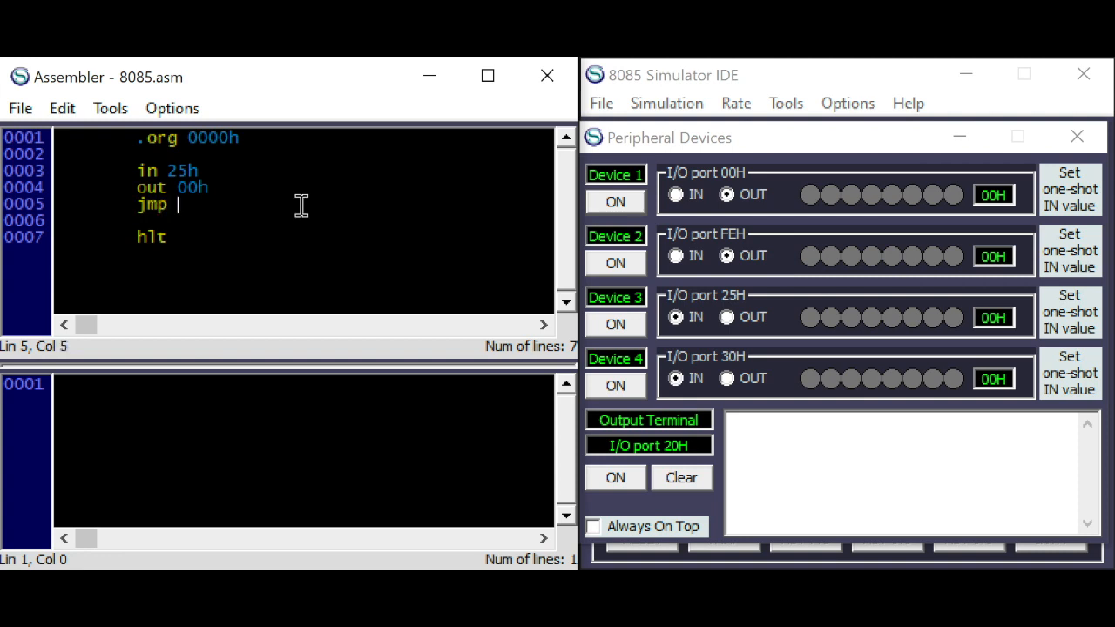
pyautogui.write('loop')
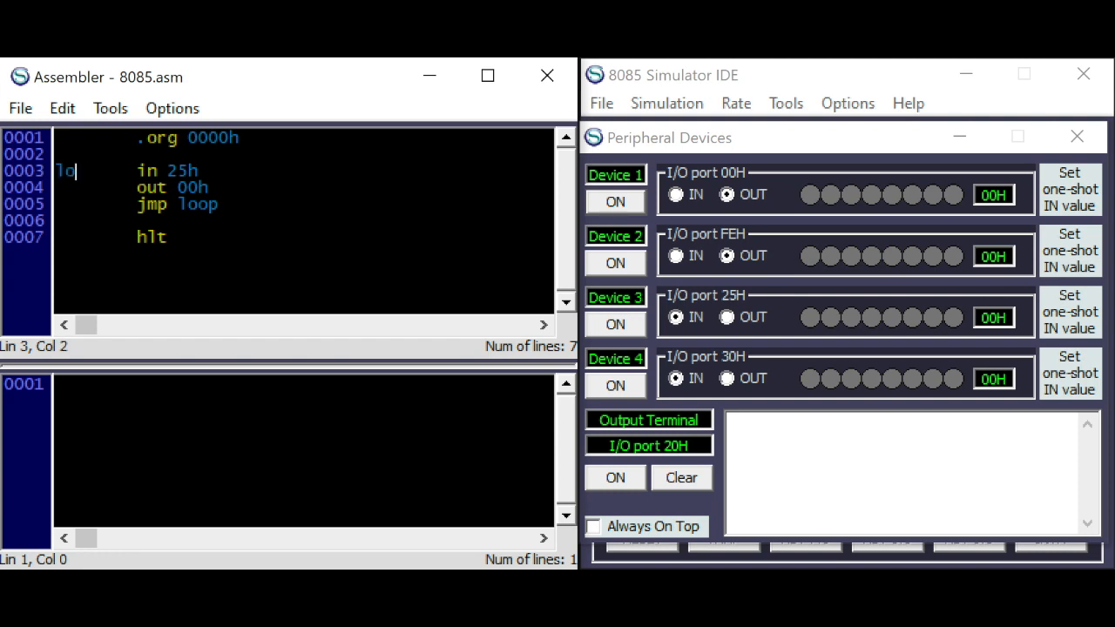
pyautogui.click(110, 108)
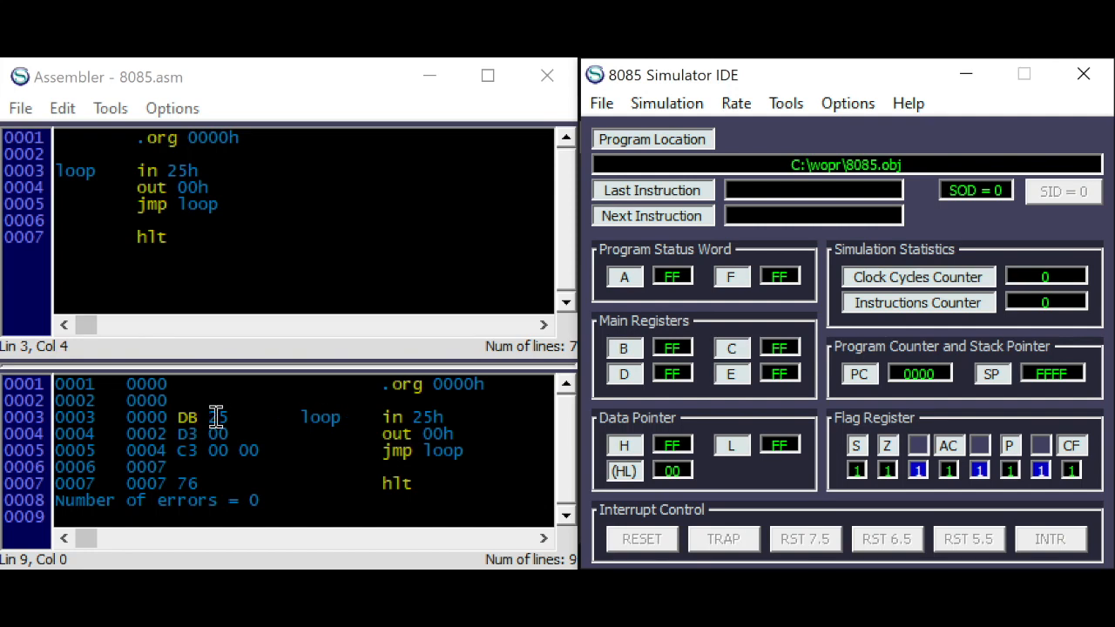
pyautogui.moveTo(184, 418)
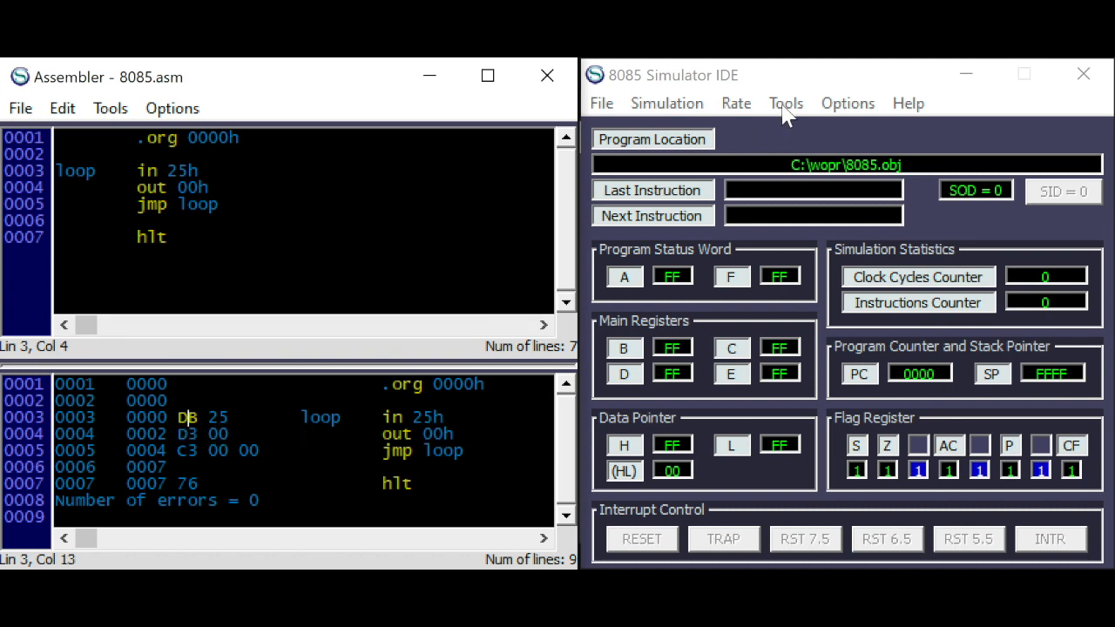
# - Bring up the simulator's Tools menu with 8085.obj loaded
pyautogui.click(785, 103)
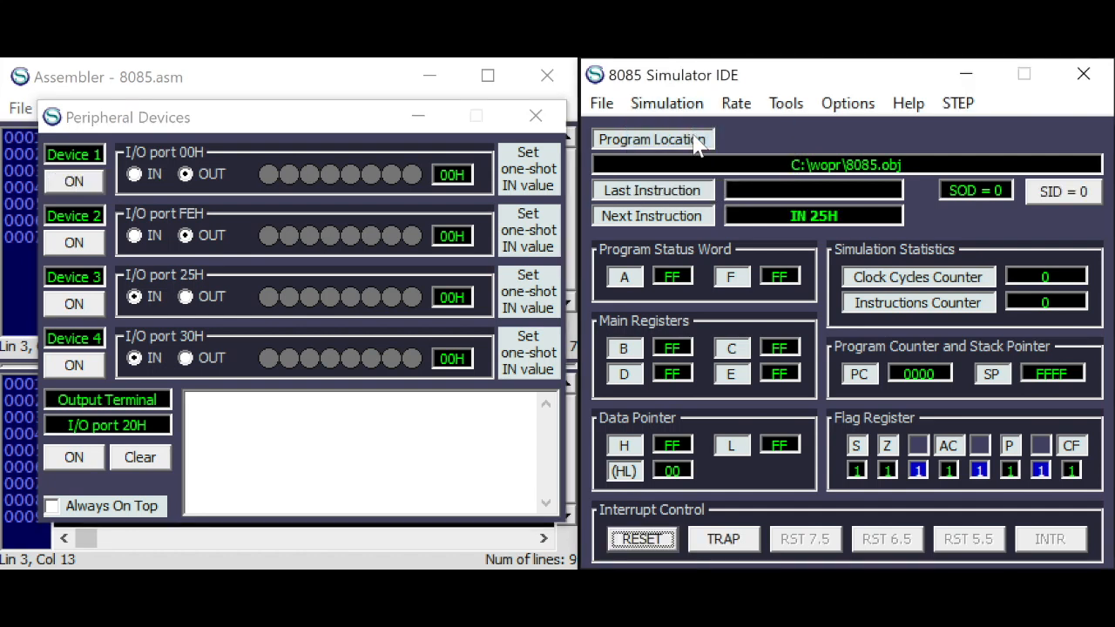
pyautogui.moveTo(810, 225)
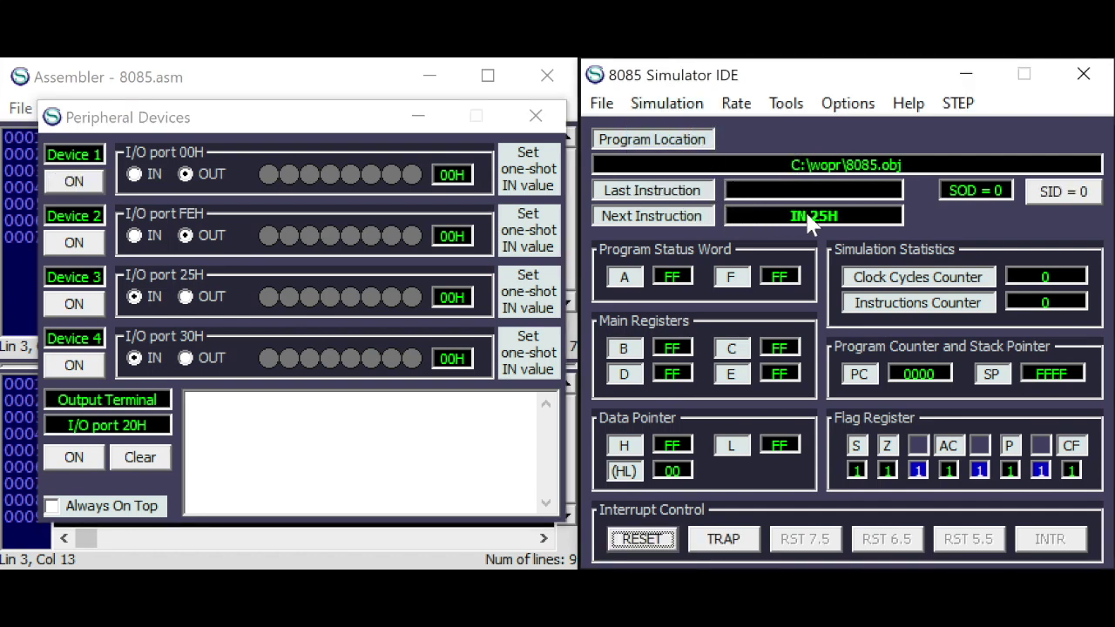
pyautogui.moveTo(272, 310)
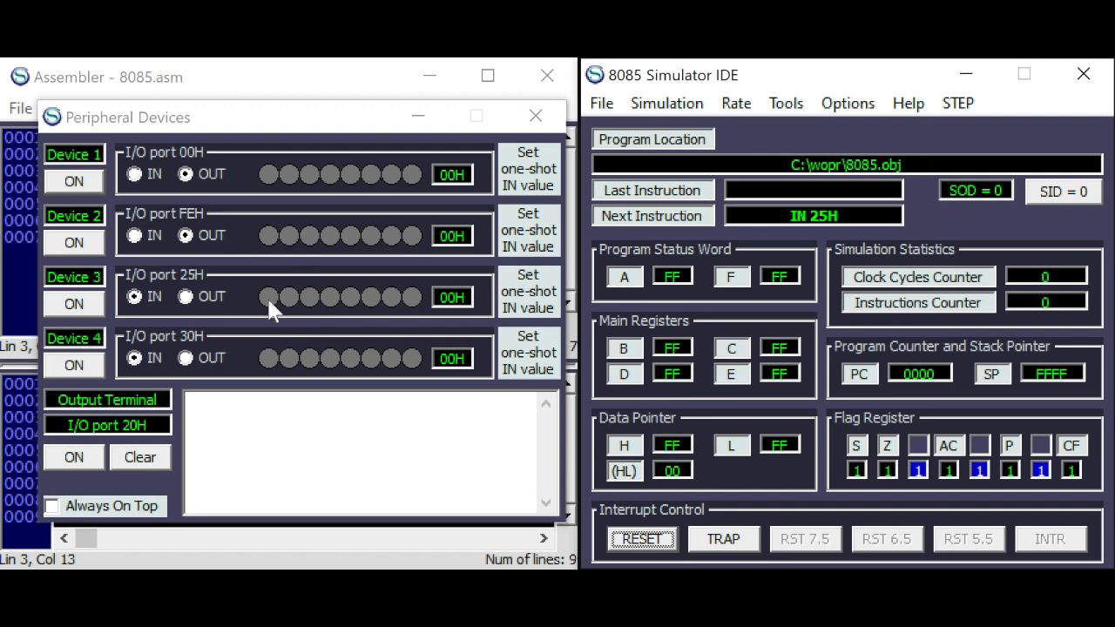
pyautogui.moveTo(386, 300)
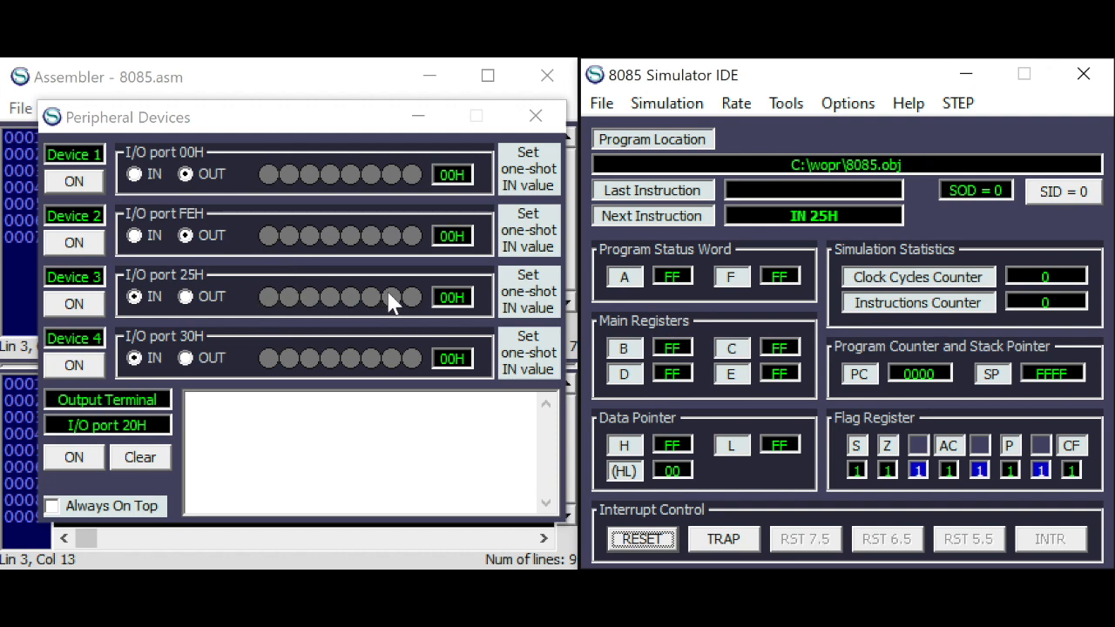
pyautogui.moveTo(669, 115)
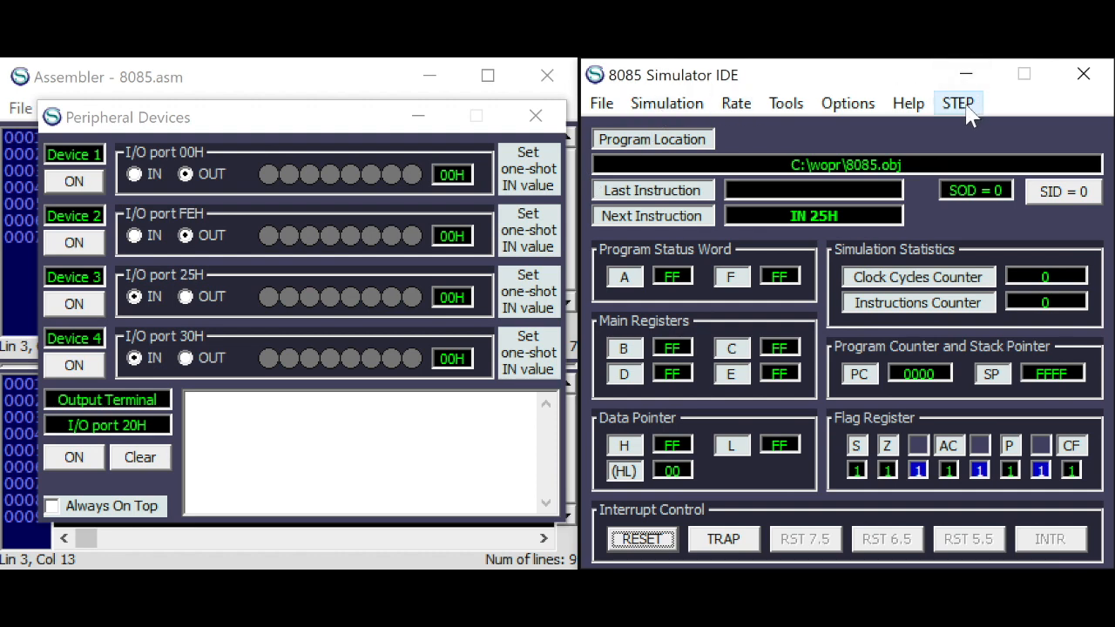
# - Step through IN 25H, OUT 00H and JMP loop, setting port 25H's lowest bit to 01H
pyautogui.click(958, 103)
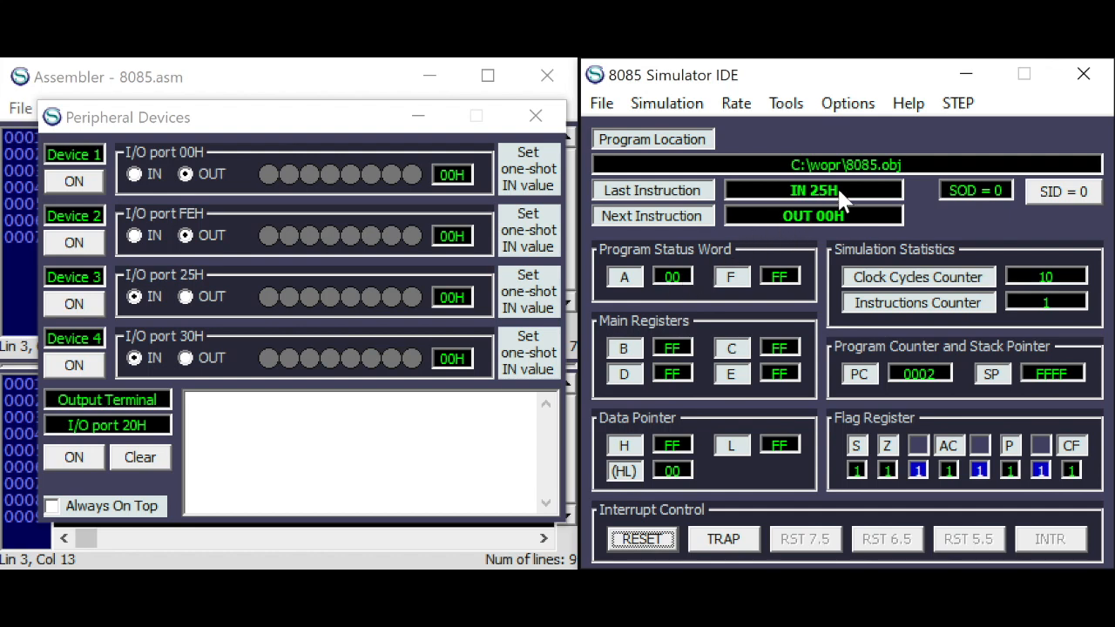
pyautogui.moveTo(950, 129)
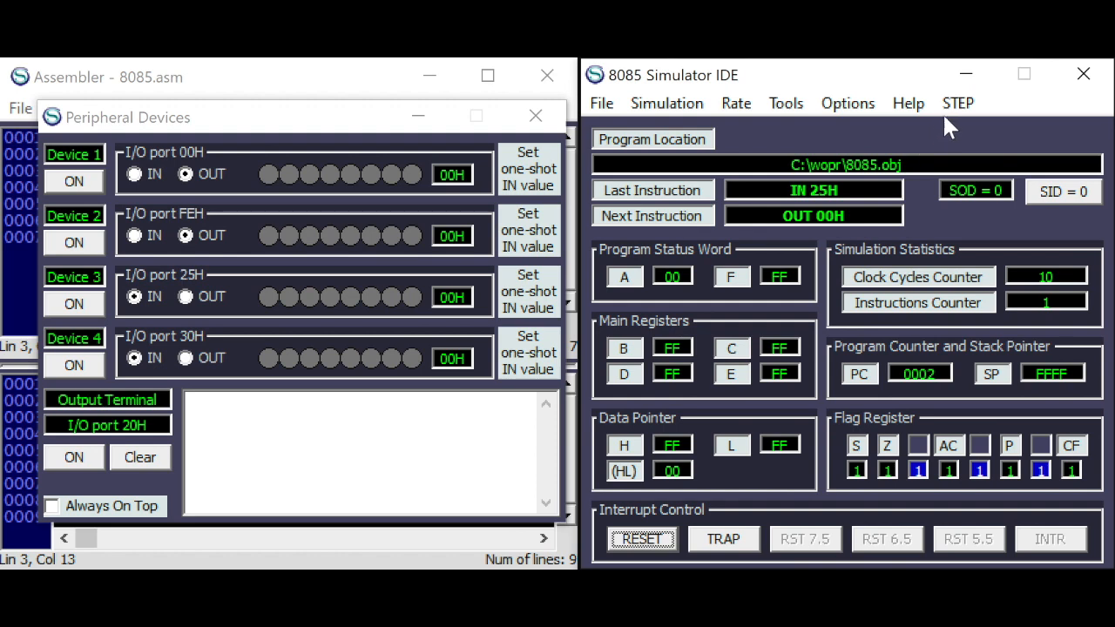
pyautogui.click(958, 103)
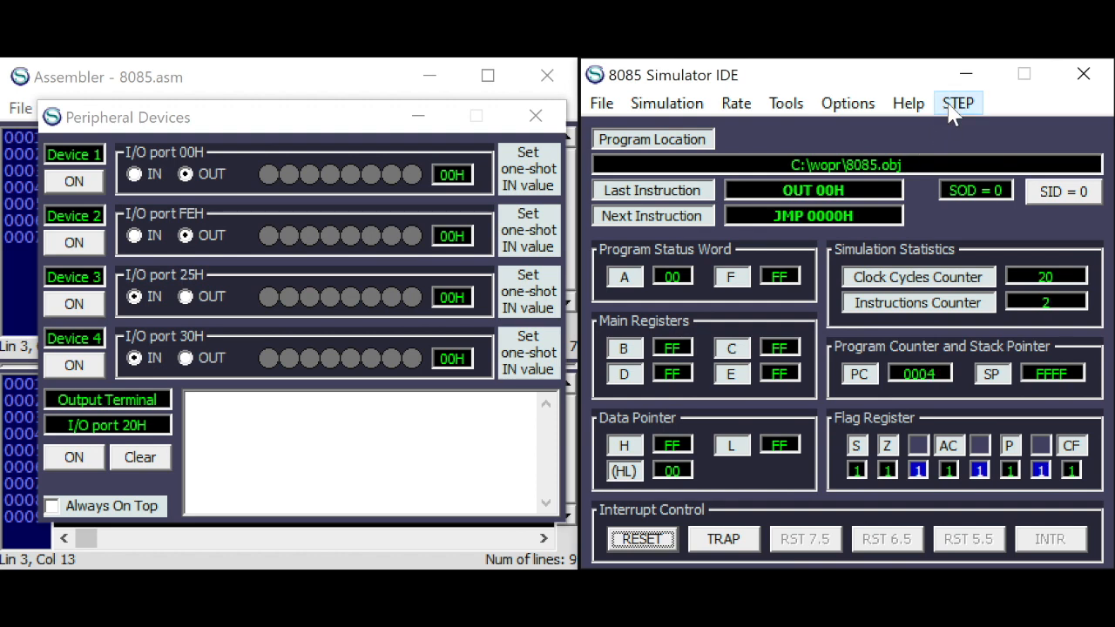
pyautogui.click(958, 103)
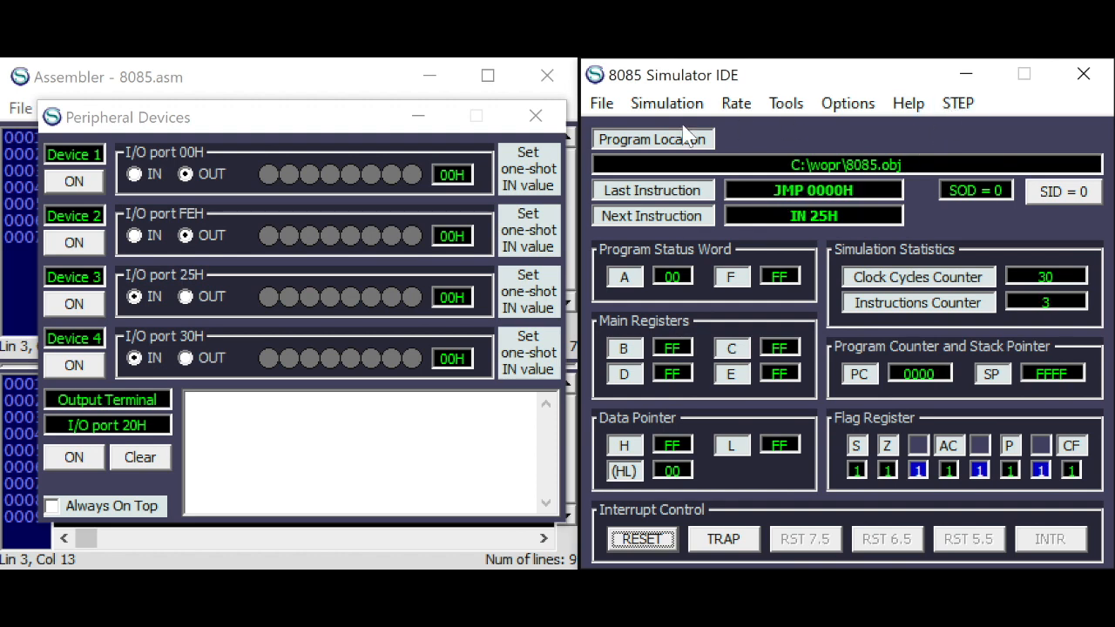
pyautogui.moveTo(411, 307)
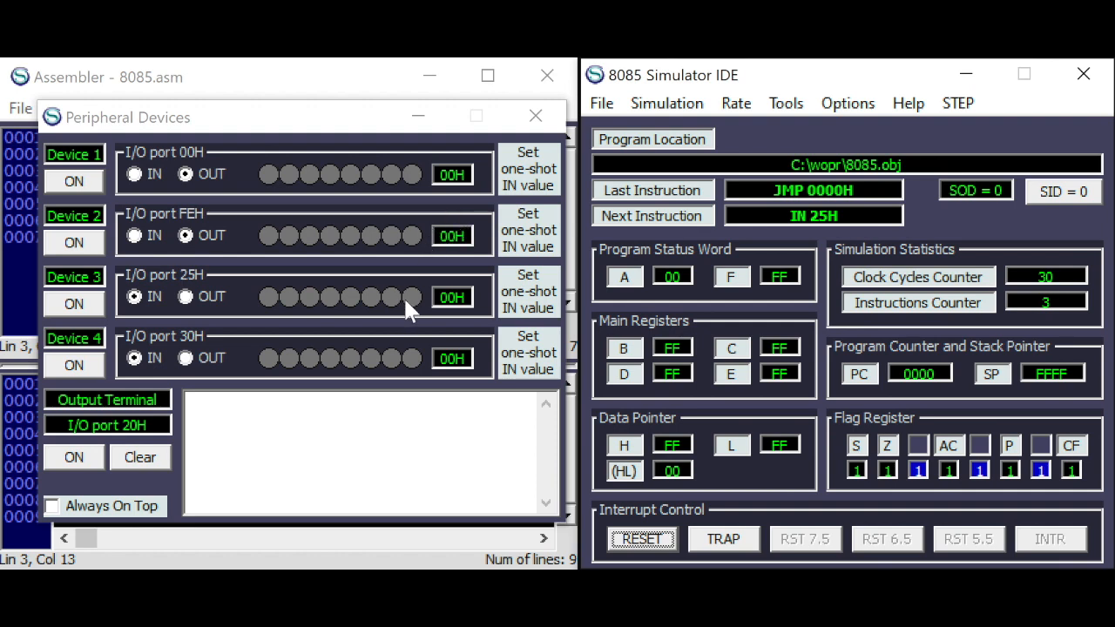
pyautogui.click(959, 103)
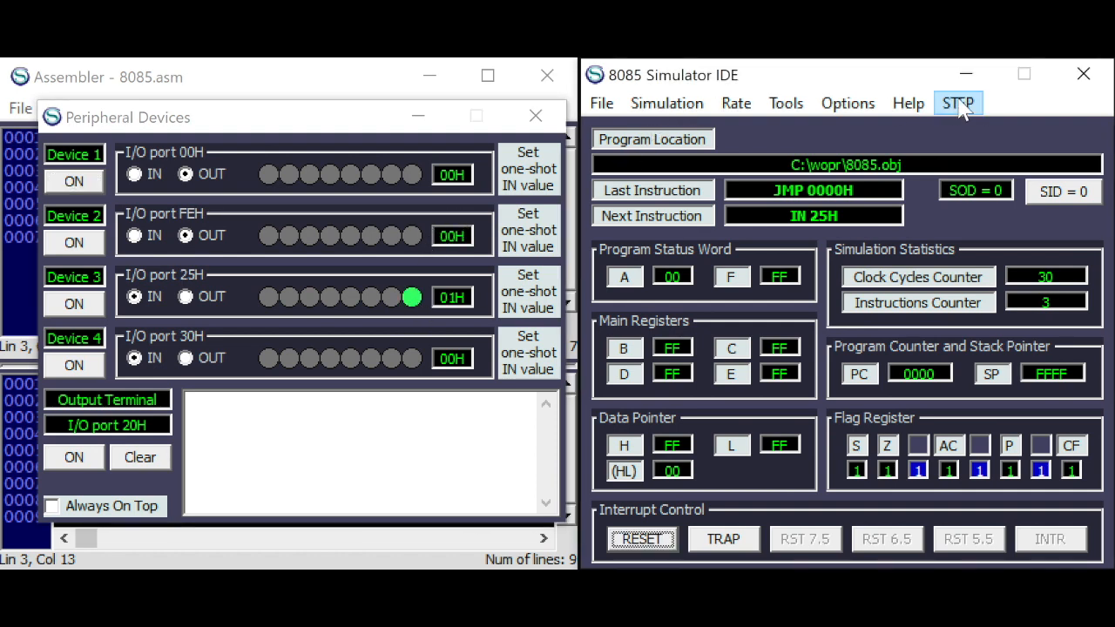
pyautogui.click(958, 103)
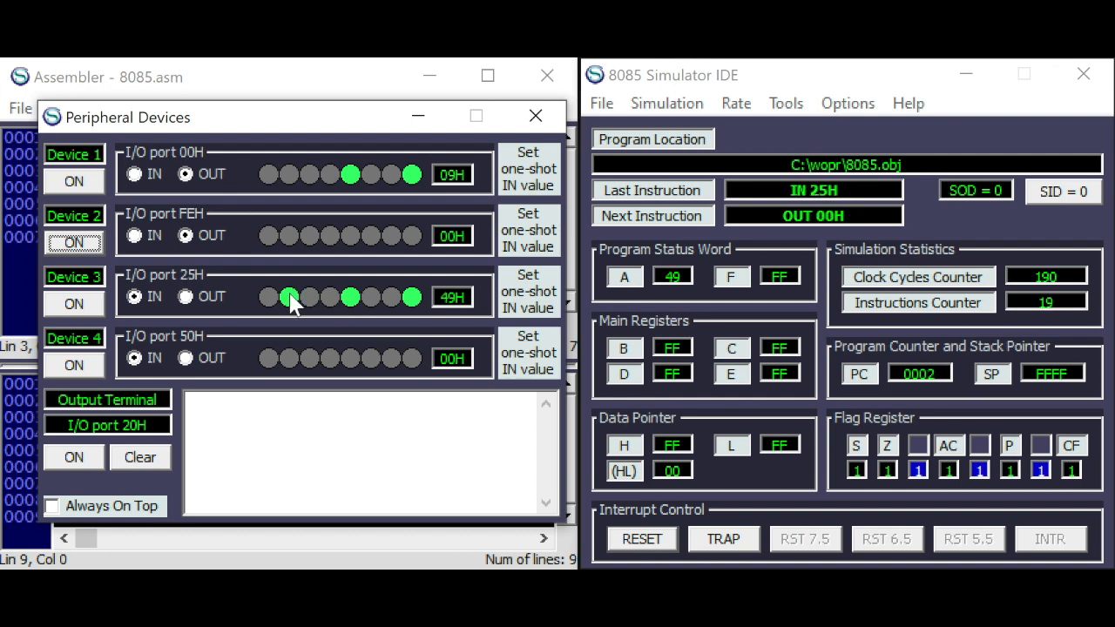
# - Show the Rate menu of simulation speeds while the loop echoes 49H to port 00H
pyautogui.click(735, 103)
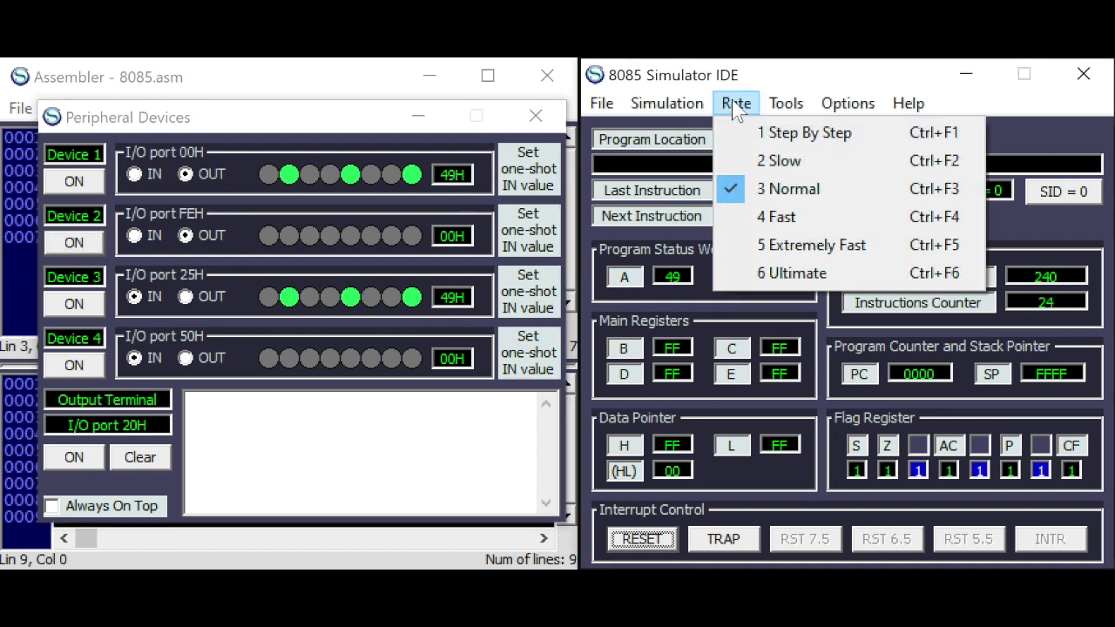
pyautogui.moveTo(783, 244)
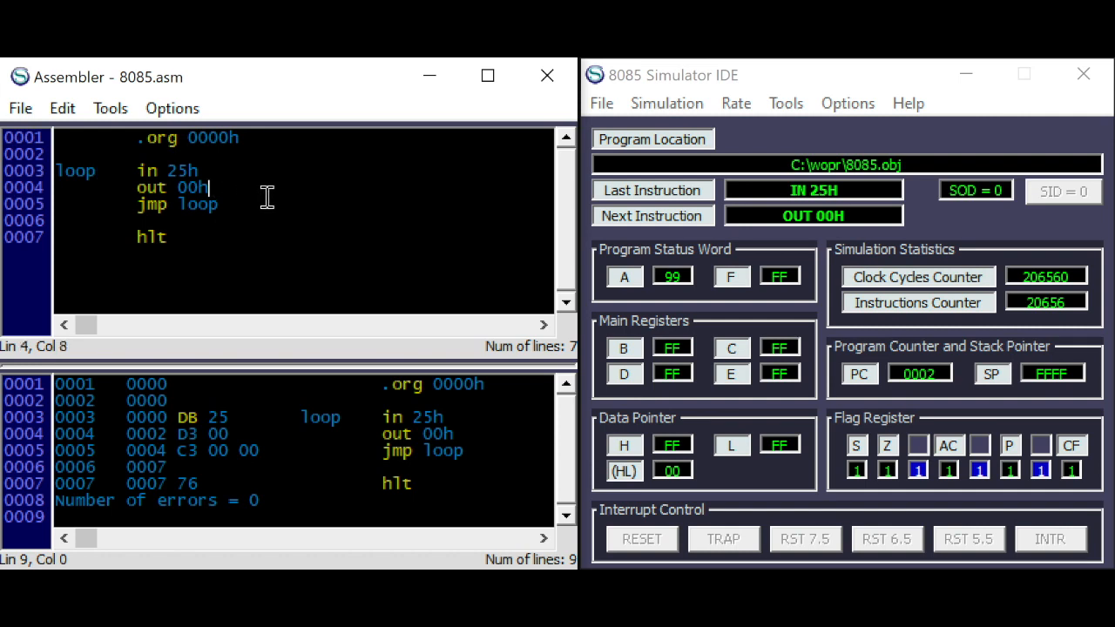
# - Insert 'cma' and 'out 0feh' after 'out 00h' to complement the input onto port FEH
pyautogui.write('cma')
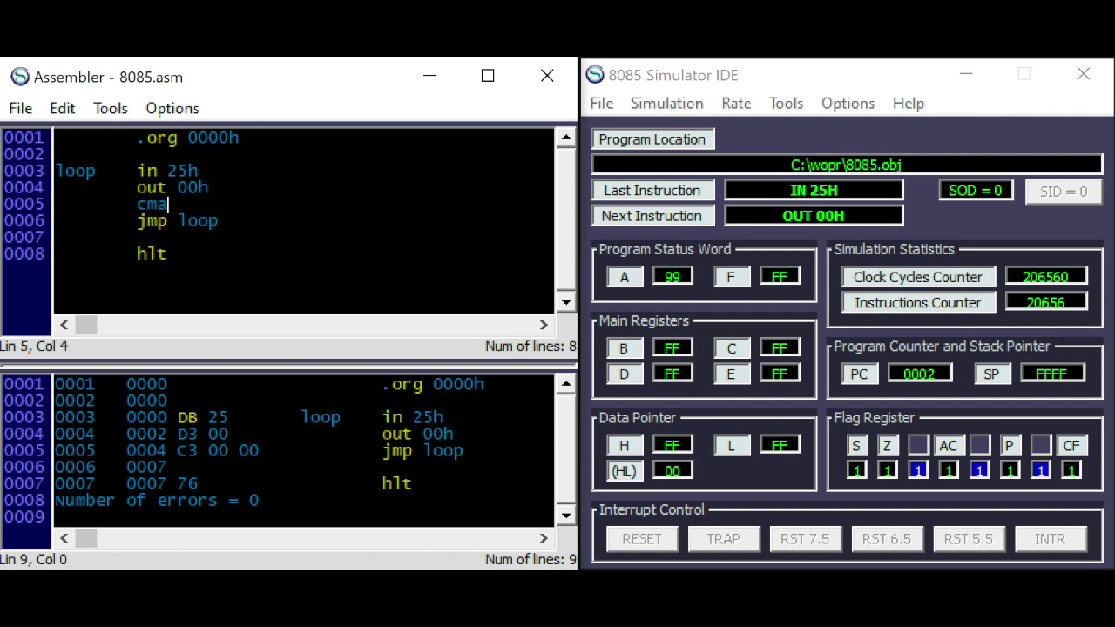
pyautogui.press('Enter')
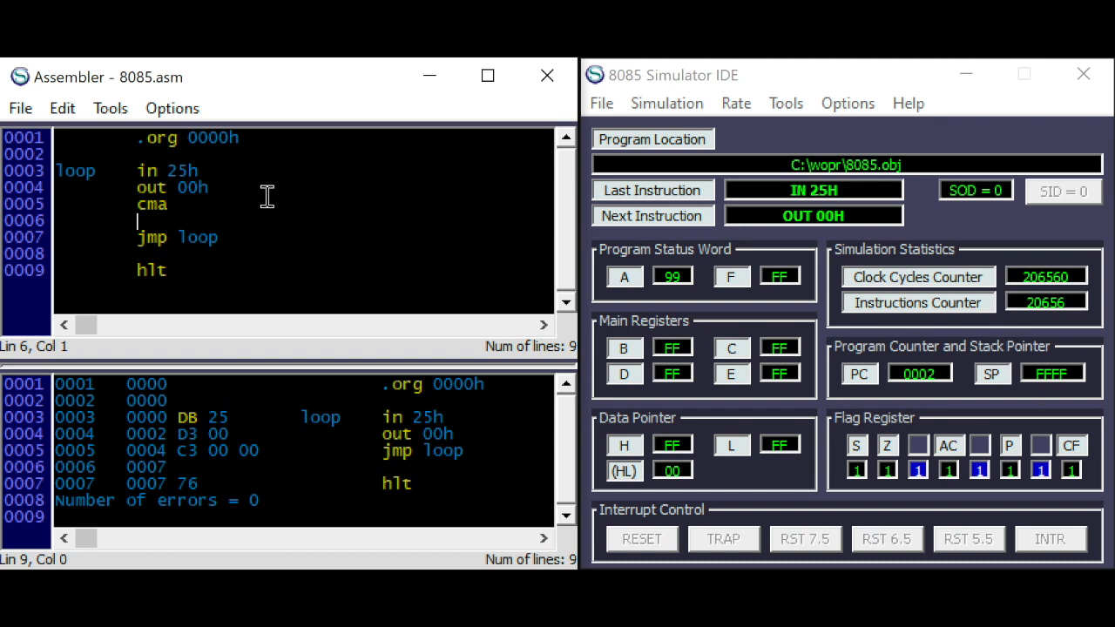
pyautogui.write('out 0')
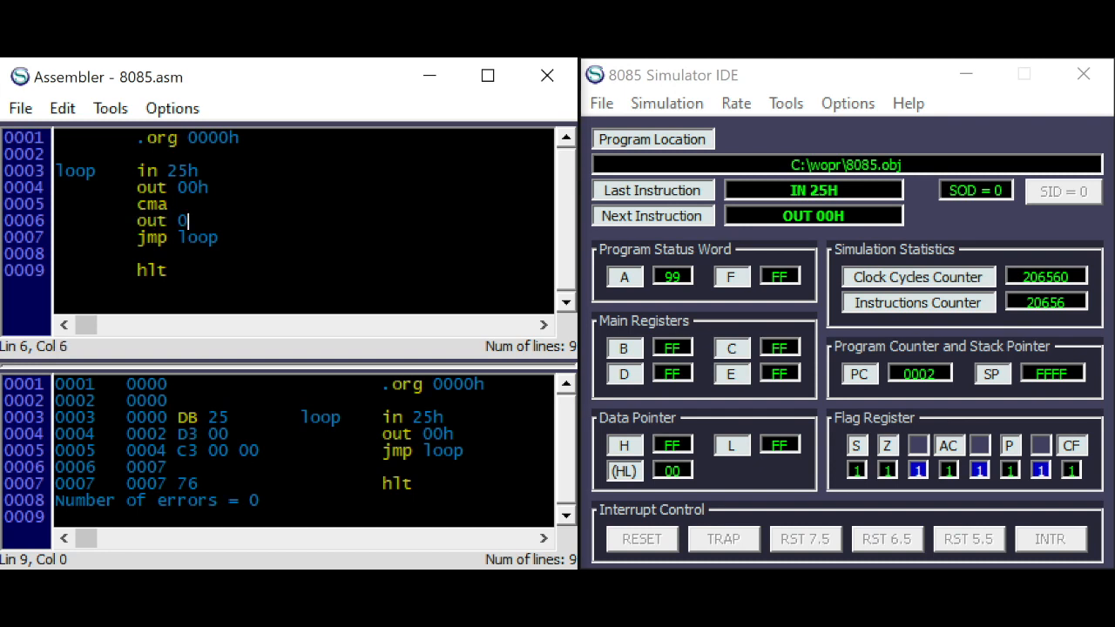
pyautogui.write('feh')
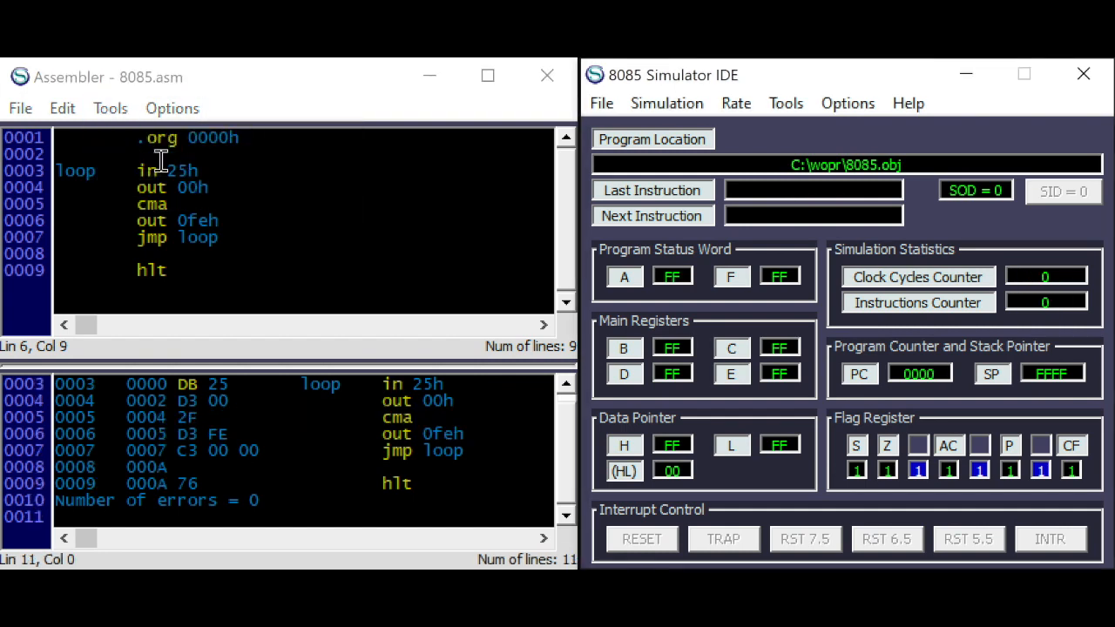
pyautogui.moveTo(164, 160)
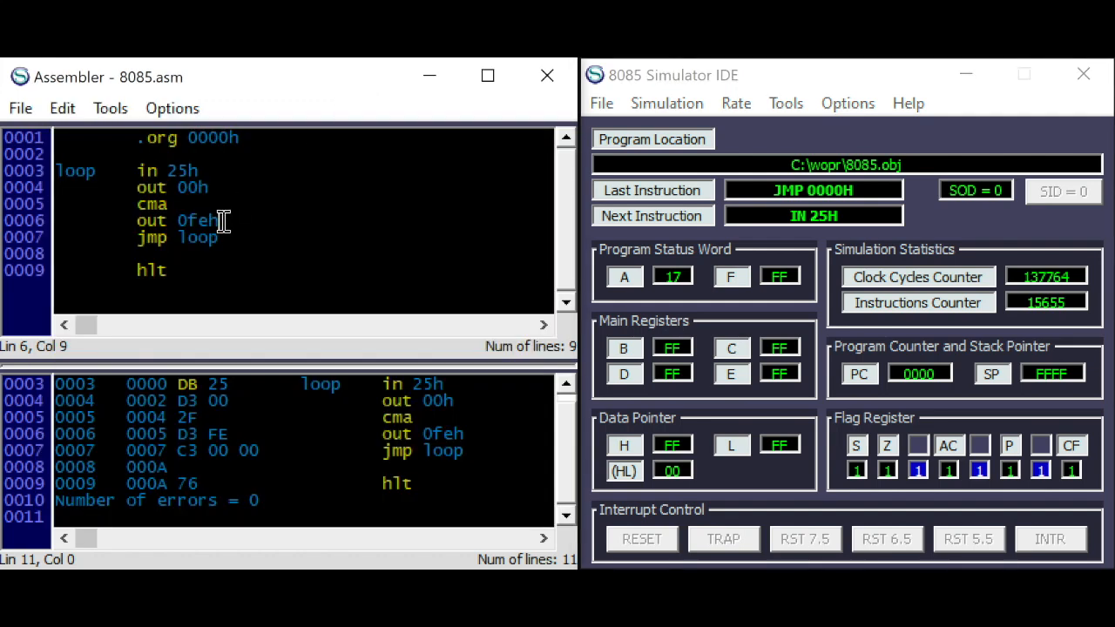
pyautogui.moveTo(230, 225)
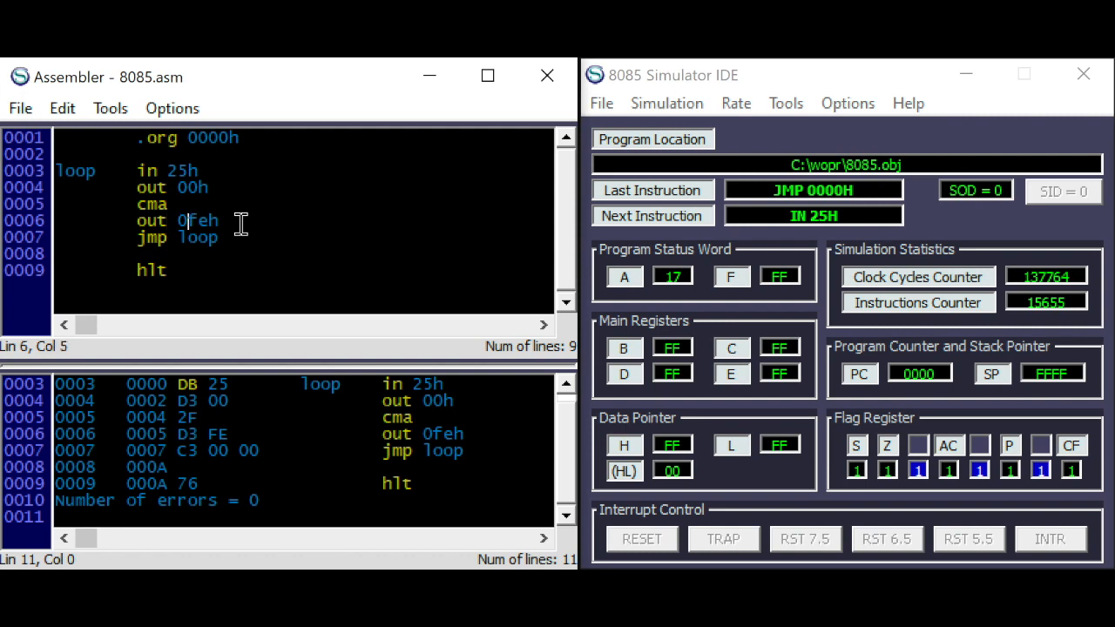
# - Add 'cpi 00h' after the FEH output and make the loop jump conditional (jnz loop)
pyautogui.press('Enter')
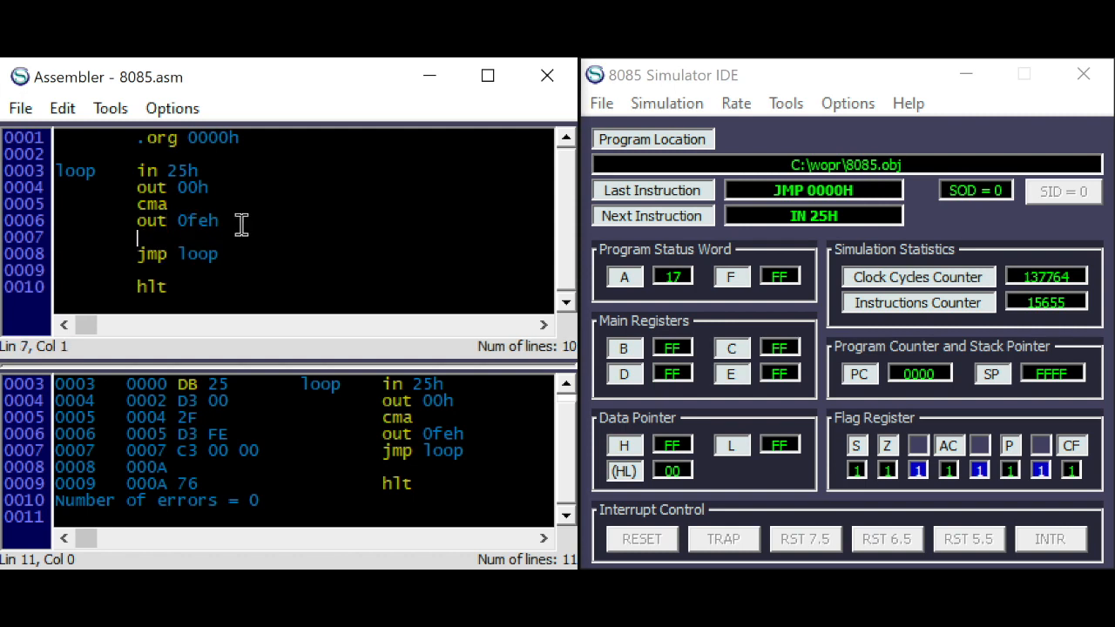
pyautogui.write('cpi')
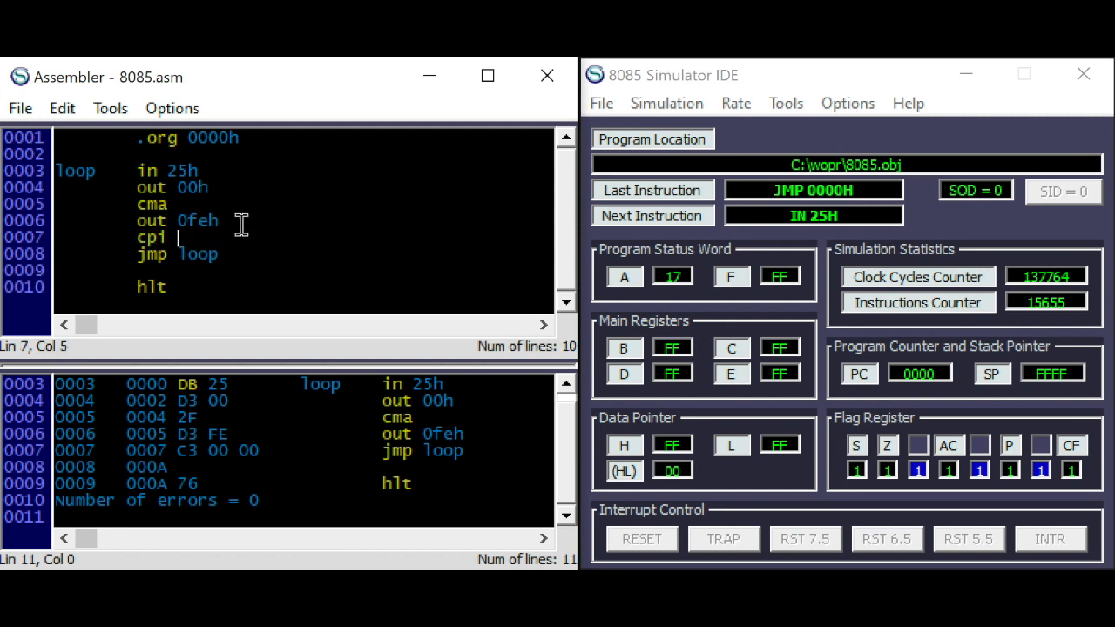
pyautogui.write('00h')
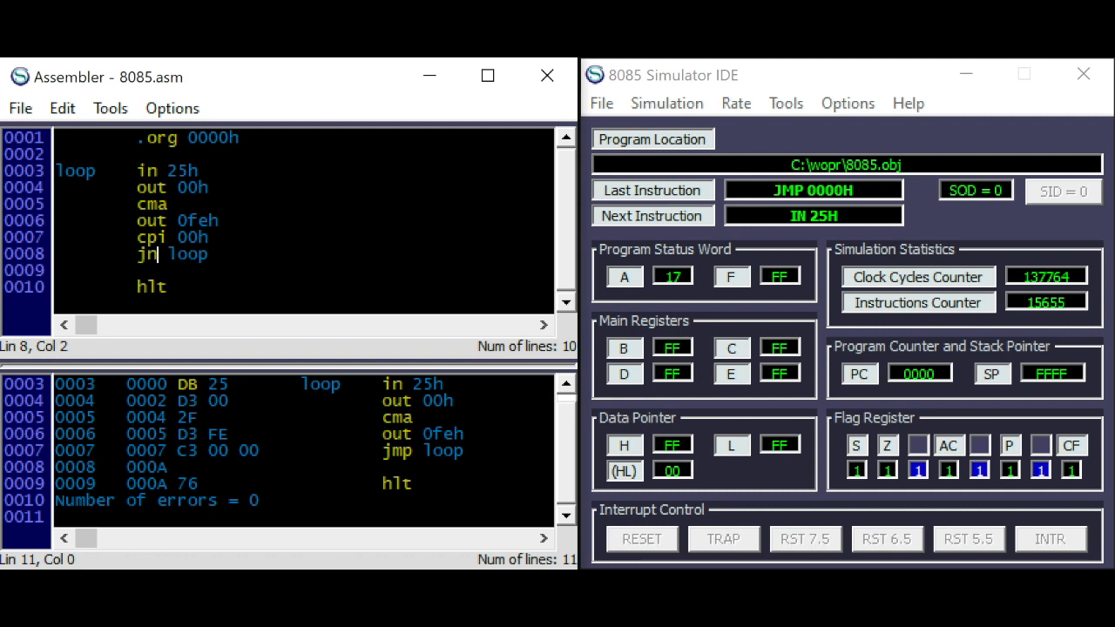
pyautogui.click(110, 108)
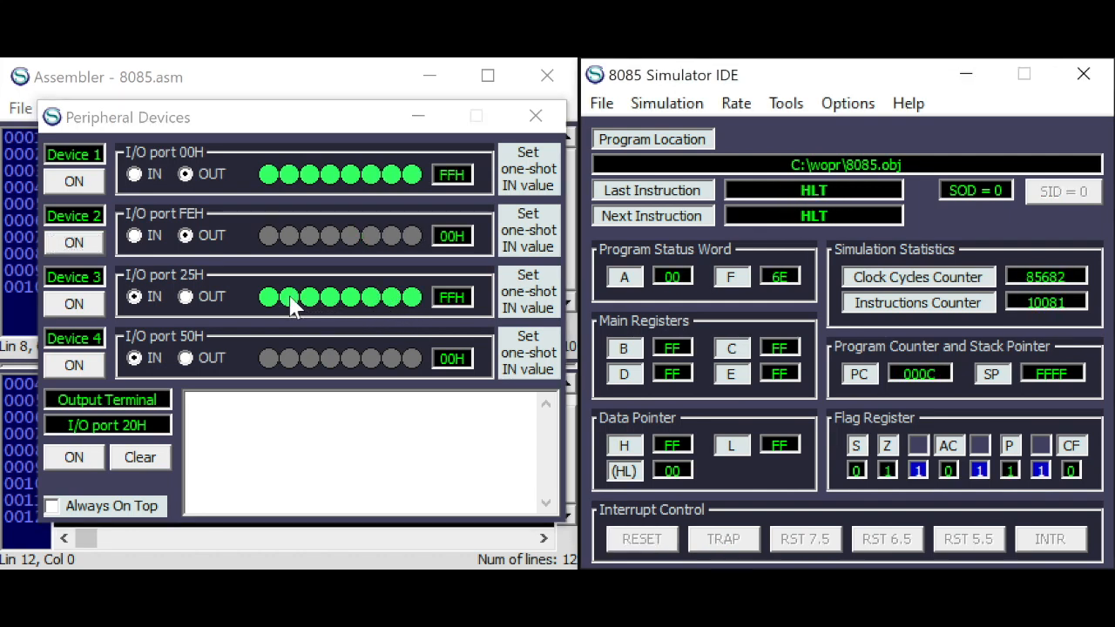
pyautogui.moveTo(858, 242)
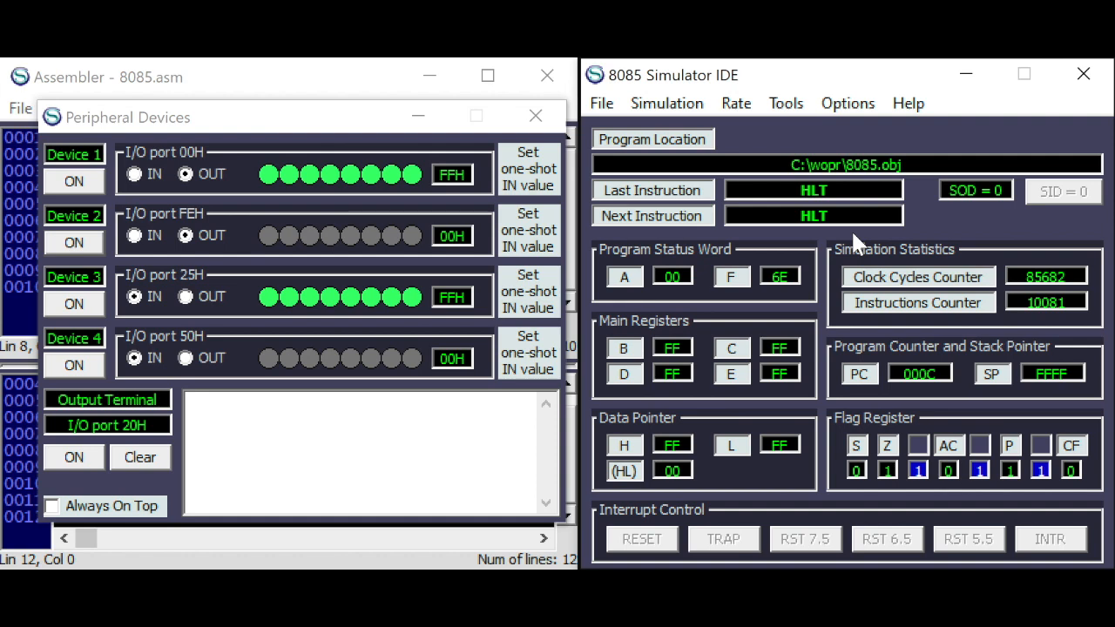
pyautogui.moveTo(334, 310)
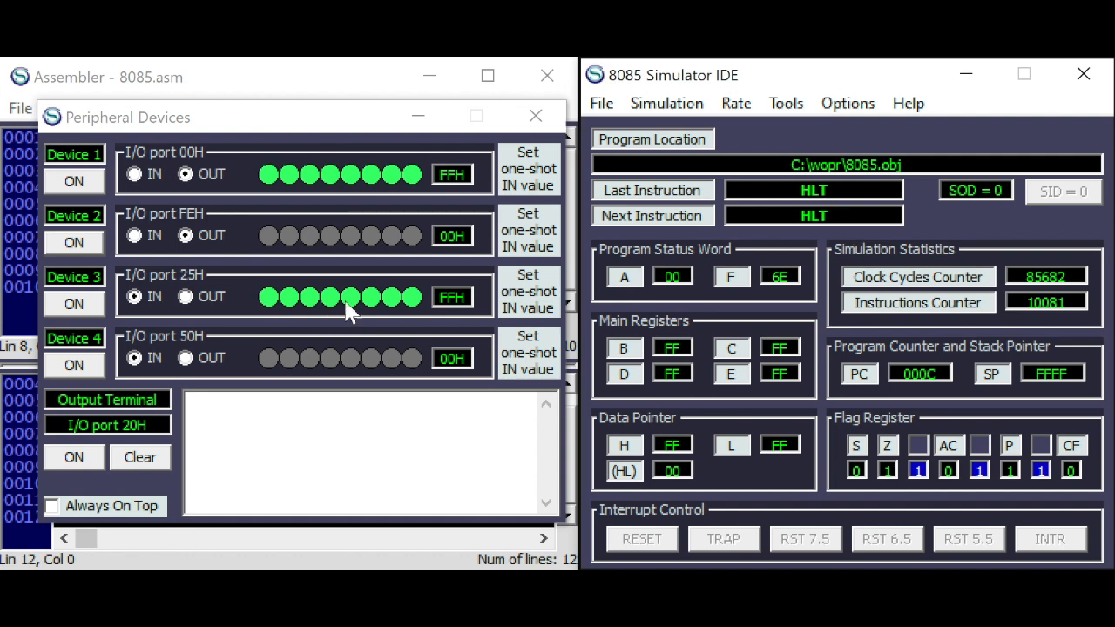
pyautogui.moveTo(375, 303)
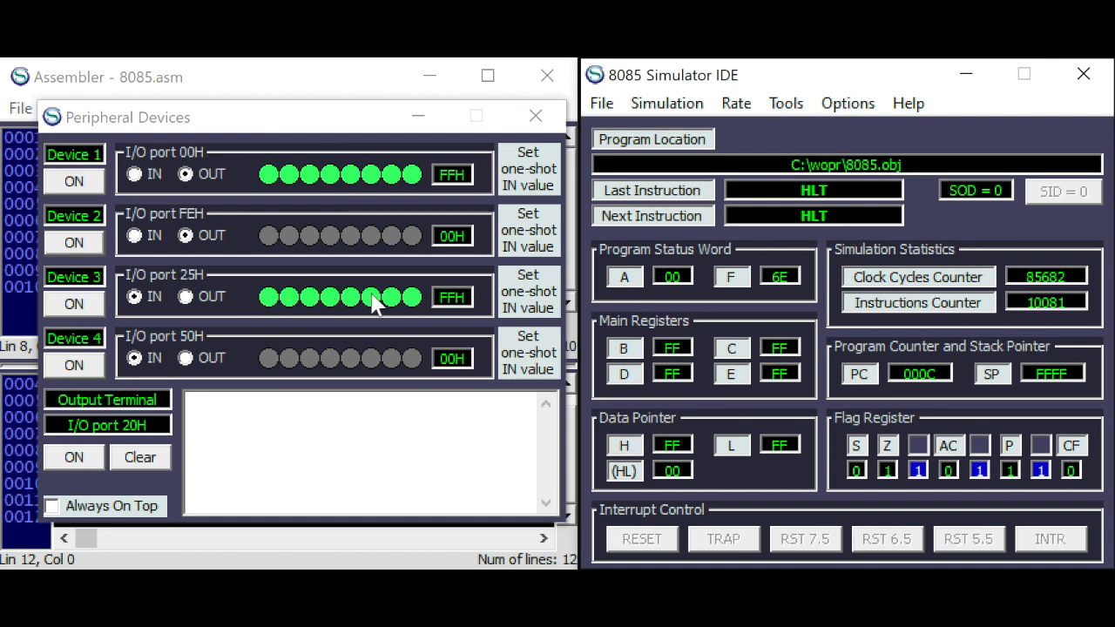
pyautogui.moveTo(452, 277)
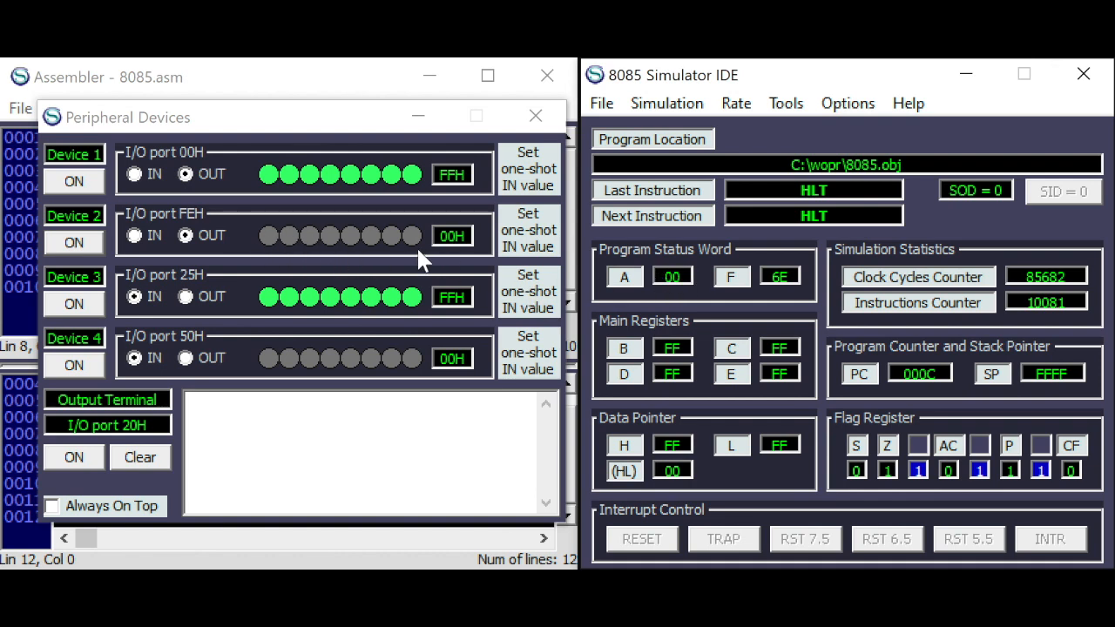
pyautogui.moveTo(532, 270)
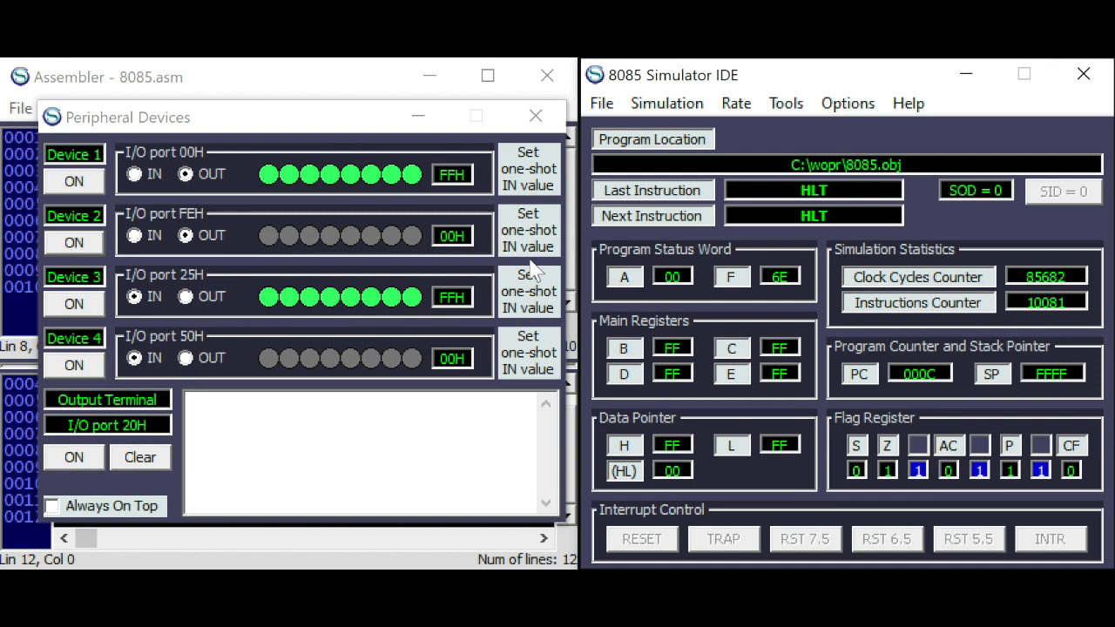
pyautogui.moveTo(300, 396)
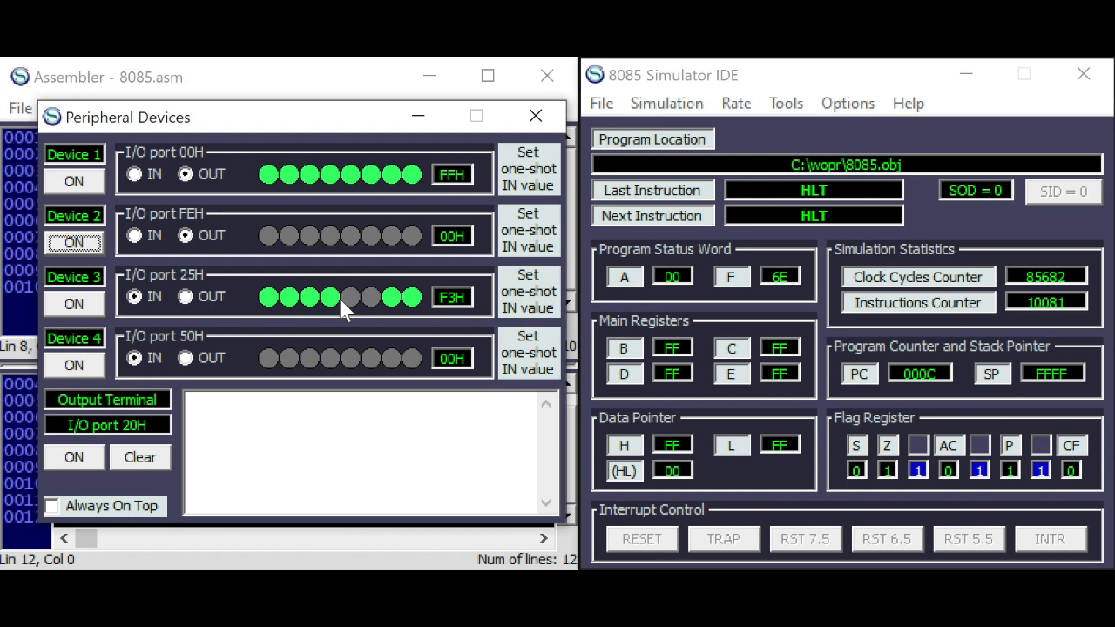
# - Close the Peripheral Devices window to return to the Assembler source
pyautogui.click(536, 115)
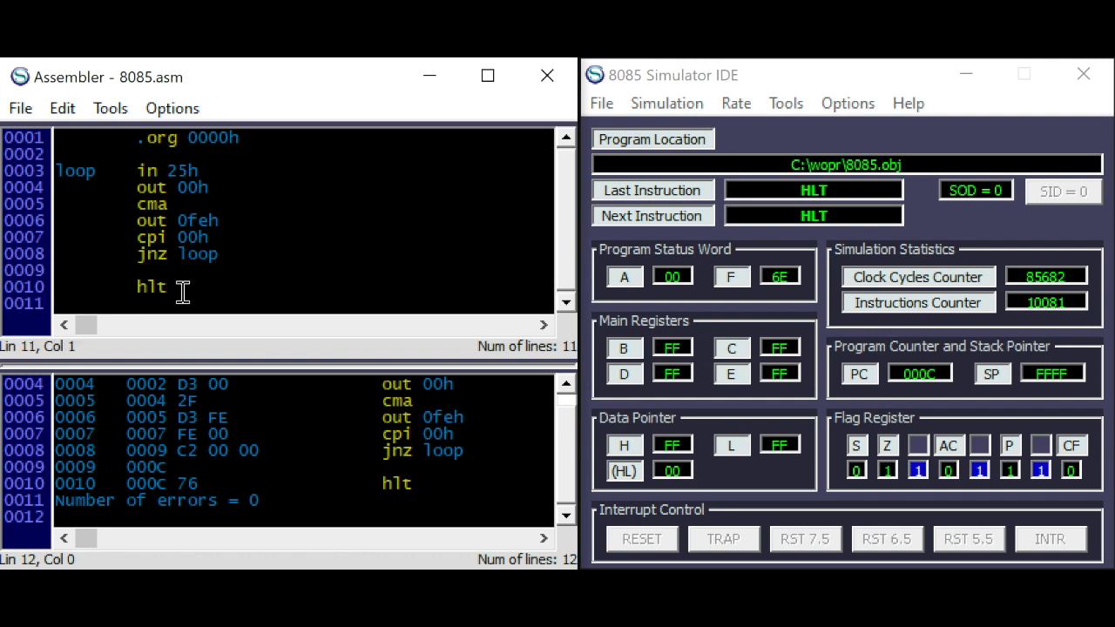
# - Define text db "Hello World!" after hlt
pyautogui.write('text')
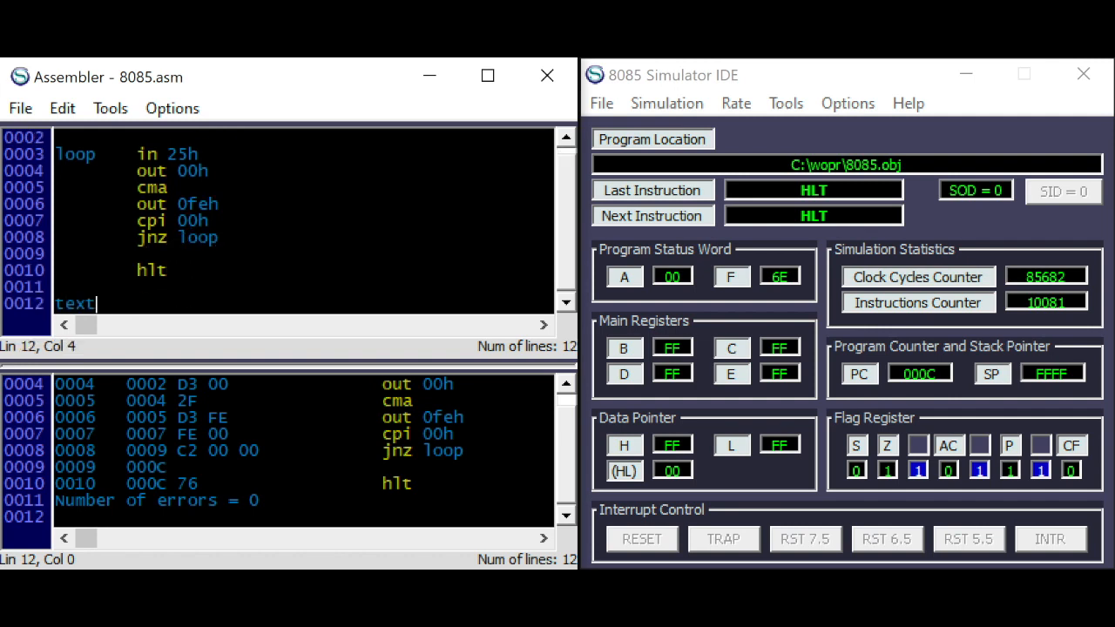
pyautogui.write('db "')
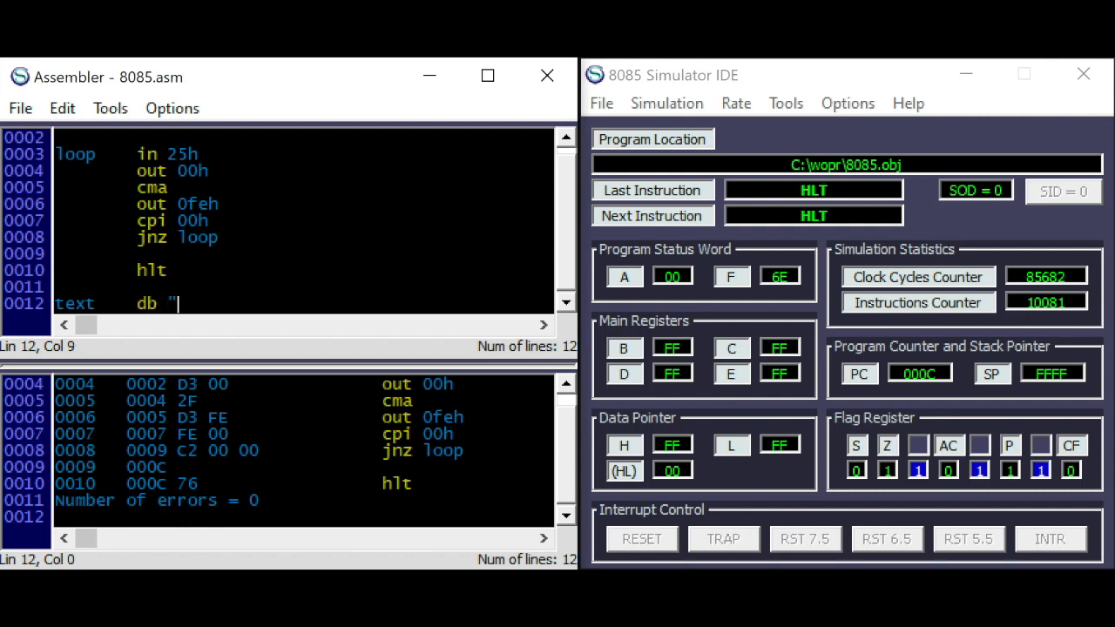
pyautogui.write('Hello Worl')
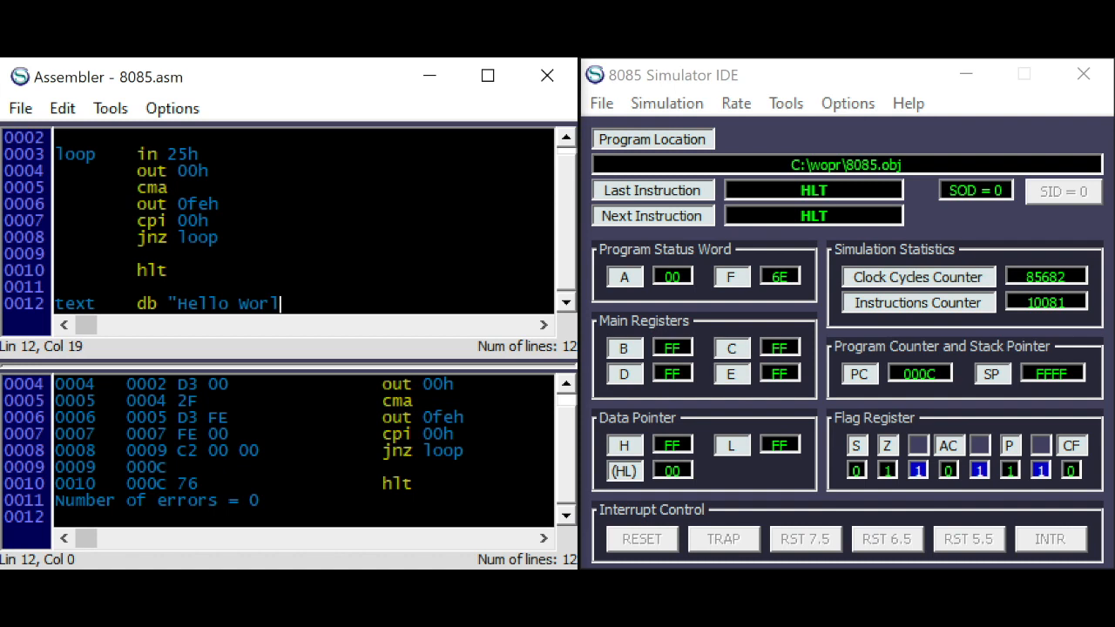
pyautogui.write('d!"')
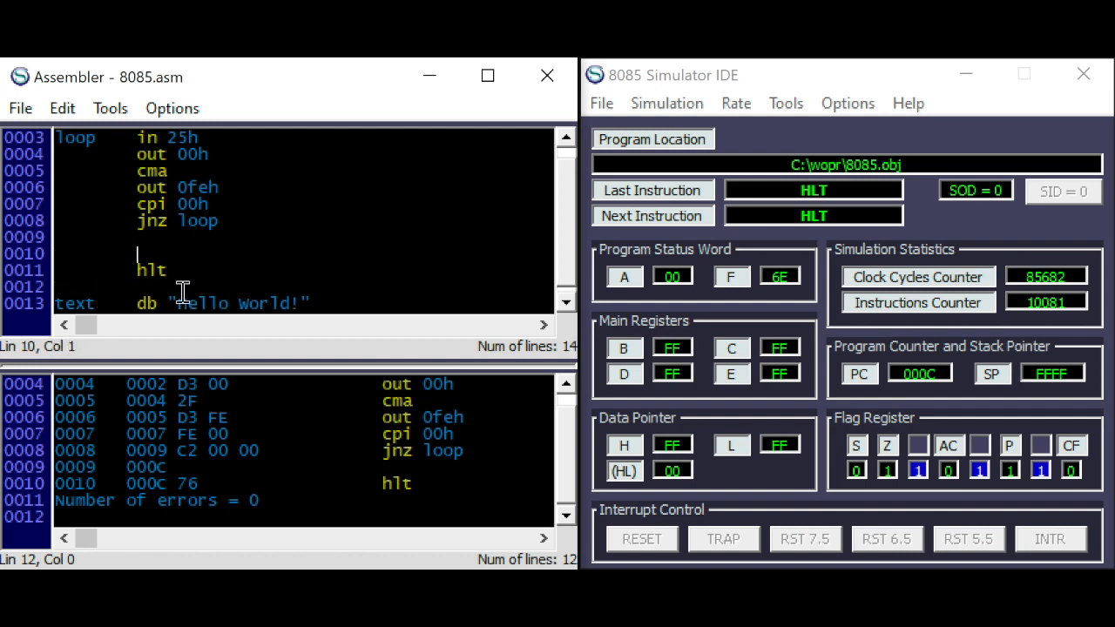
# - Load HL with the text address (lxi h,text) and B with its length (mvi b,texte-text)
pyautogui.write('lxi')
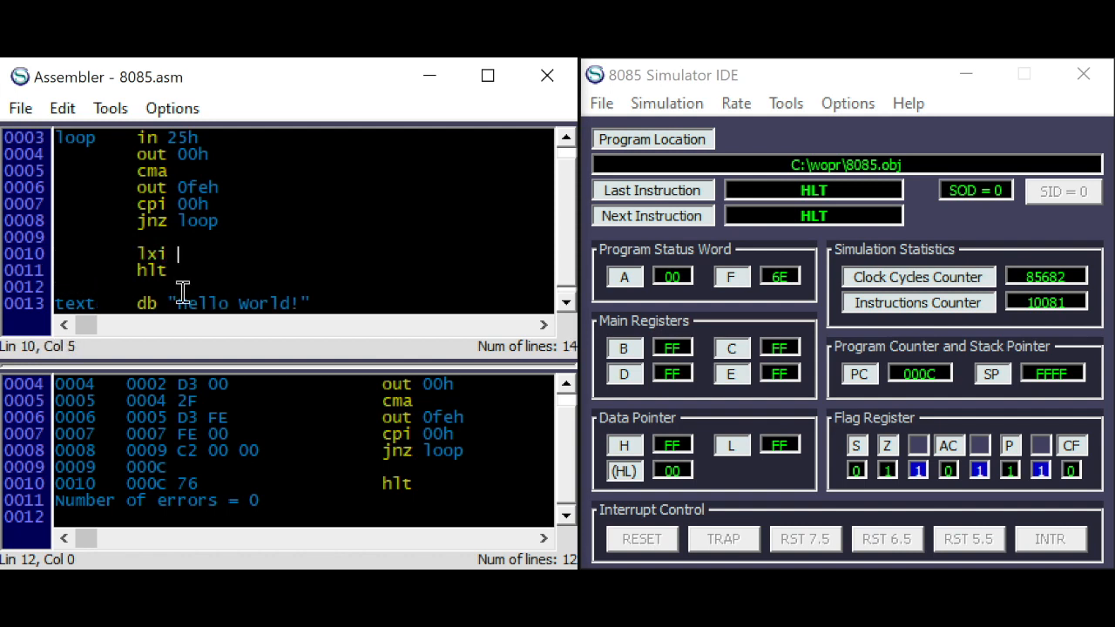
pyautogui.write('h,')
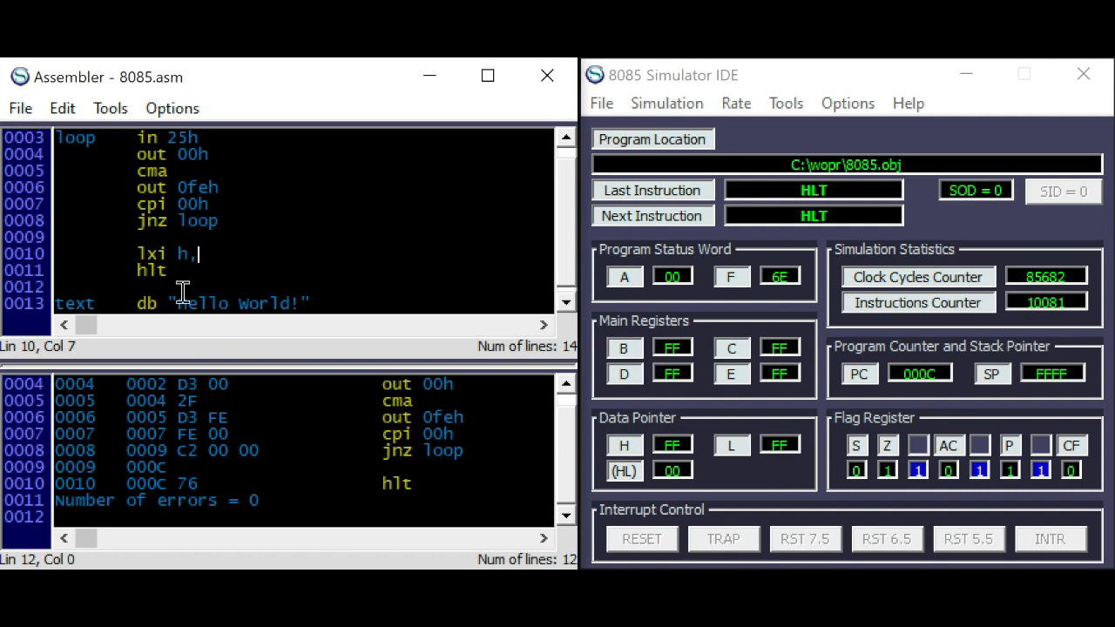
pyautogui.write('text')
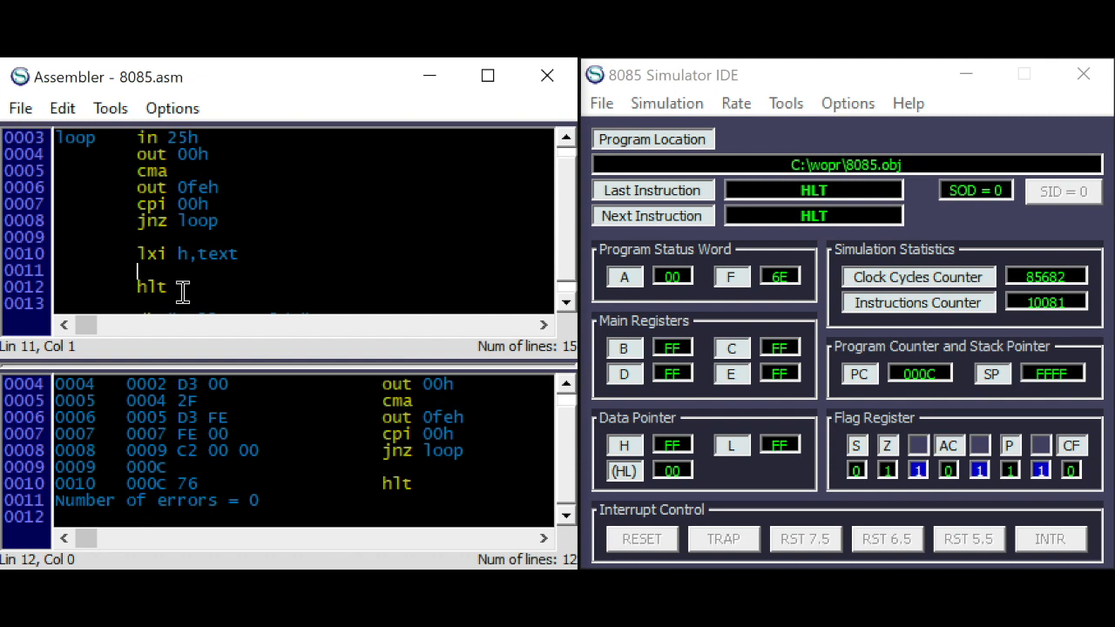
pyautogui.write('mvi b,')
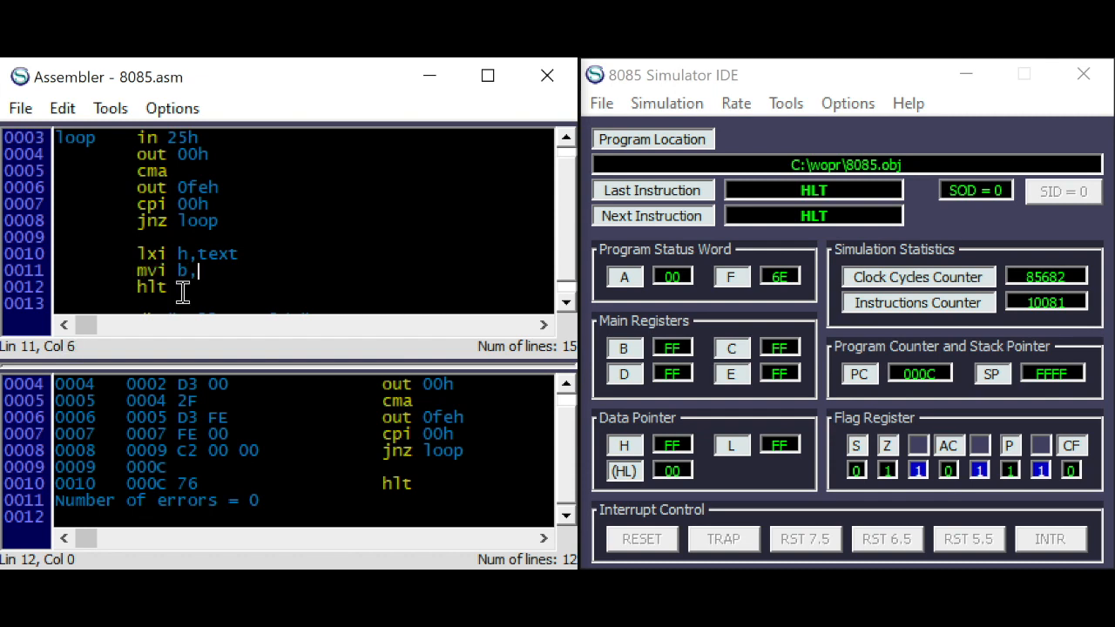
pyautogui.write('texte')
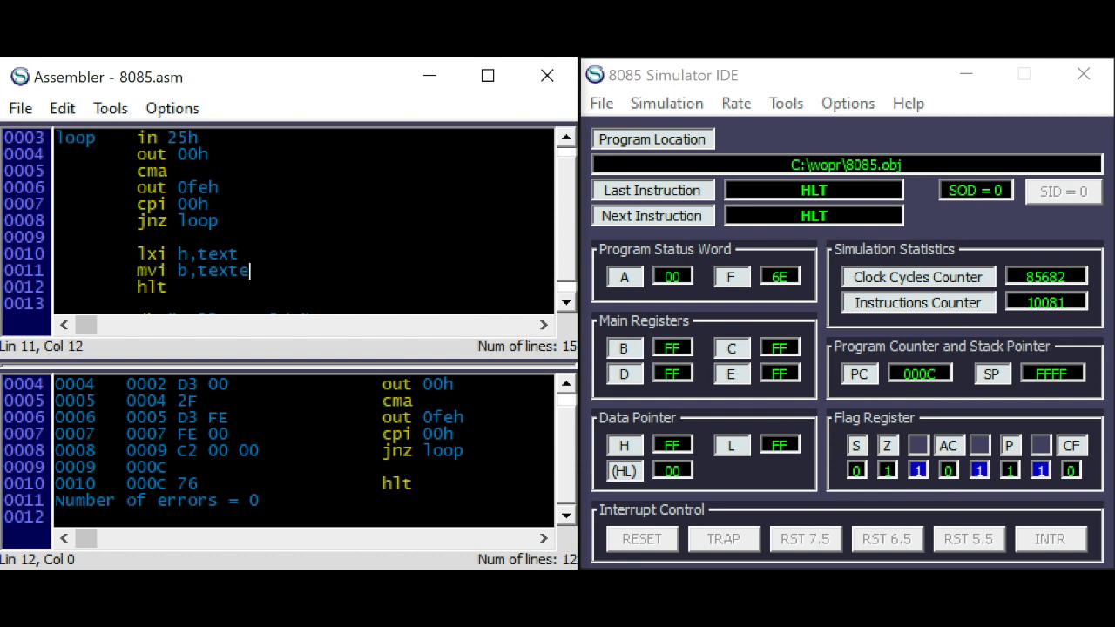
pyautogui.write('-text')
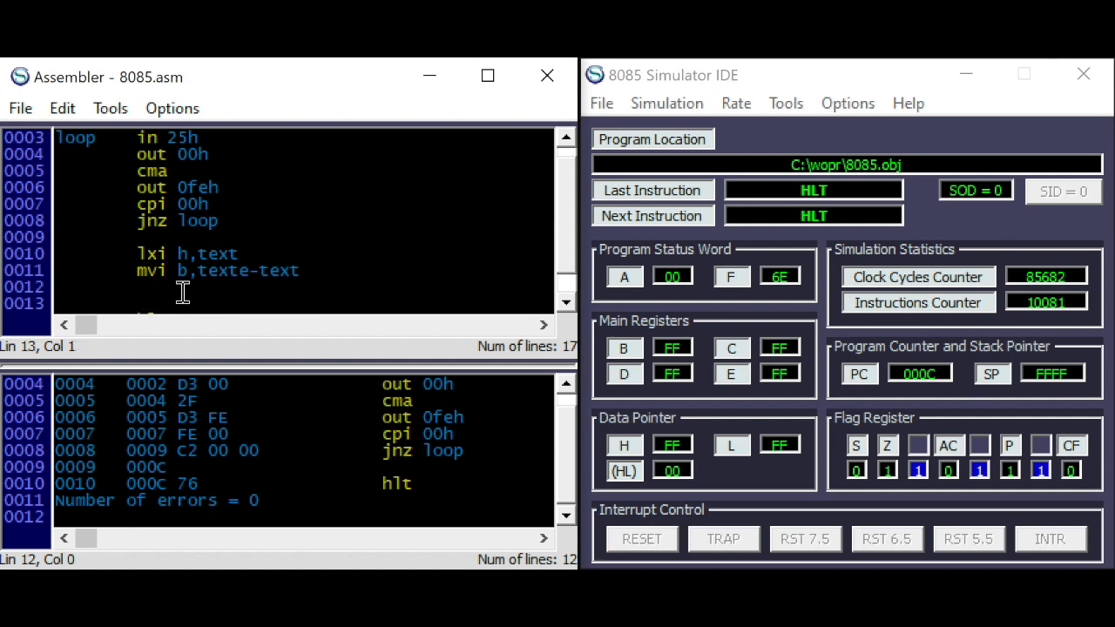
# - Start pr_loop with 'mov a,m' and 'out 20h' to send each character to port 20h
pyautogui.write('pr')
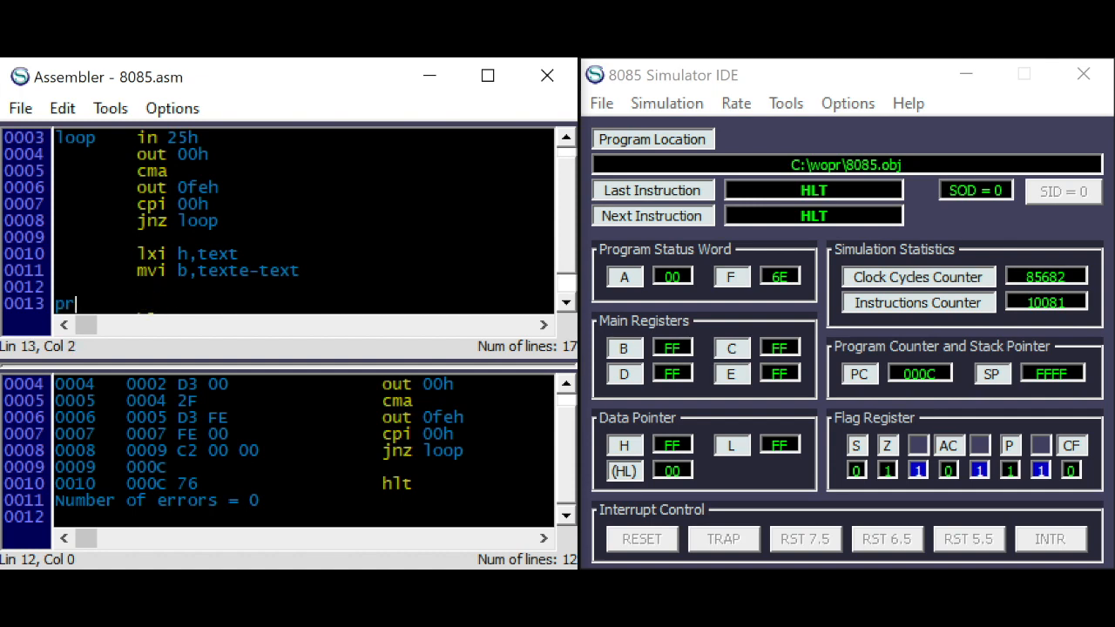
pyautogui.write('_loop')
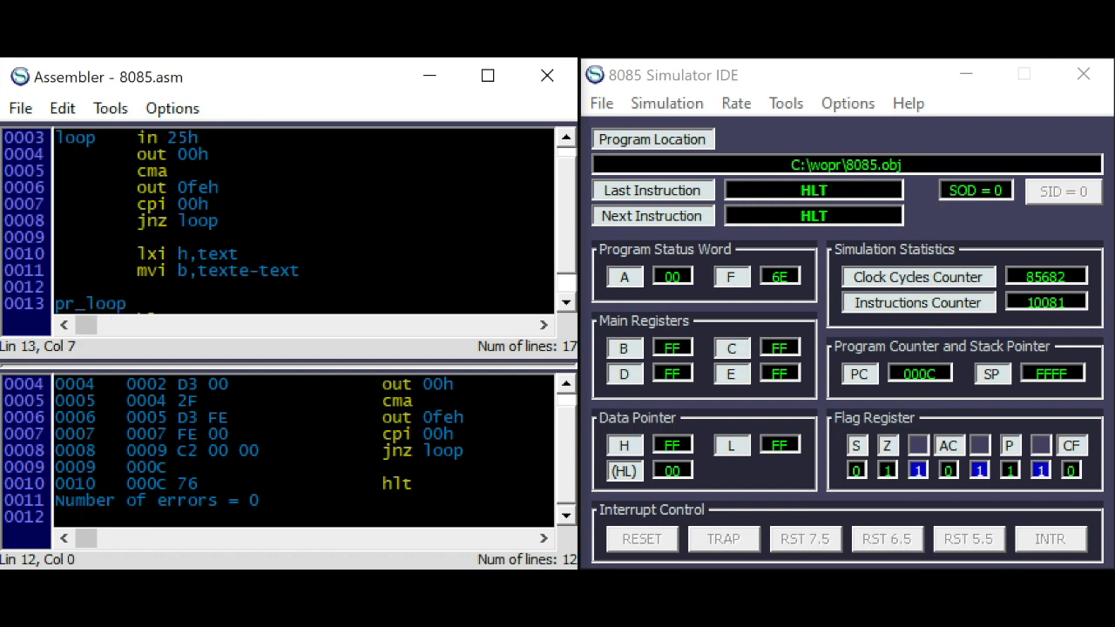
pyautogui.write('mov')
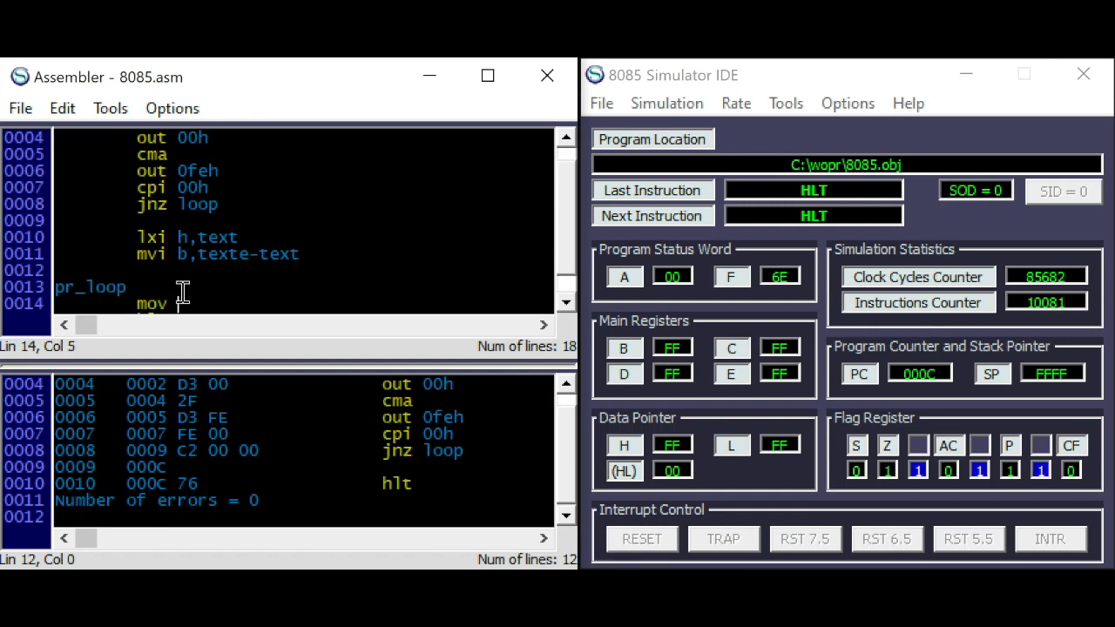
pyautogui.write('a,m')
pyautogui.write('o')
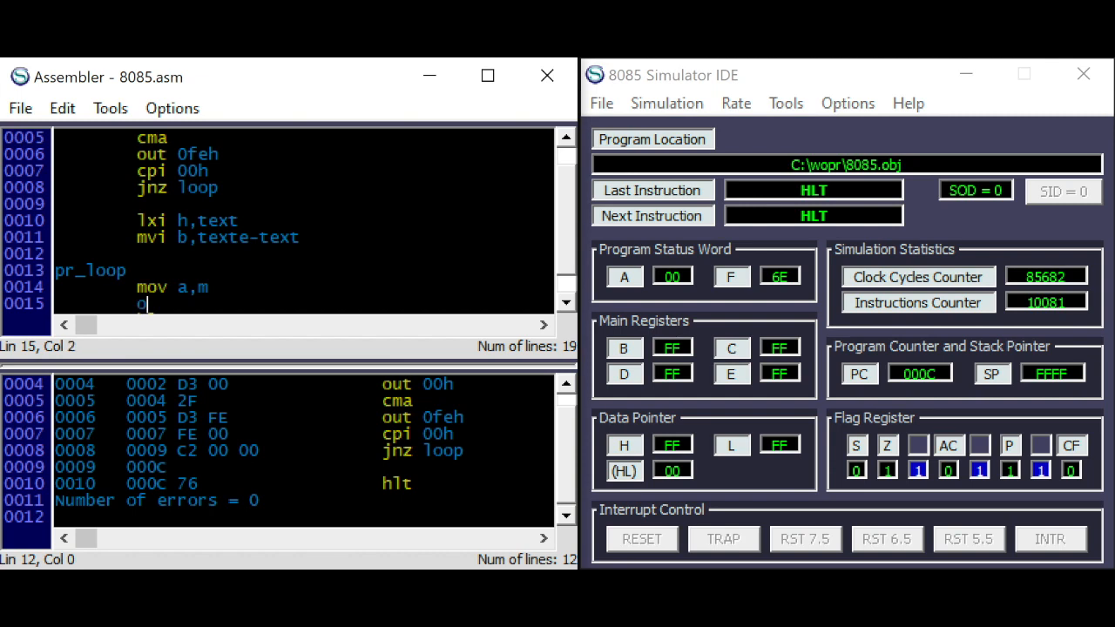
pyautogui.write('ut')
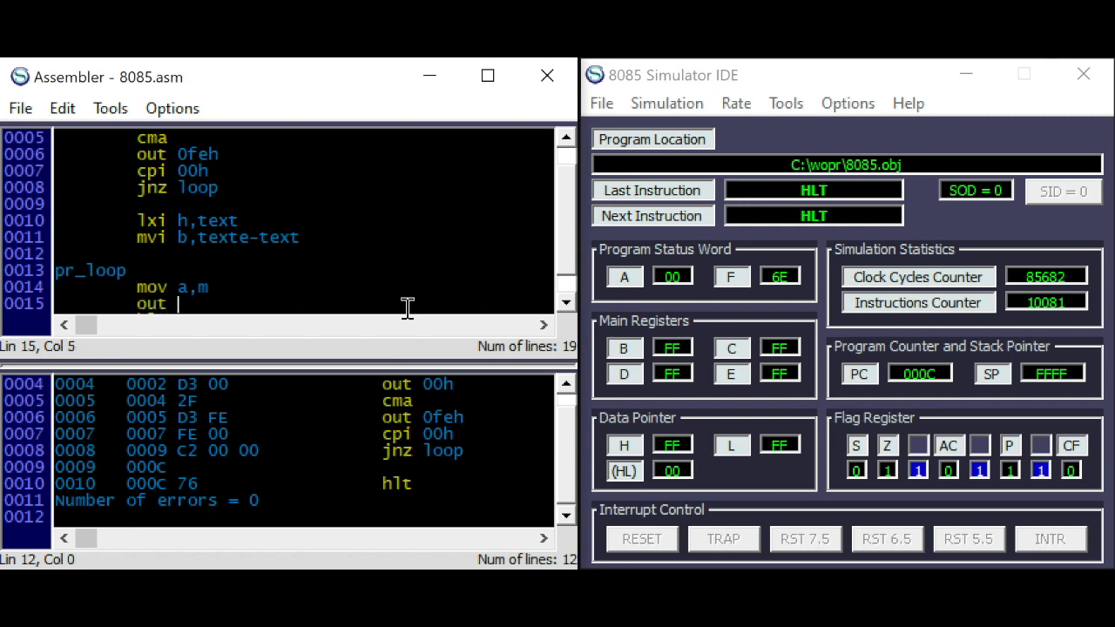
pyautogui.write('20h')
pyautogui.write('i')
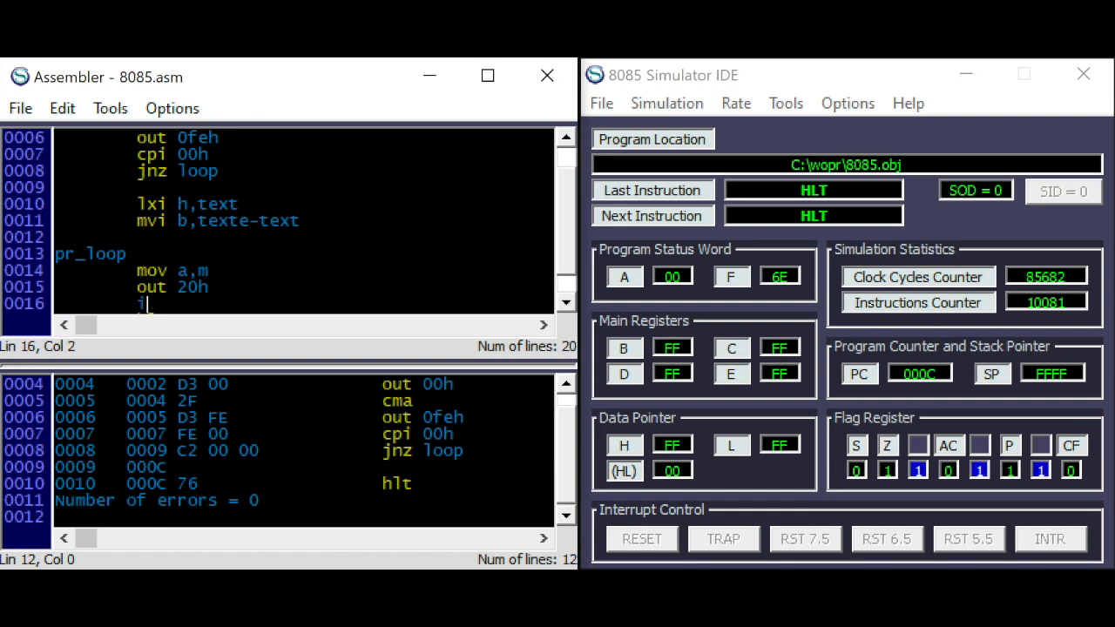
# - Finish pr_loop with 'inx h', 'dcr b' and 'jnz pr_loop'
pyautogui.write('nx h')
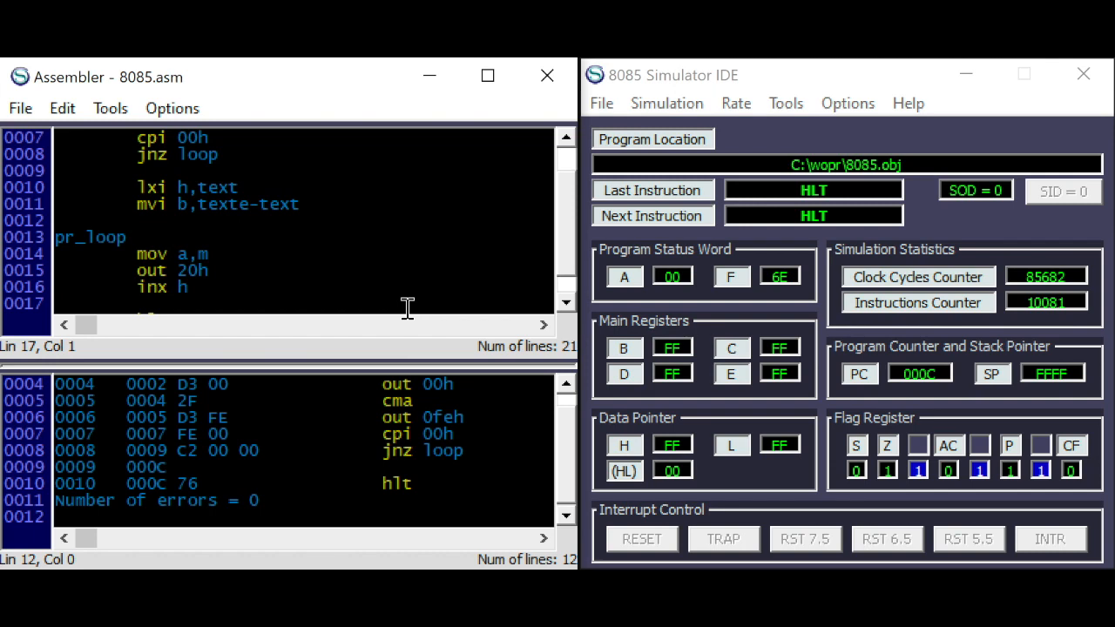
pyautogui.write('dcr b')
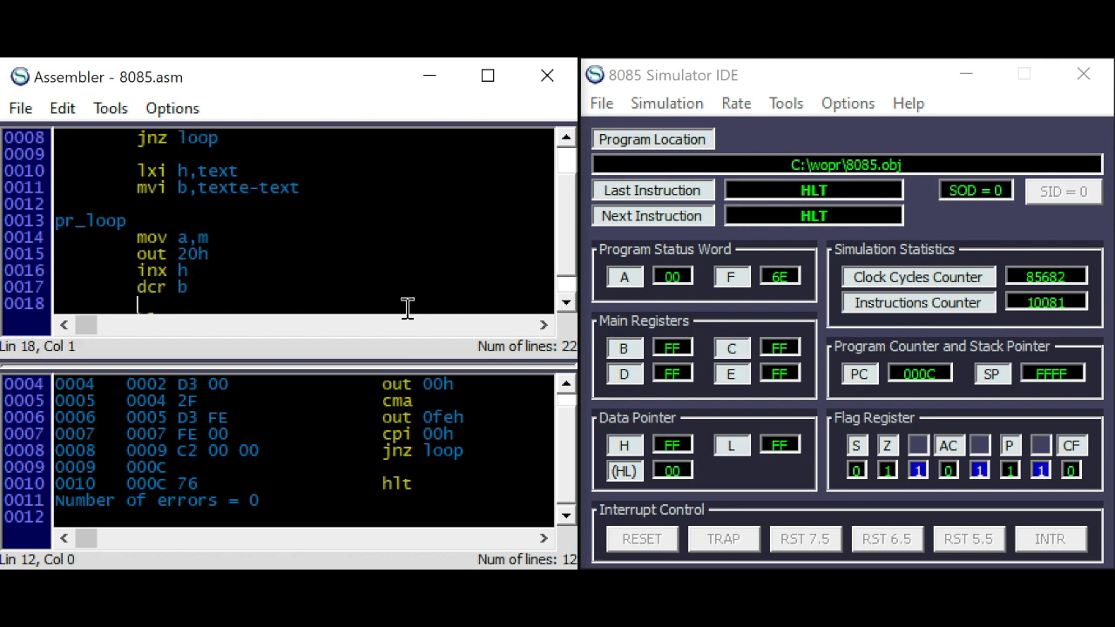
pyautogui.write('jnz')
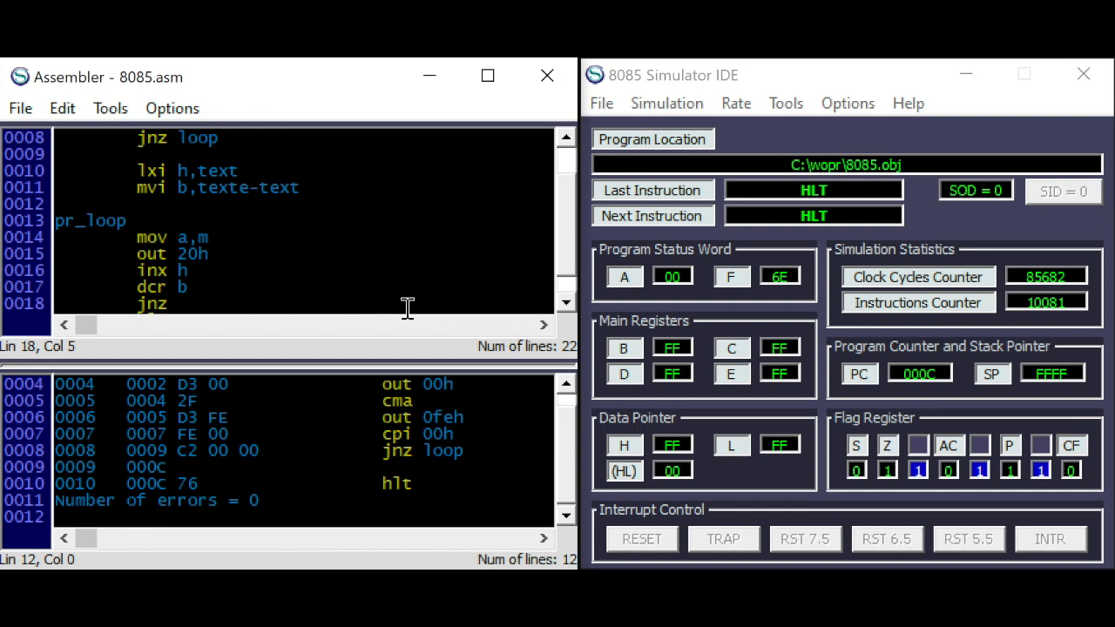
pyautogui.write('pr_loop')
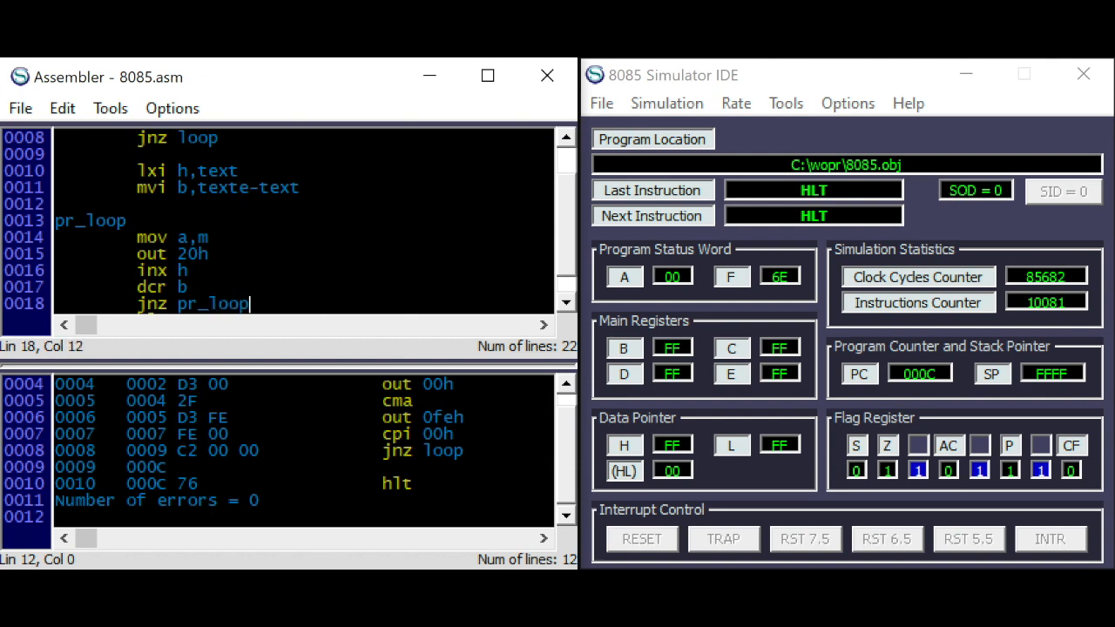
# - Assemble the string-printing program and load it into the simulator via Tools > Assemble & Load
pyautogui.click(110, 108)
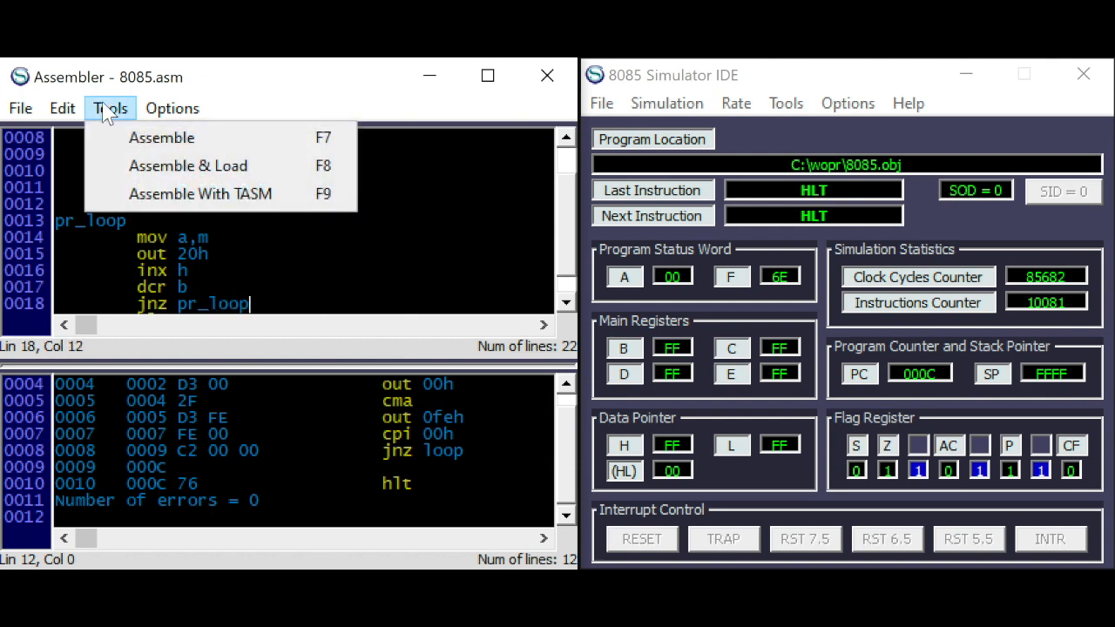
pyautogui.click(188, 166)
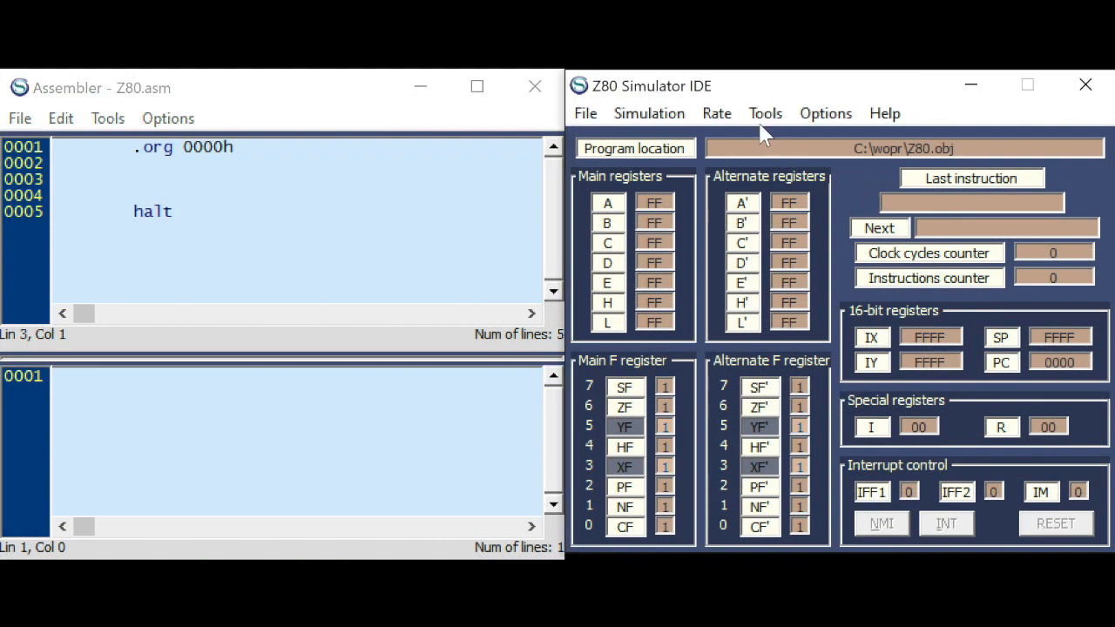
# - View the I/O Ports Editor with all ports at 00, then bring up the Peripheral Devices panel
pyautogui.click(765, 114)
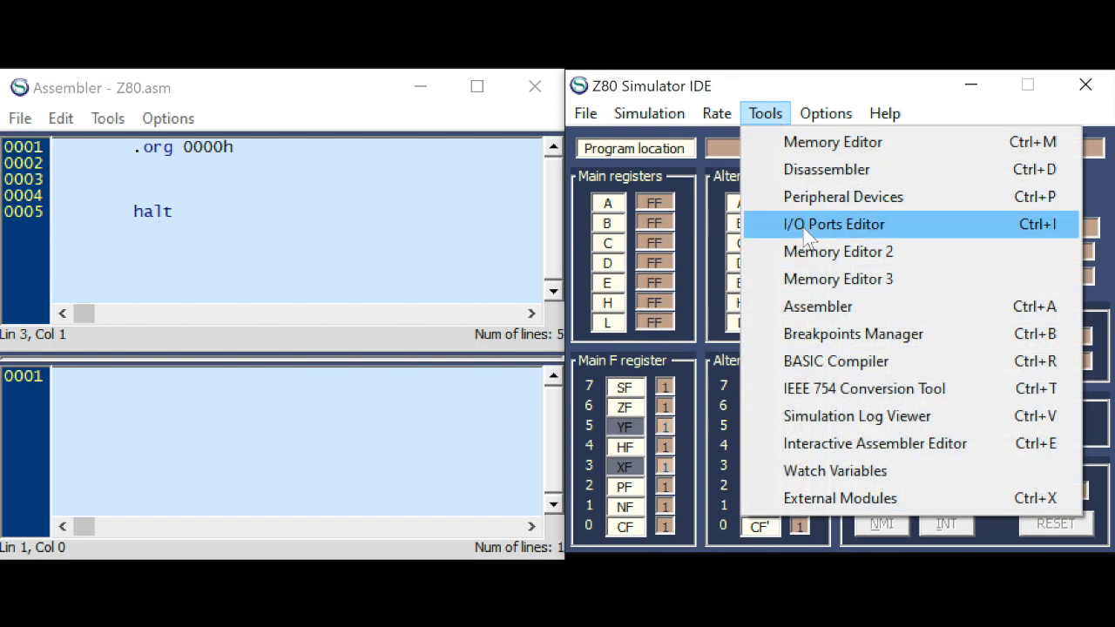
pyautogui.click(835, 223)
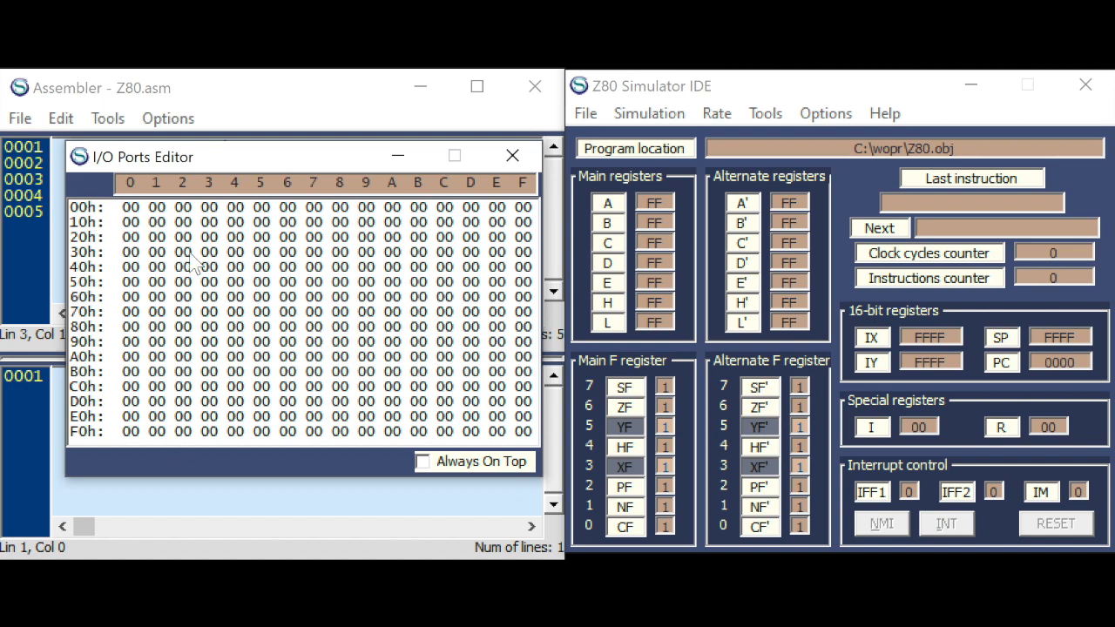
pyautogui.moveTo(512, 153)
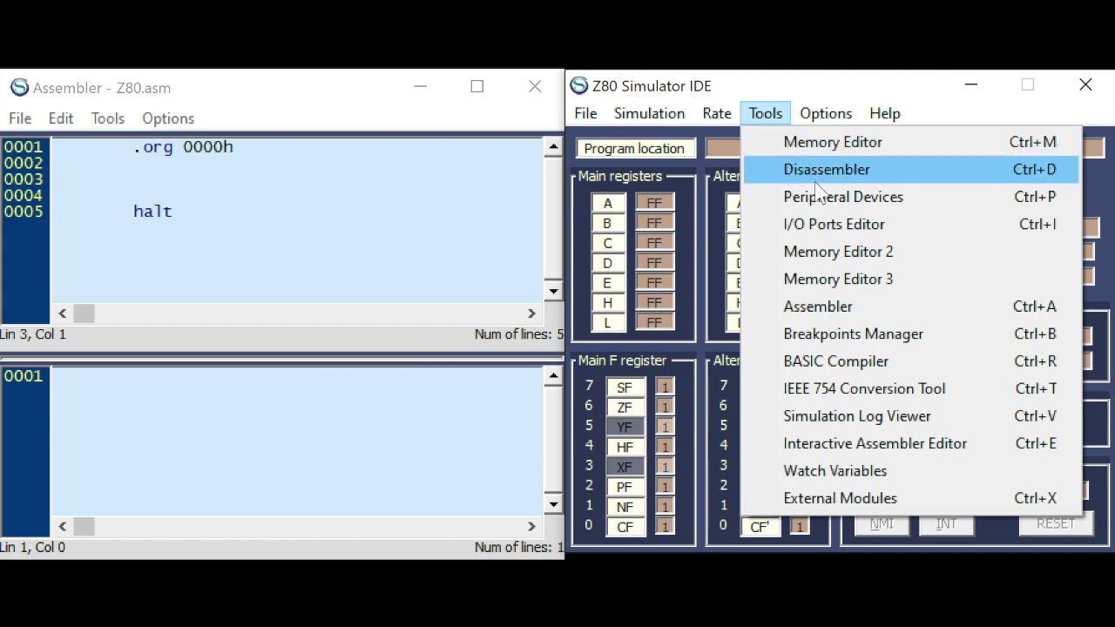
pyautogui.click(843, 195)
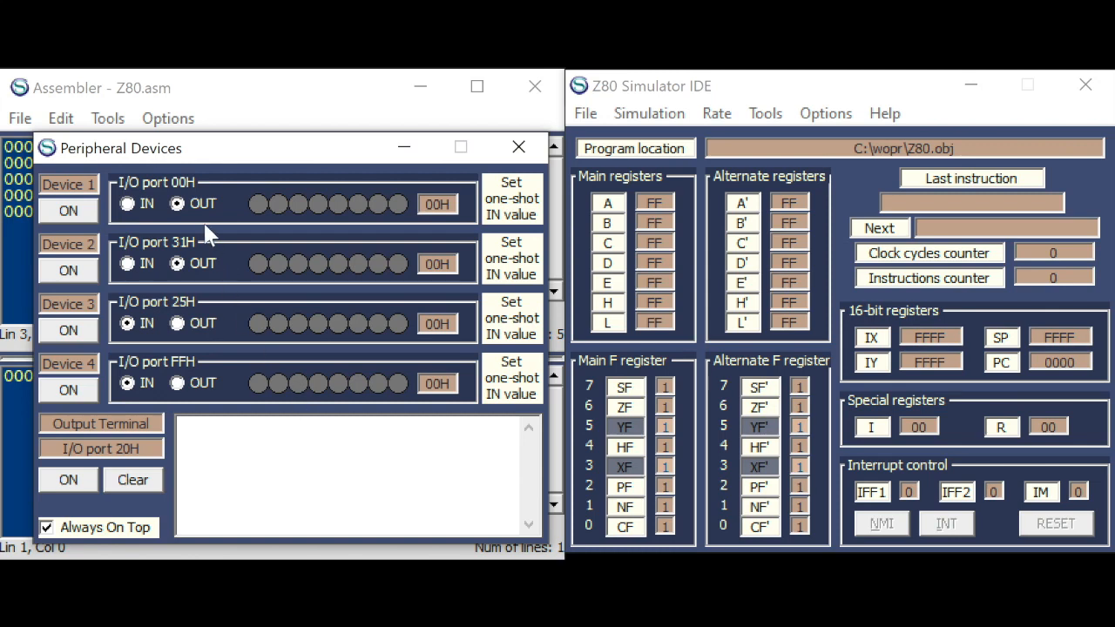
# - Assign Device 1 to port 00H and make it an output port
pyautogui.click(127, 204)
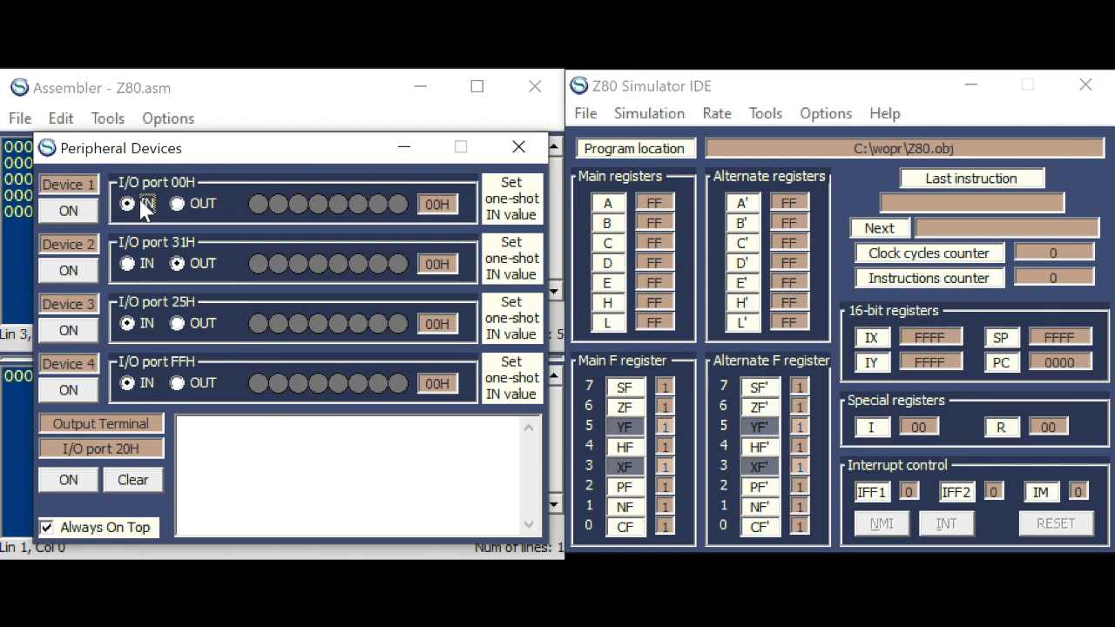
pyautogui.click(178, 202)
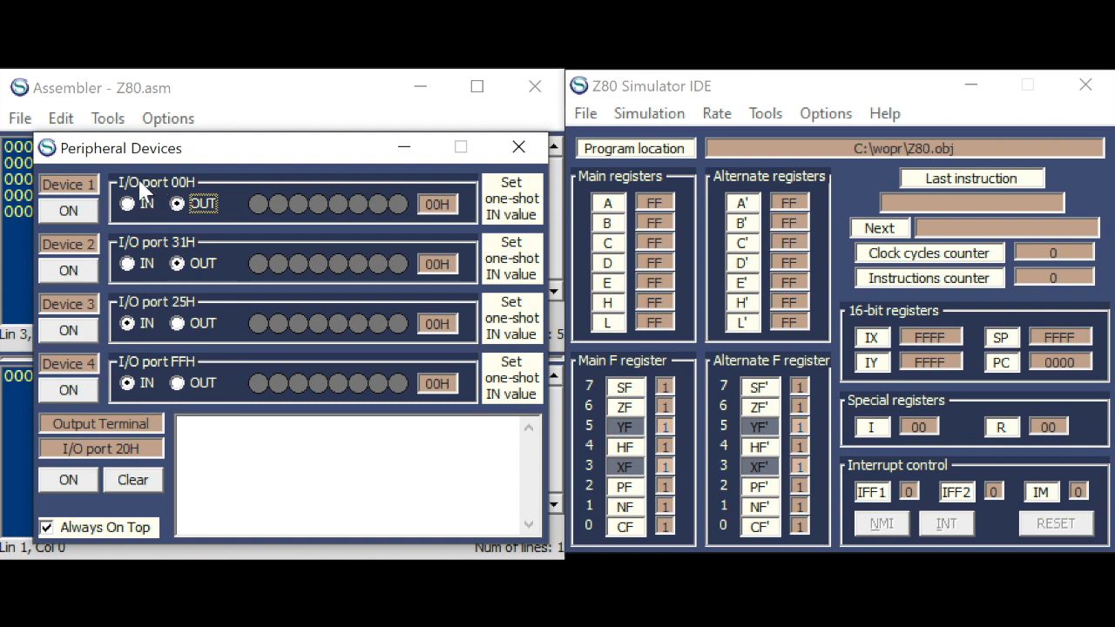
pyautogui.click(68, 209)
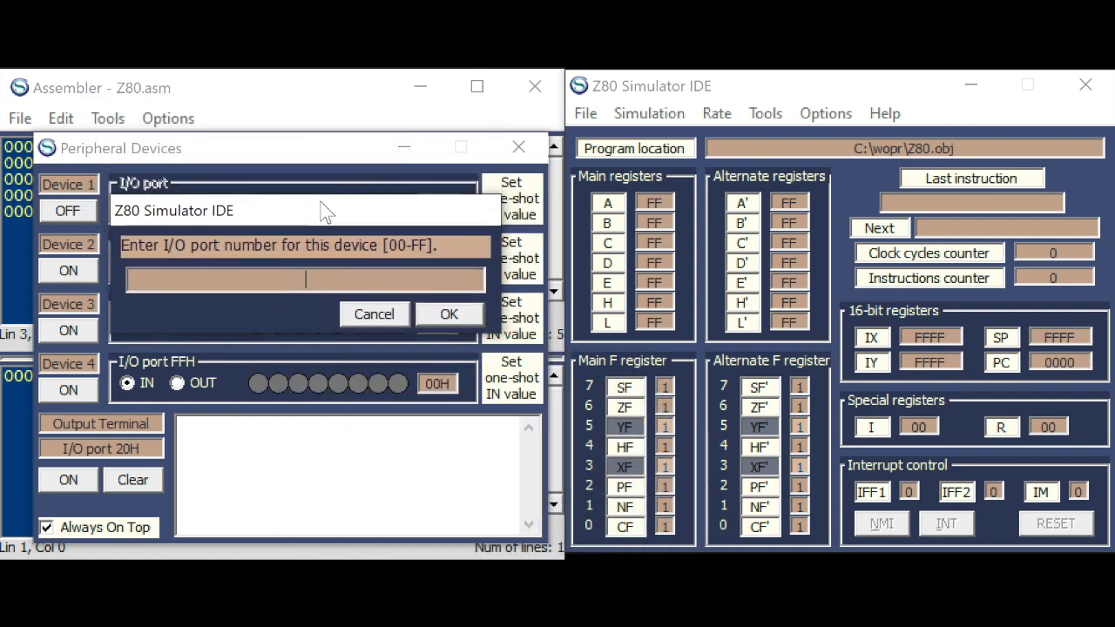
pyautogui.write('0')
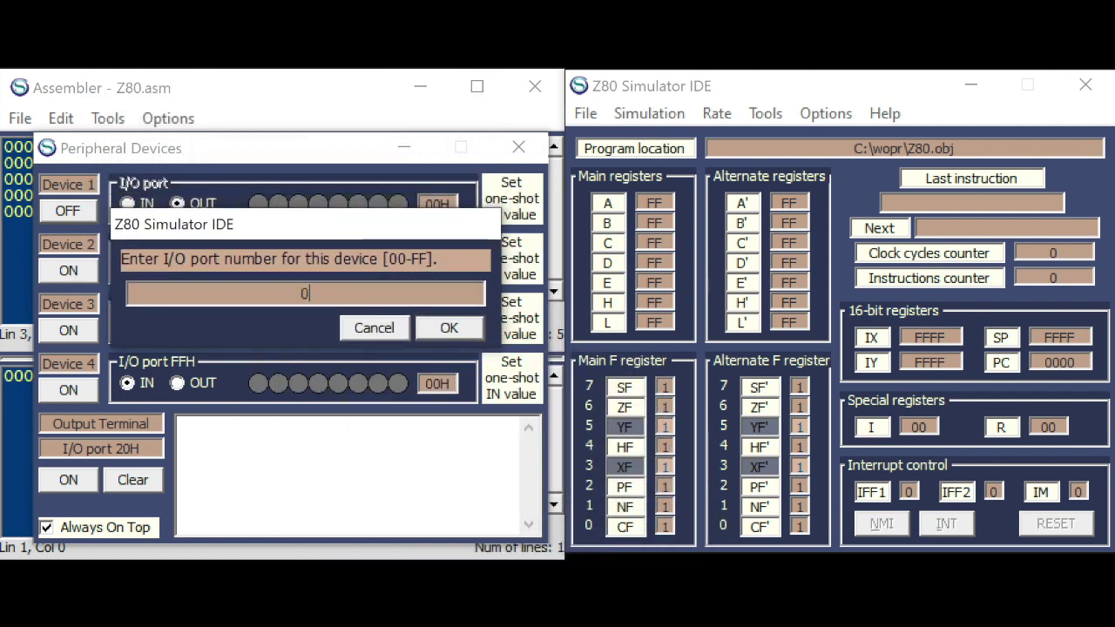
pyautogui.click(449, 327)
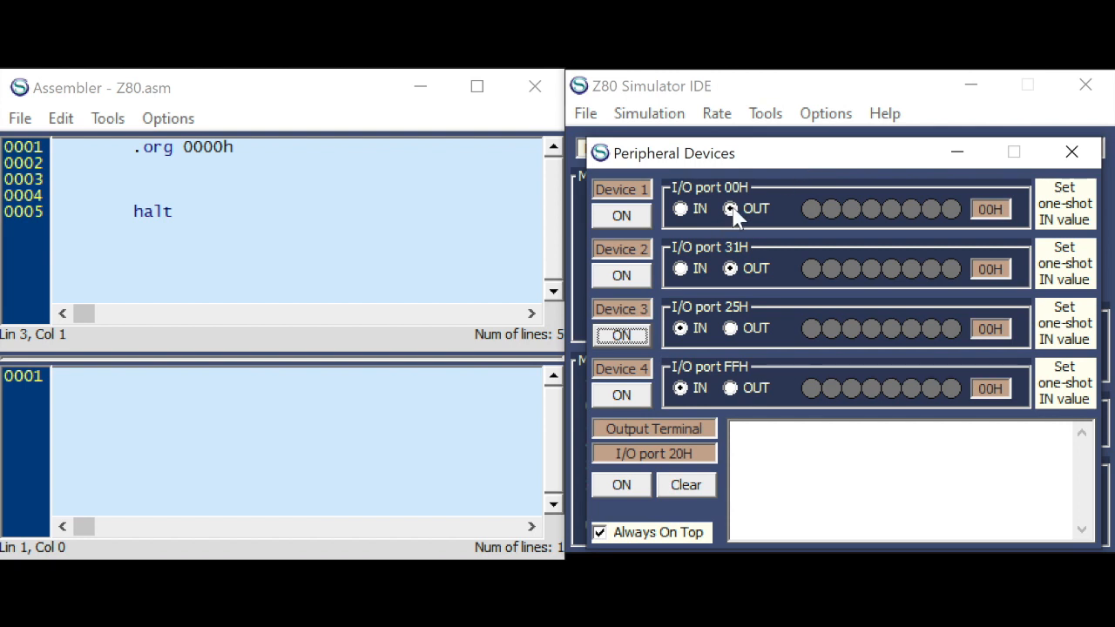
pyautogui.click(728, 209)
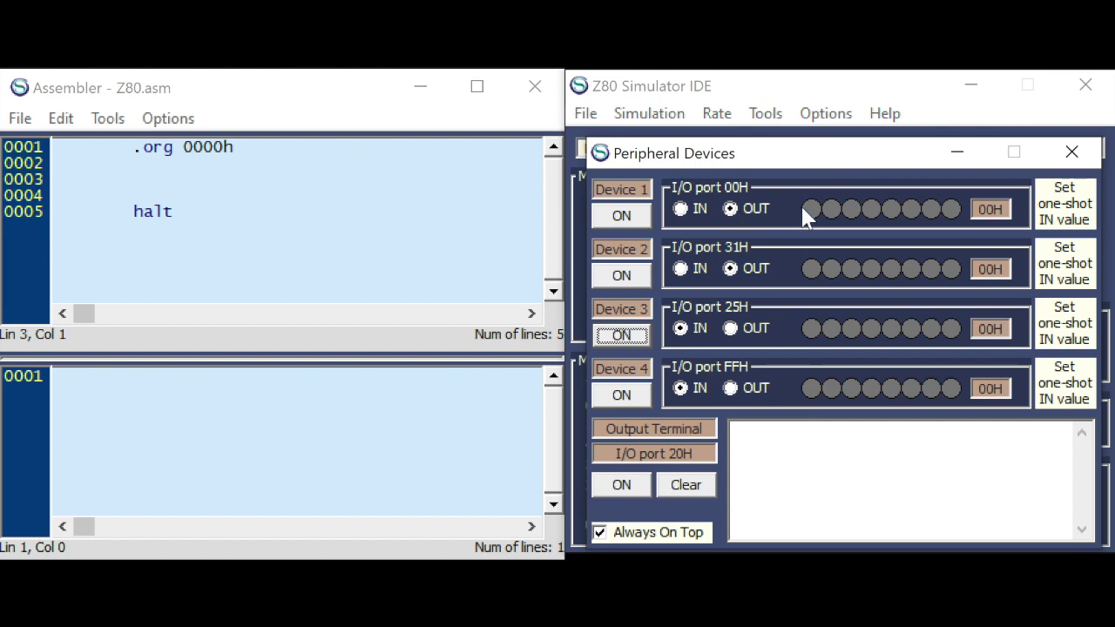
pyautogui.moveTo(860, 223)
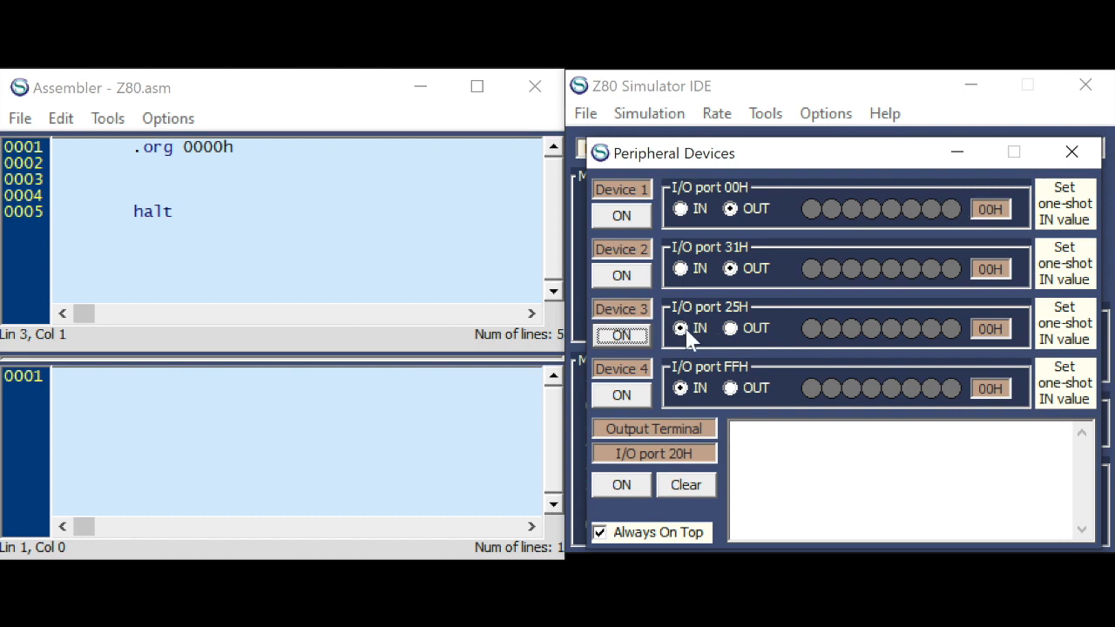
# - Toggle a port 25H input bit, then give port 25H a one-shot input value of 0D
pyautogui.click(812, 327)
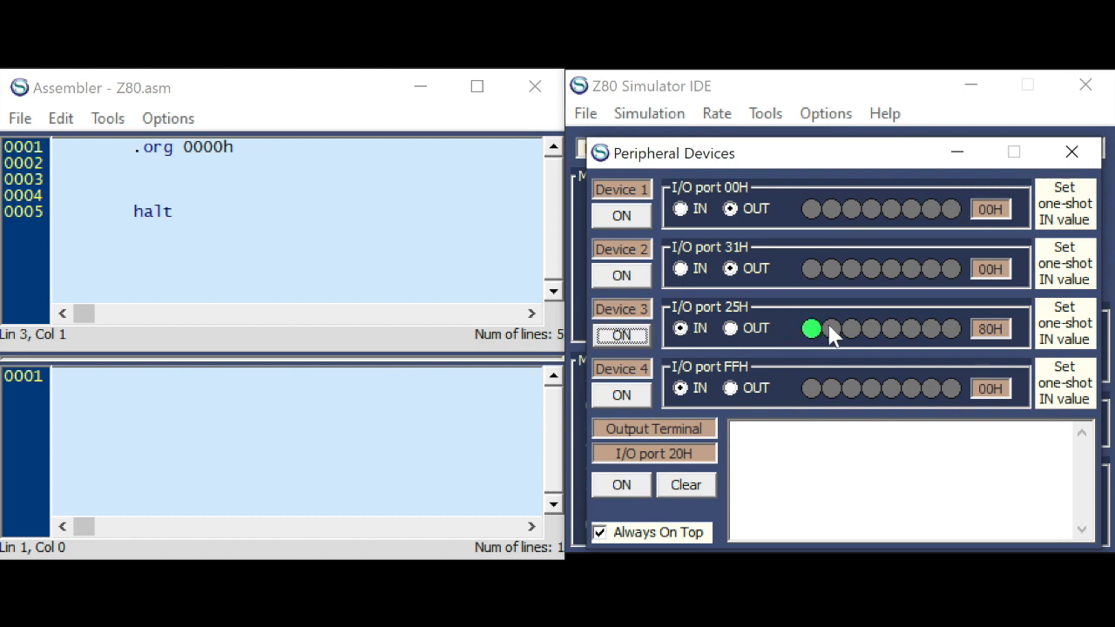
pyautogui.click(812, 328)
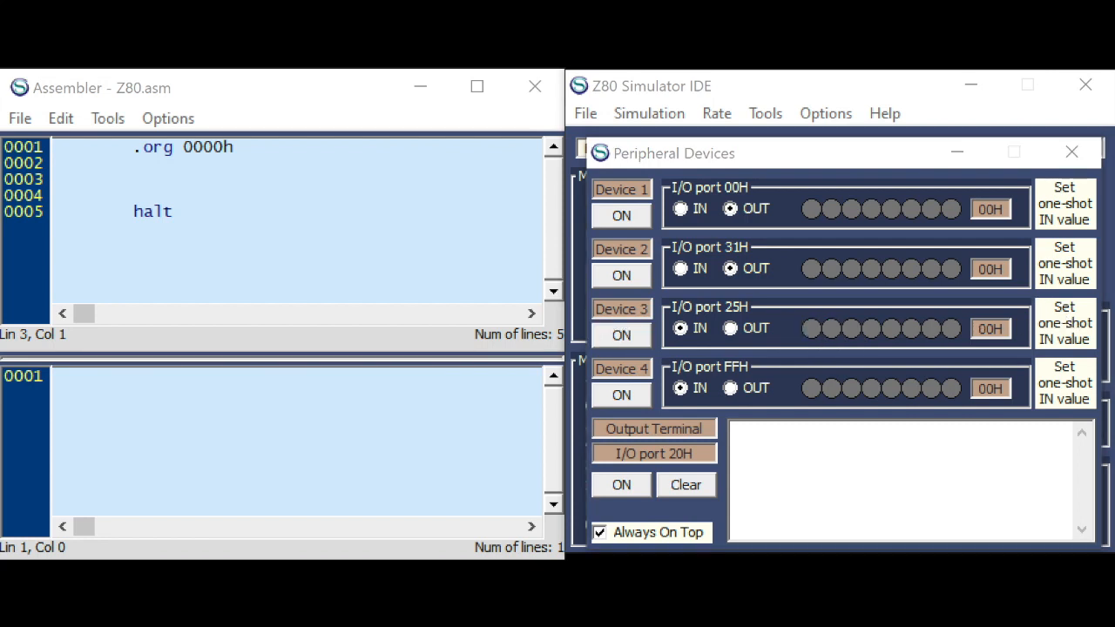
pyautogui.click(1064, 202)
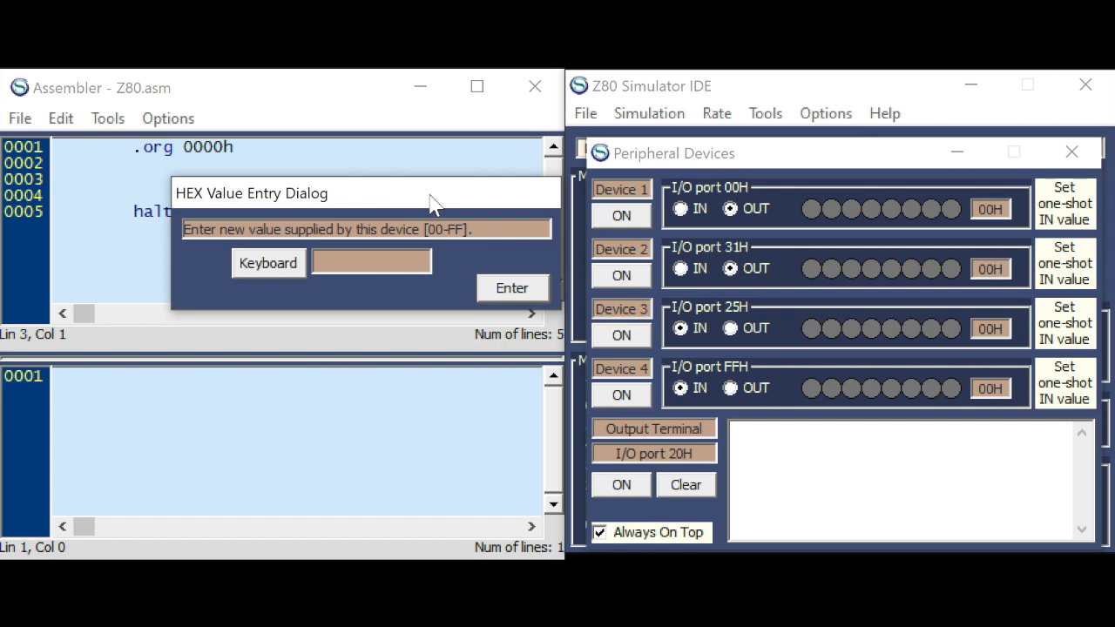
pyautogui.write('12')
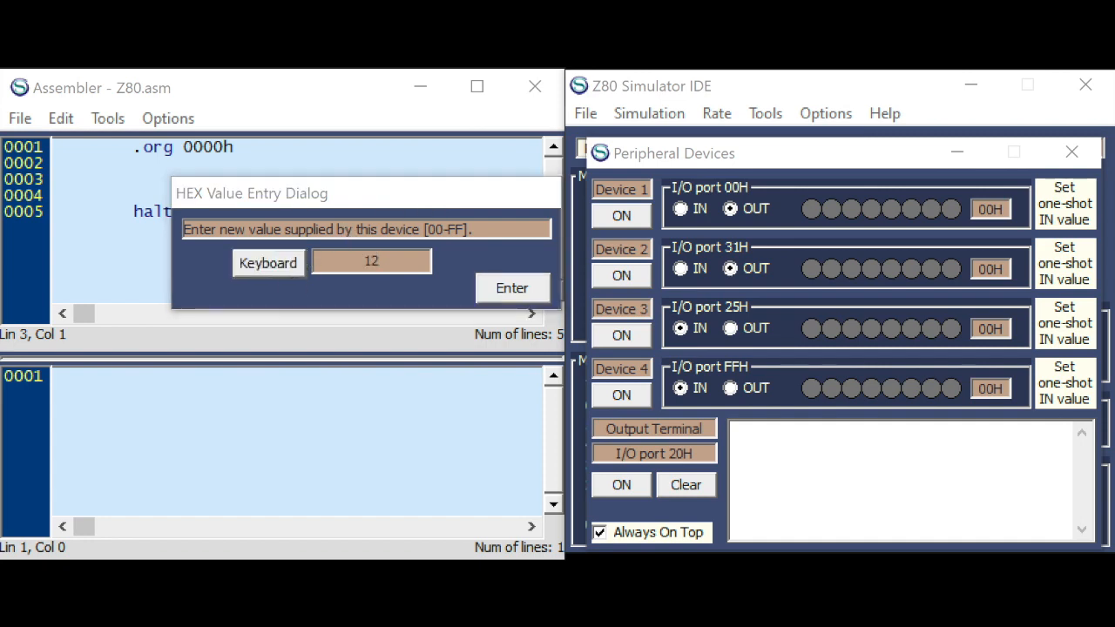
pyautogui.click(268, 261)
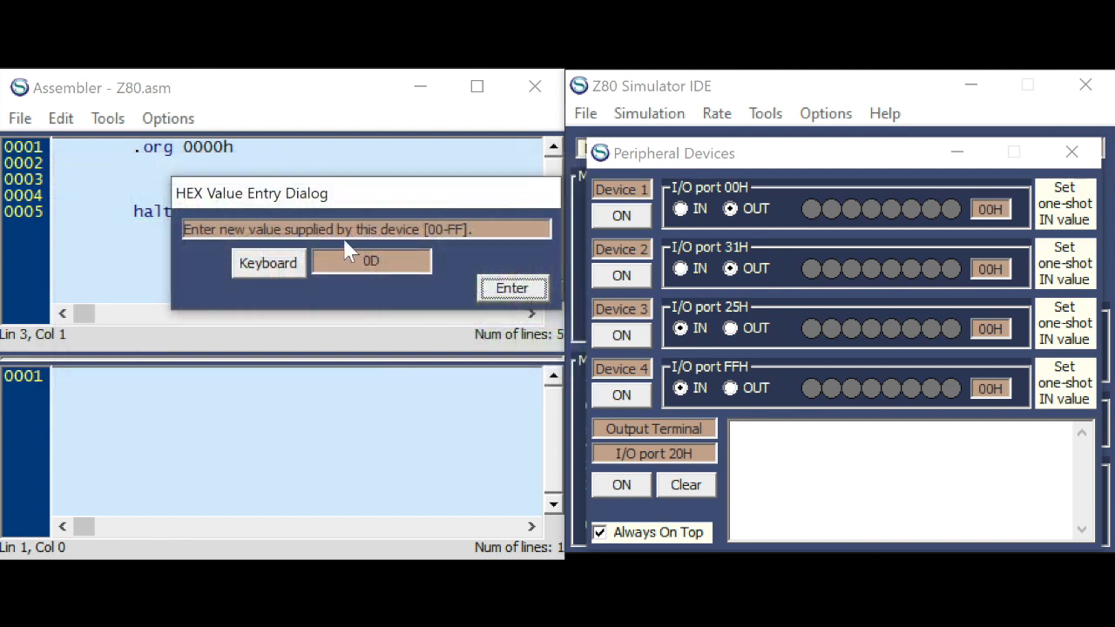
pyautogui.click(512, 287)
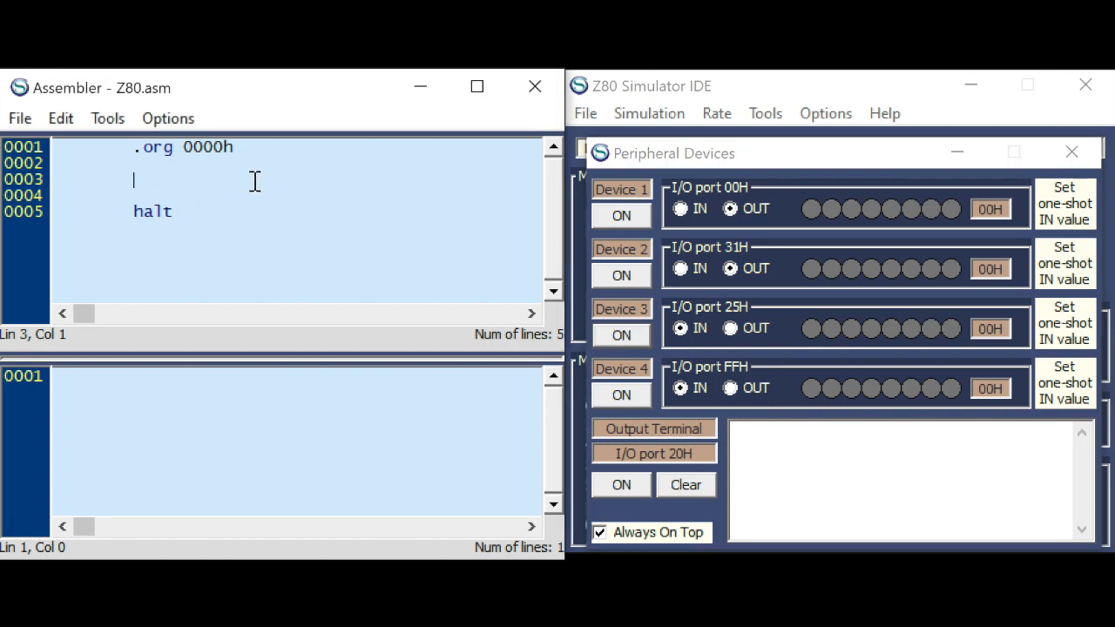
# - Write the loop's first instruction 'in a,(25h)' reading port 25H into A
pyautogui.write('i')
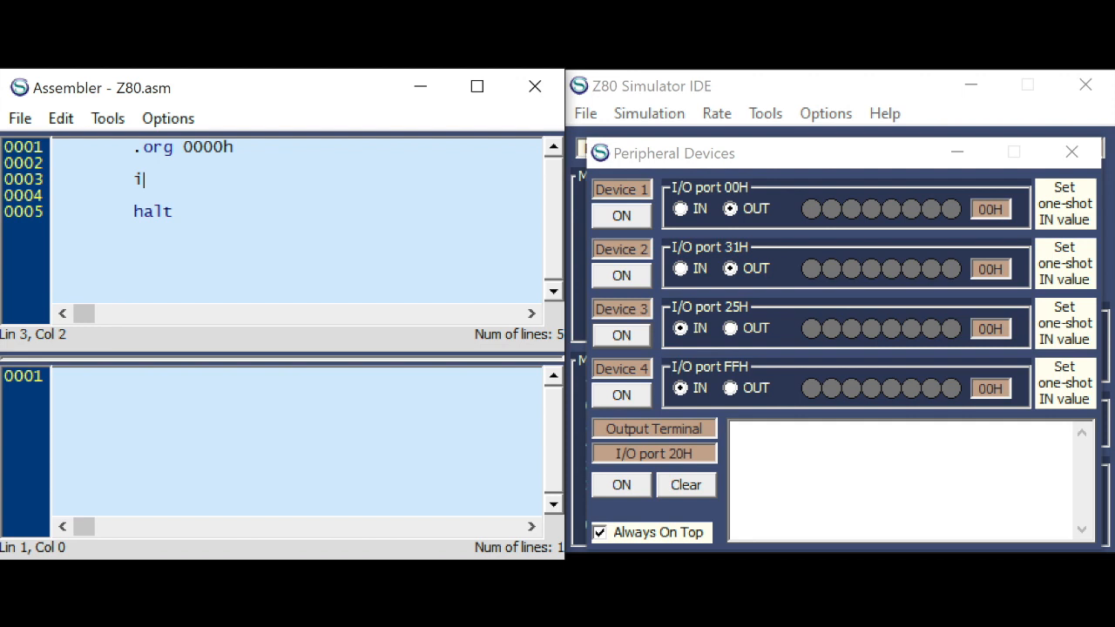
pyautogui.write('n')
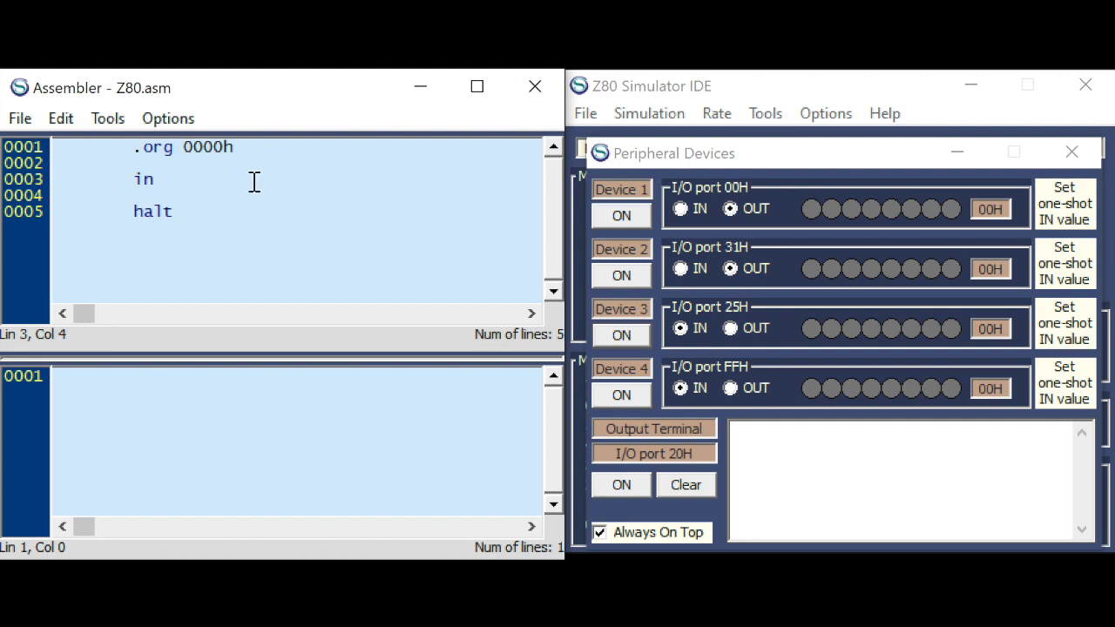
pyautogui.write('a,')
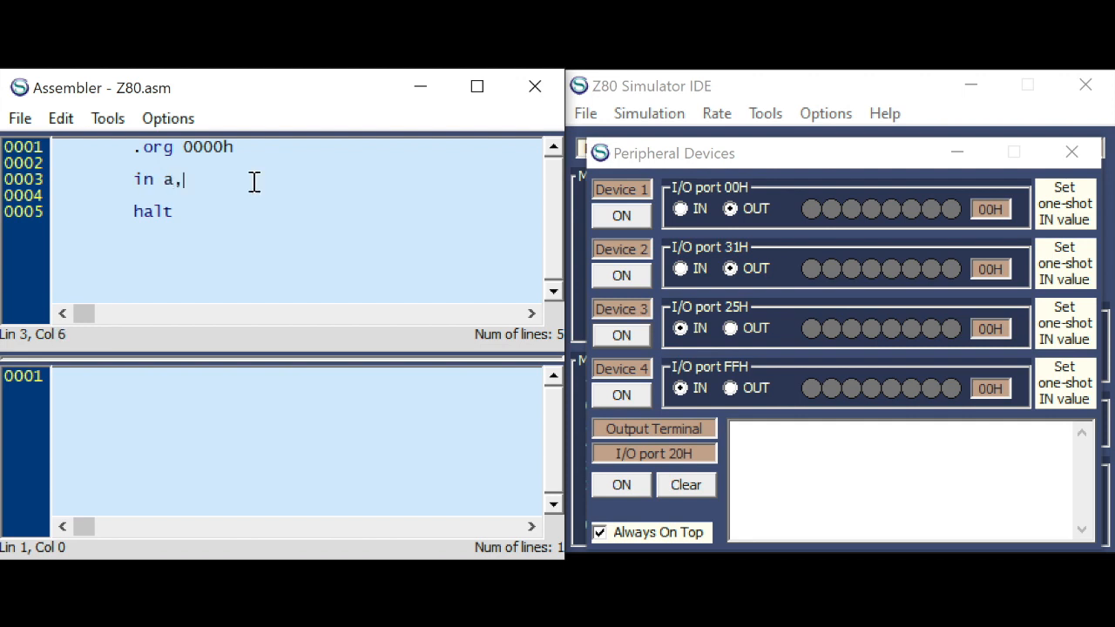
pyautogui.write('(')
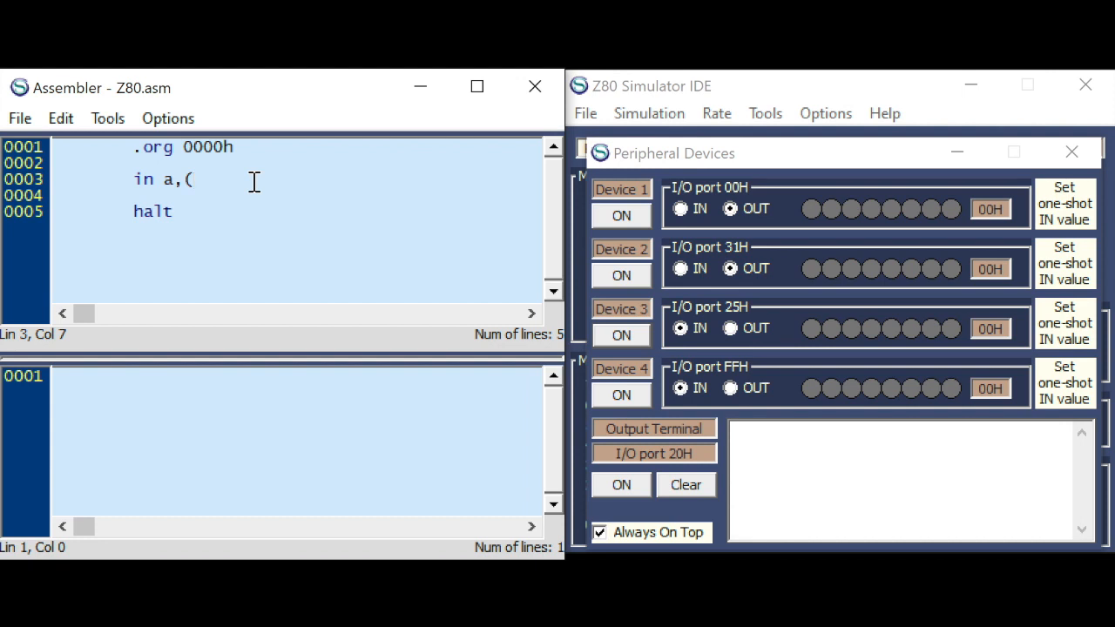
pyautogui.moveTo(731, 321)
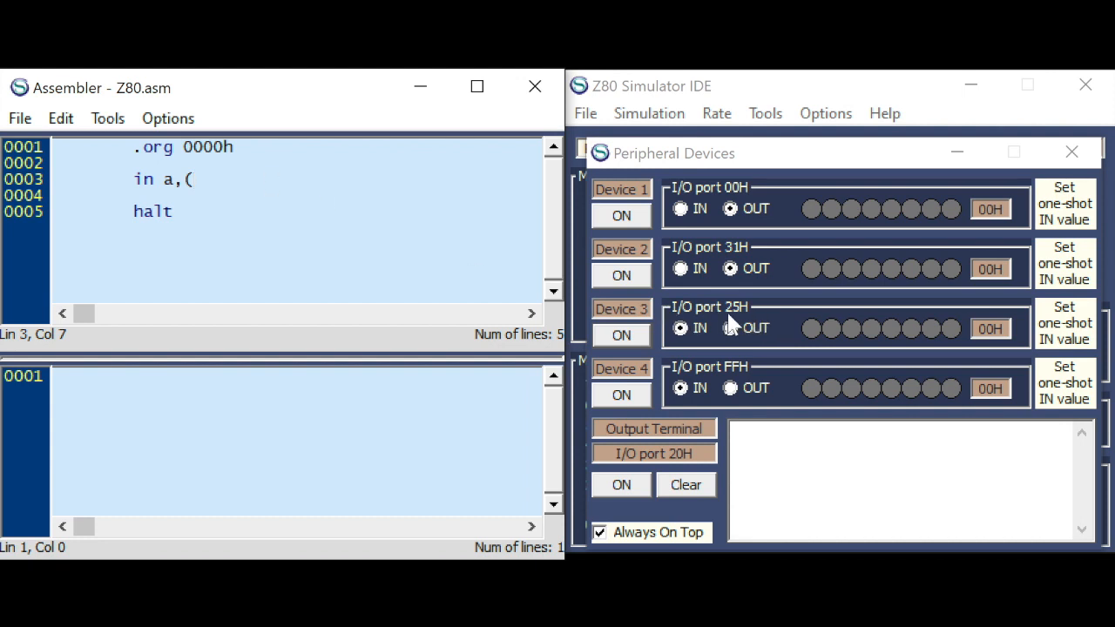
pyautogui.moveTo(731, 327)
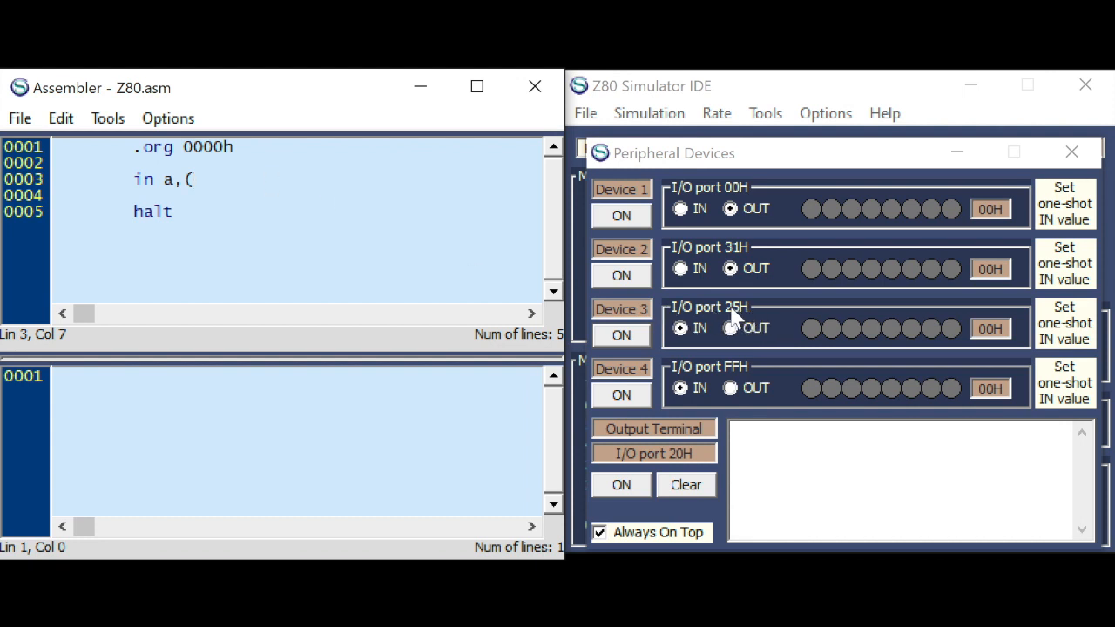
pyautogui.write('2')
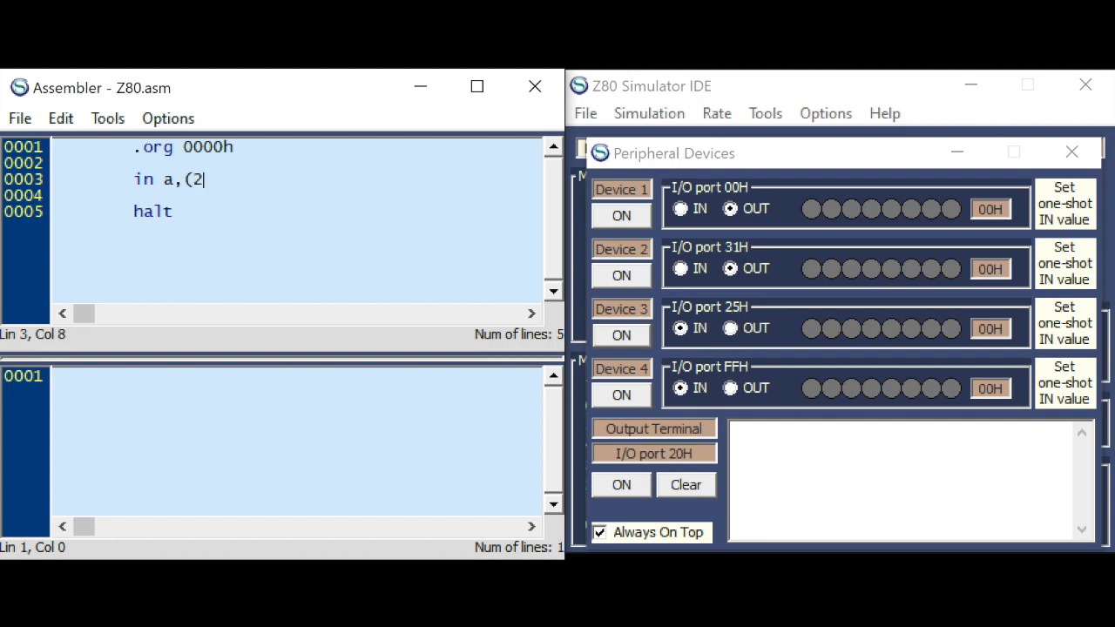
pyautogui.write('5h)')
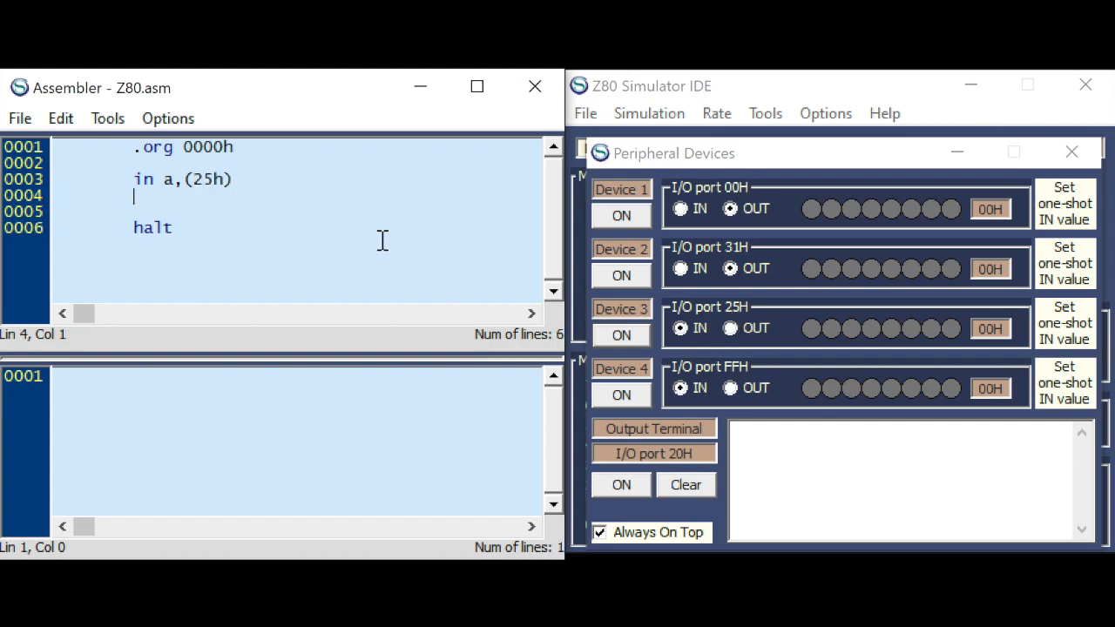
# - Add 'out (00h),a' and 'jr loop' with the loop label to complete the echo loop
pyautogui.write('out')
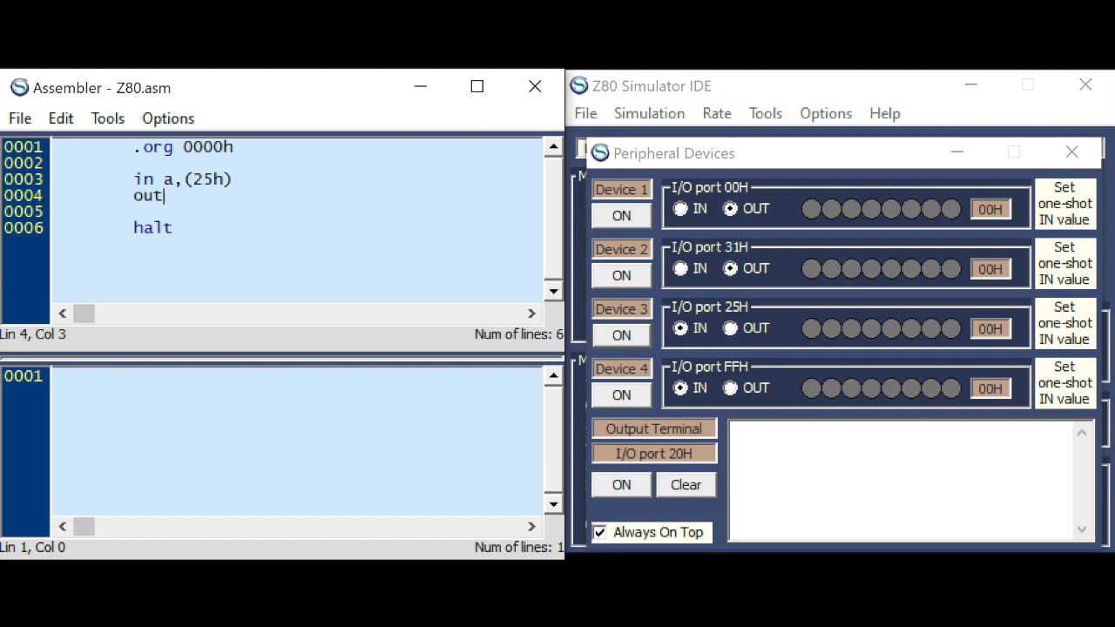
pyautogui.write('(')
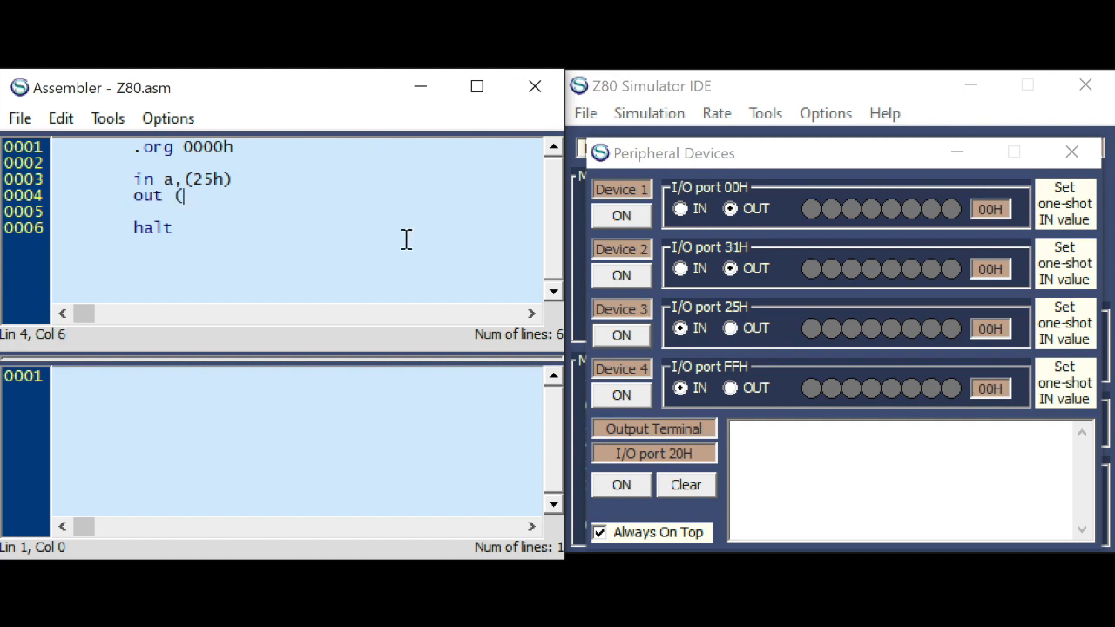
pyautogui.moveTo(730, 208)
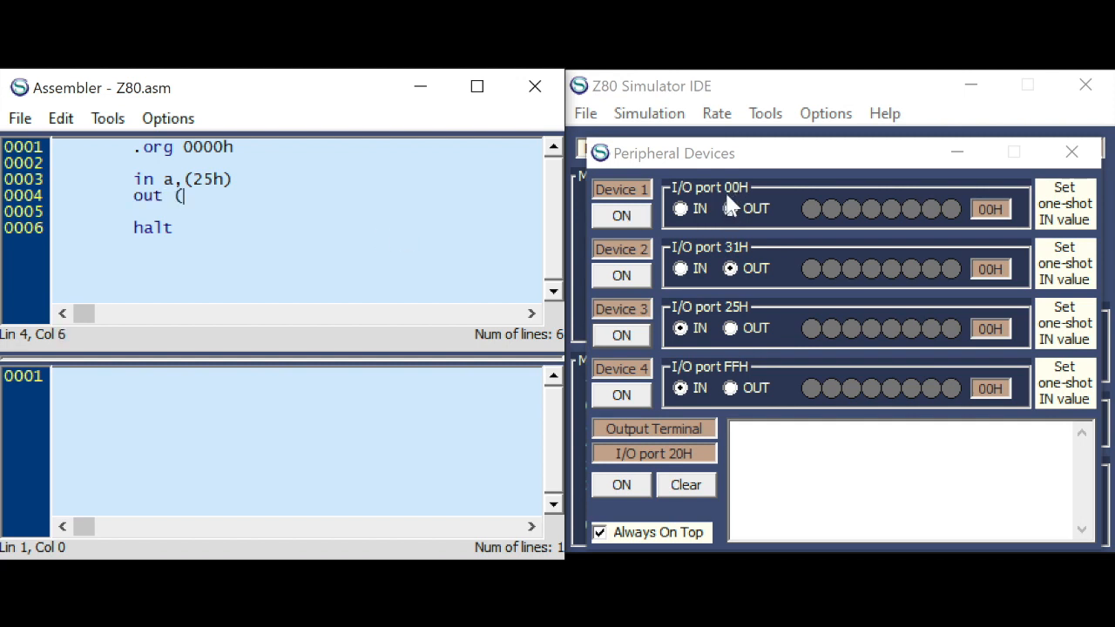
pyautogui.write('00')
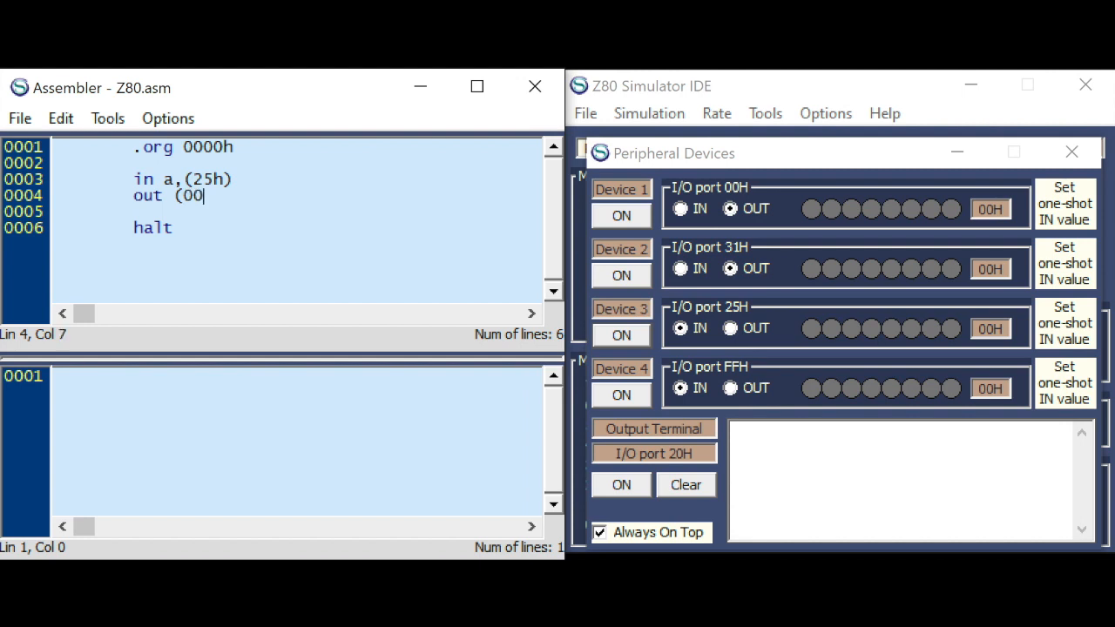
pyautogui.write('h),a')
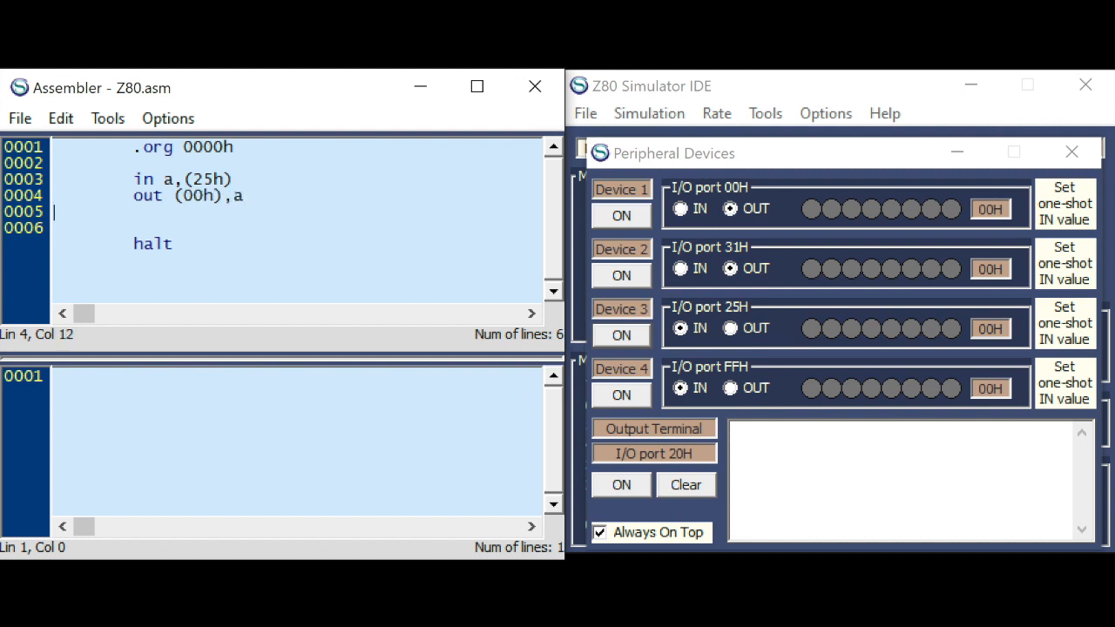
pyautogui.write('jr')
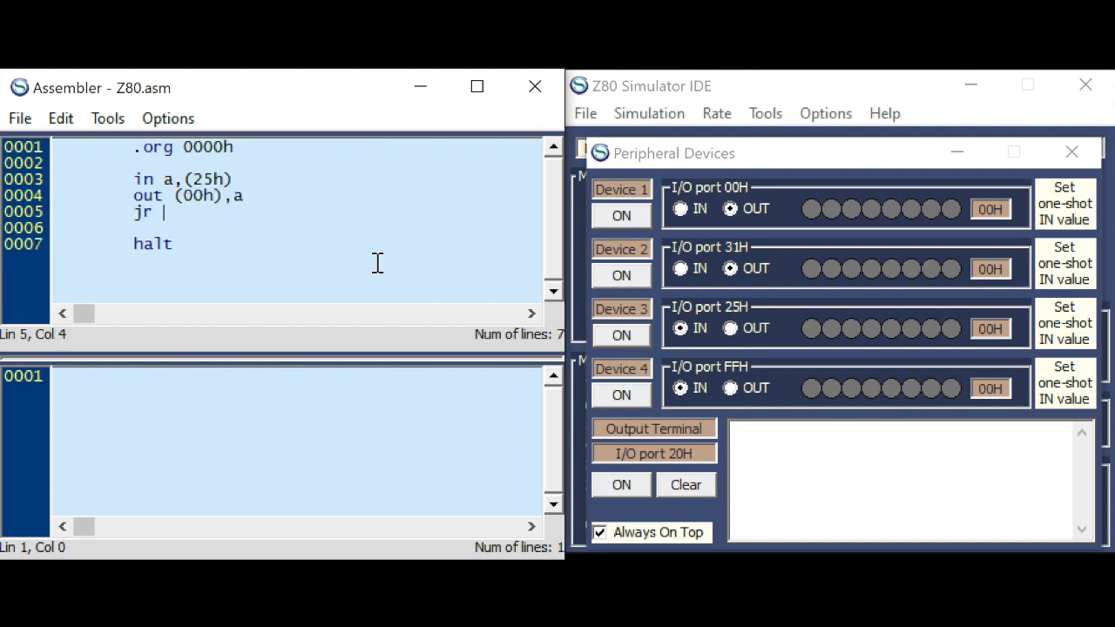
pyautogui.write('loop')
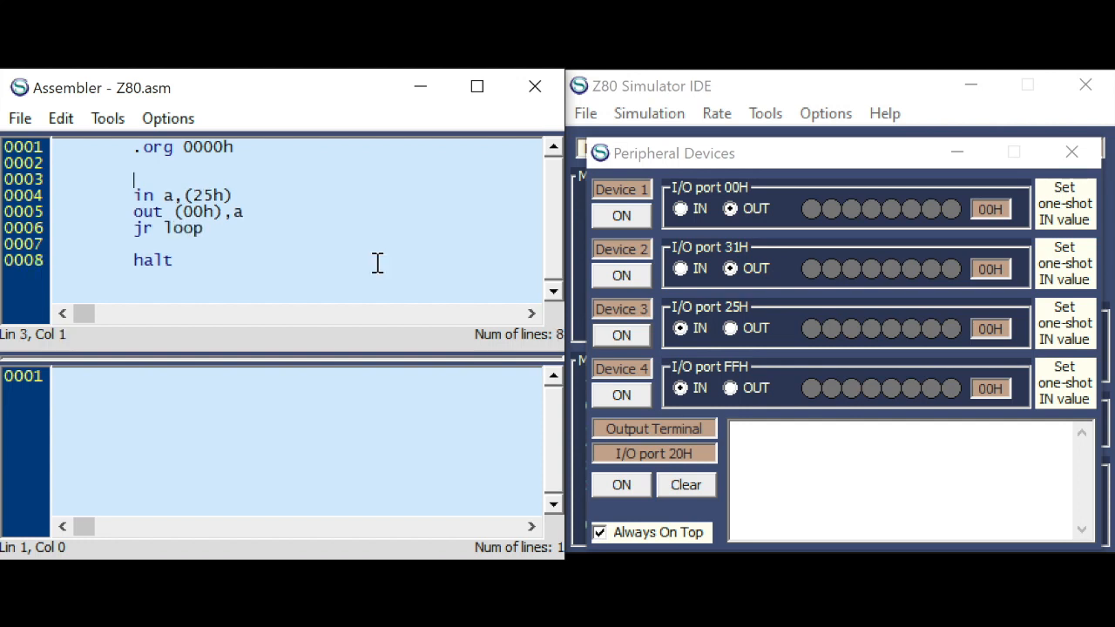
pyautogui.write('loop')
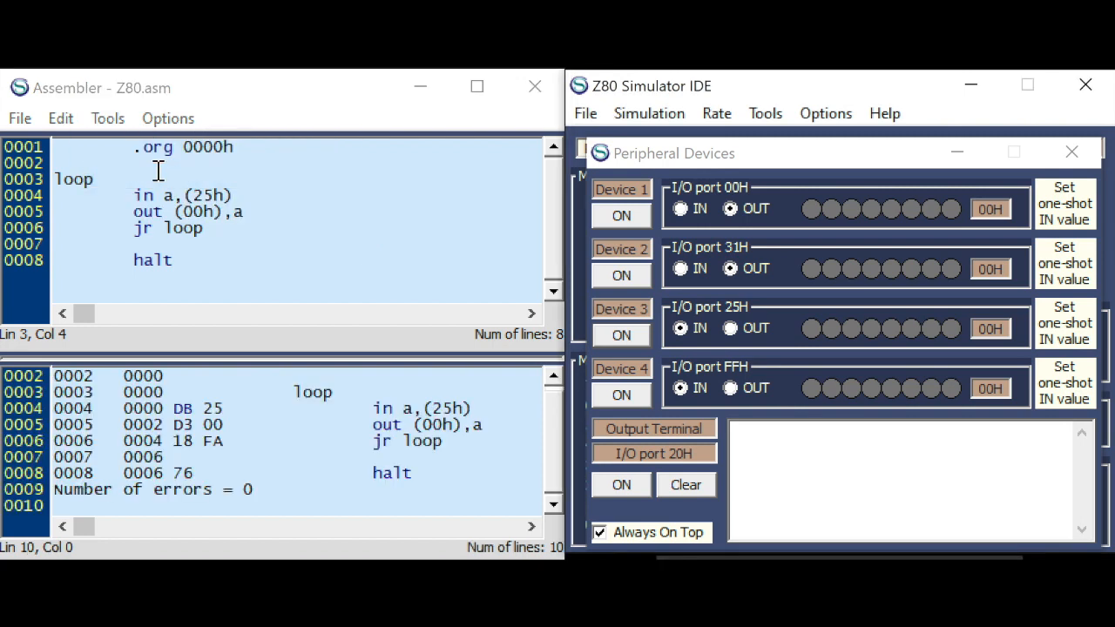
pyautogui.moveTo(286, 412)
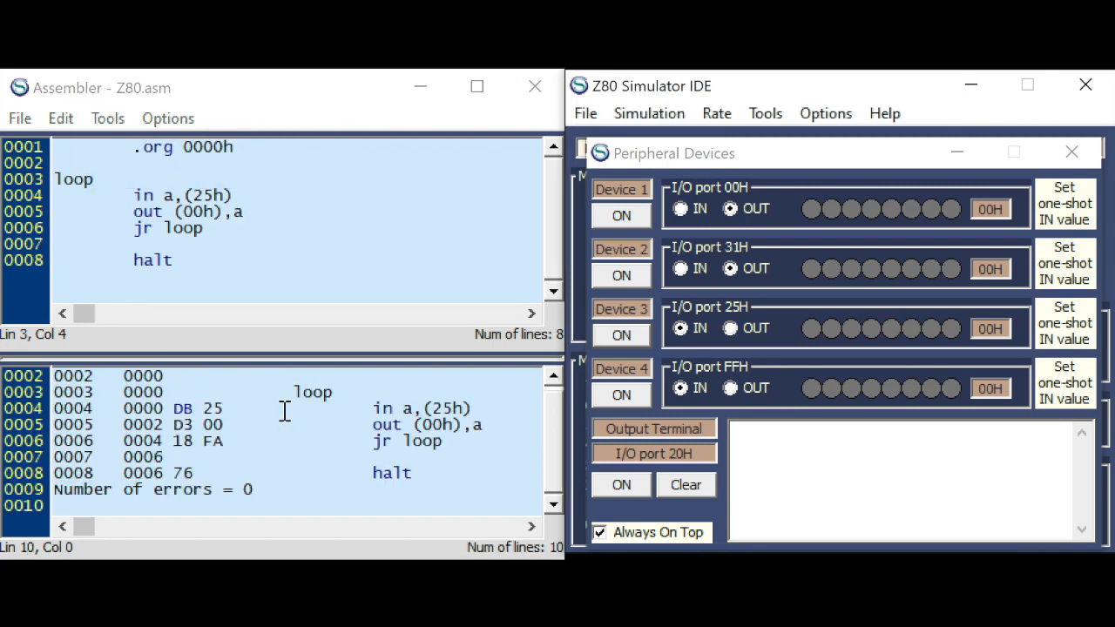
pyautogui.moveTo(407, 408)
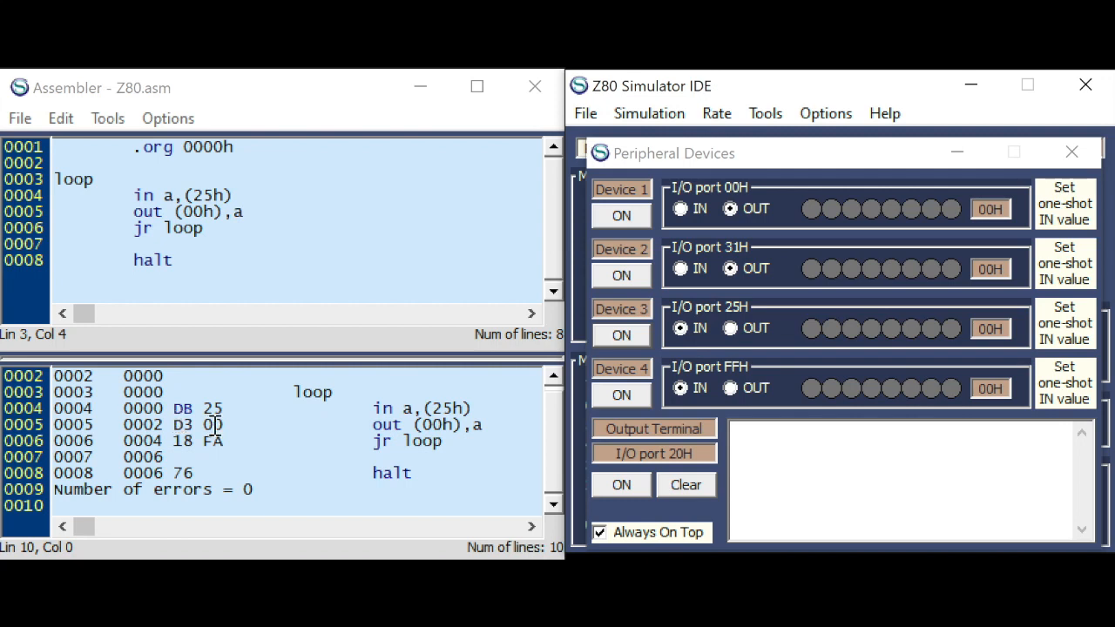
pyautogui.moveTo(564, 268)
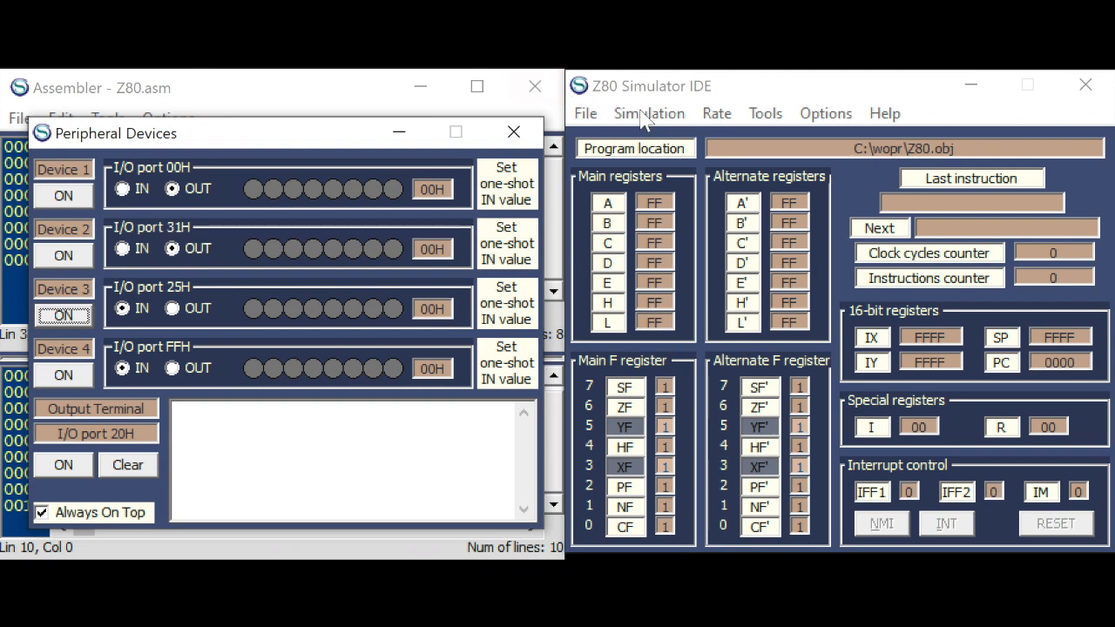
# - Single-step through several iterations of the input–output loop
pyautogui.click(648, 113)
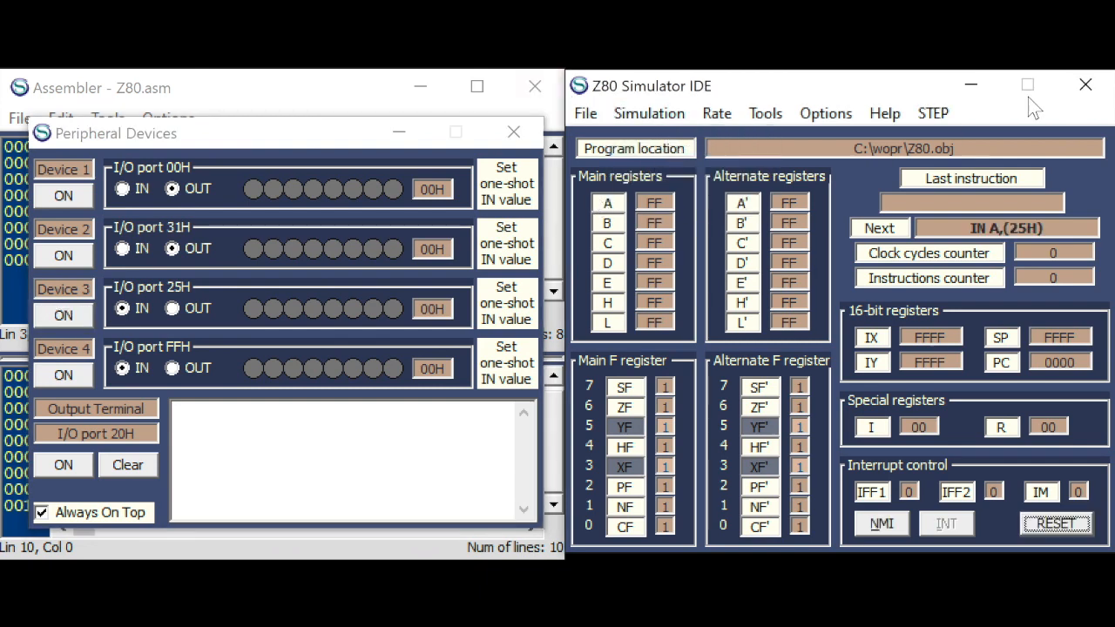
pyautogui.moveTo(997, 240)
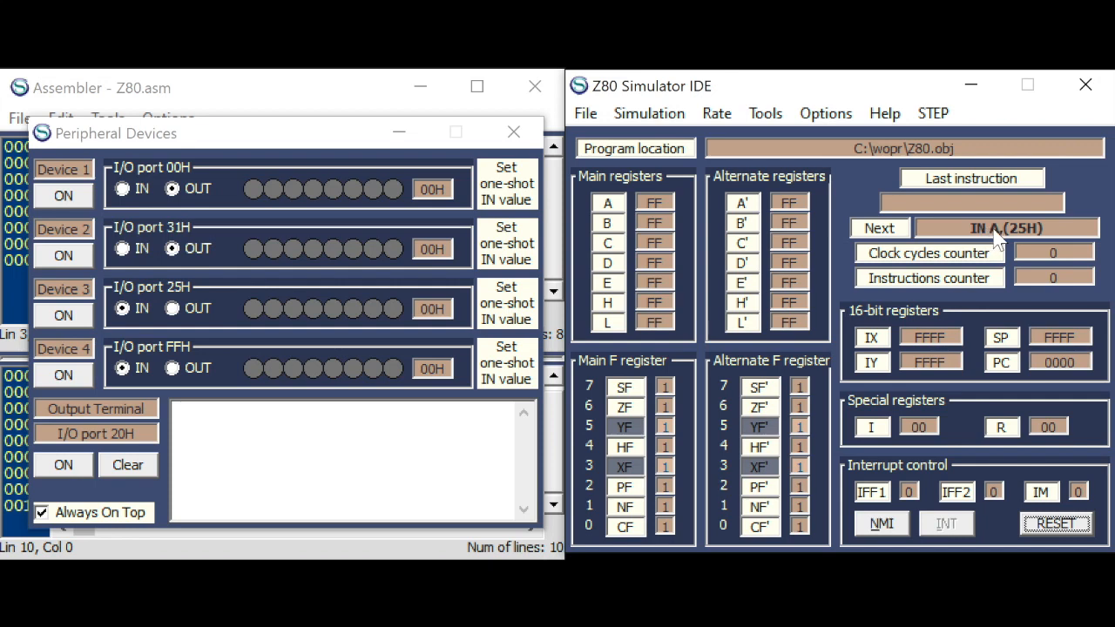
pyautogui.moveTo(312, 324)
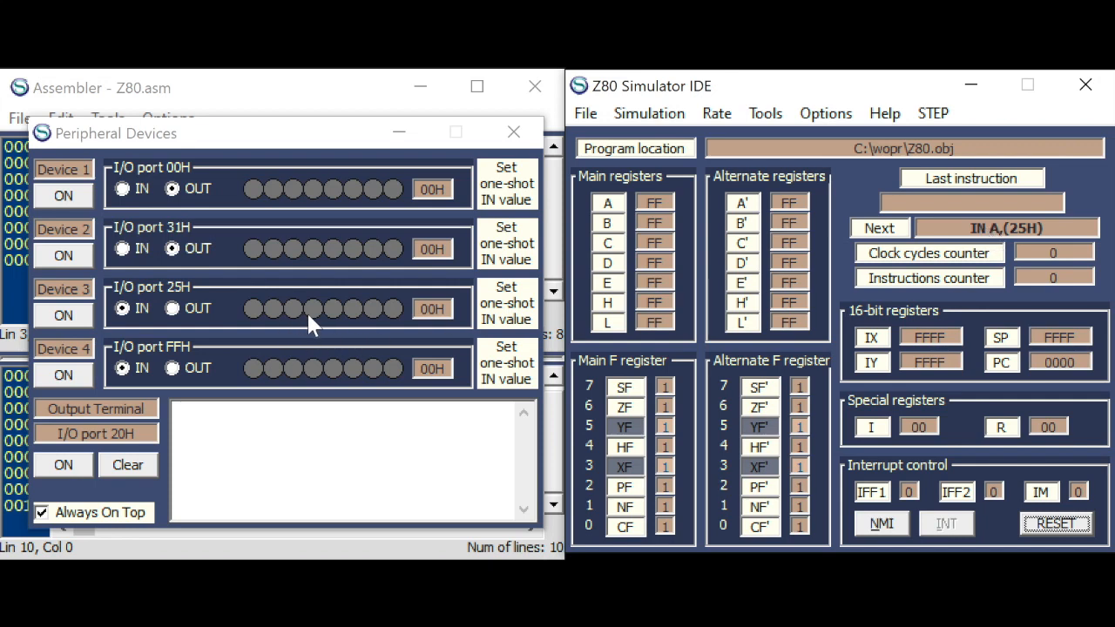
pyautogui.moveTo(749, 206)
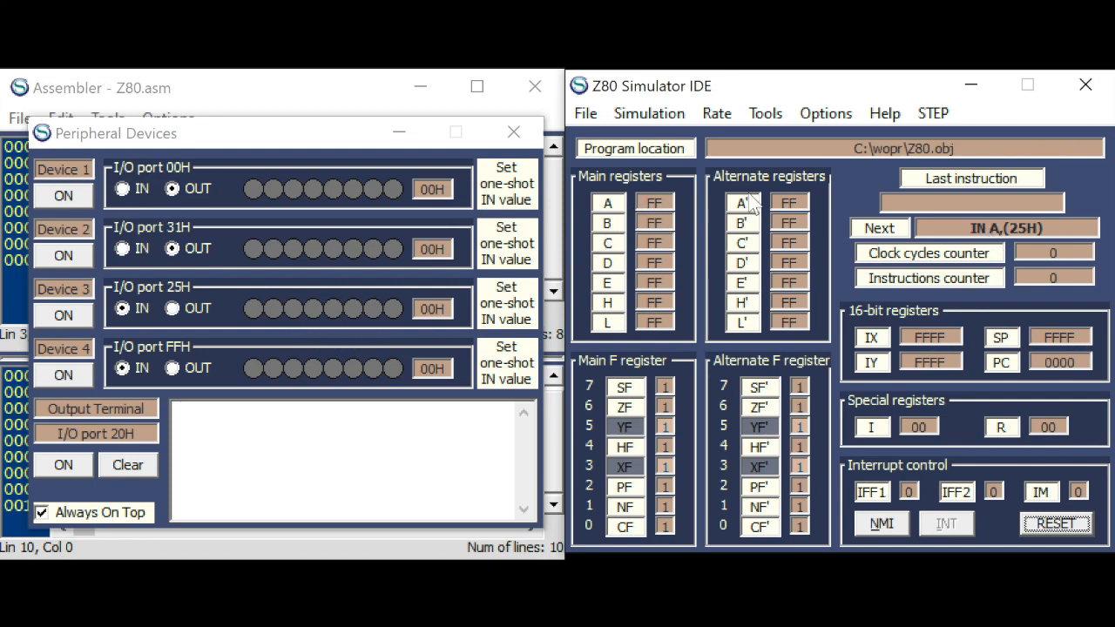
pyautogui.click(878, 226)
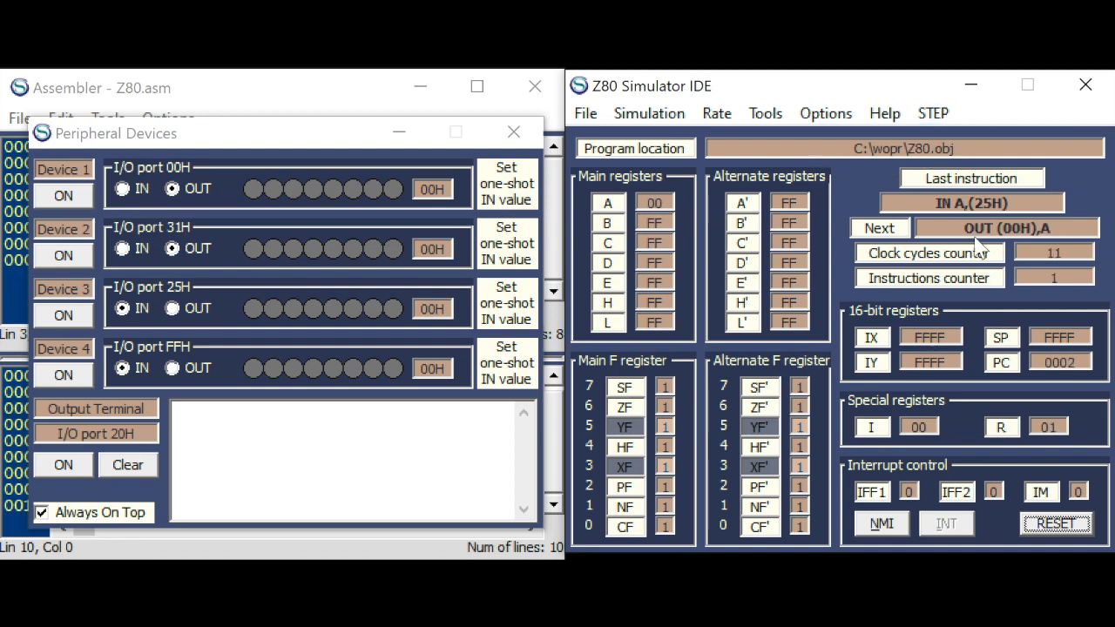
pyautogui.moveTo(178, 189)
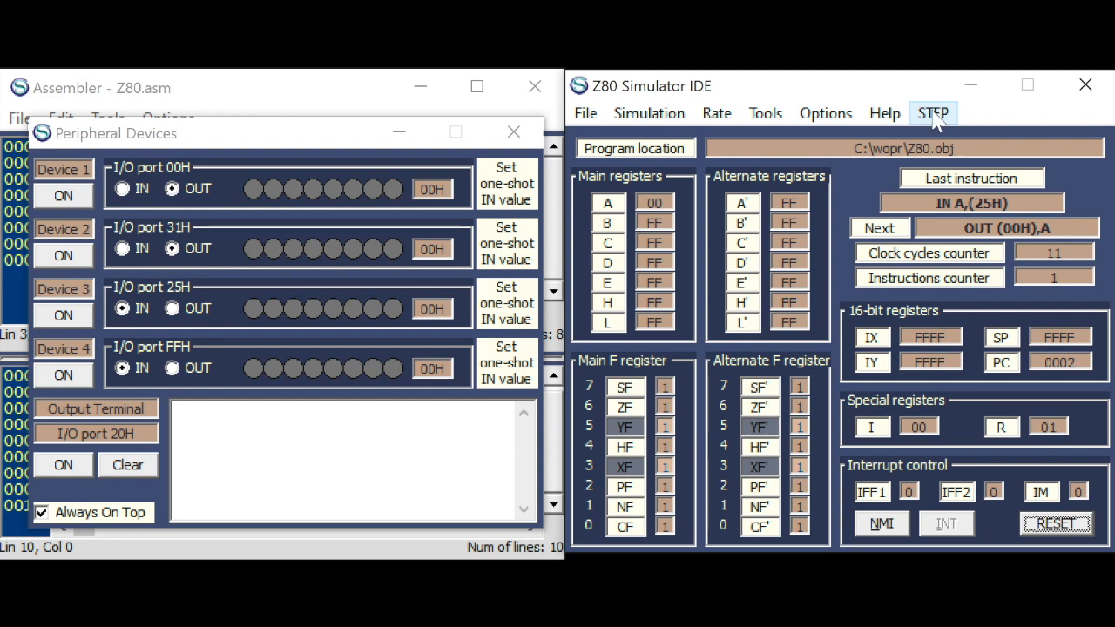
pyautogui.click(934, 113)
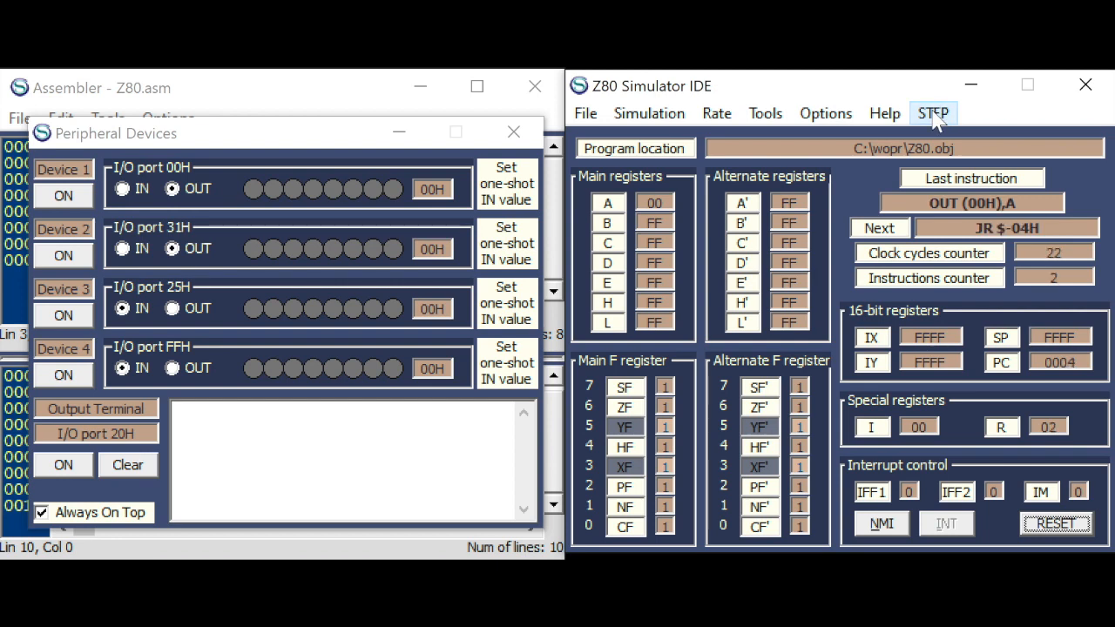
pyautogui.click(934, 113)
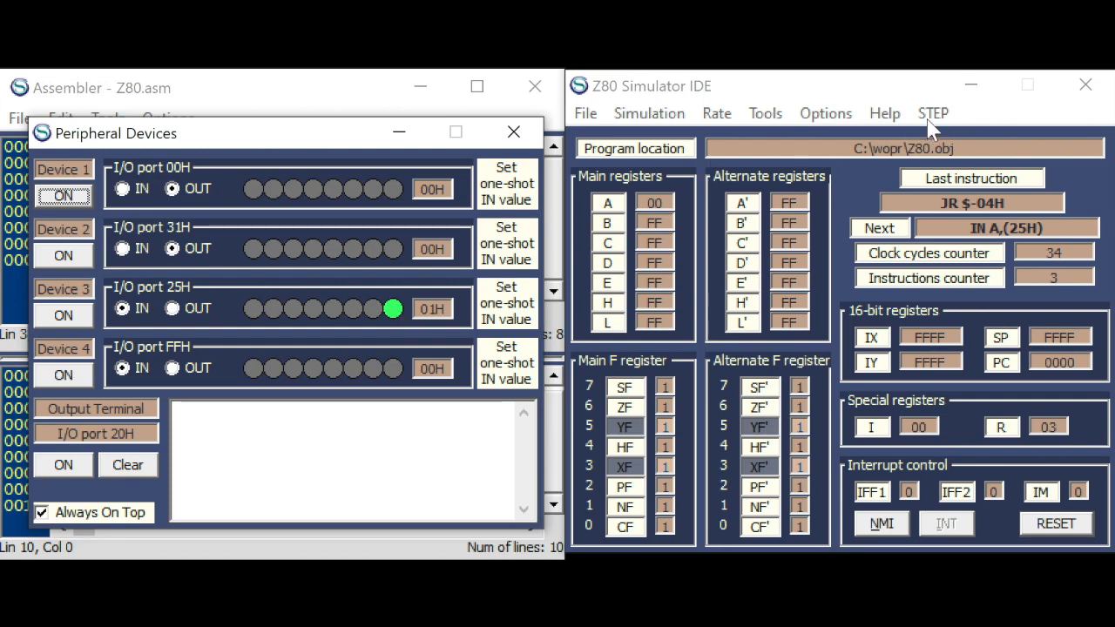
pyautogui.click(933, 113)
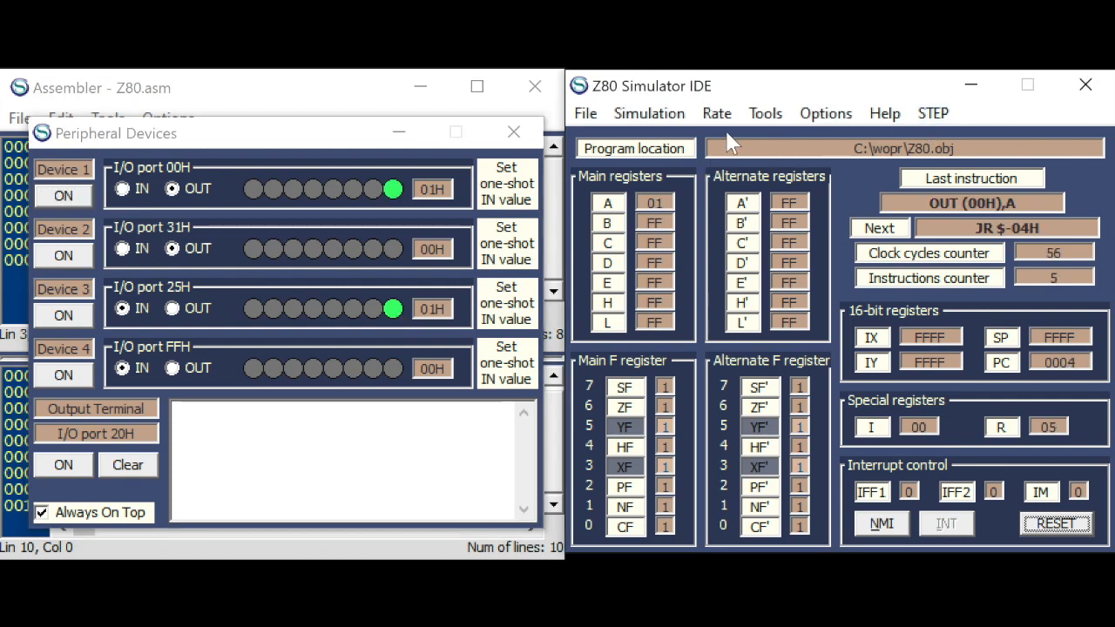
pyautogui.click(934, 111)
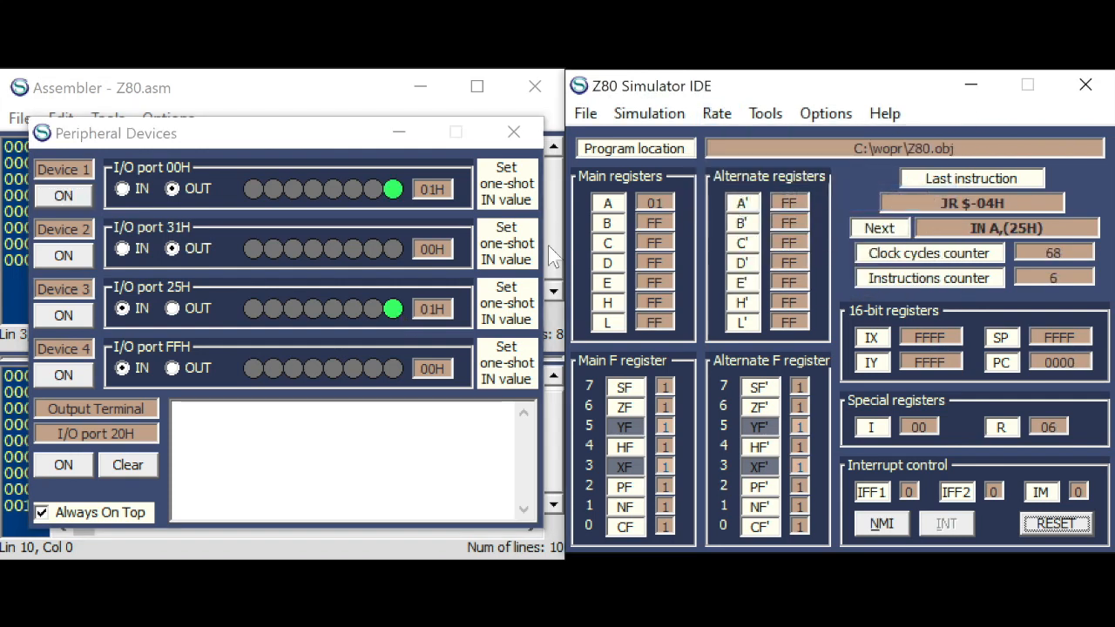
# - Run the loop continuously, toggle port 25H input bits to echo on port 00H, then stop the simulation
pyautogui.click(878, 227)
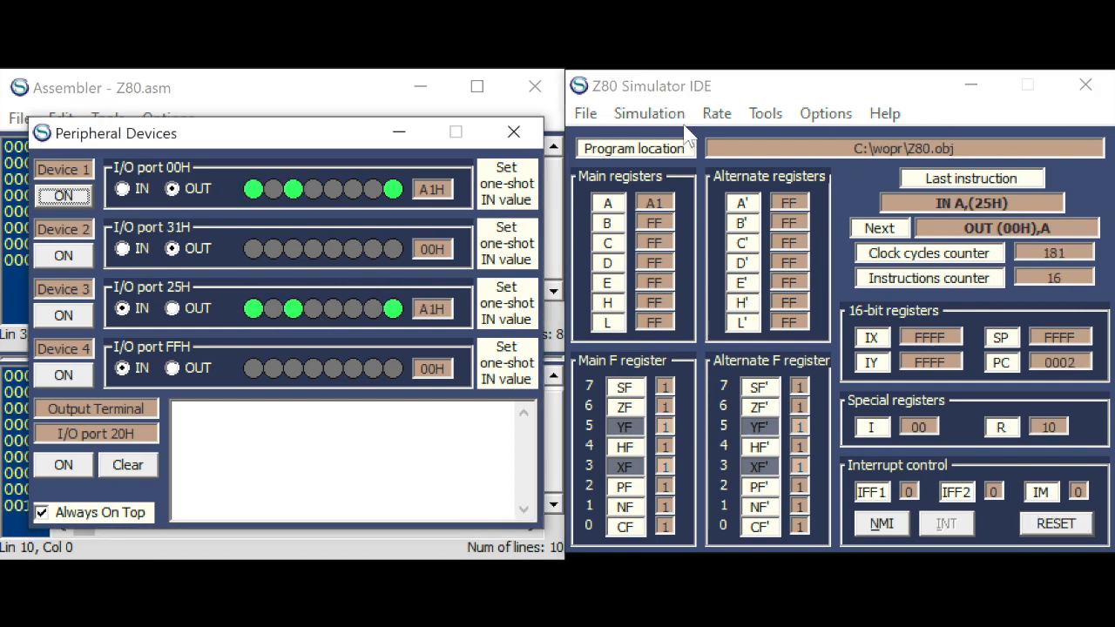
pyautogui.click(716, 113)
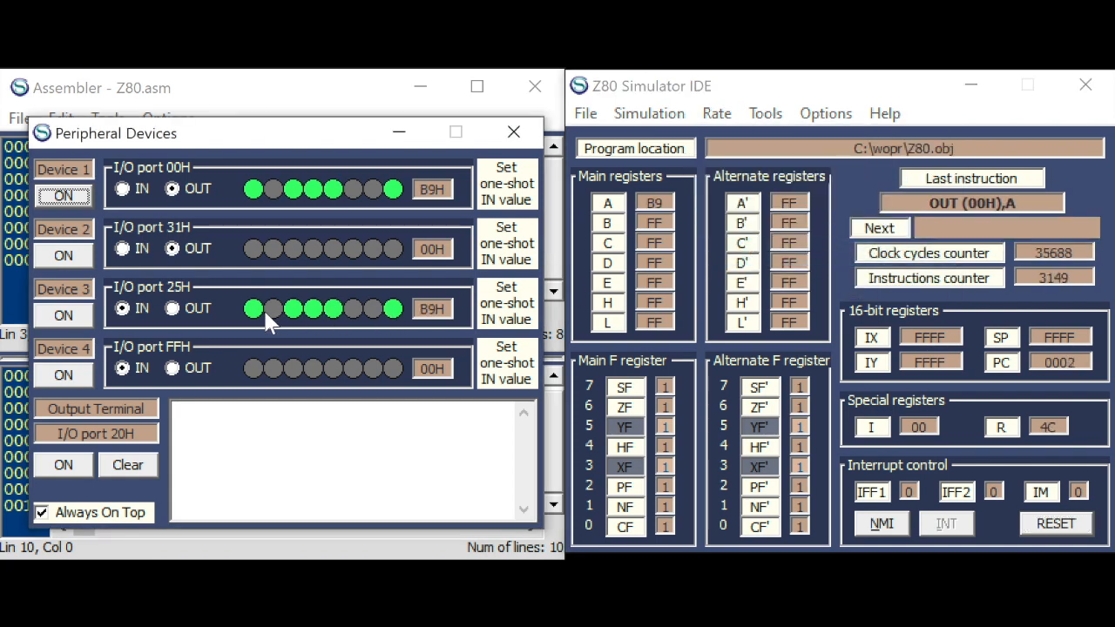
pyautogui.click(878, 227)
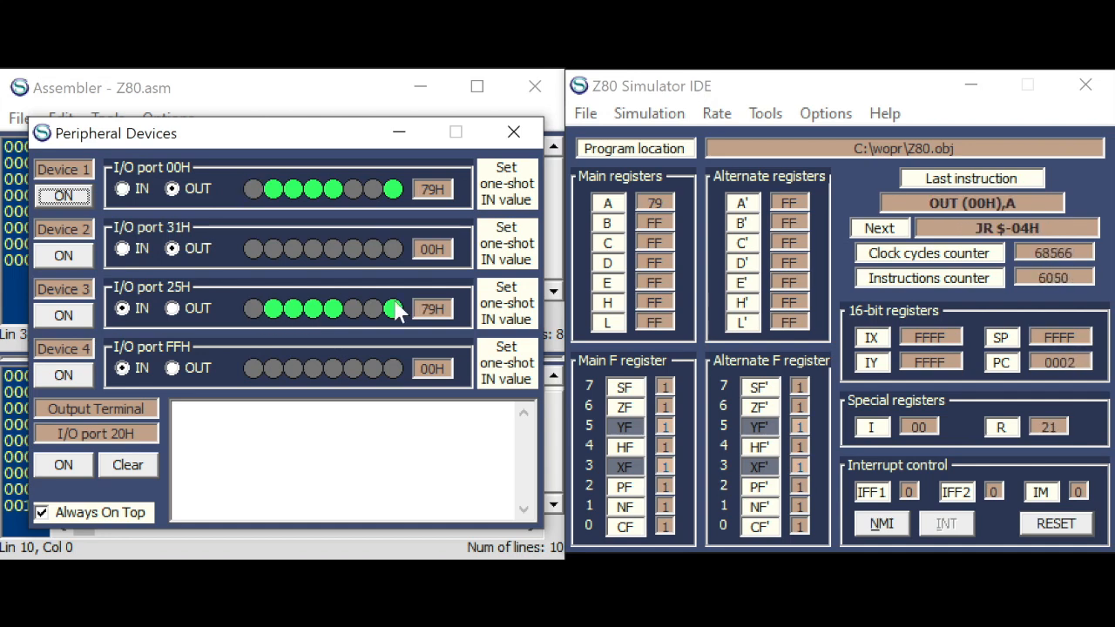
pyautogui.click(648, 114)
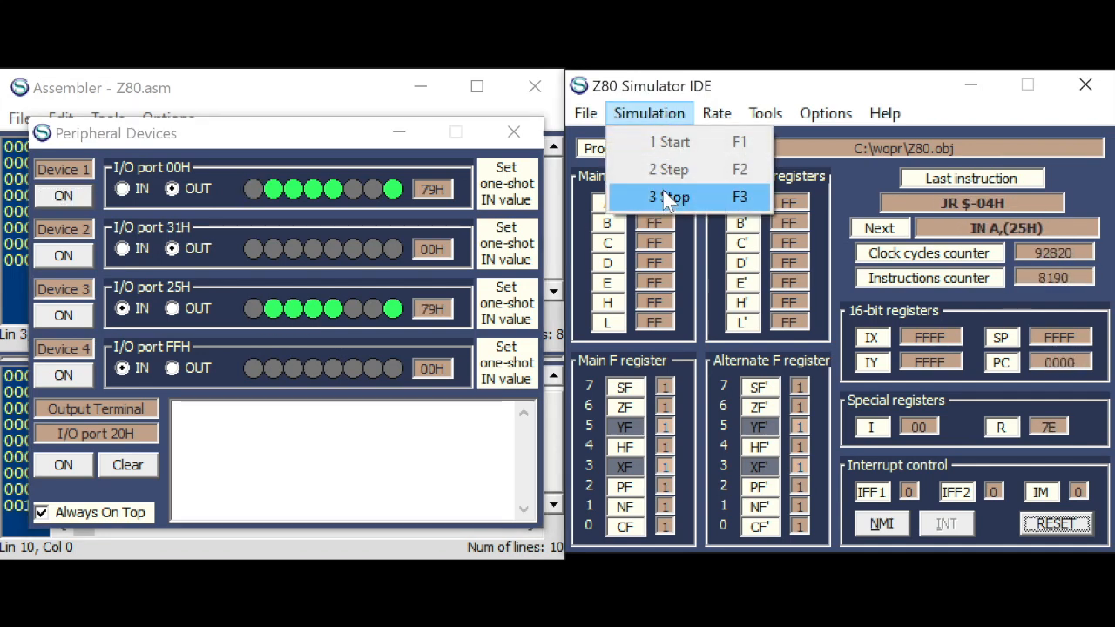
pyautogui.click(673, 197)
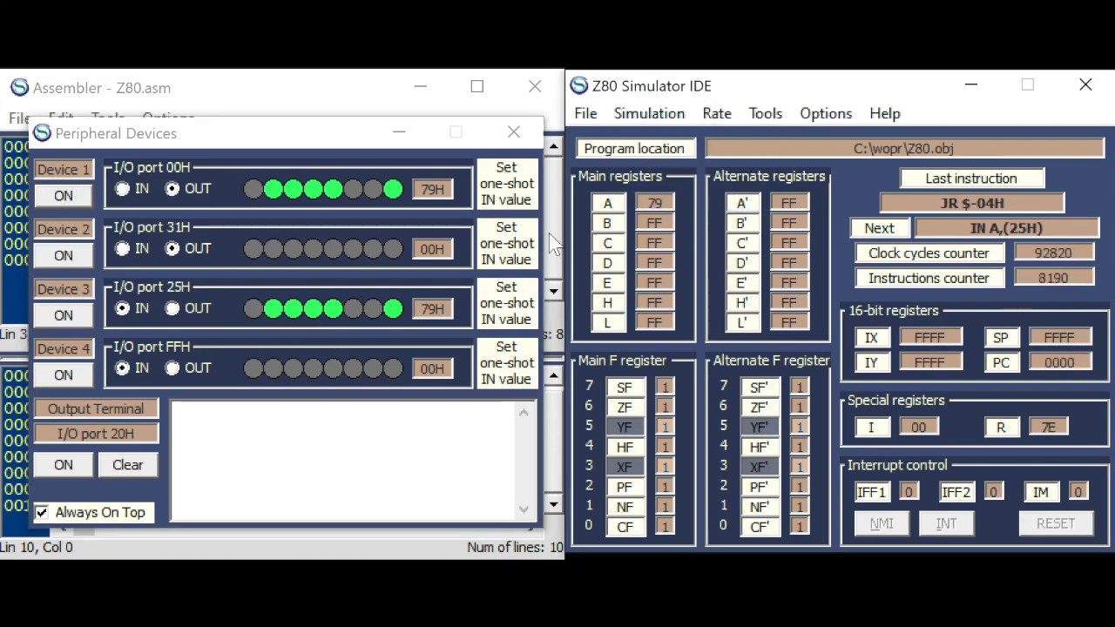
pyautogui.moveTo(225, 248)
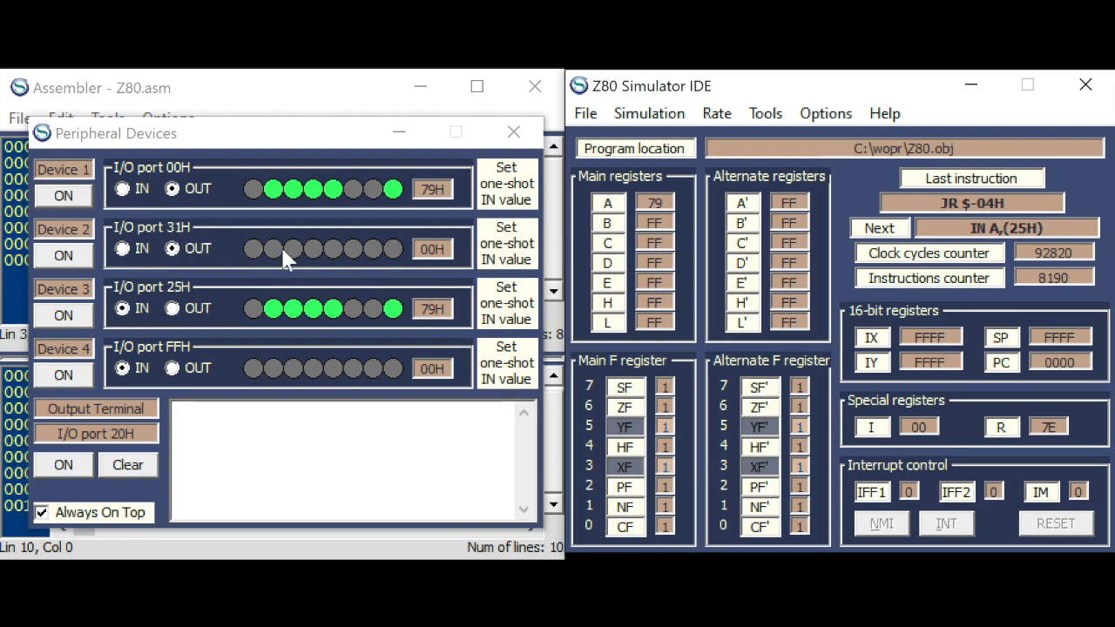
pyautogui.click(512, 133)
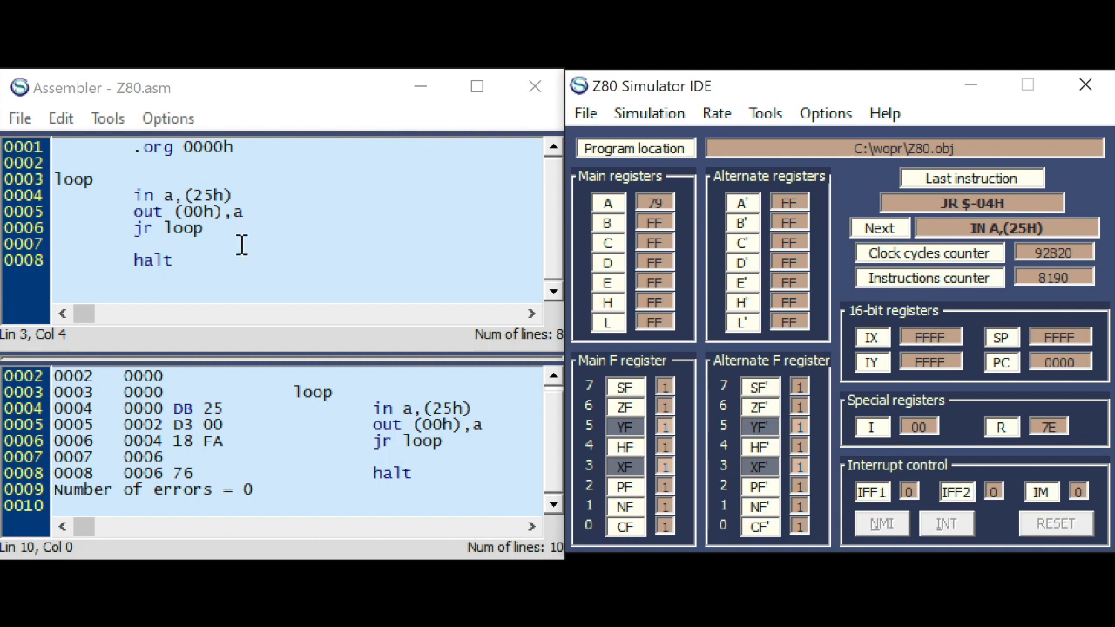
# - Insert 'cpl' and 'out (31h),a' before 'jr loop', then assemble and load the program
pyautogui.moveTo(87, 177); pyautogui.dragTo(258, 213)
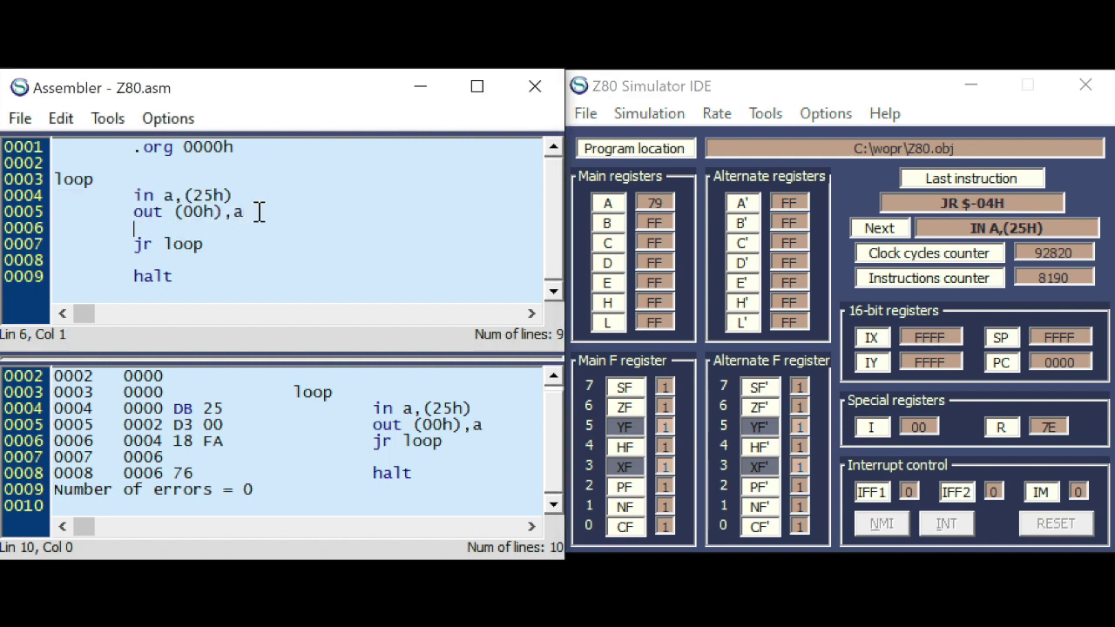
pyautogui.write('cpl')
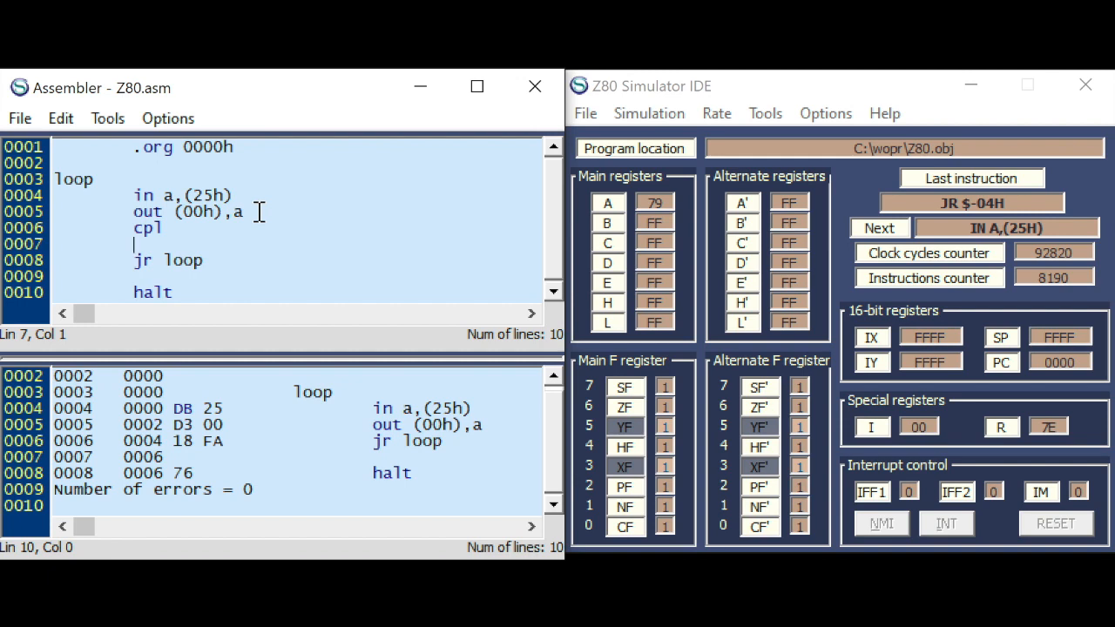
pyautogui.write('out')
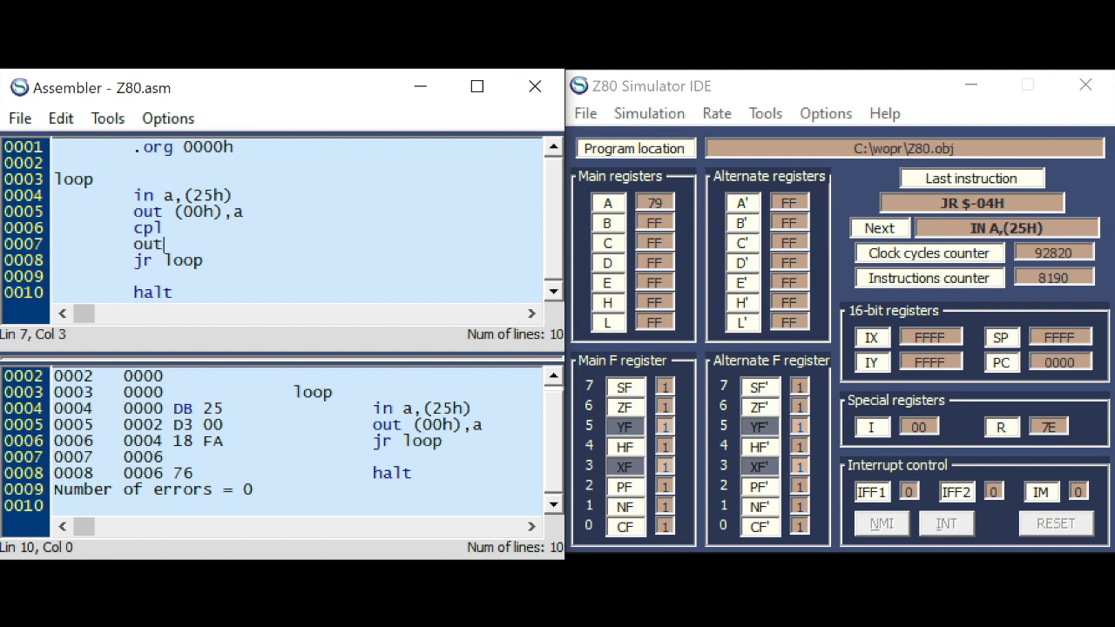
pyautogui.write('(31h),a')
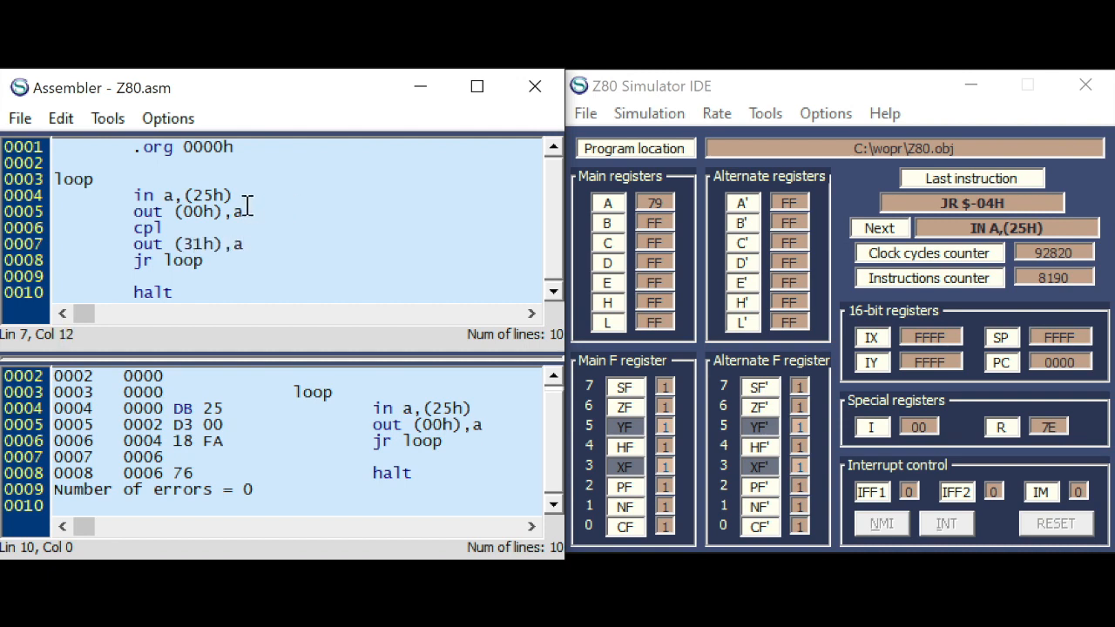
pyautogui.moveTo(155, 195)
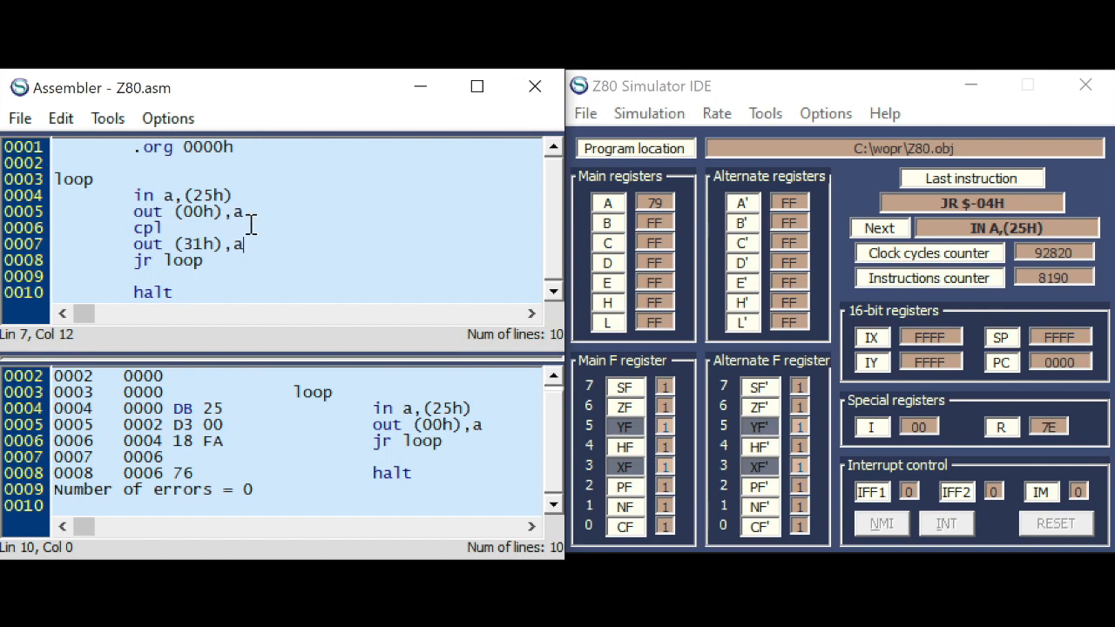
pyautogui.click(108, 118)
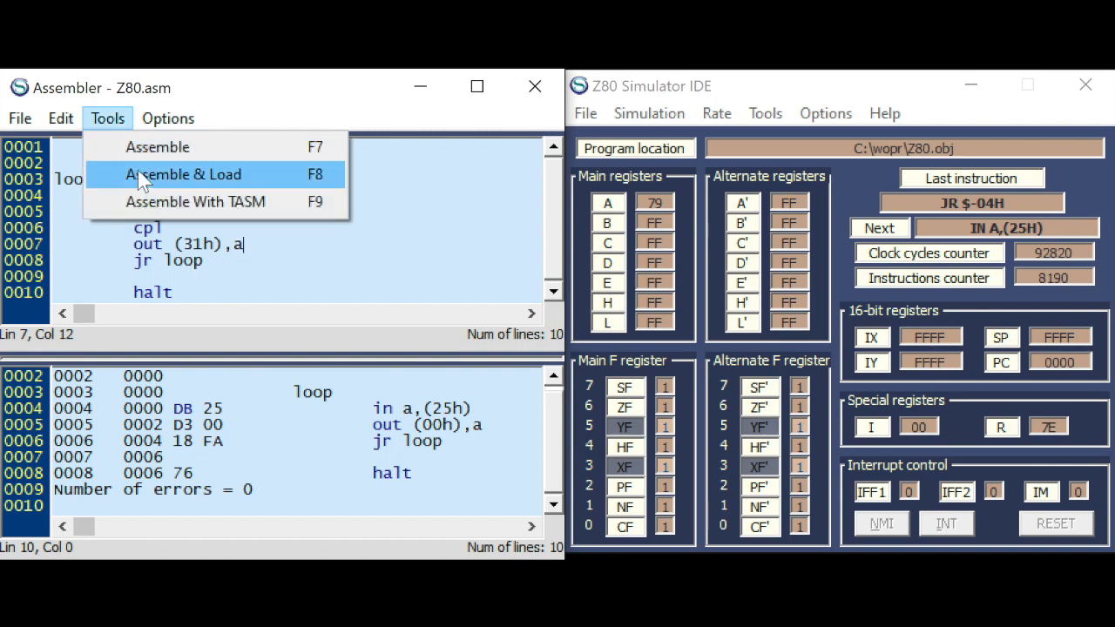
pyautogui.click(183, 174)
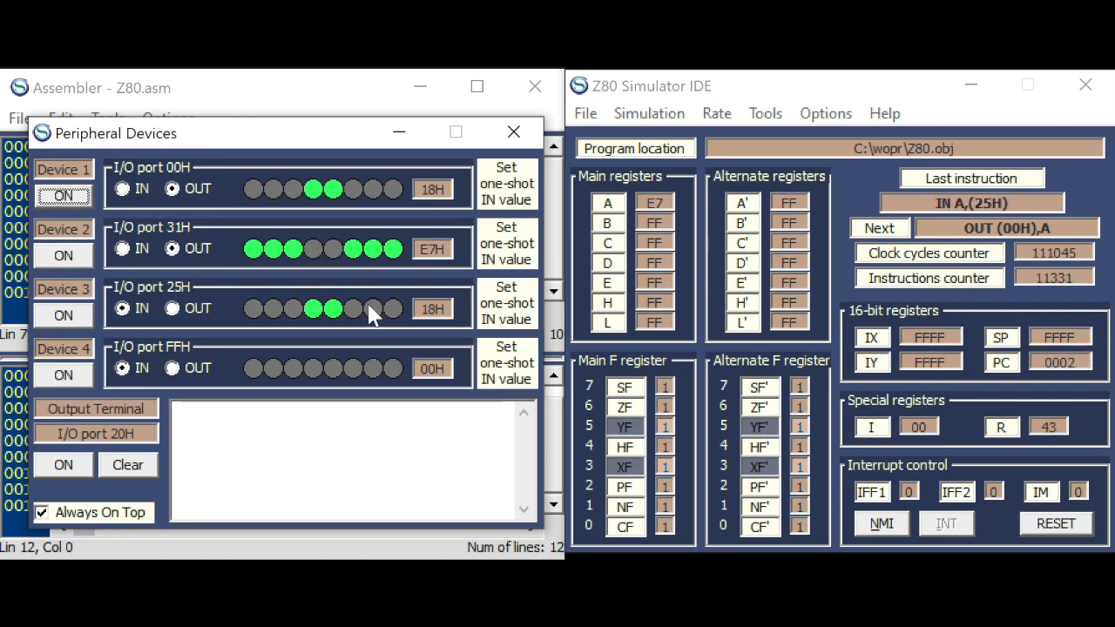
# - Stop the running complement program showing E5H on port 31H and return to the source
pyautogui.click(648, 113)
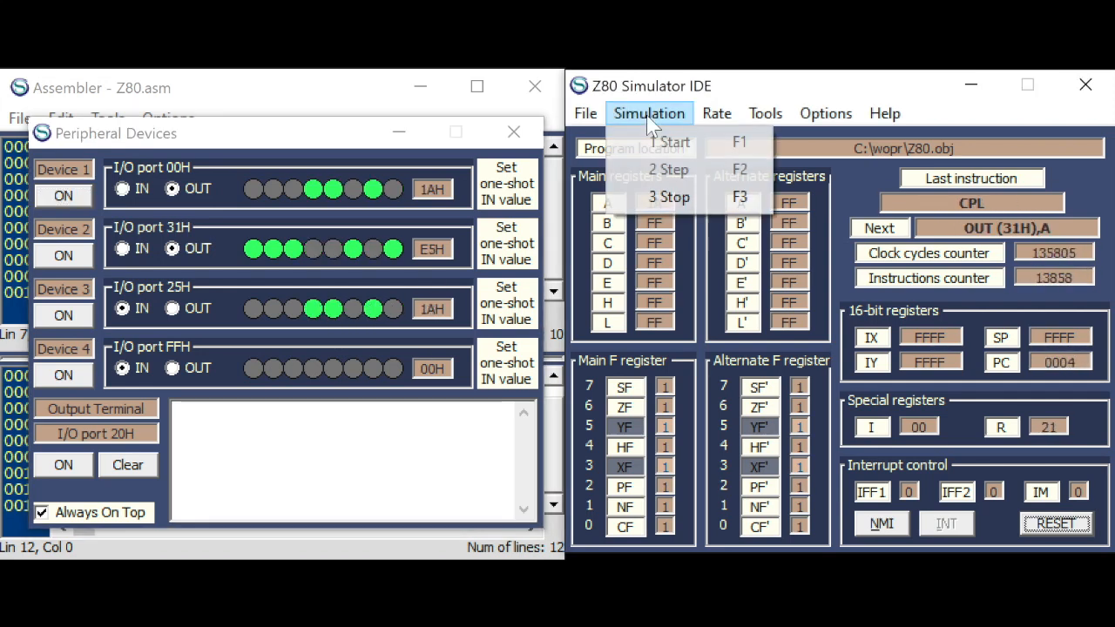
pyautogui.click(665, 169)
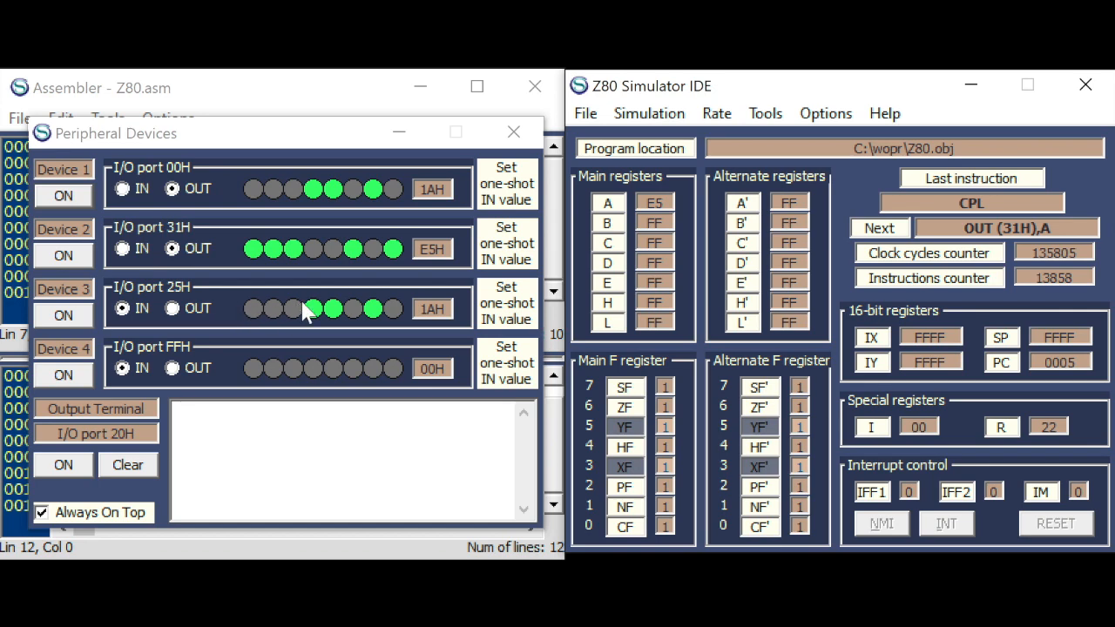
pyautogui.moveTo(417, 165)
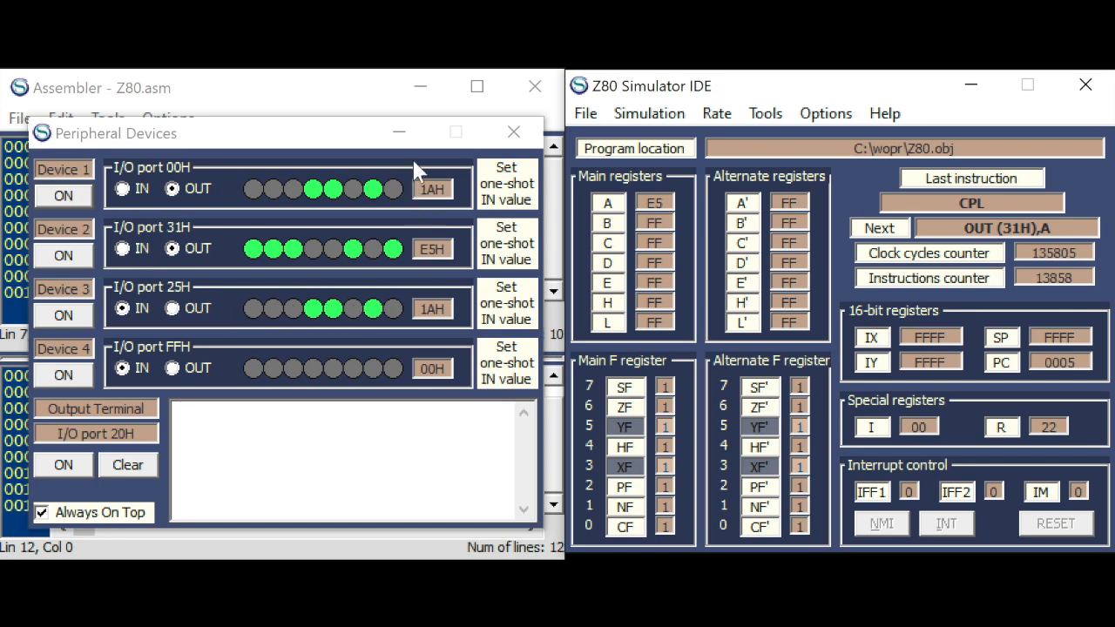
pyautogui.click(512, 133)
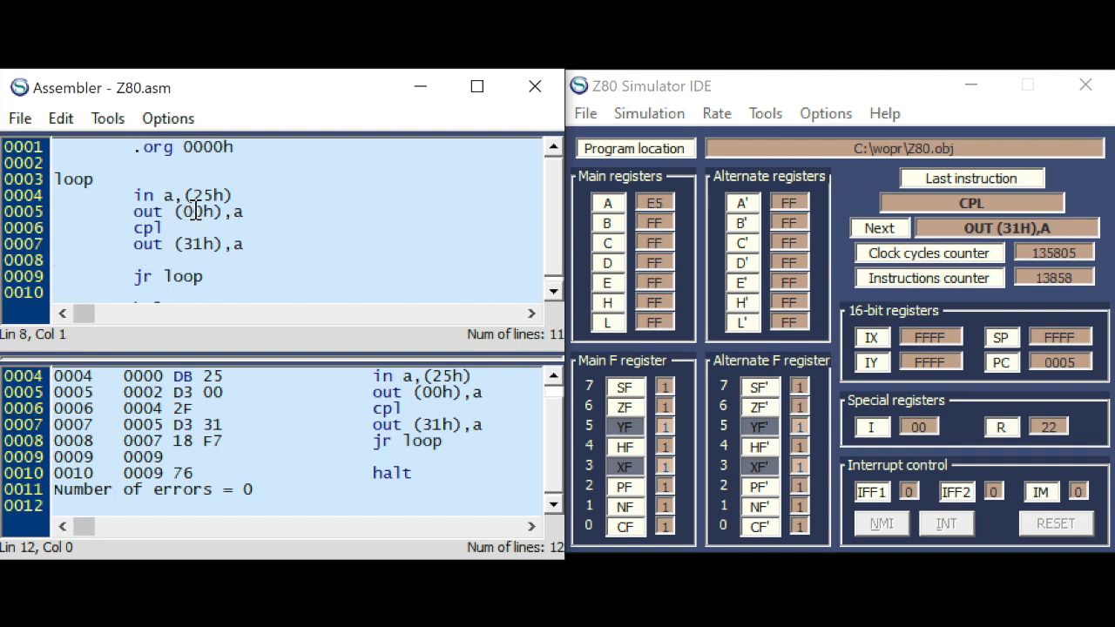
pyautogui.moveTo(234, 254)
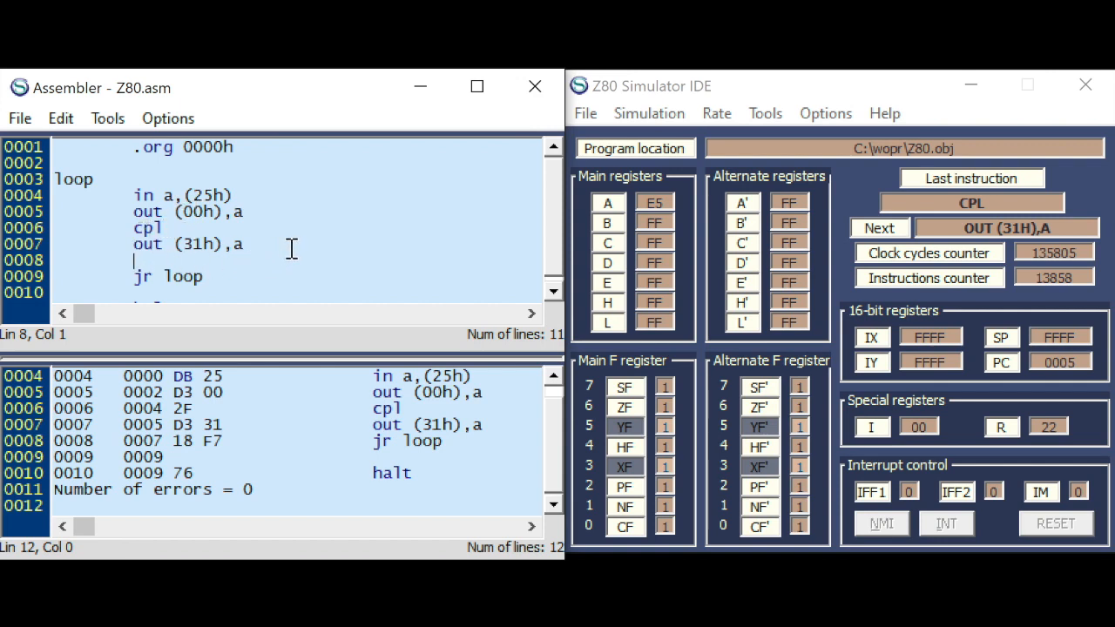
# - Add 'cp 00h' and change the jump to 'jr nz,loop', then assemble and load the program
pyautogui.write('cp')
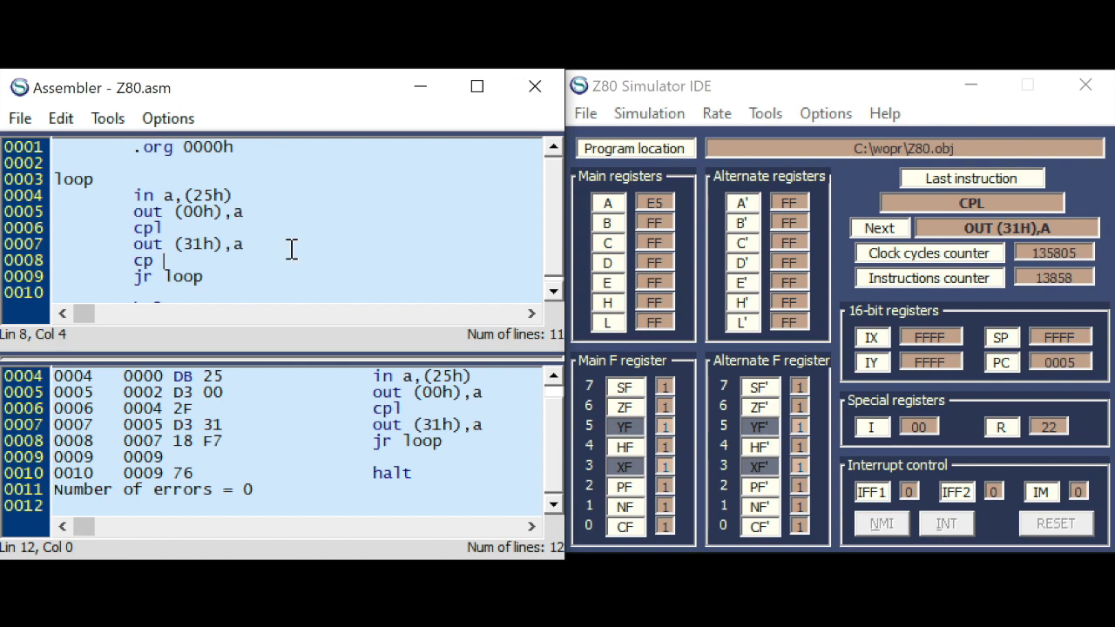
pyautogui.write('00h')
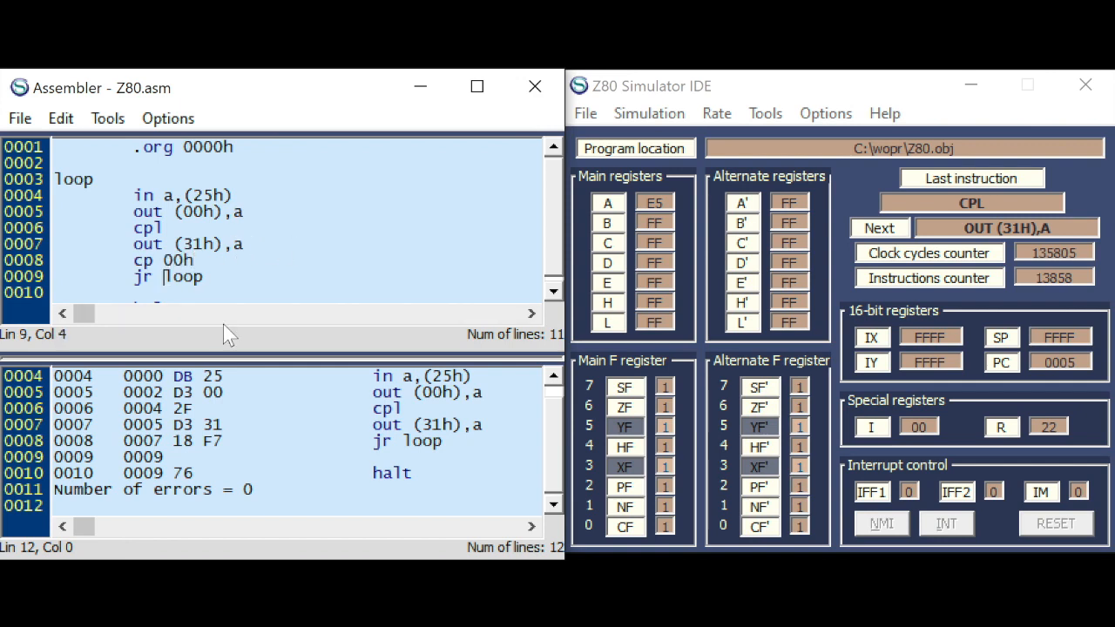
pyautogui.write('nz,')
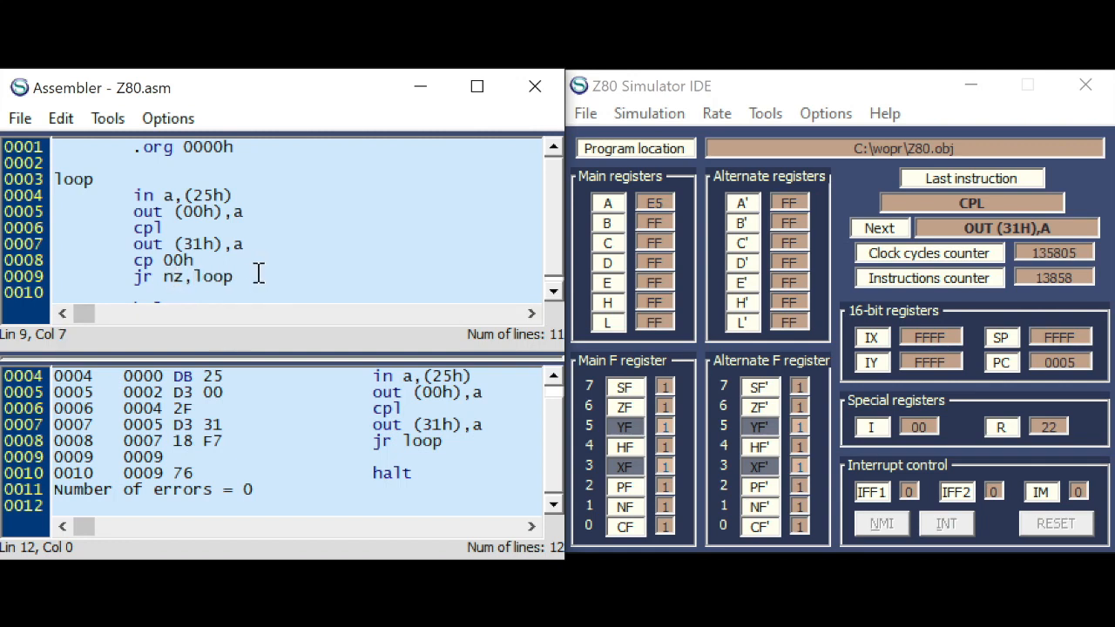
pyautogui.click(108, 118)
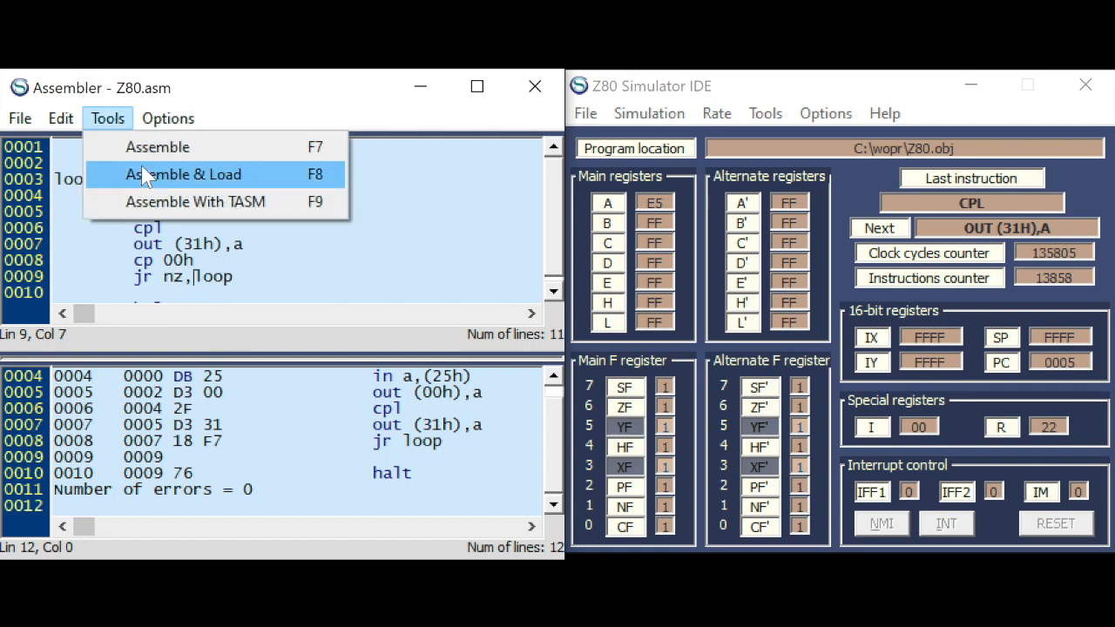
pyautogui.click(183, 174)
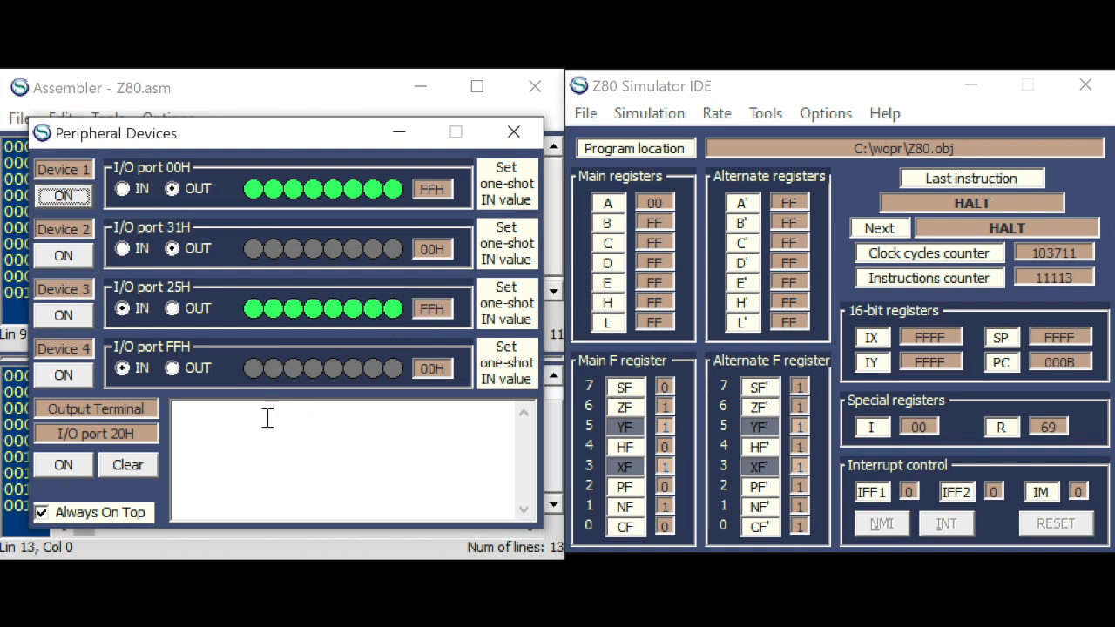
pyautogui.moveTo(212, 425)
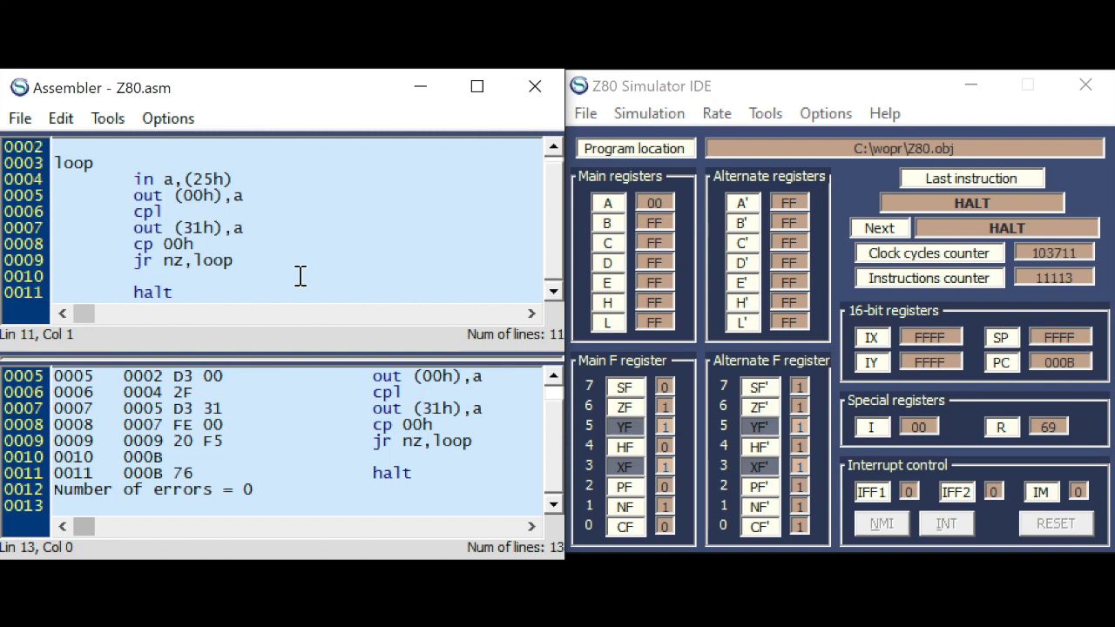
# - Add the data line text db "Hello World!" after halt followed by the texte label
pyautogui.scroll(-3)
pyautogui.write('text      db')
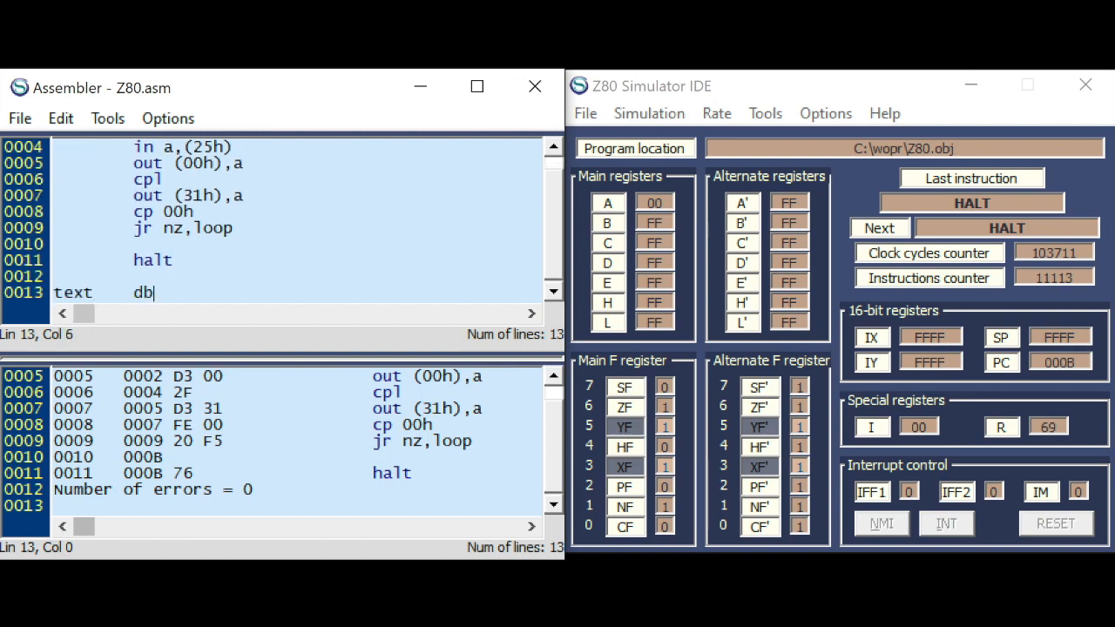
pyautogui.write('"Hell')
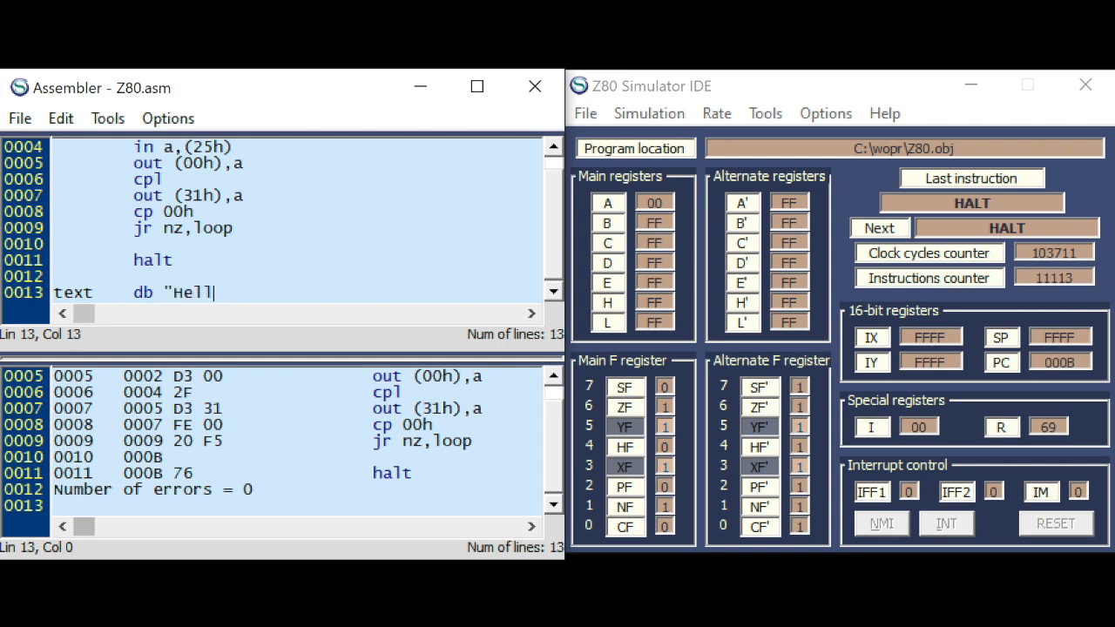
pyautogui.write('o World!')
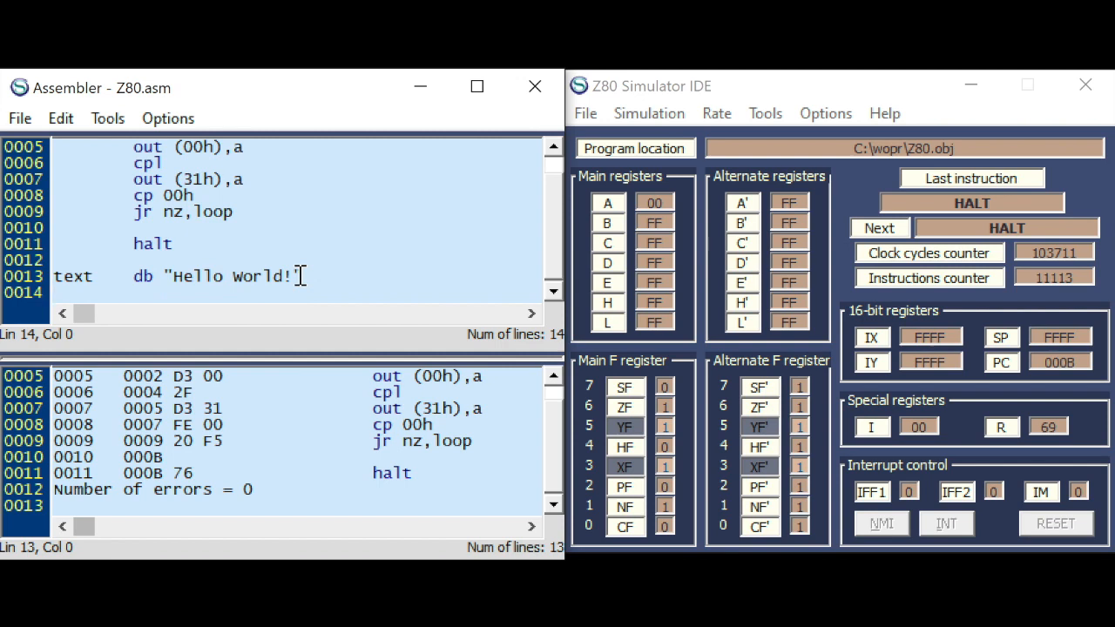
pyautogui.write('texte')
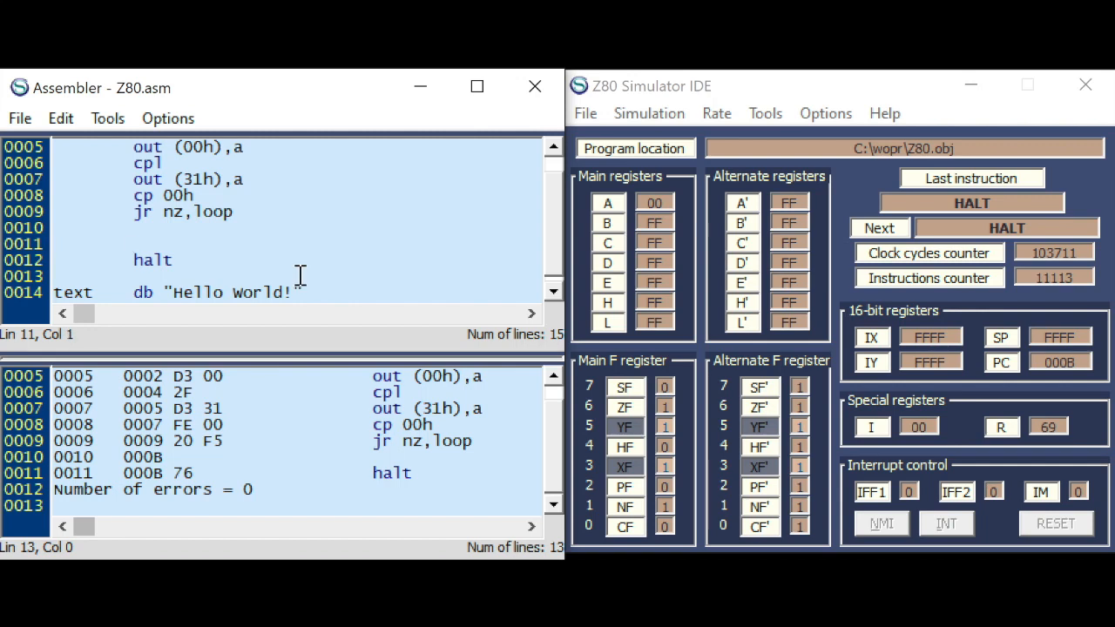
# - Write 'ld hl,text', 'ld b,texte-text' and the pr_loop start 'ld a,(hl)'
pyautogui.write('ld hl')
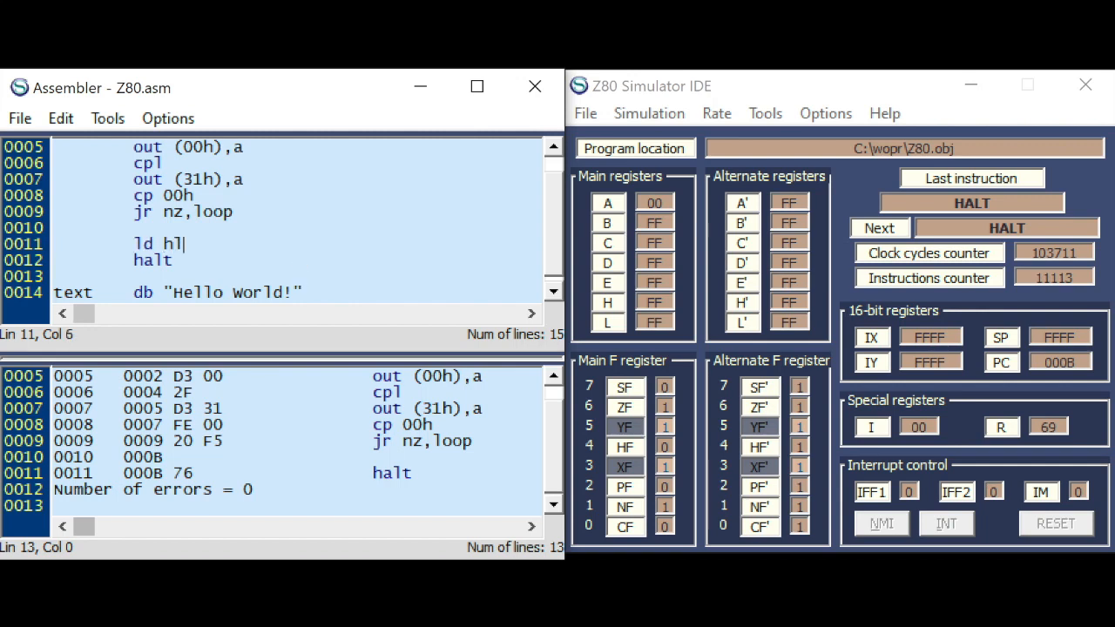
pyautogui.write(',text')
pyautogui.write('ld b')
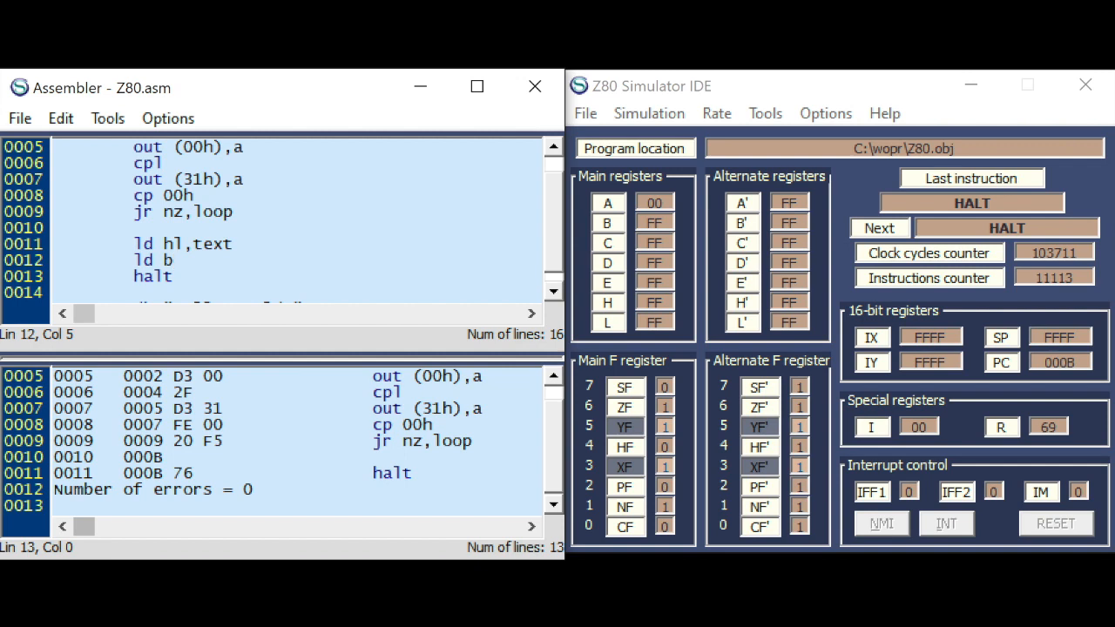
pyautogui.write(',')
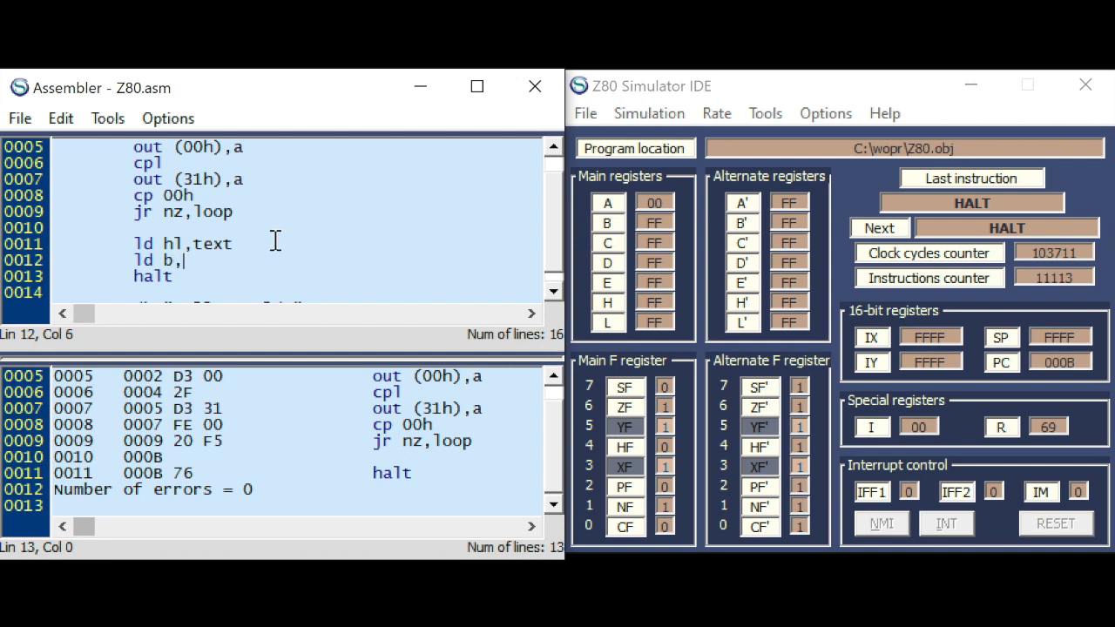
pyautogui.write('texte')
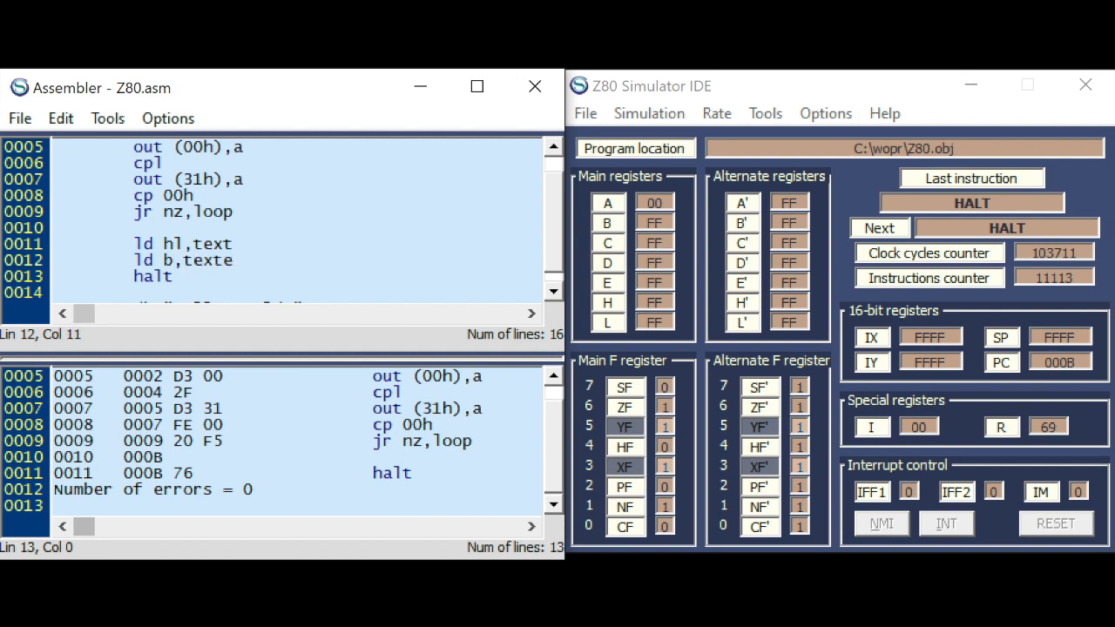
pyautogui.write('-text')
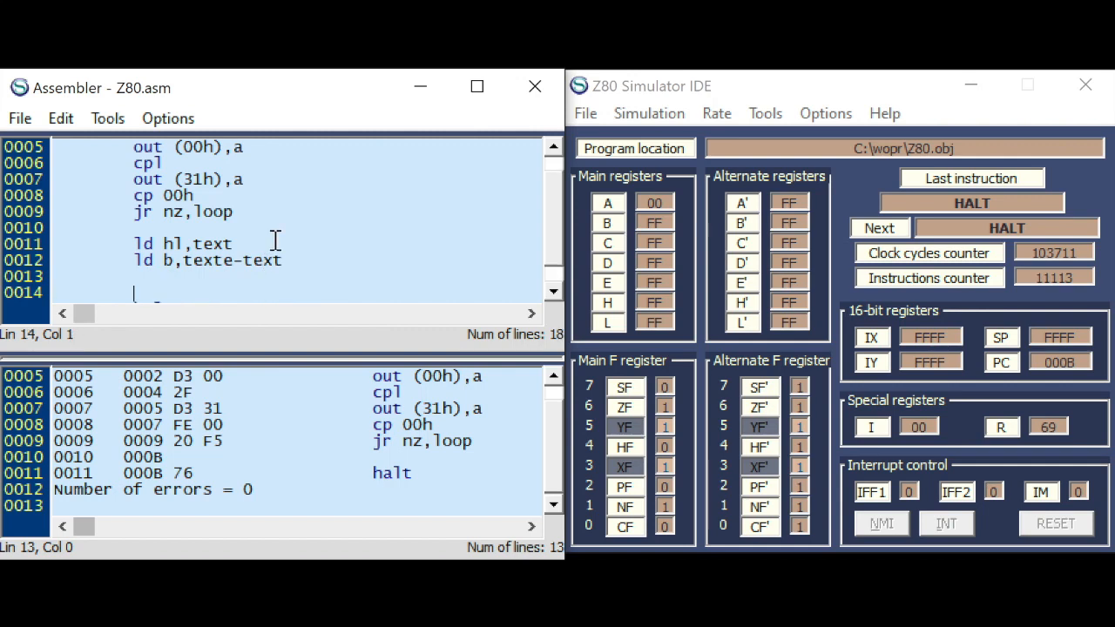
pyautogui.write('pr_loop')
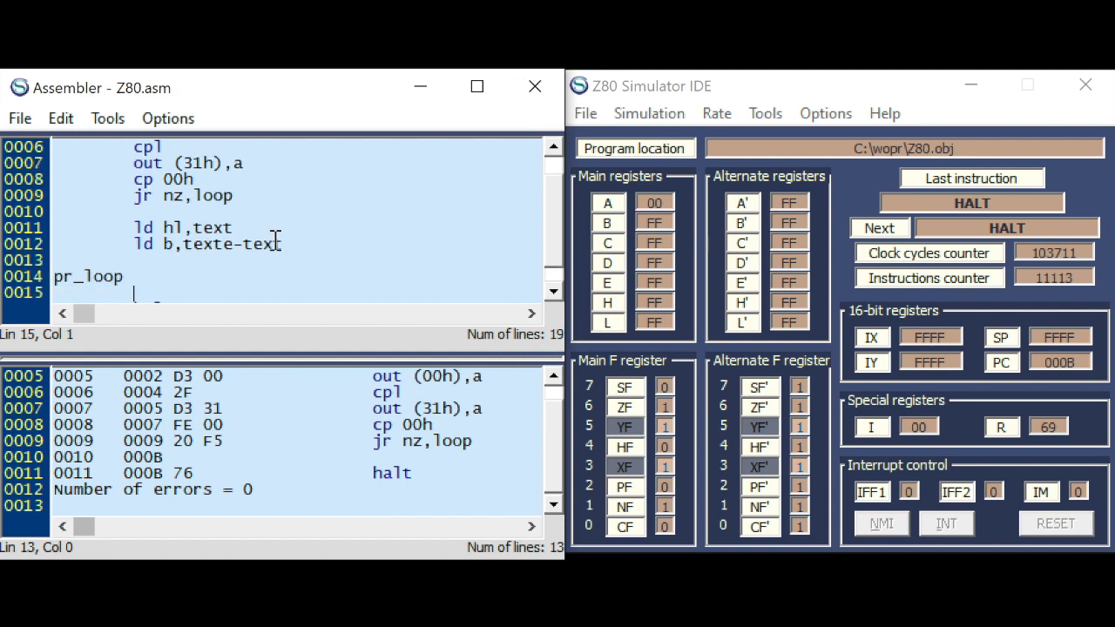
pyautogui.write('ld a,')
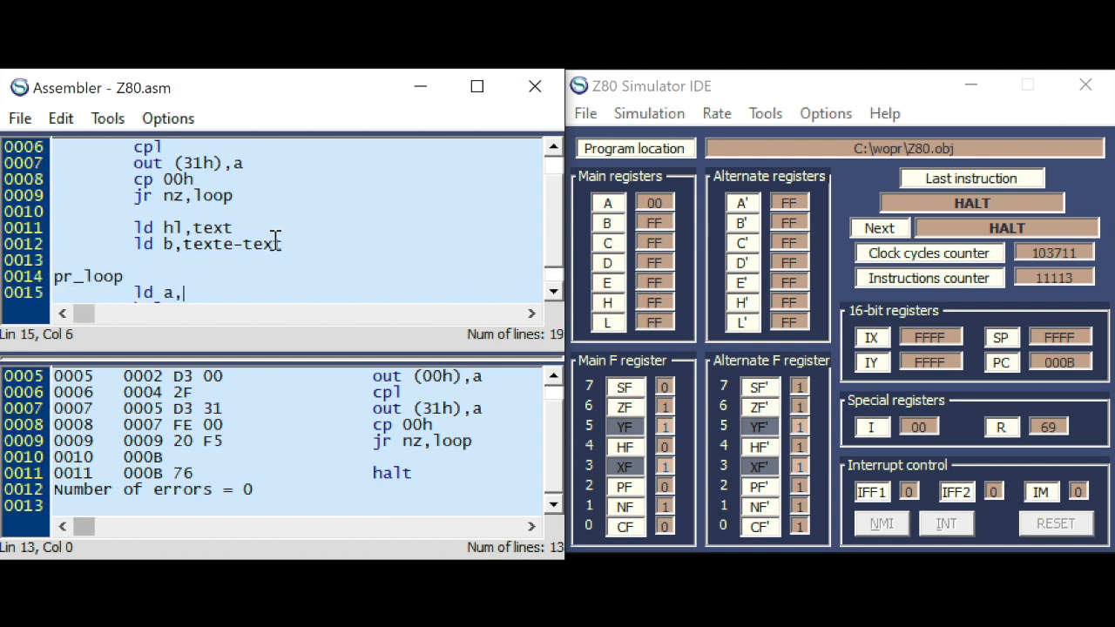
pyautogui.write('(hl)')
pyautogui.write('out')
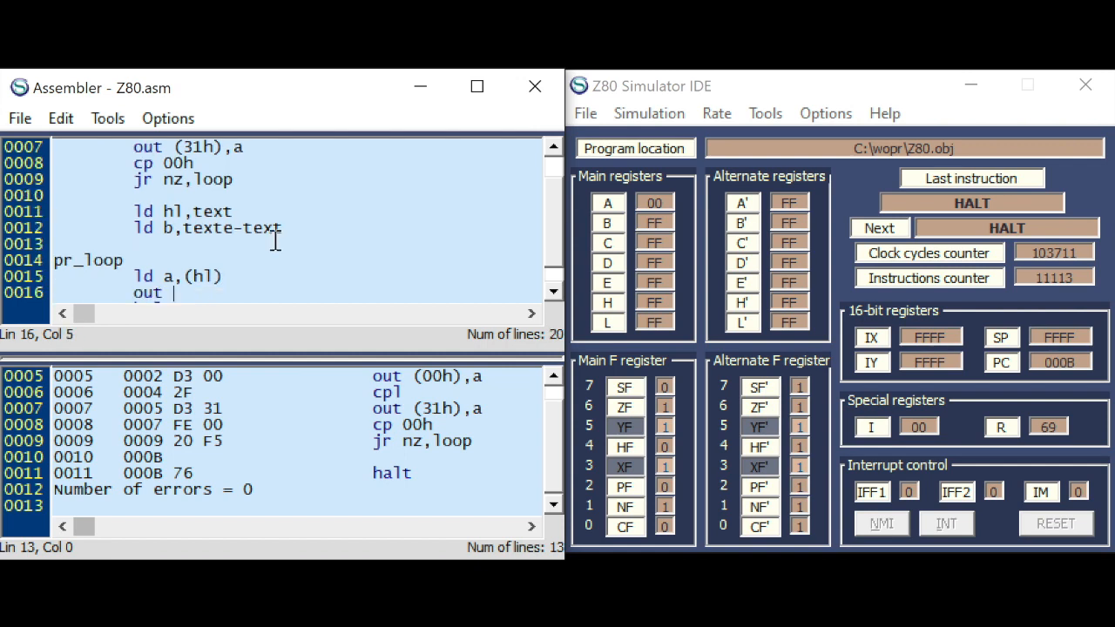
# - Finish pr_loop with 'out (20h),a', 'inc hl', 'djnz pr_loop', then assemble and load it
pyautogui.write('(2')
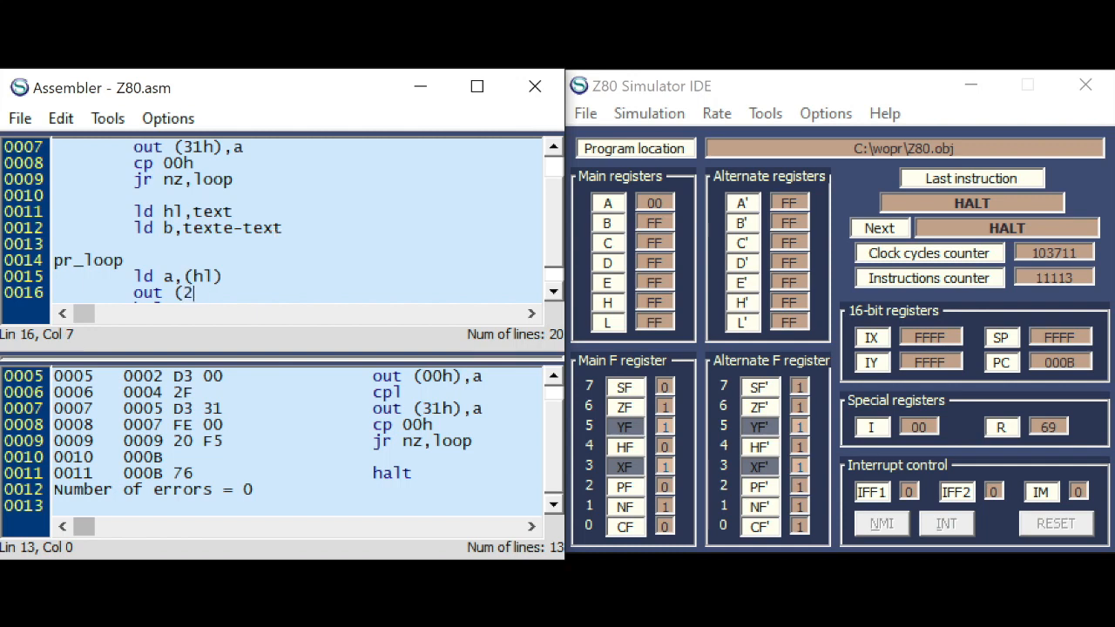
pyautogui.write('0')
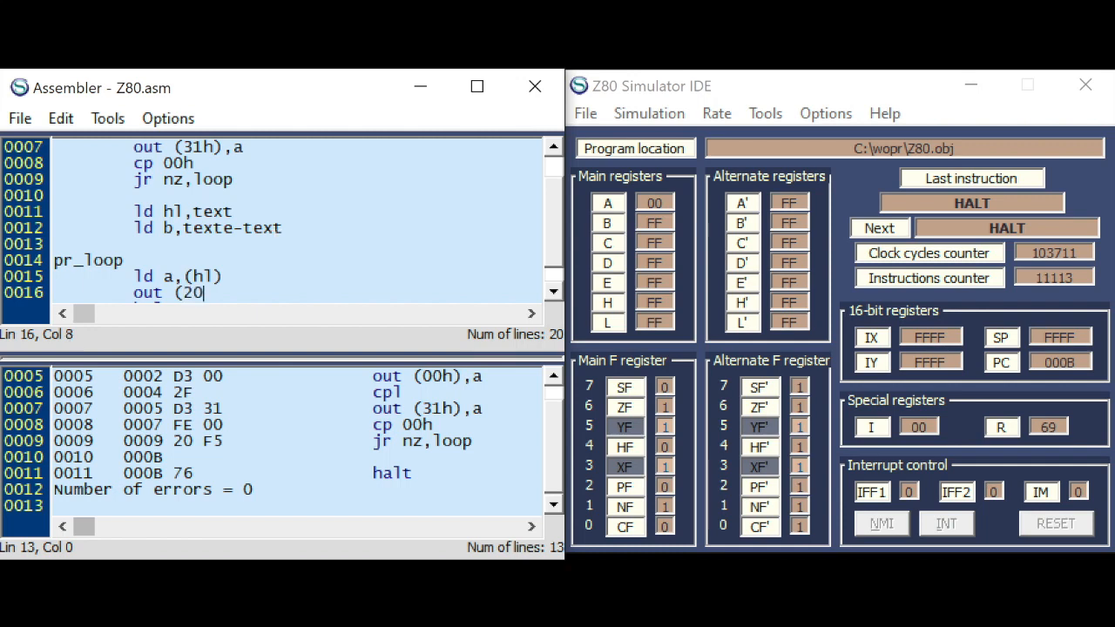
pyautogui.write('h),a')
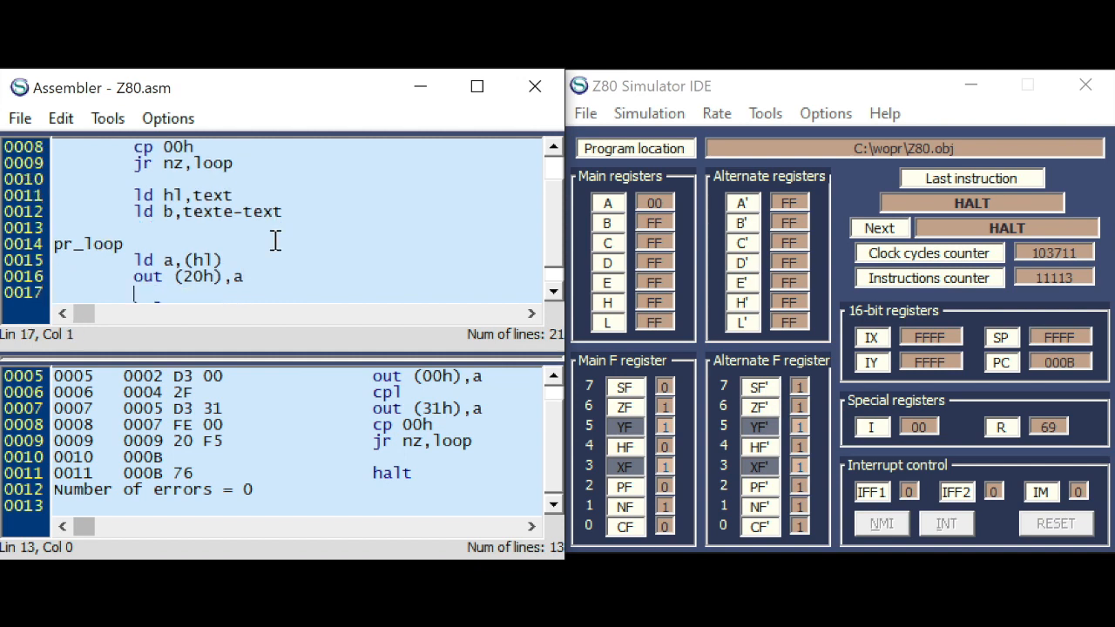
pyautogui.write('inc hl')
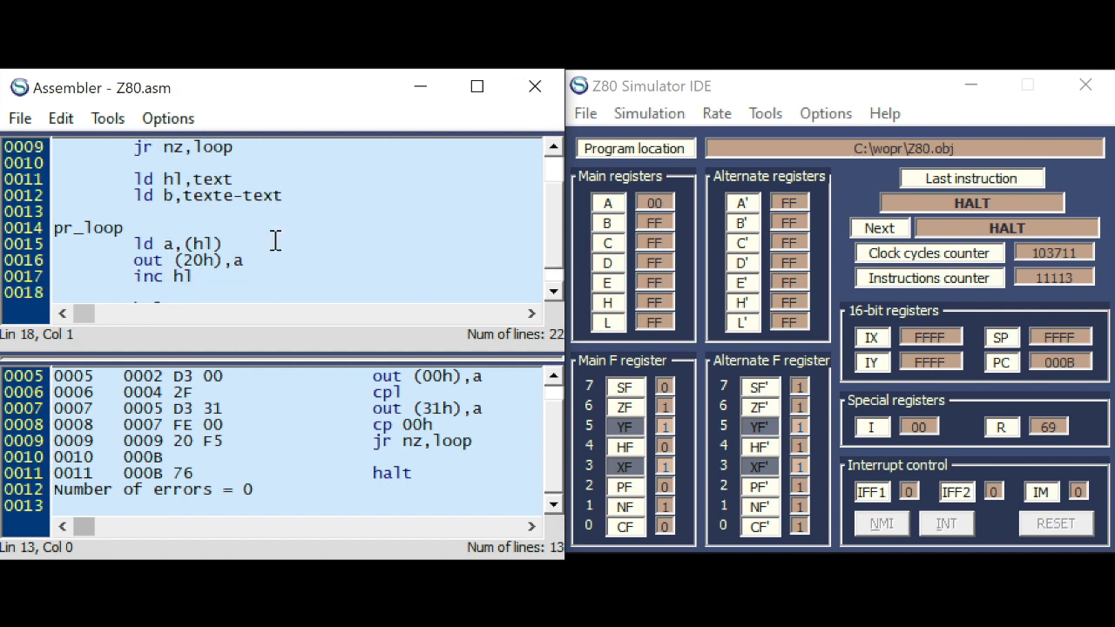
pyautogui.write('djnz')
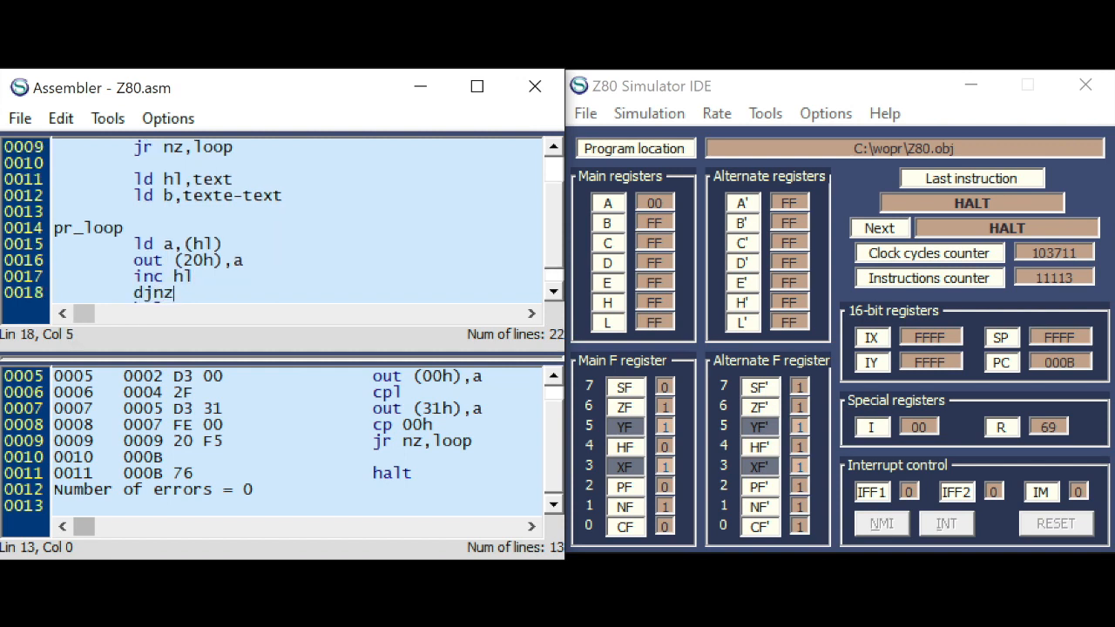
pyautogui.write('p')
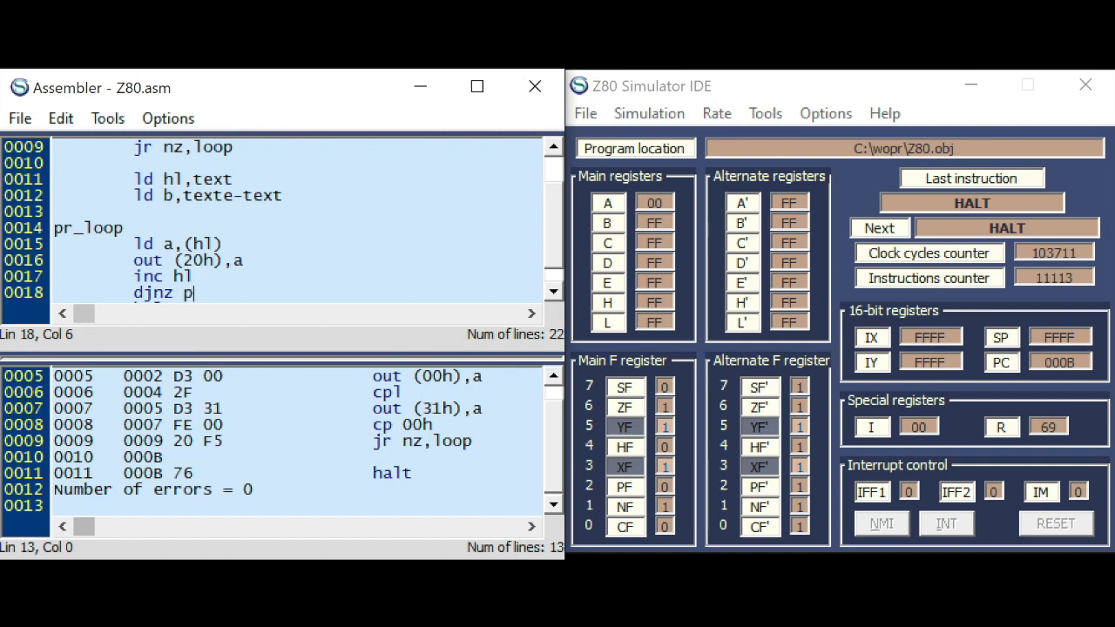
pyautogui.write('r_loop')
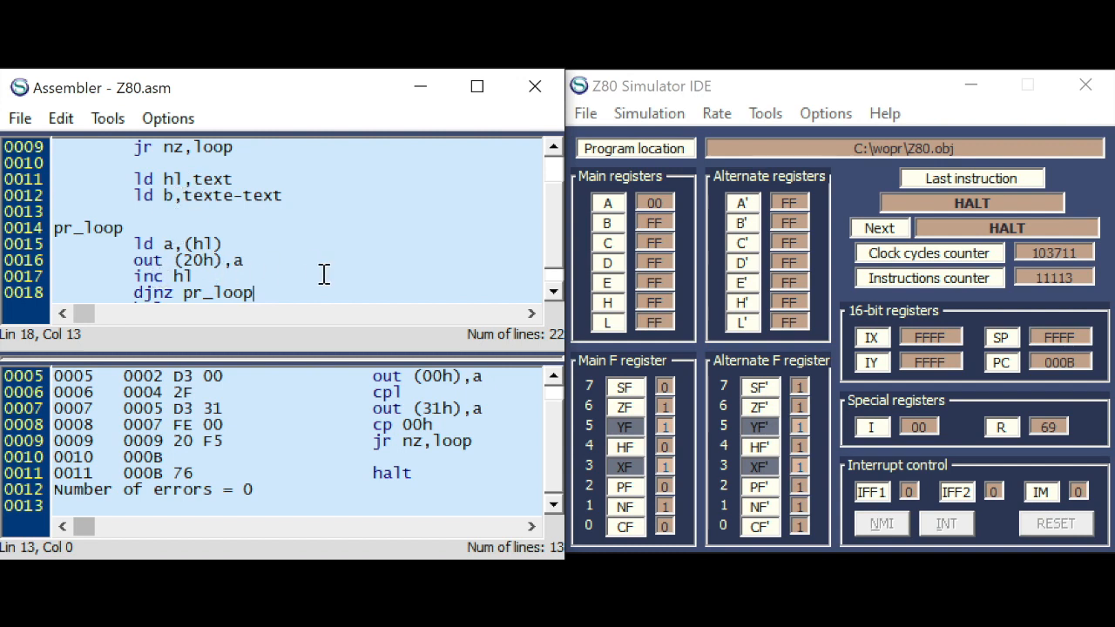
pyautogui.click(106, 118)
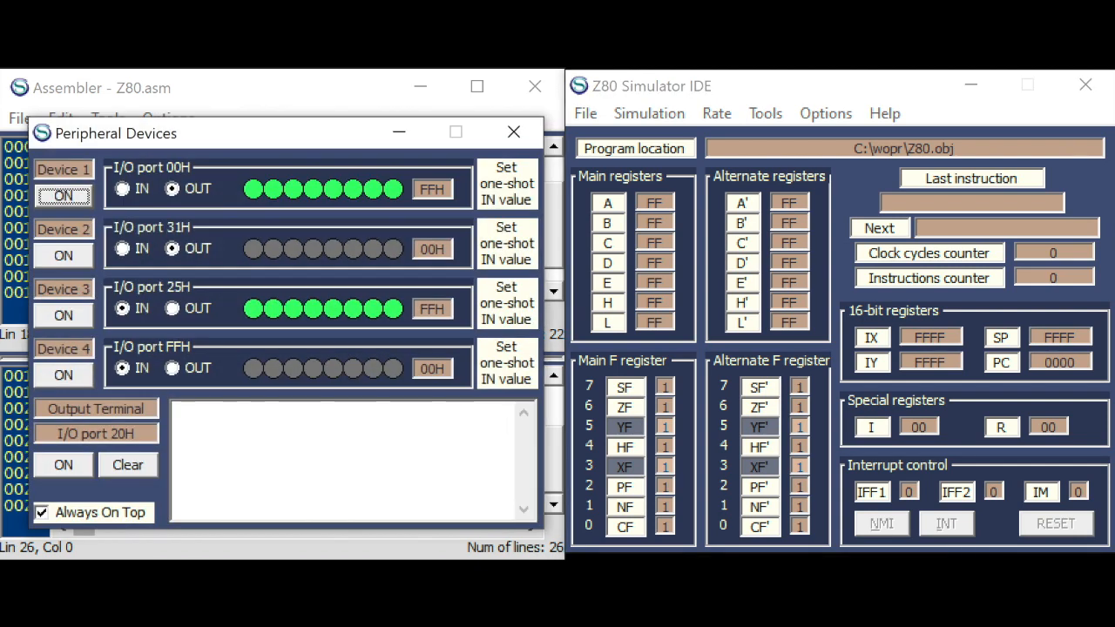
# - Start the simulation and let the string-output program run to HALT with B at 00
pyautogui.click(648, 113)
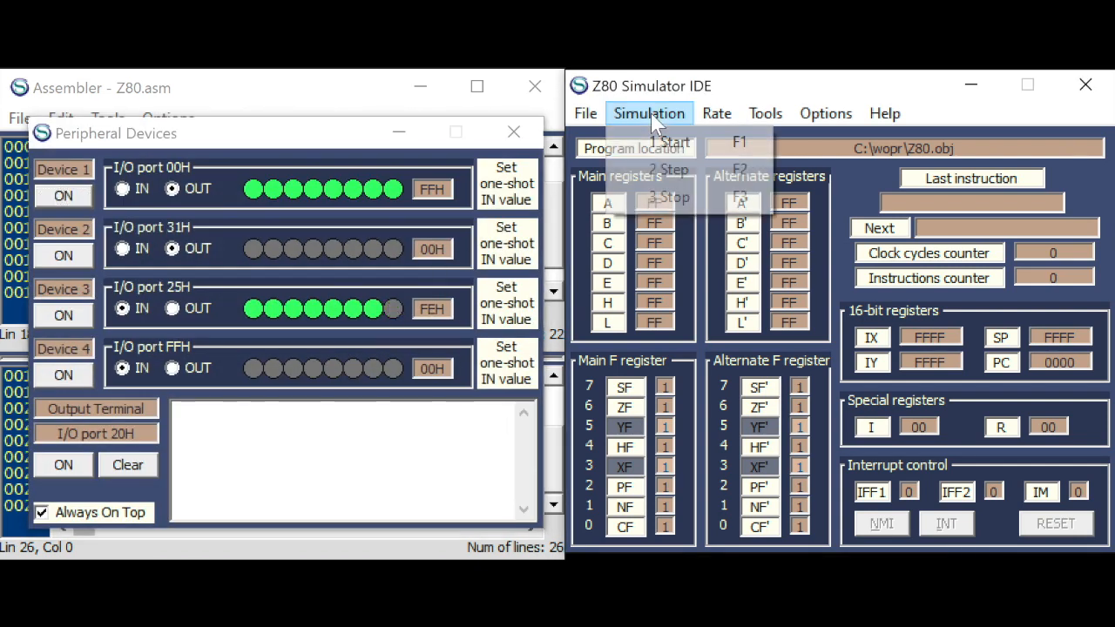
pyautogui.click(669, 143)
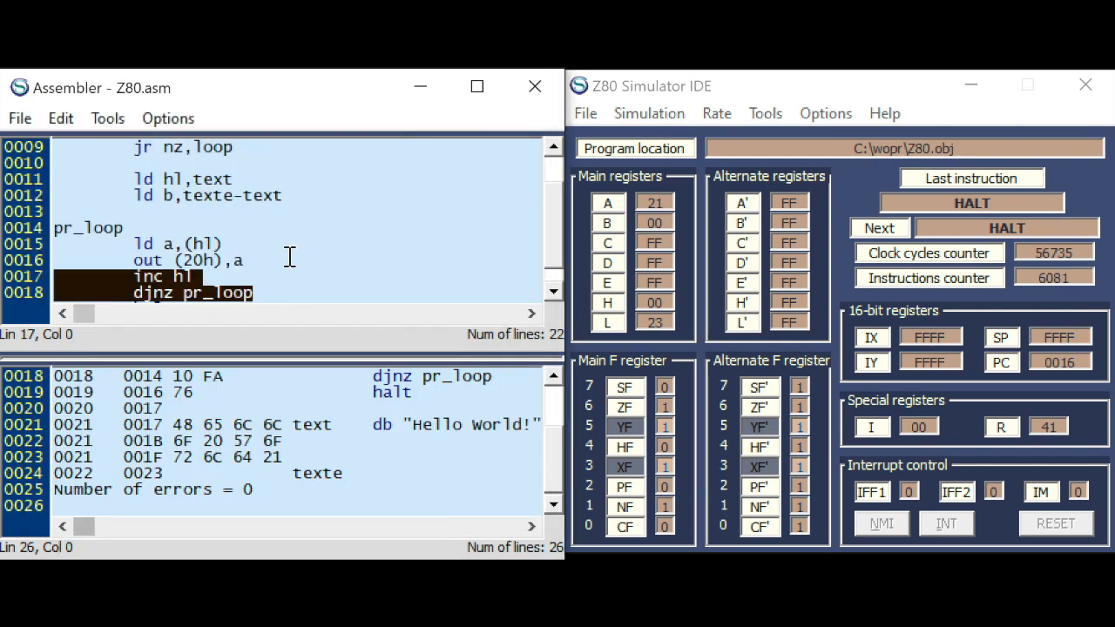
pyautogui.click(234, 260)
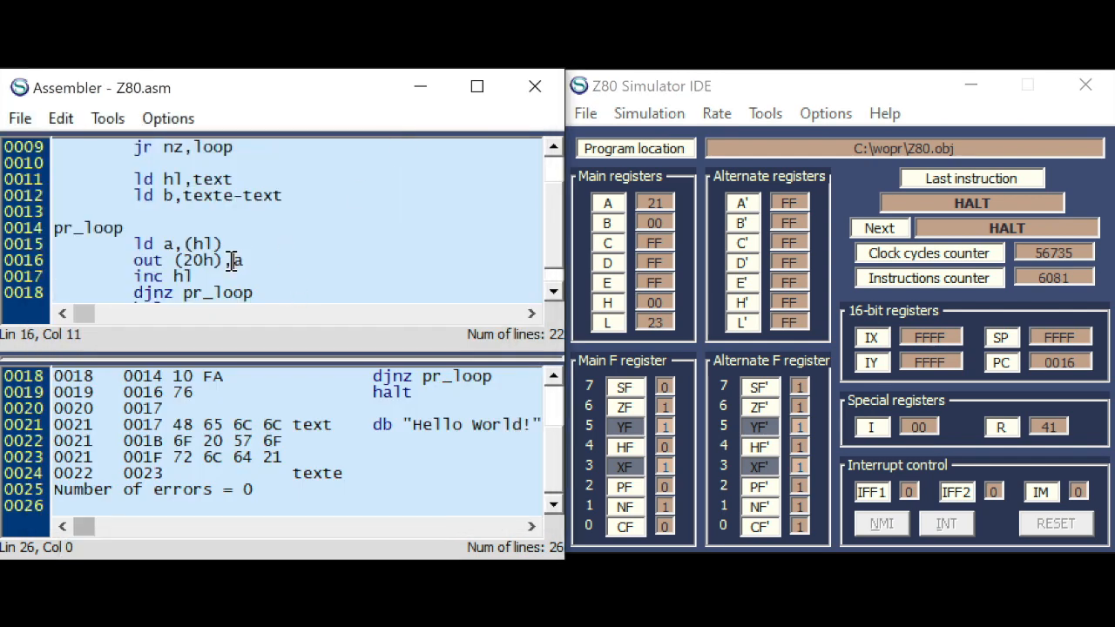
pyautogui.moveTo(202, 261)
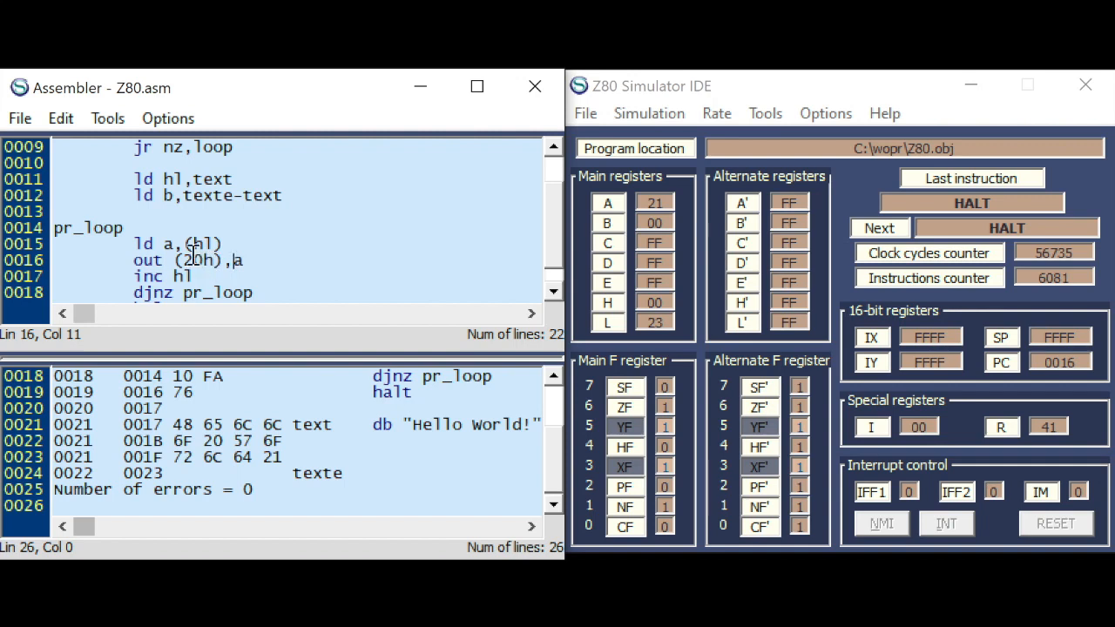
pyautogui.moveTo(199, 268)
pyautogui.write('ld')
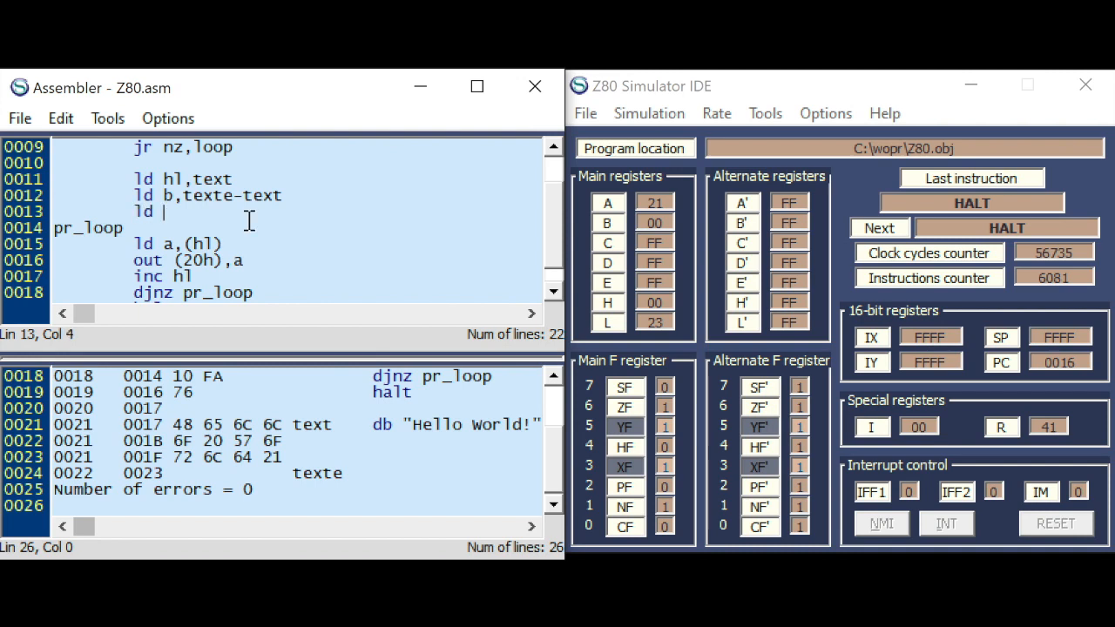
# - Load C with 20h in the print routine, then assemble and load so the terminal shows "Hello World!"
pyautogui.write('c,20h')
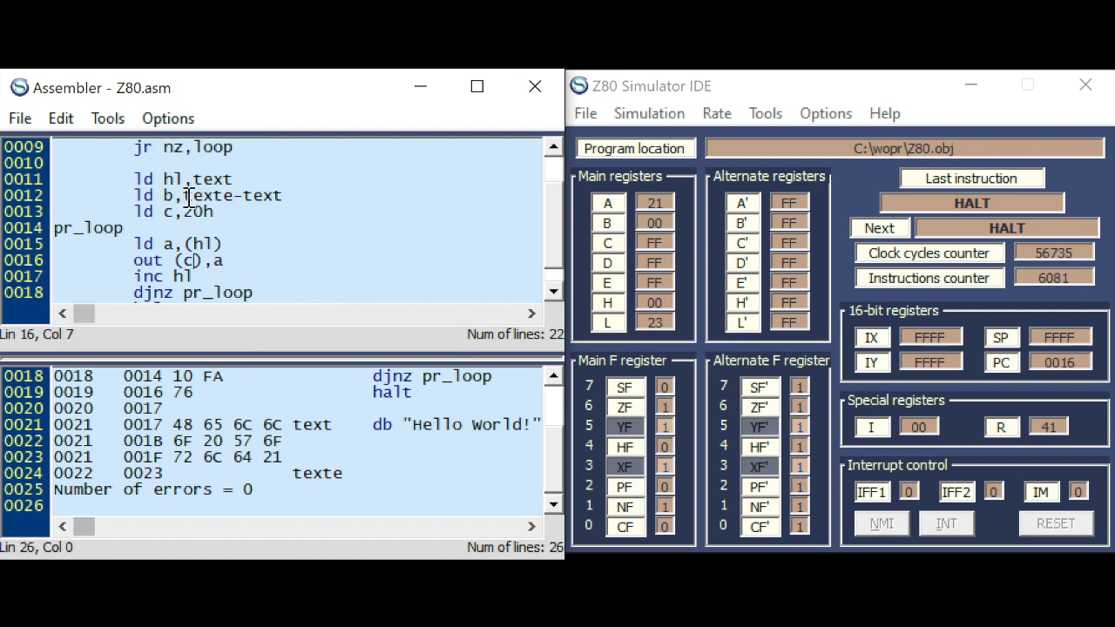
pyautogui.click(108, 119)
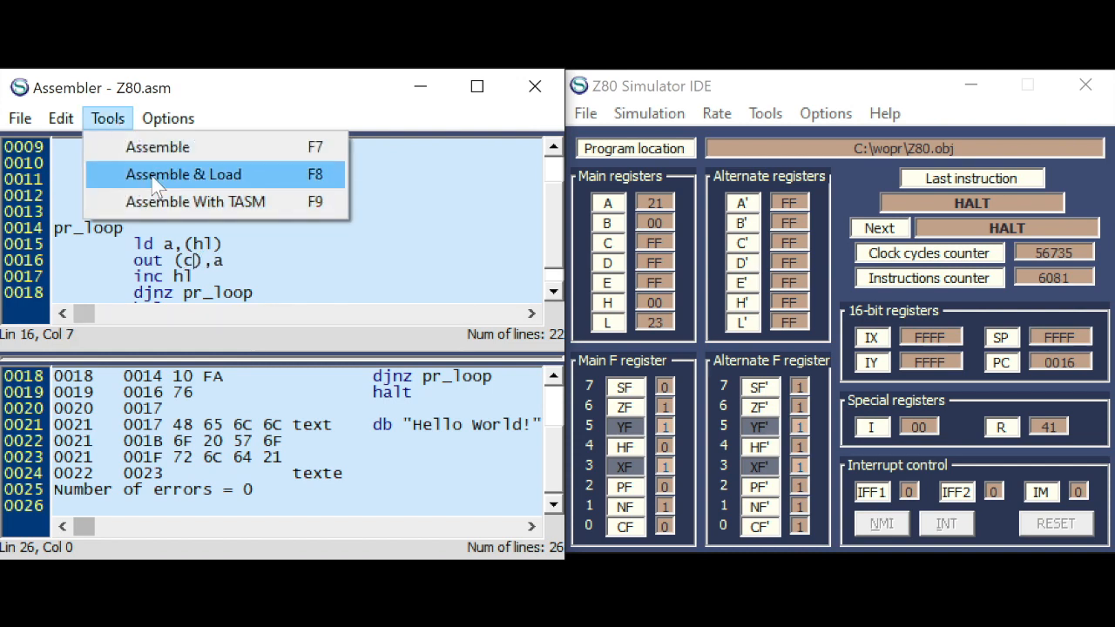
pyautogui.click(183, 175)
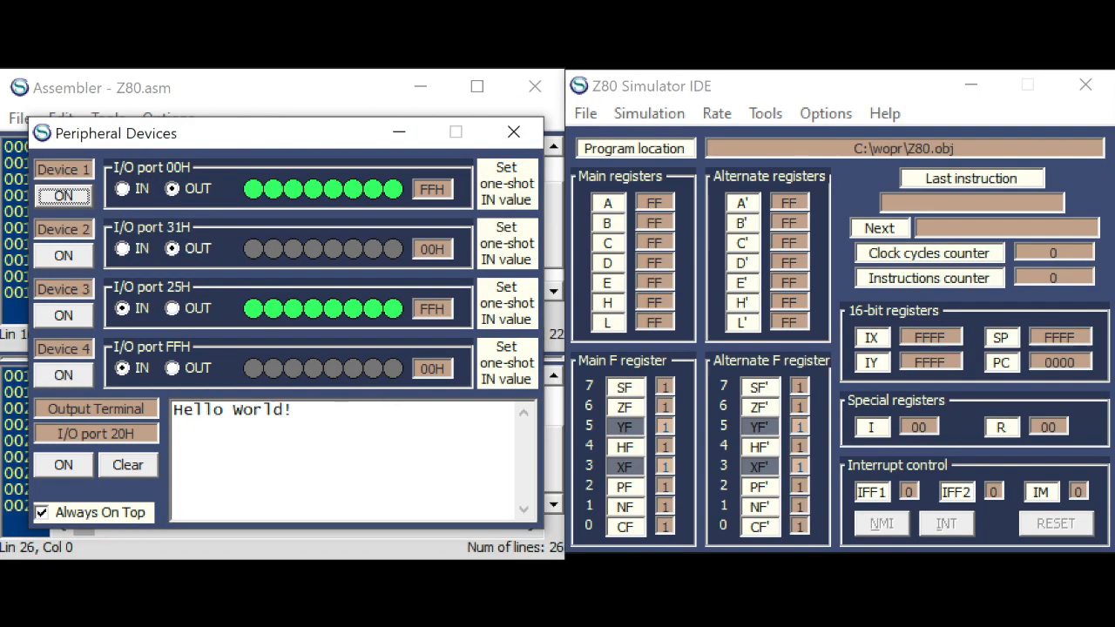
# - Clear the output terminal and start the simulation so "Hello World!" prints again
pyautogui.click(127, 464)
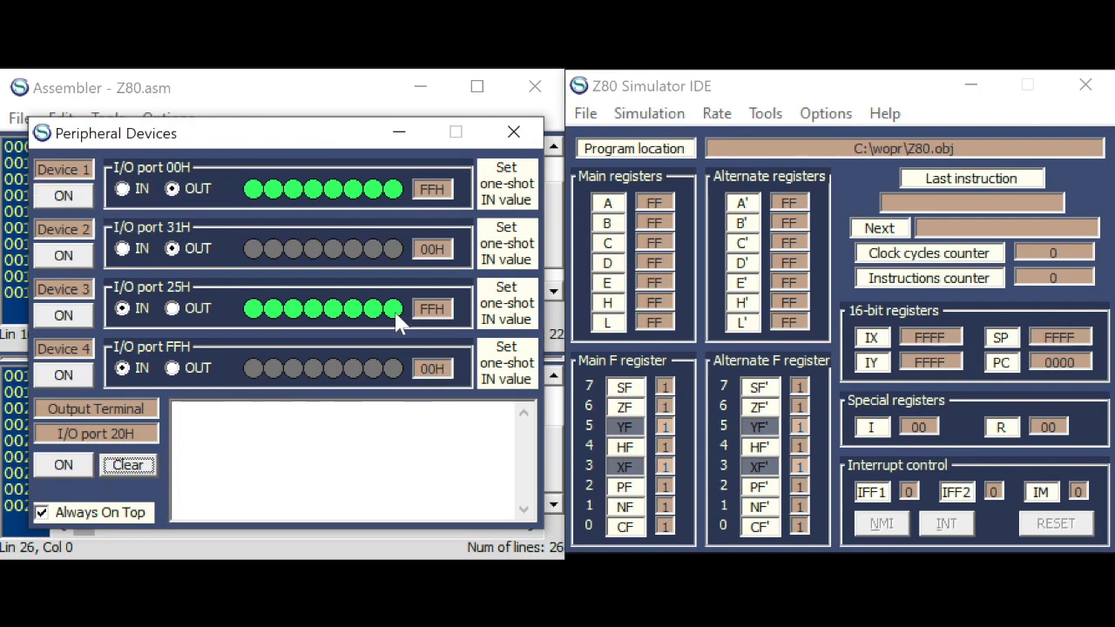
pyautogui.click(648, 113)
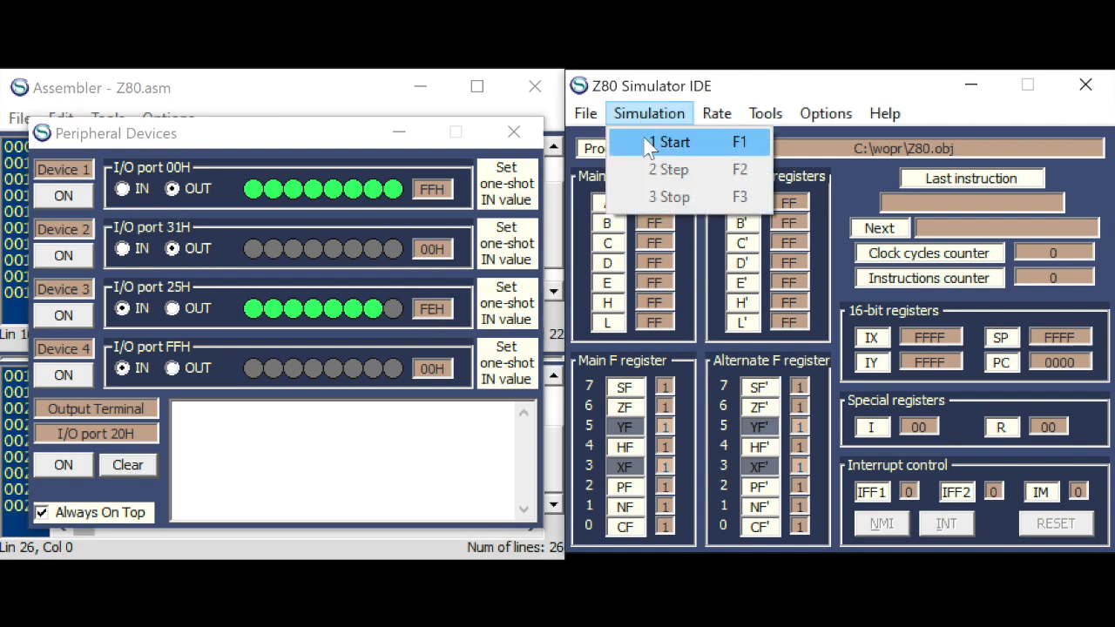
pyautogui.click(666, 143)
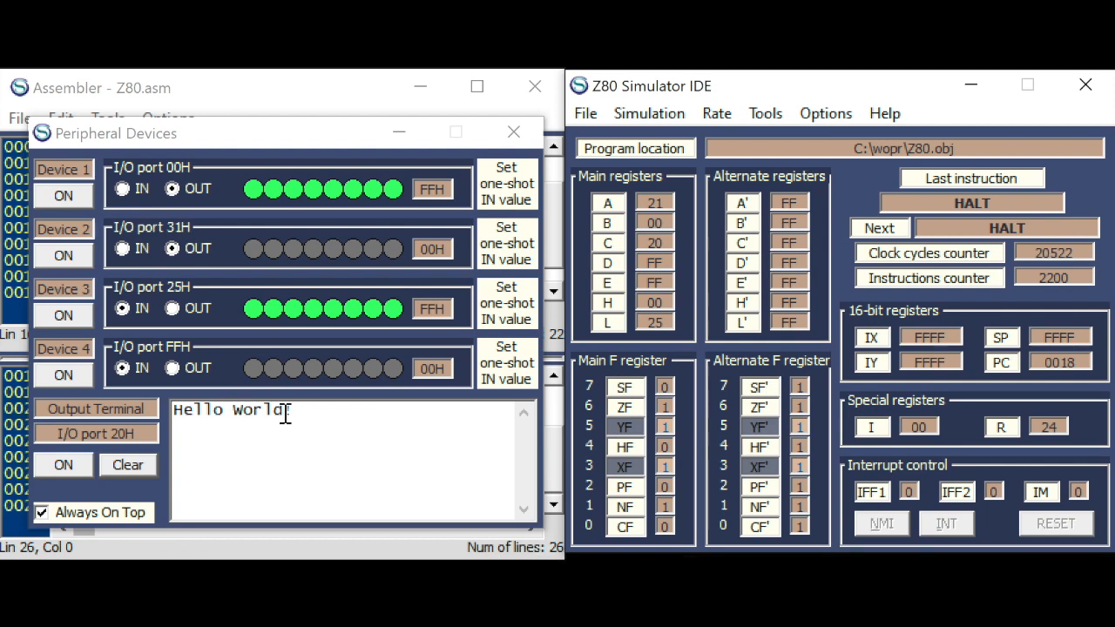
# - Return to the source and select the lines from ld c,20h to out (c),a
pyautogui.click(513, 133)
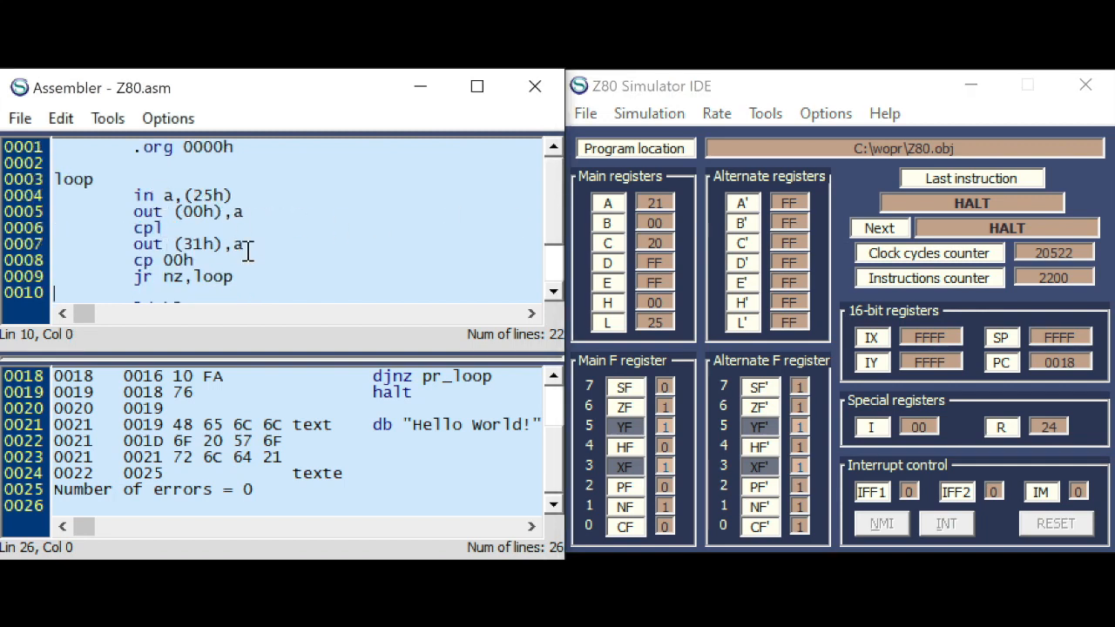
pyautogui.scroll(-3)
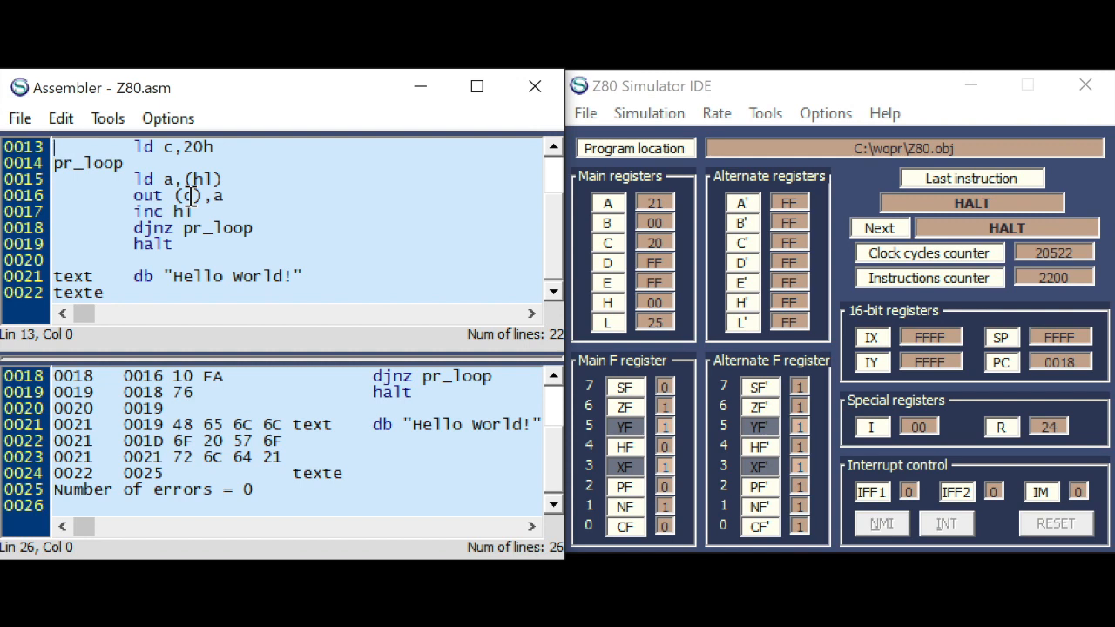
pyautogui.moveTo(136, 146); pyautogui.dragTo(235, 195)
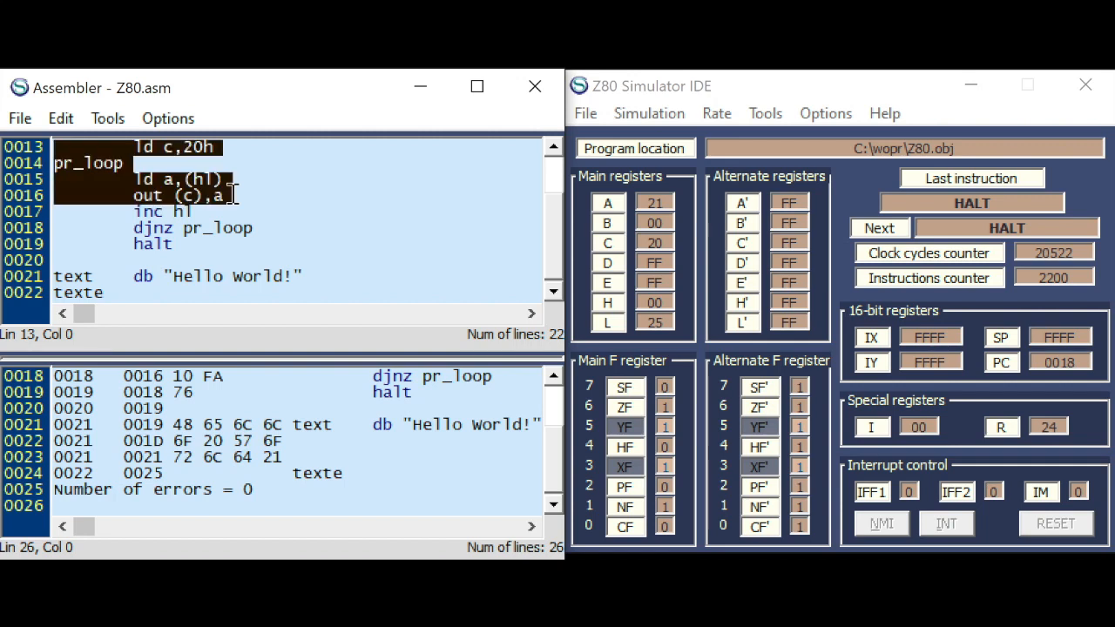
# - After out (c),a, comment that out (c) and in ,(c) accept registers a b c d e h l
pyautogui.click(229, 195)
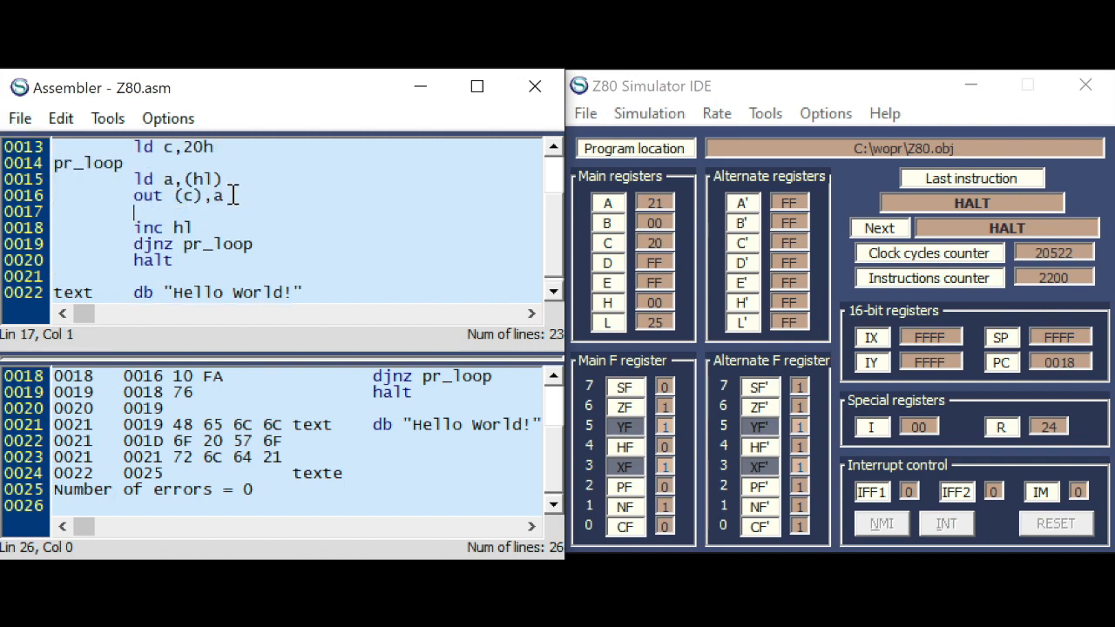
pyautogui.write('; out (c),a b c d e h l')
pyautogui.write('; in')
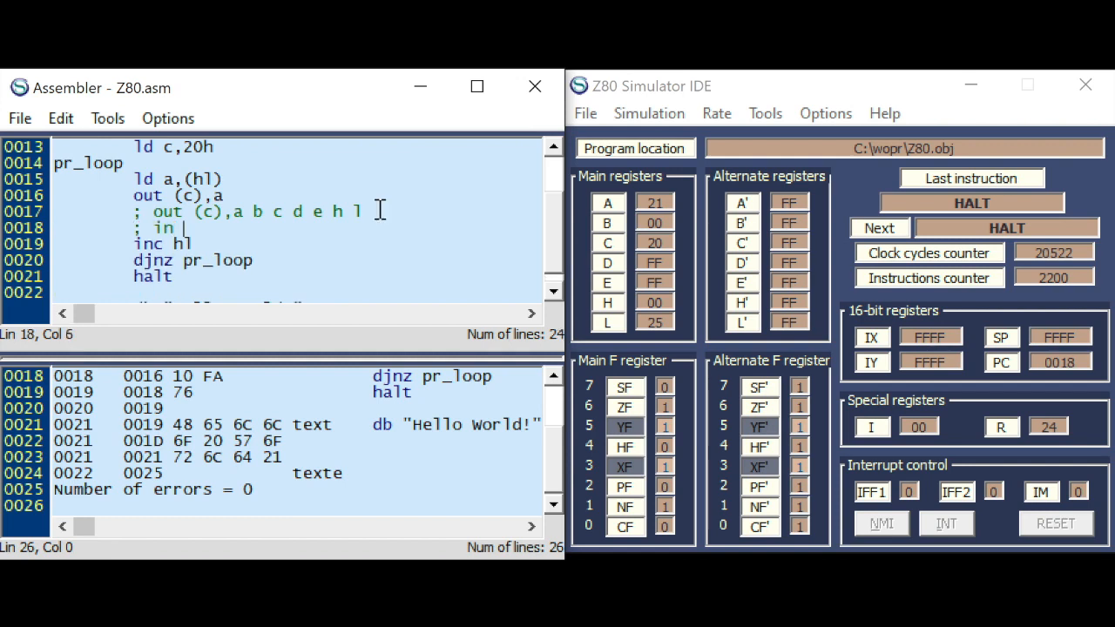
pyautogui.write('a b c d e')
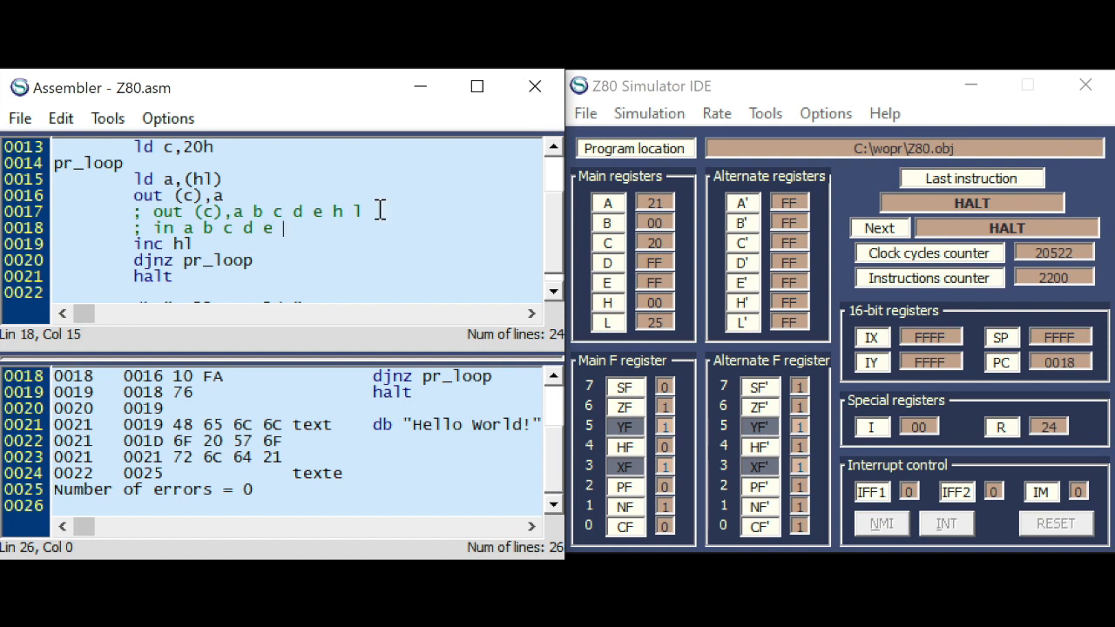
pyautogui.write('l,')
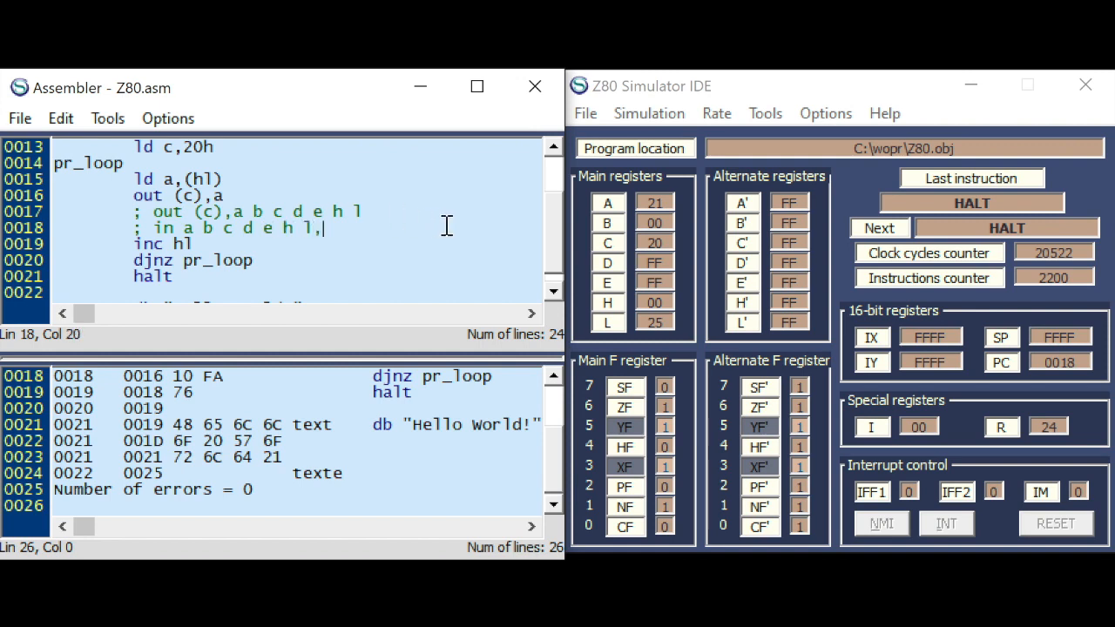
pyautogui.write('(c')
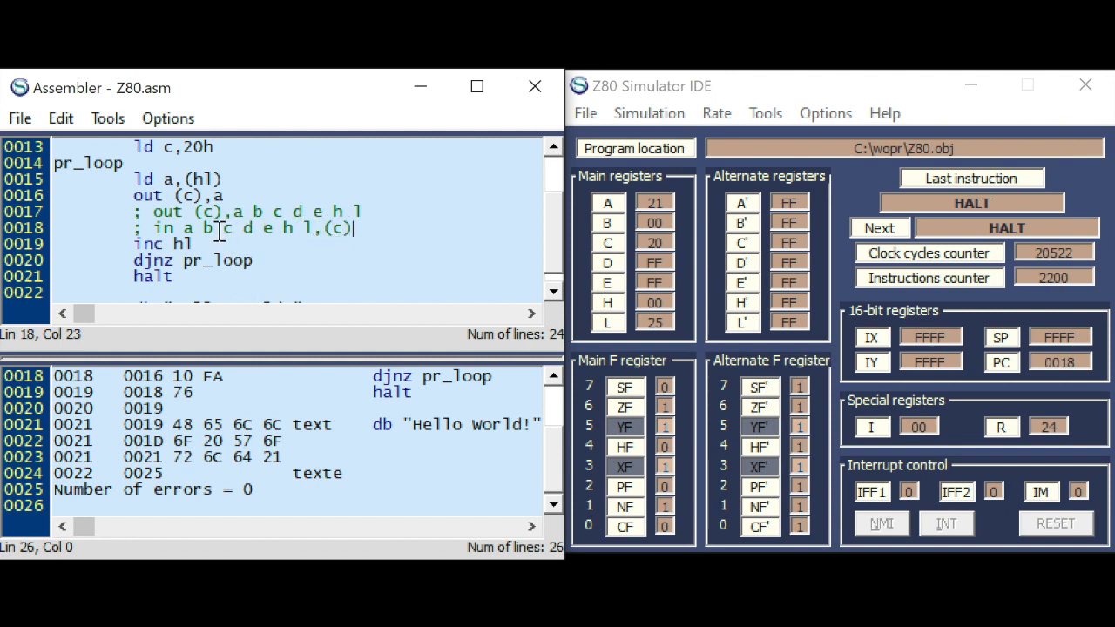
pyautogui.moveTo(230, 234)
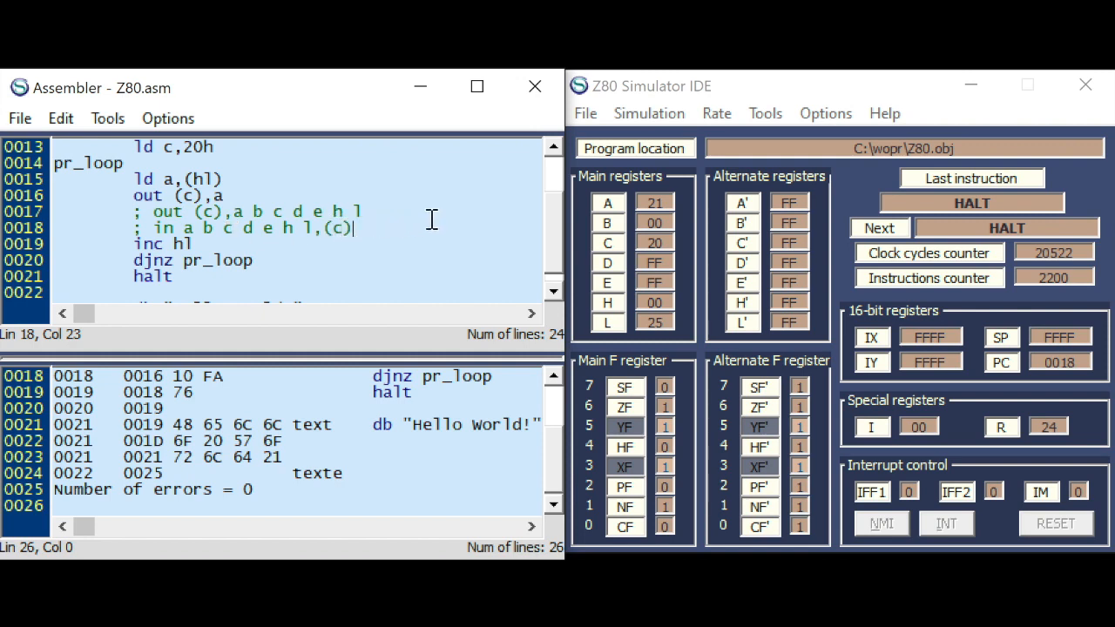
pyautogui.moveTo(561, 218)
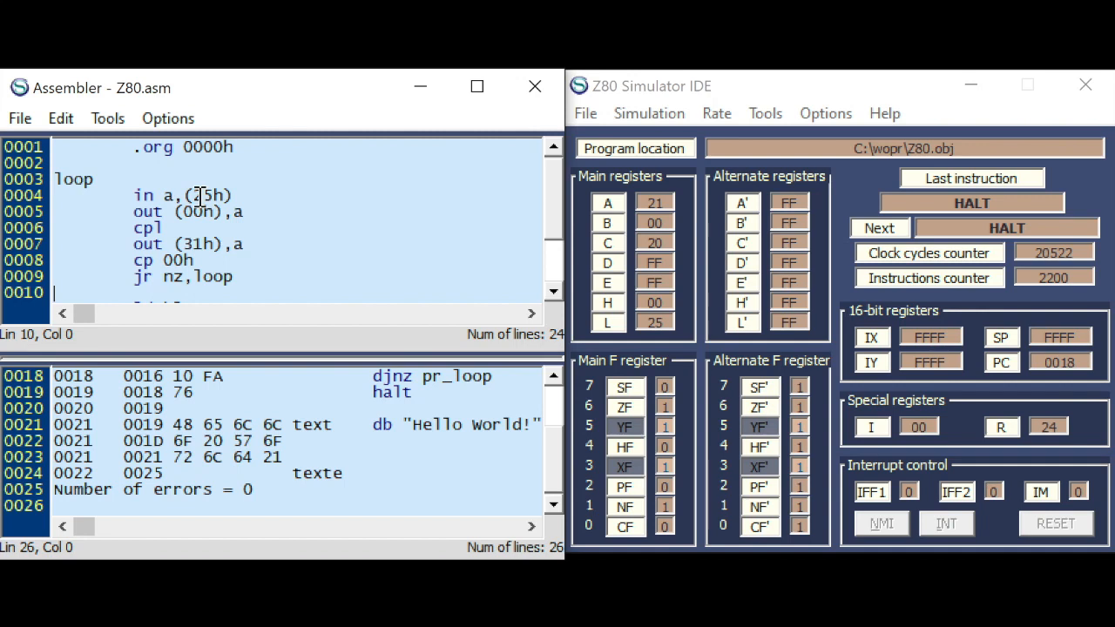
pyautogui.moveTo(200, 206)
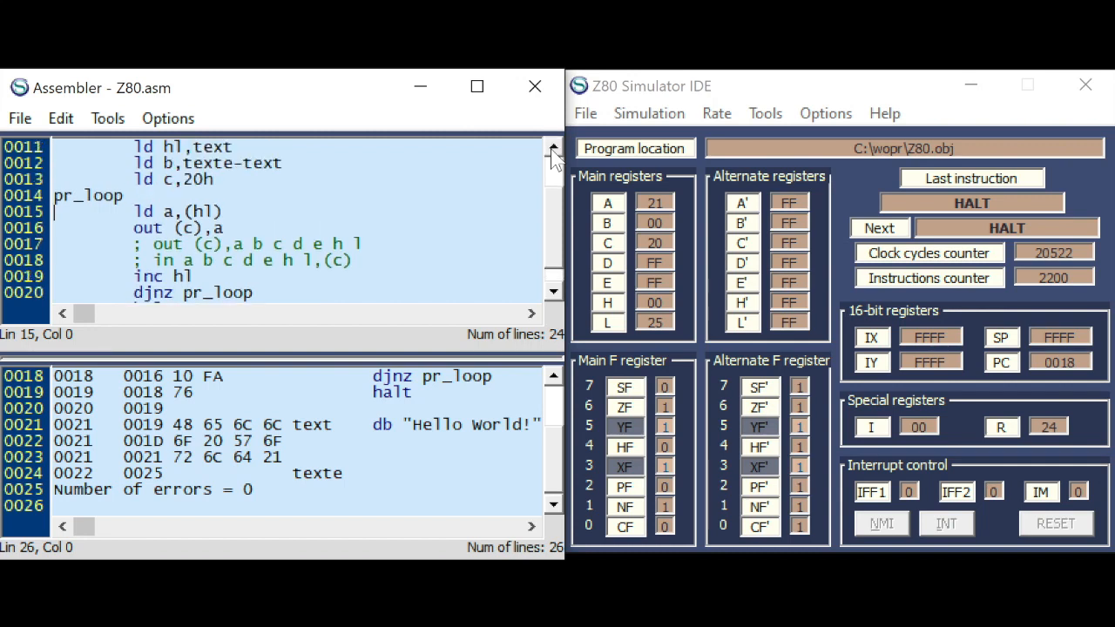
pyautogui.moveTo(448, 185)
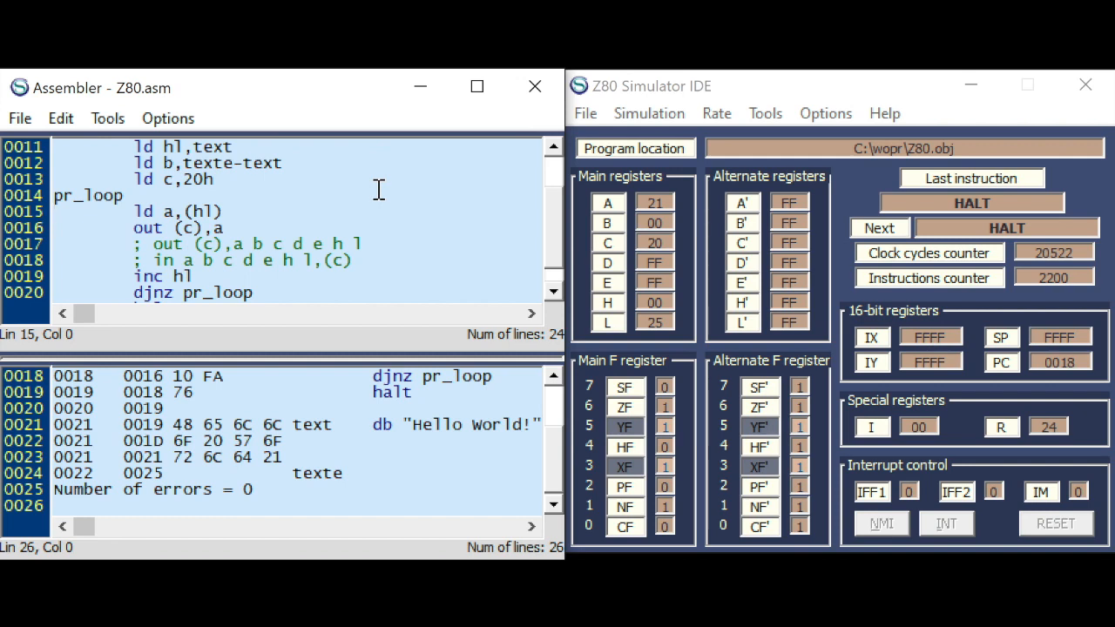
# - Delete the pr_loop body from ld a,(hl) through inc hl, leaving only djnz
pyautogui.moveTo(136, 212); pyautogui.dragTo(358, 259)
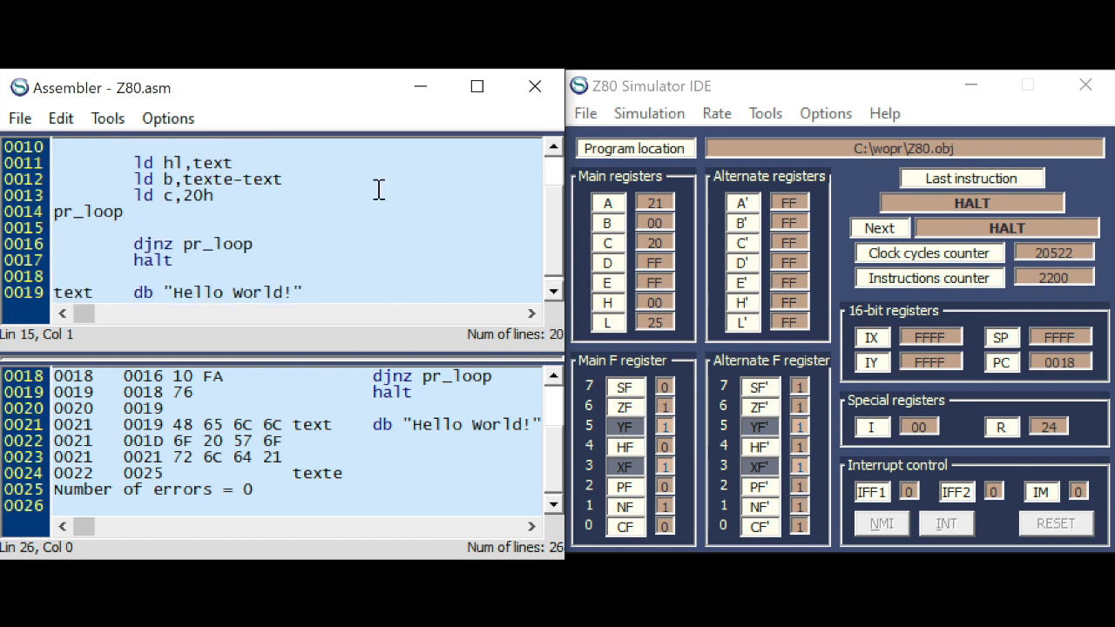
# - Make the loop body a single outi before djnz, then assemble and load it
pyautogui.write('outi')
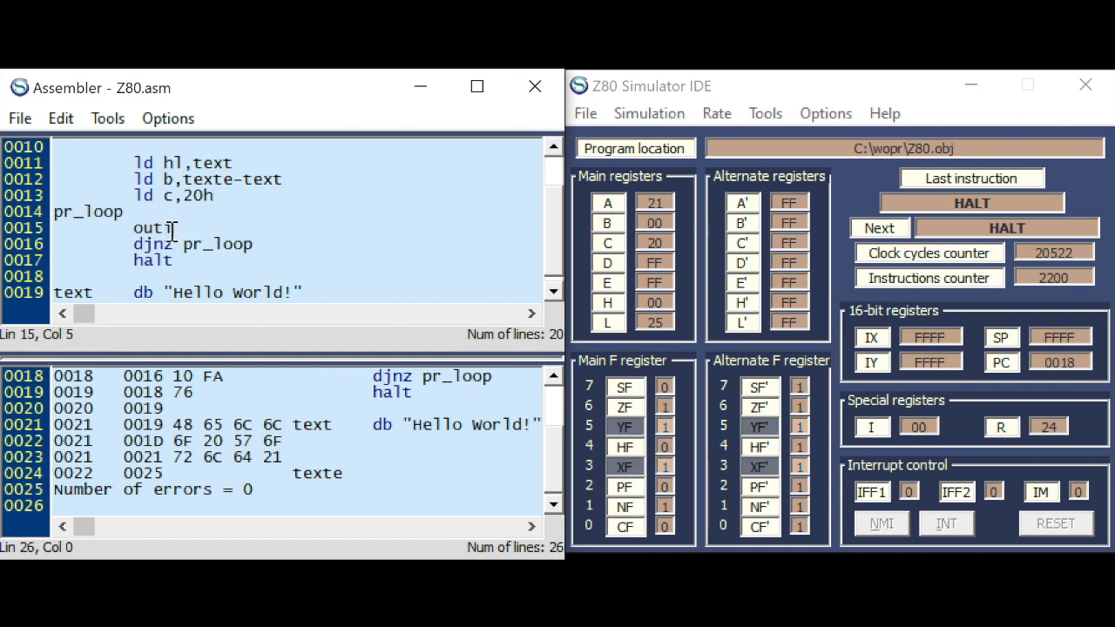
pyautogui.click(108, 119)
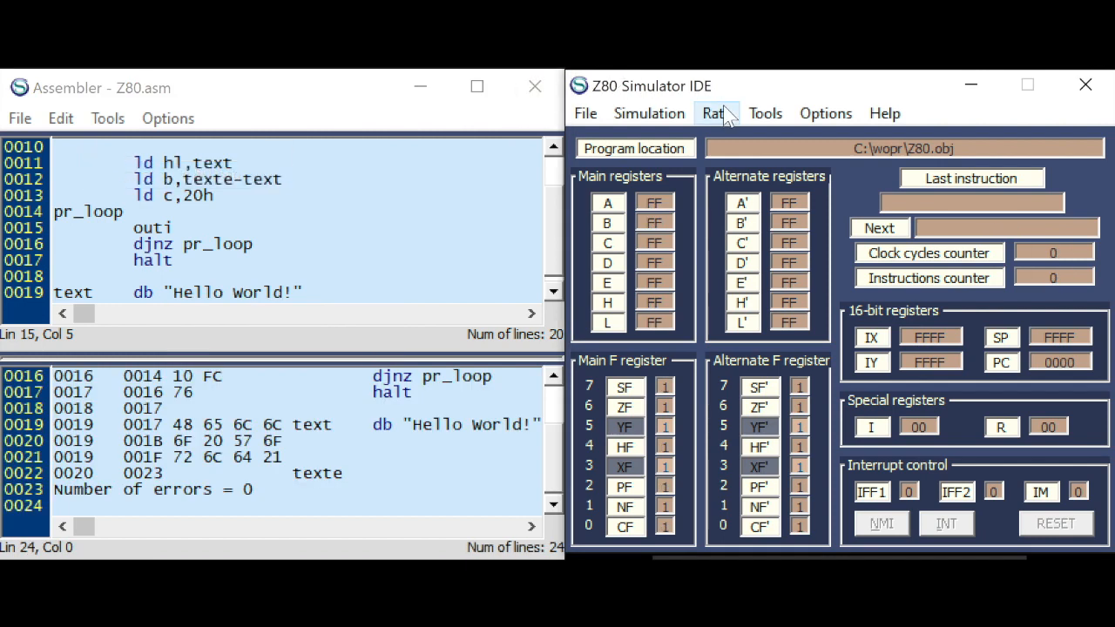
pyautogui.moveTo(696, 230)
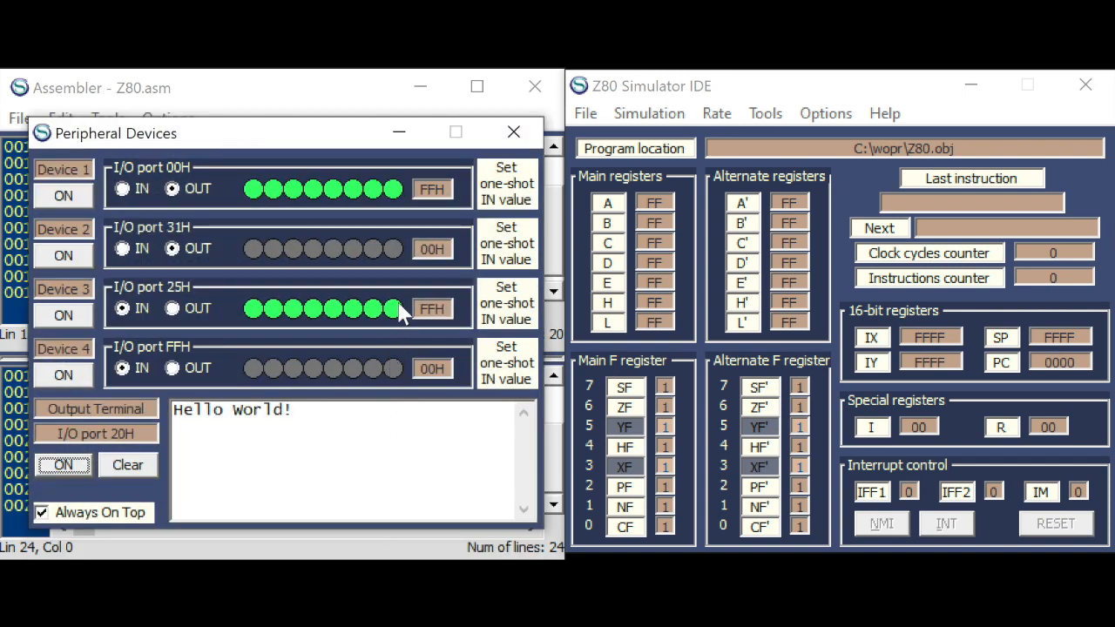
# - Clear the terminal and single-step the outi/djnz loop to HALT so "Hello" prints, then bring the source forward
pyautogui.click(128, 464)
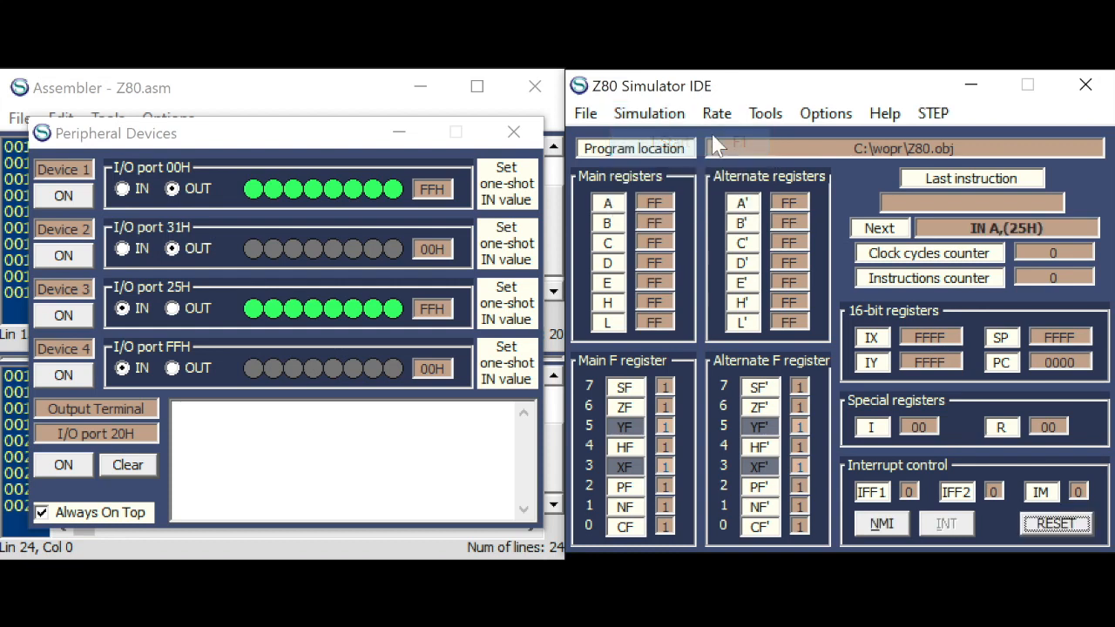
pyautogui.click(934, 113)
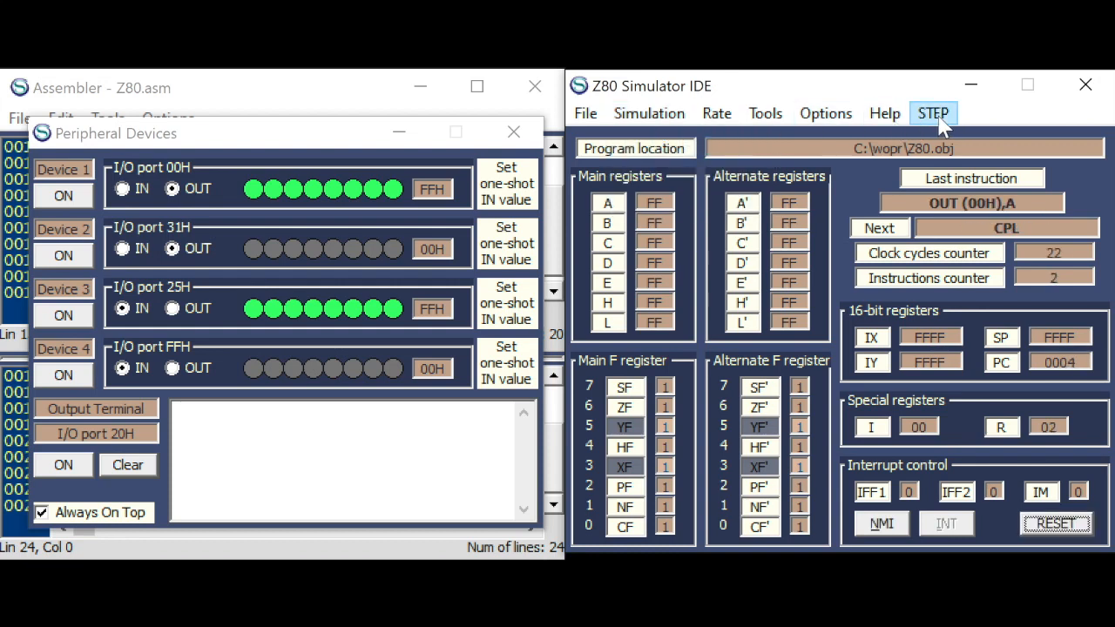
pyautogui.click(934, 113)
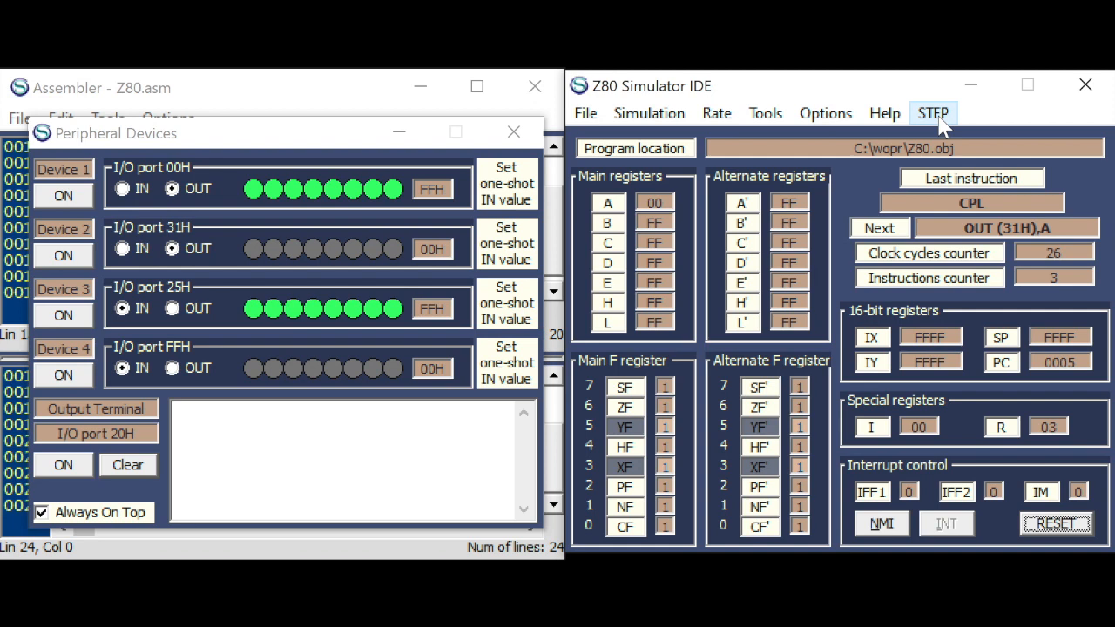
pyautogui.click(932, 113)
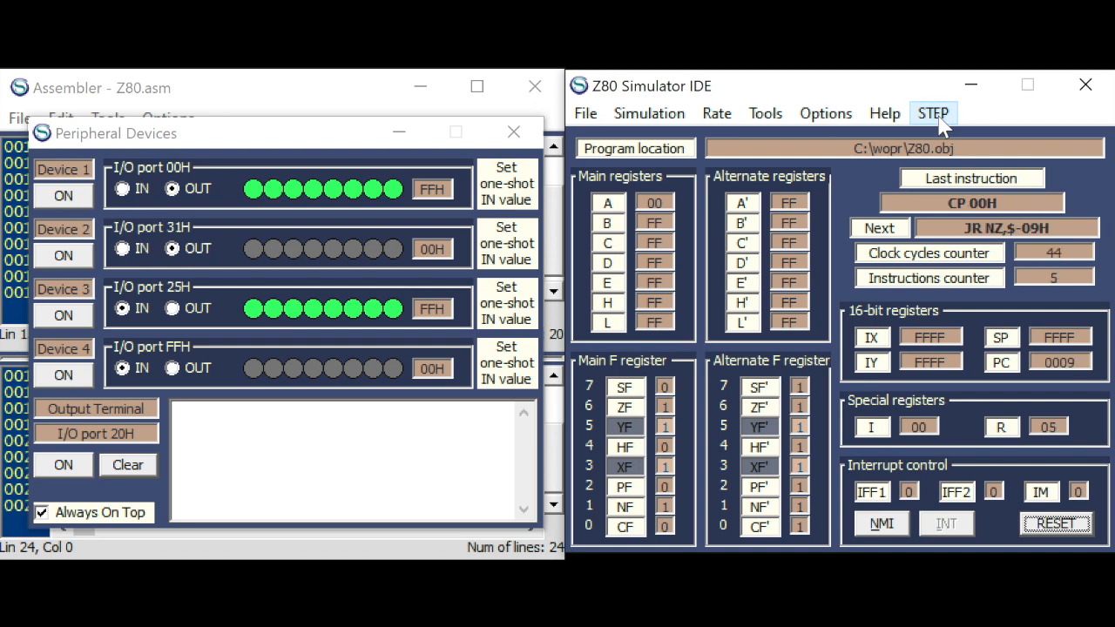
pyautogui.click(934, 114)
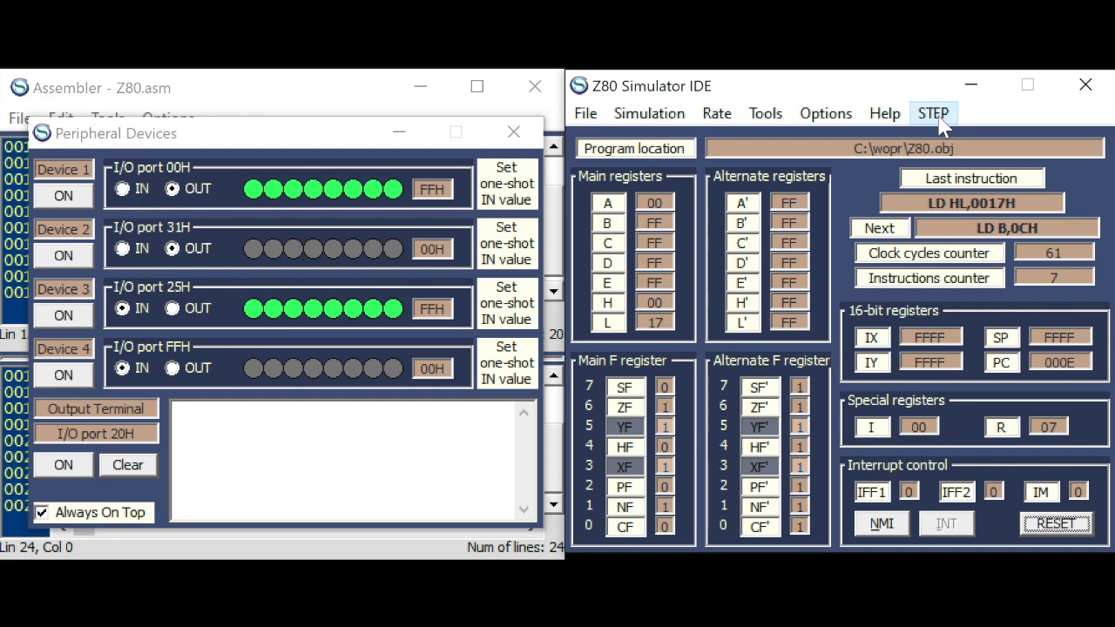
pyautogui.click(934, 113)
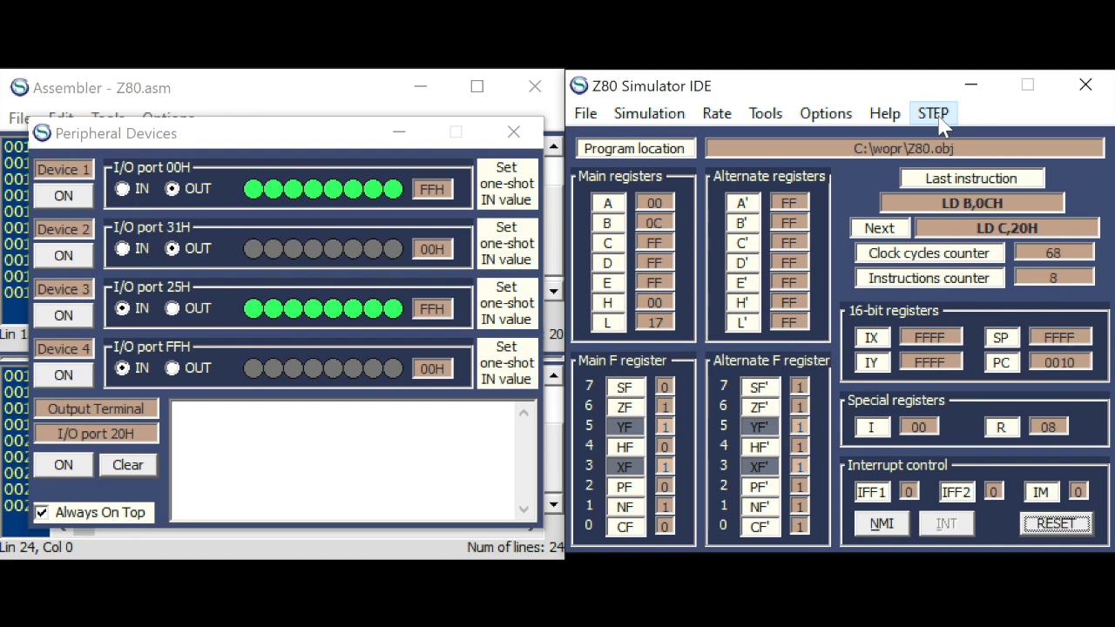
pyautogui.click(934, 113)
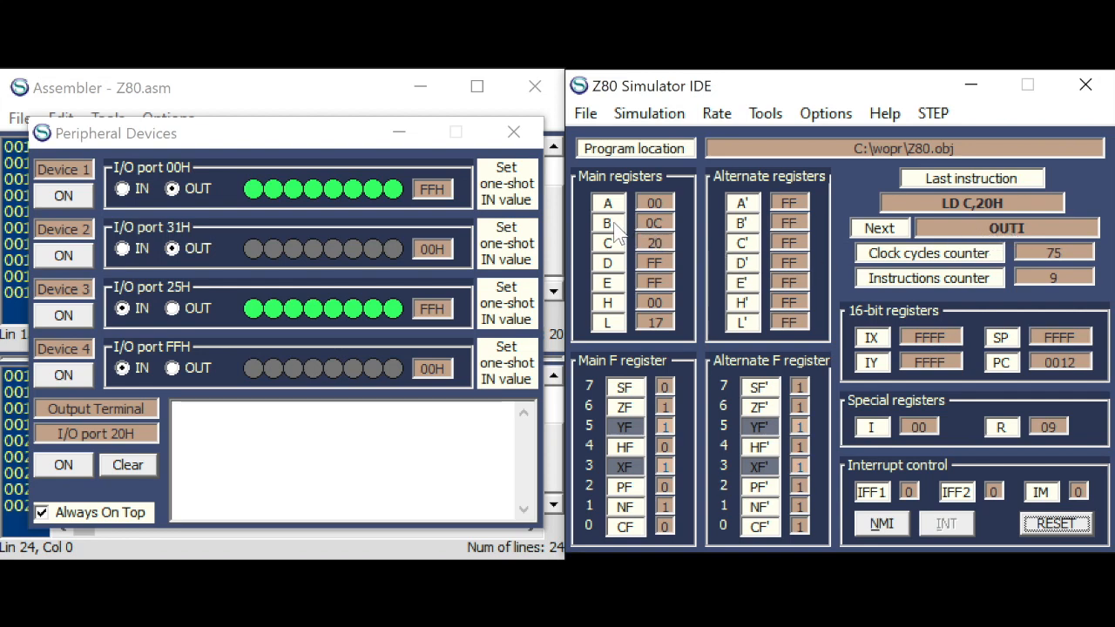
pyautogui.moveTo(422, 405)
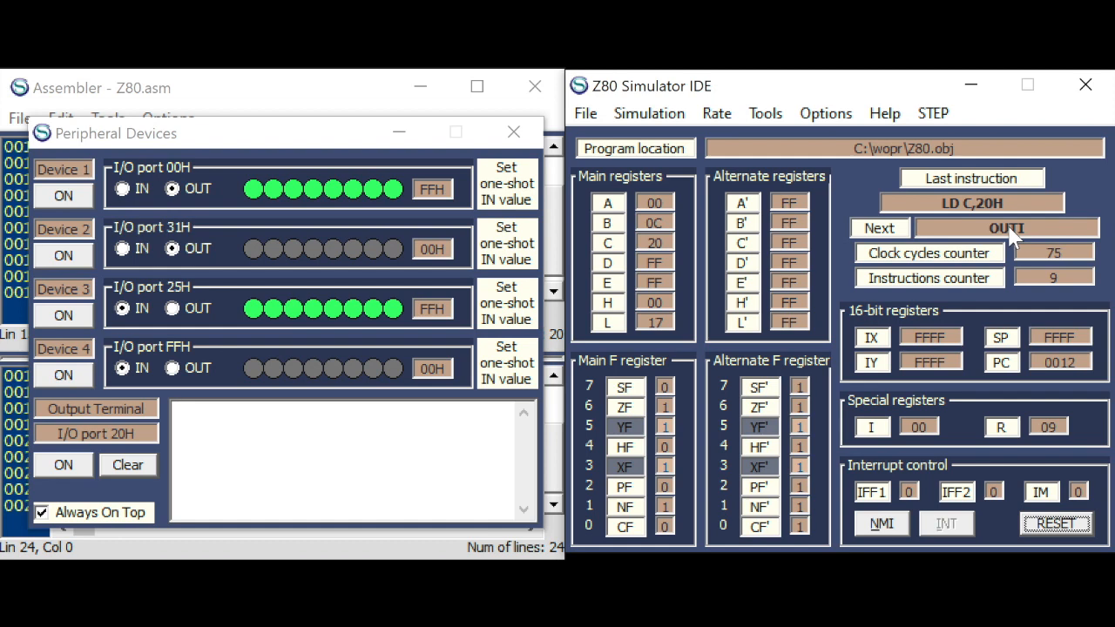
pyautogui.moveTo(934, 113)
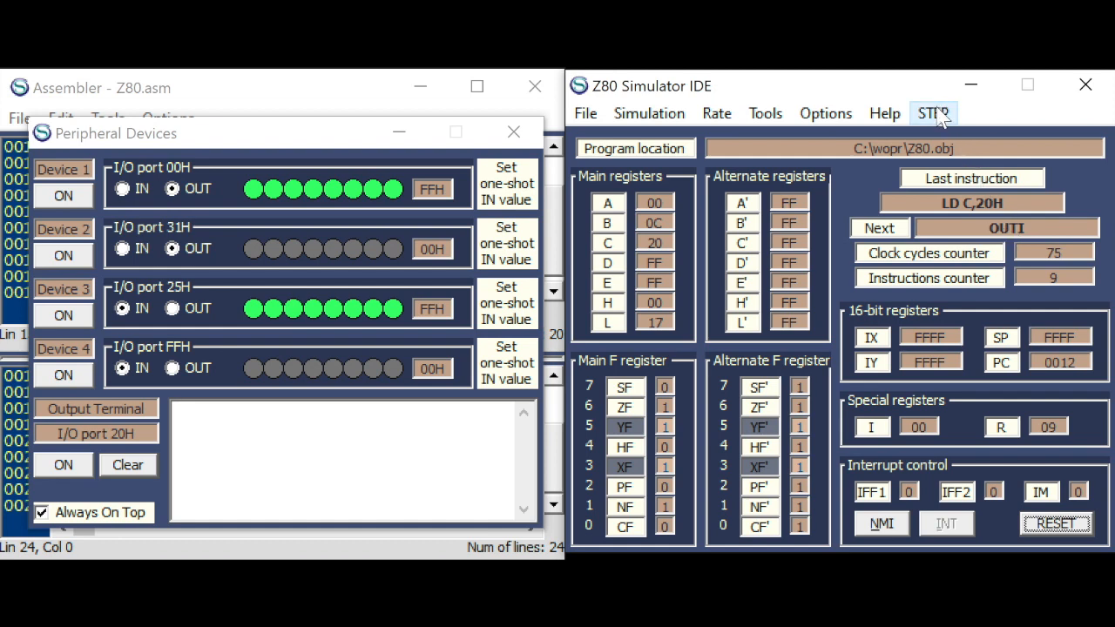
pyautogui.click(934, 111)
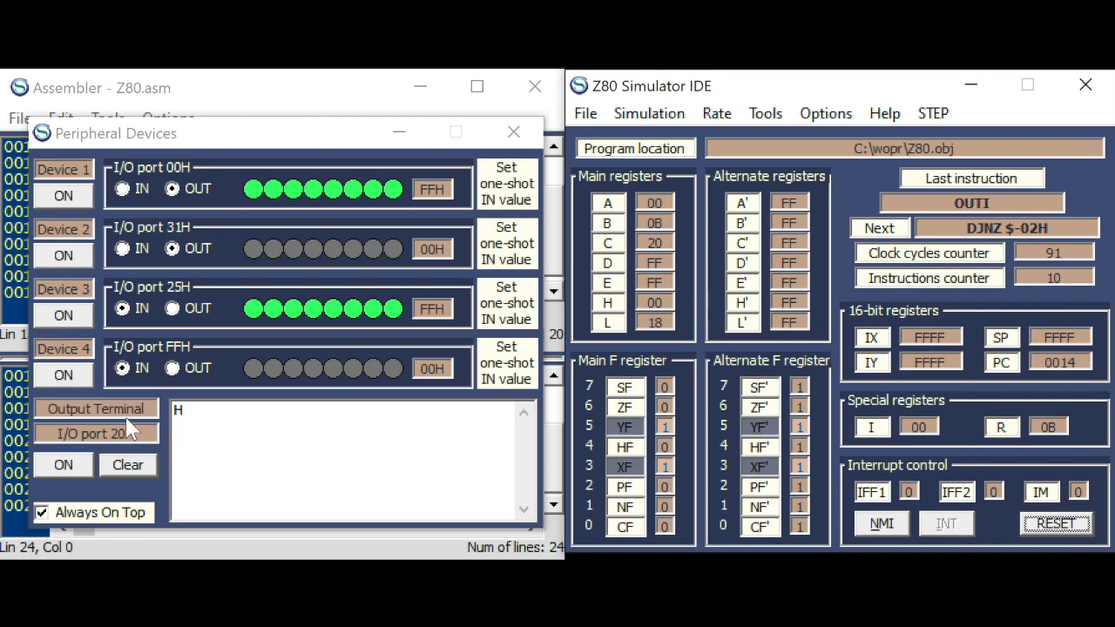
pyautogui.moveTo(508, 362)
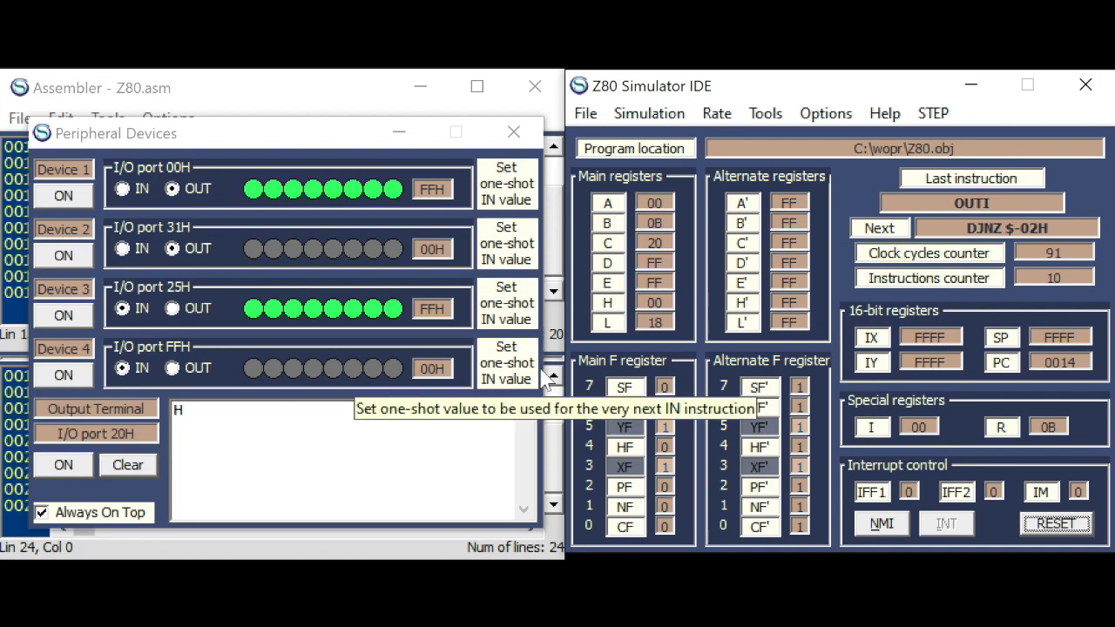
pyautogui.moveTo(666, 375)
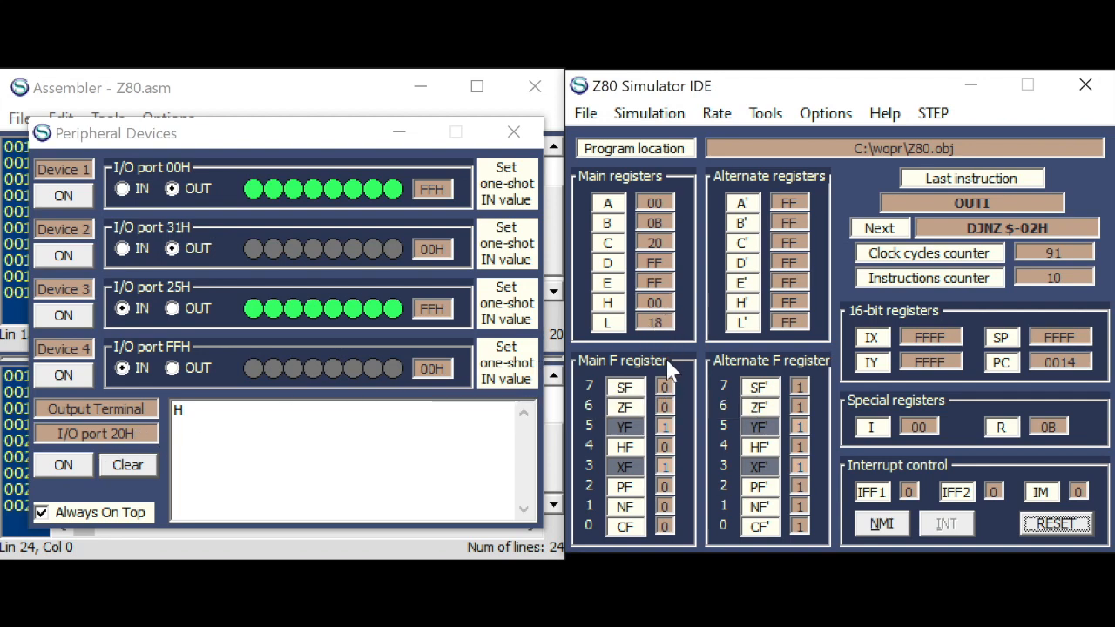
pyautogui.moveTo(992, 258)
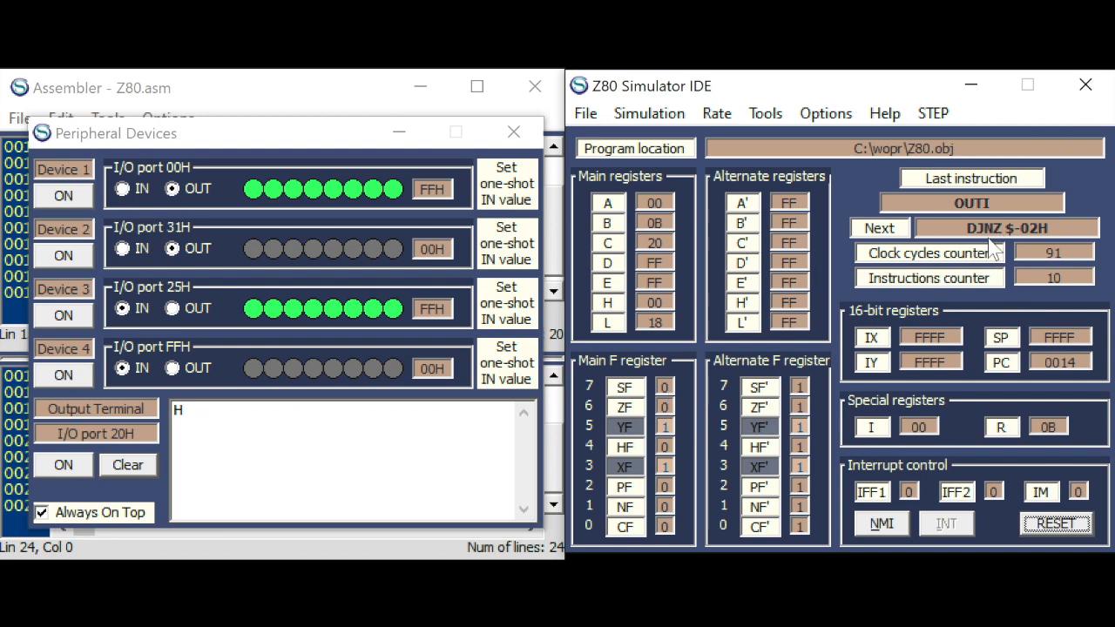
pyautogui.moveTo(777, 366)
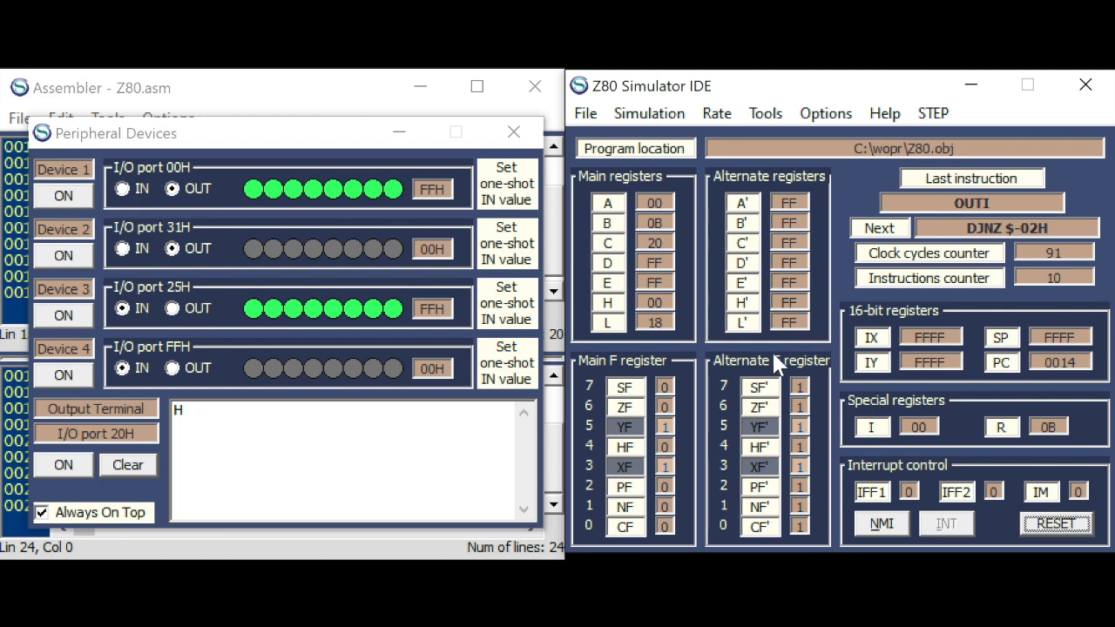
pyautogui.moveTo(669, 417)
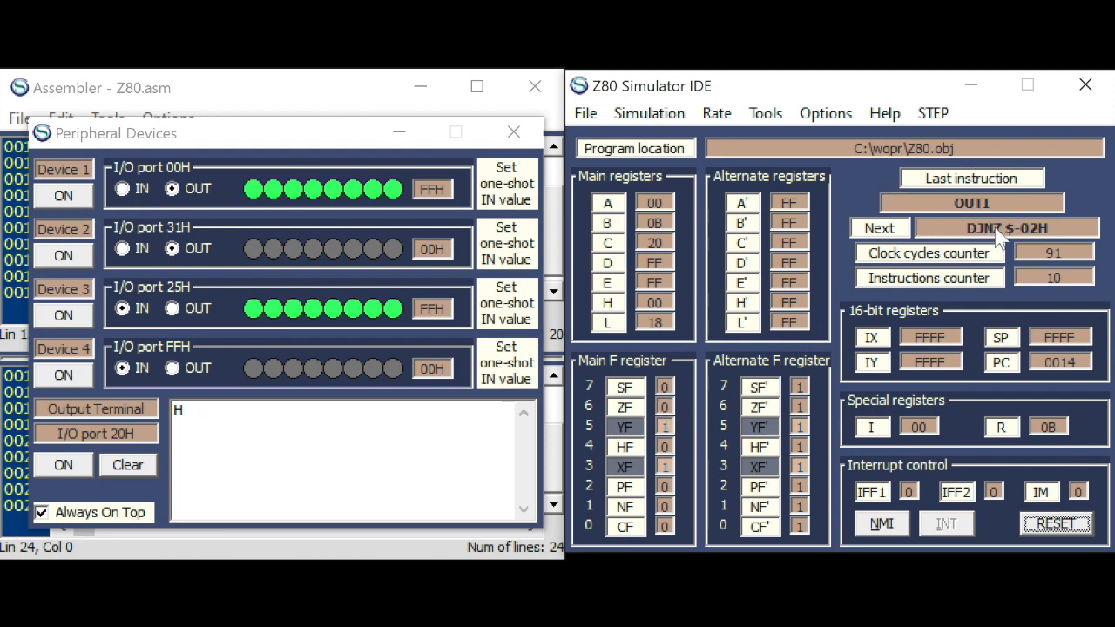
pyautogui.moveTo(915, 140)
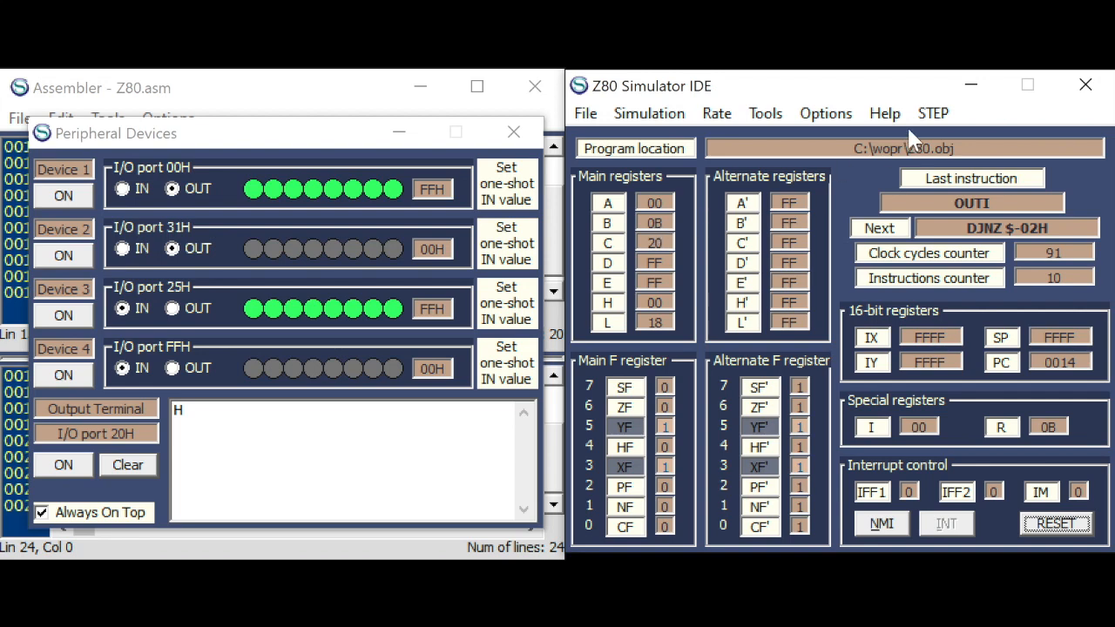
pyautogui.click(933, 113)
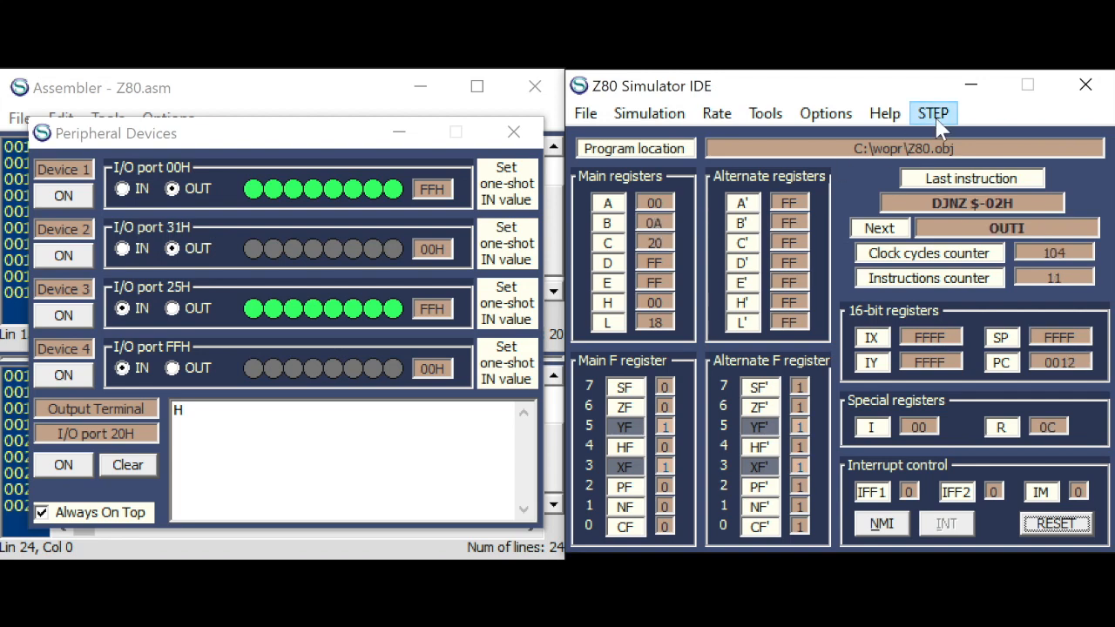
pyautogui.click(934, 113)
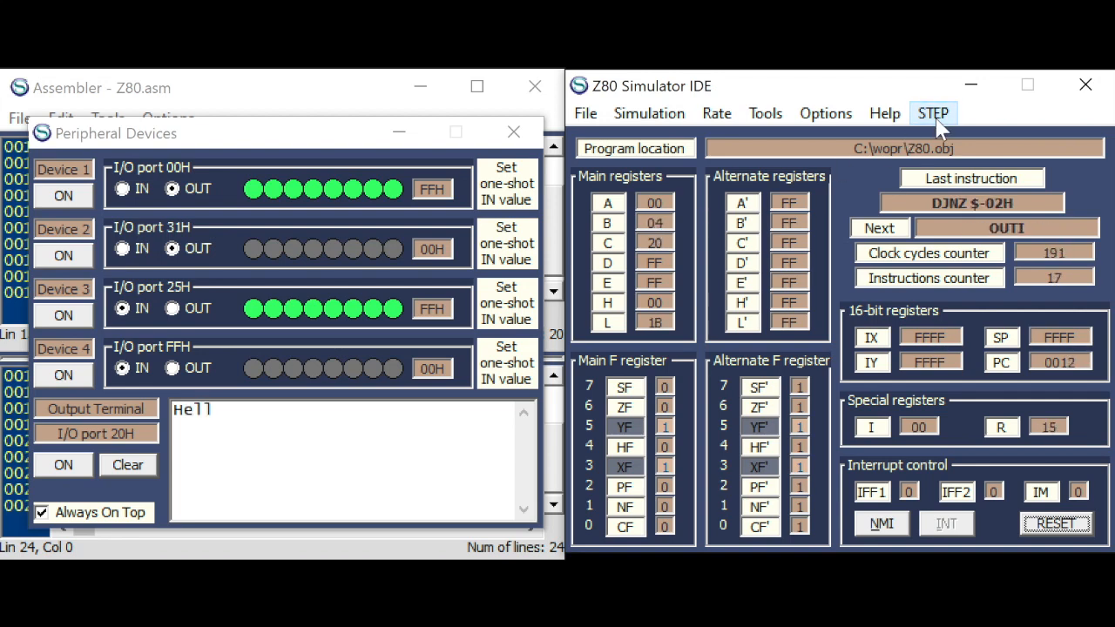
pyautogui.click(934, 113)
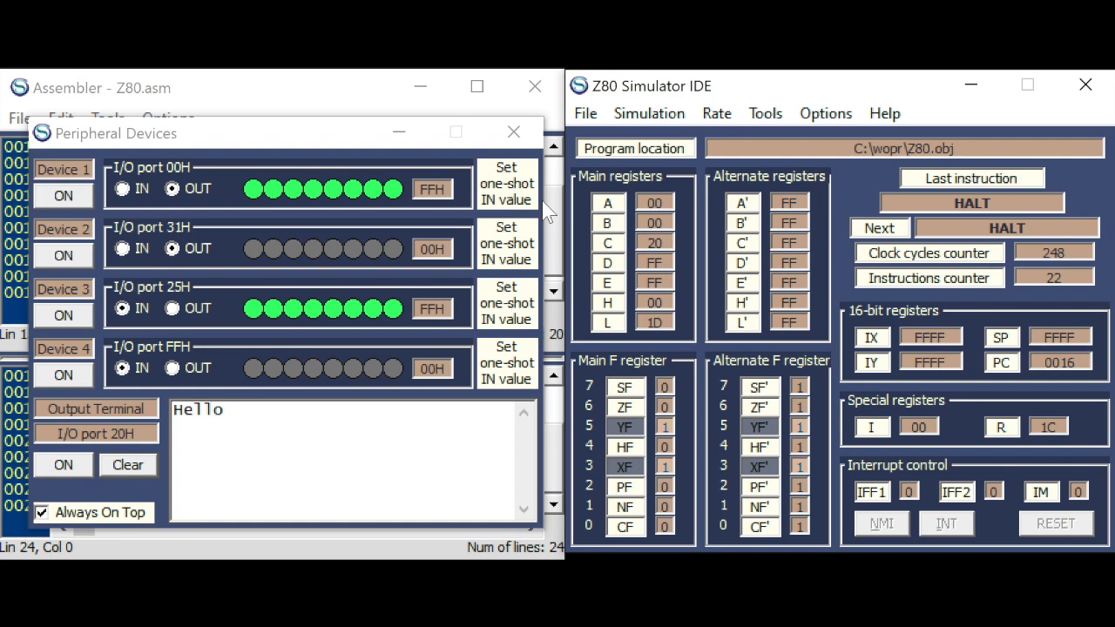
pyautogui.click(513, 132)
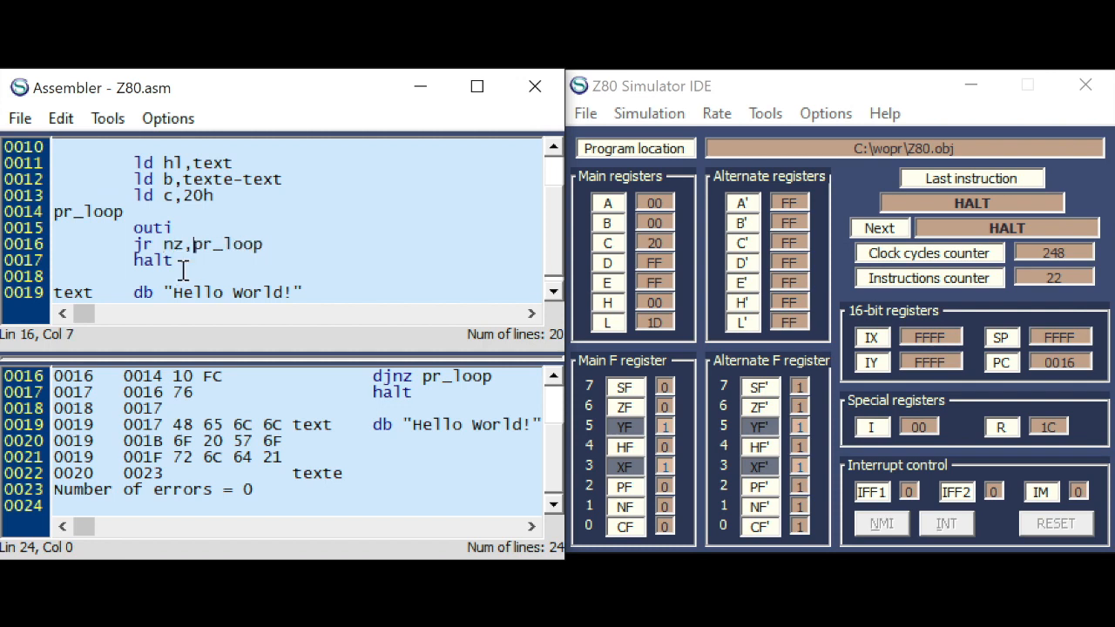
# - Assemble the jr nz,pr_loop version and load it into the simulator, resetting the registers
pyautogui.click(108, 118)
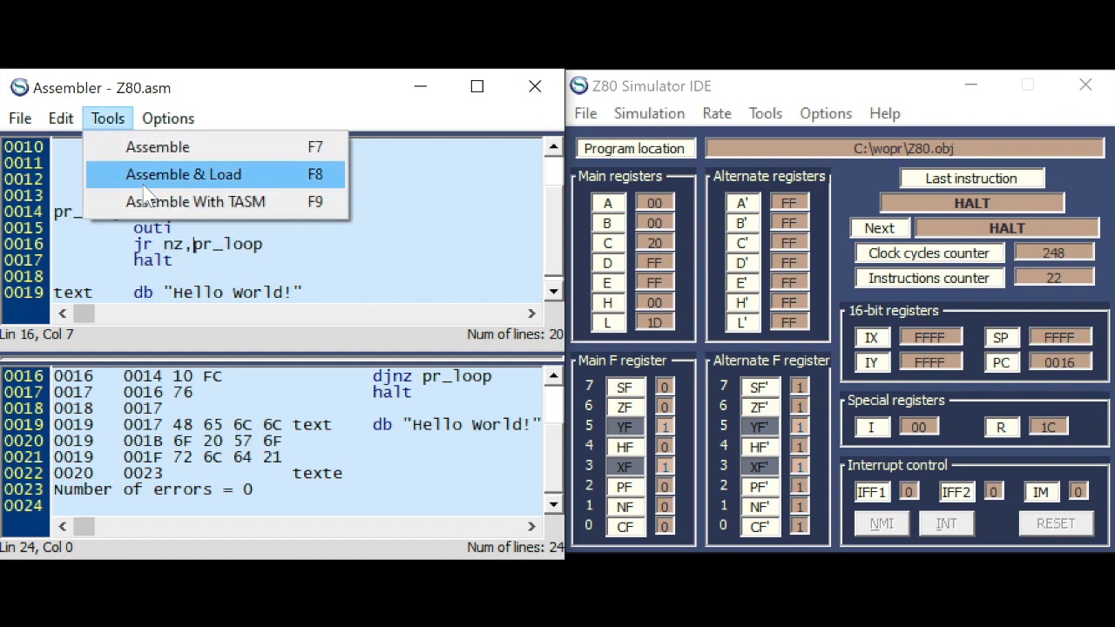
pyautogui.click(183, 174)
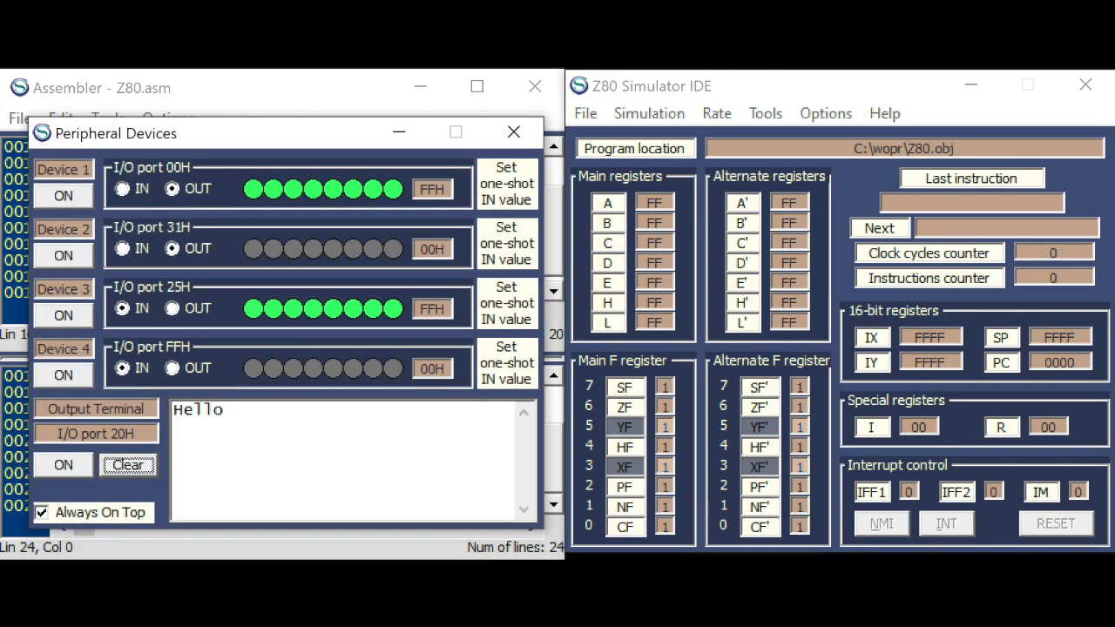
# - Clear the terminal and single-step the jr nz loop to HALT so the full "Hello World!" prints, B reaching 00
pyautogui.click(128, 464)
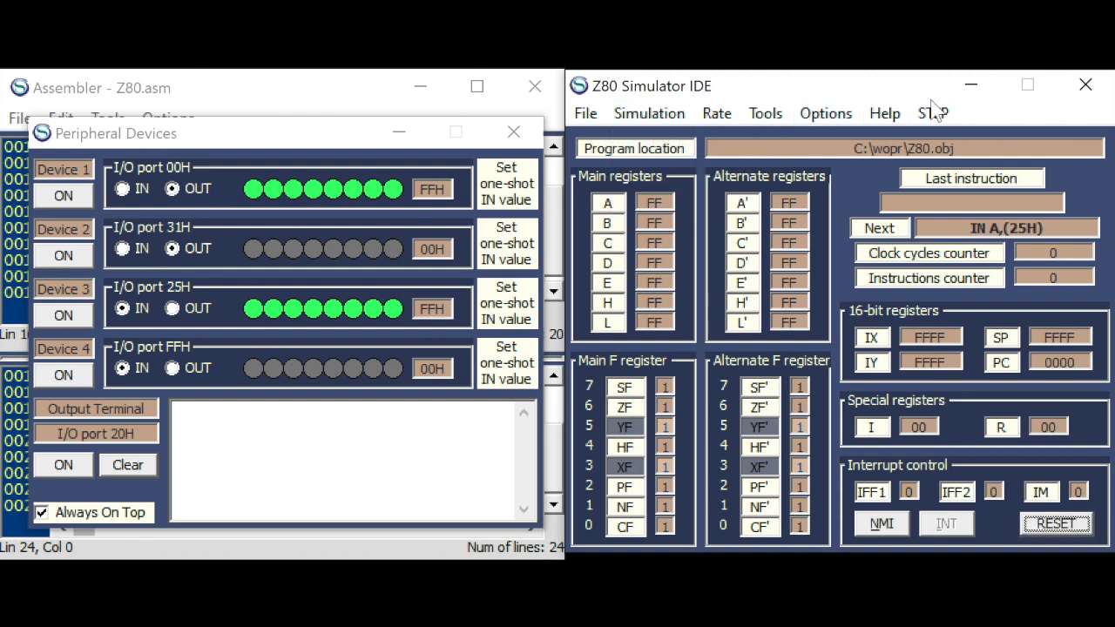
pyautogui.click(933, 113)
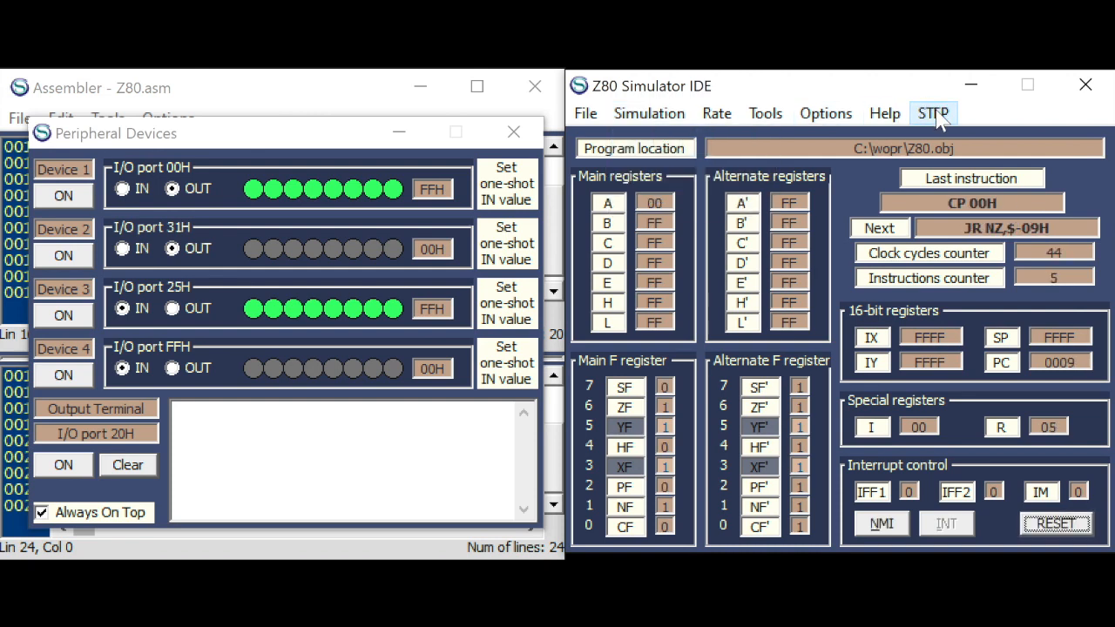
pyautogui.click(933, 113)
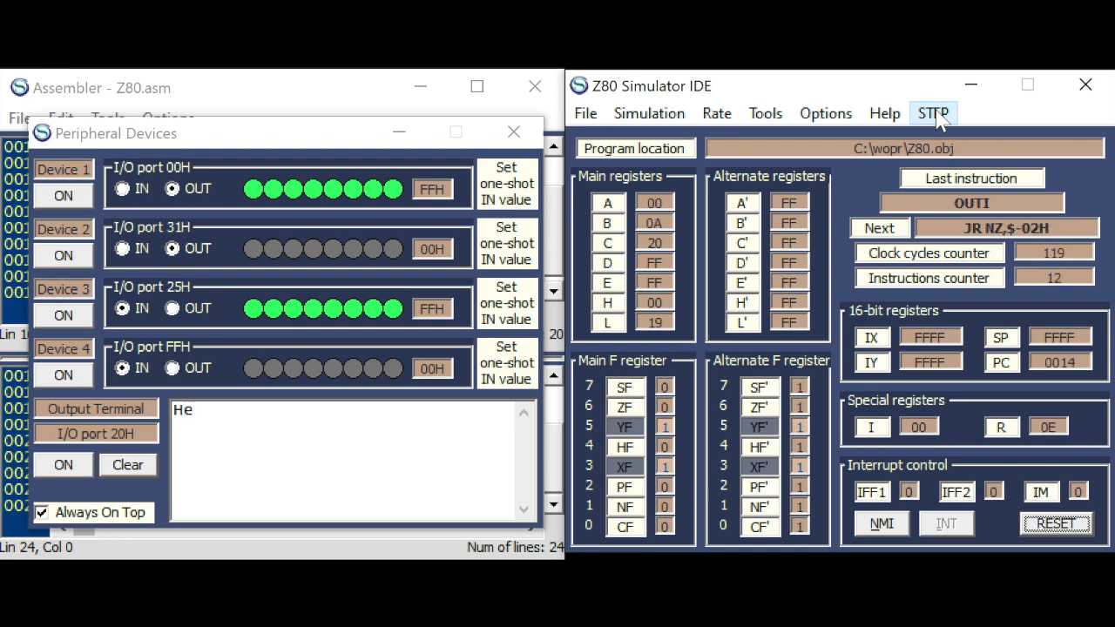
pyautogui.click(933, 113)
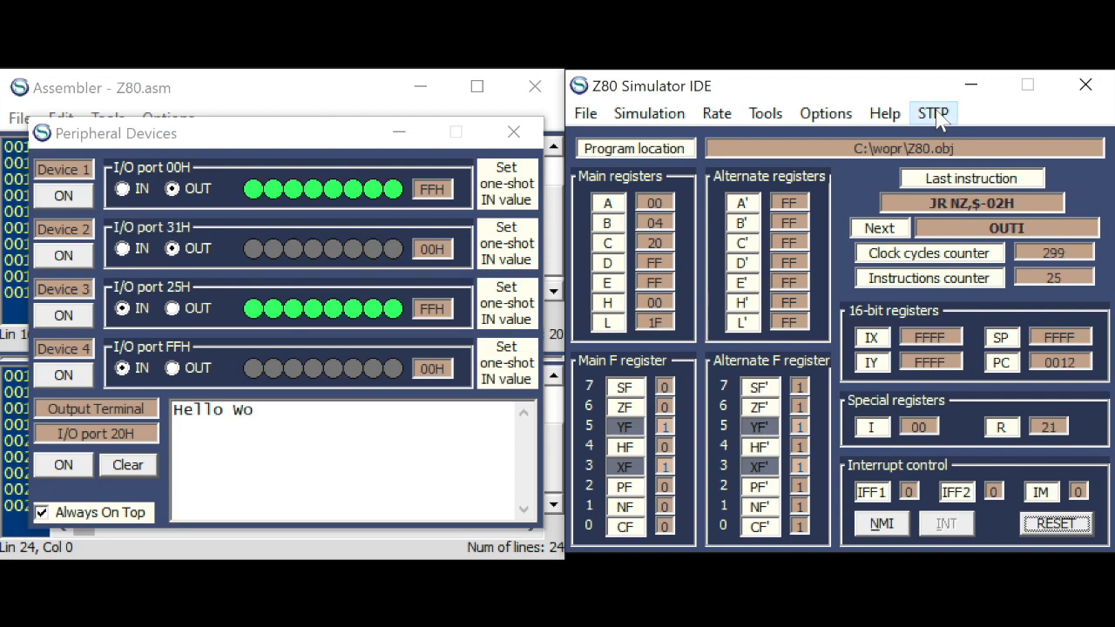
pyautogui.click(934, 114)
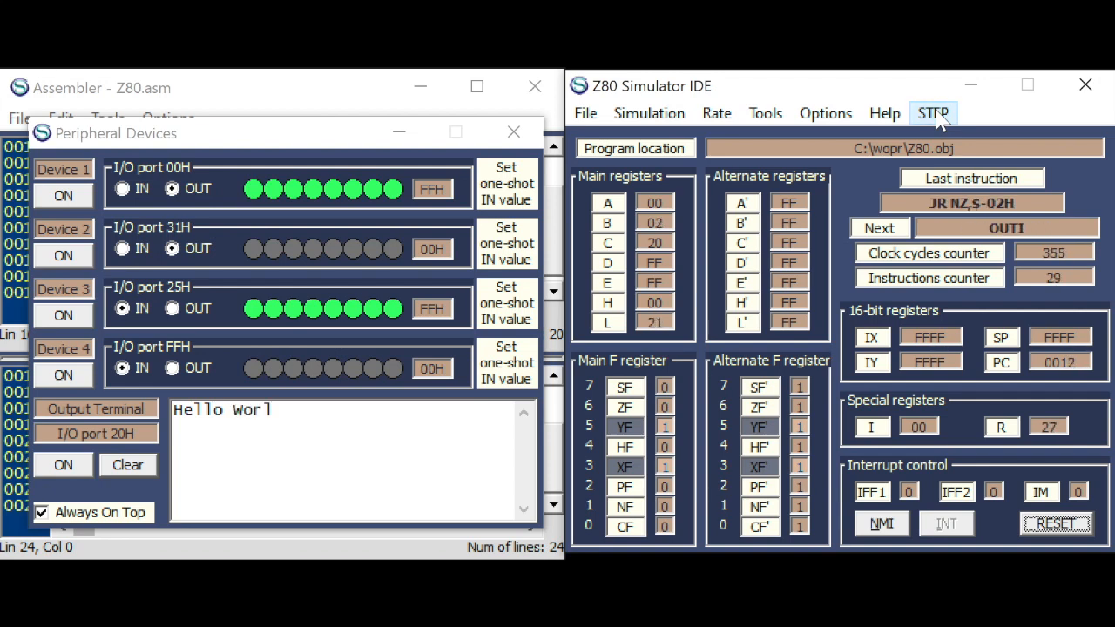
pyautogui.click(934, 113)
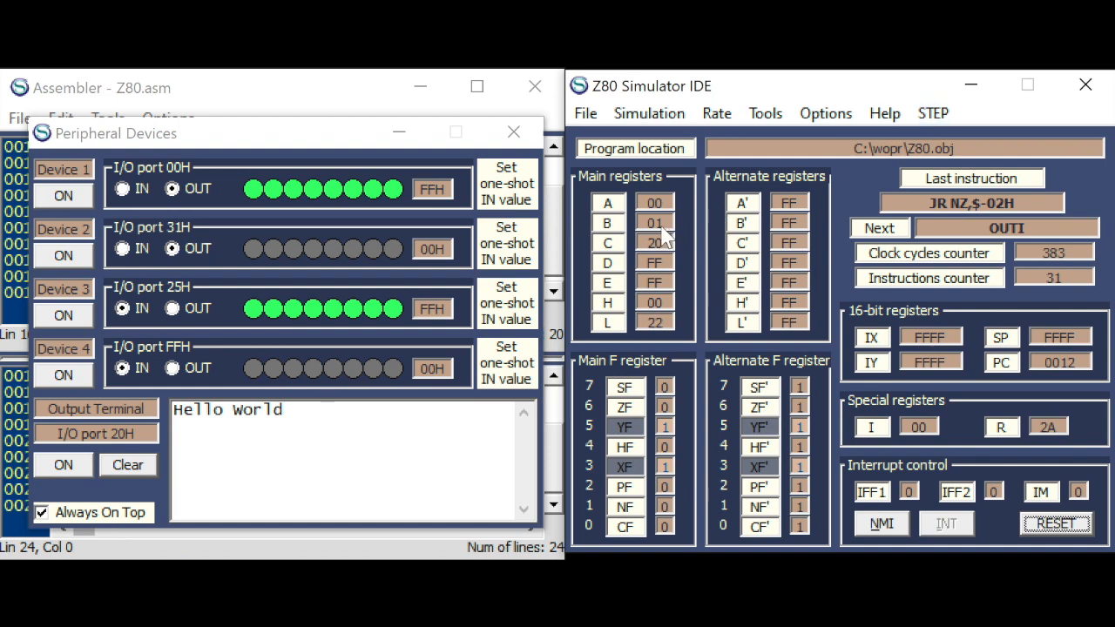
pyautogui.click(934, 113)
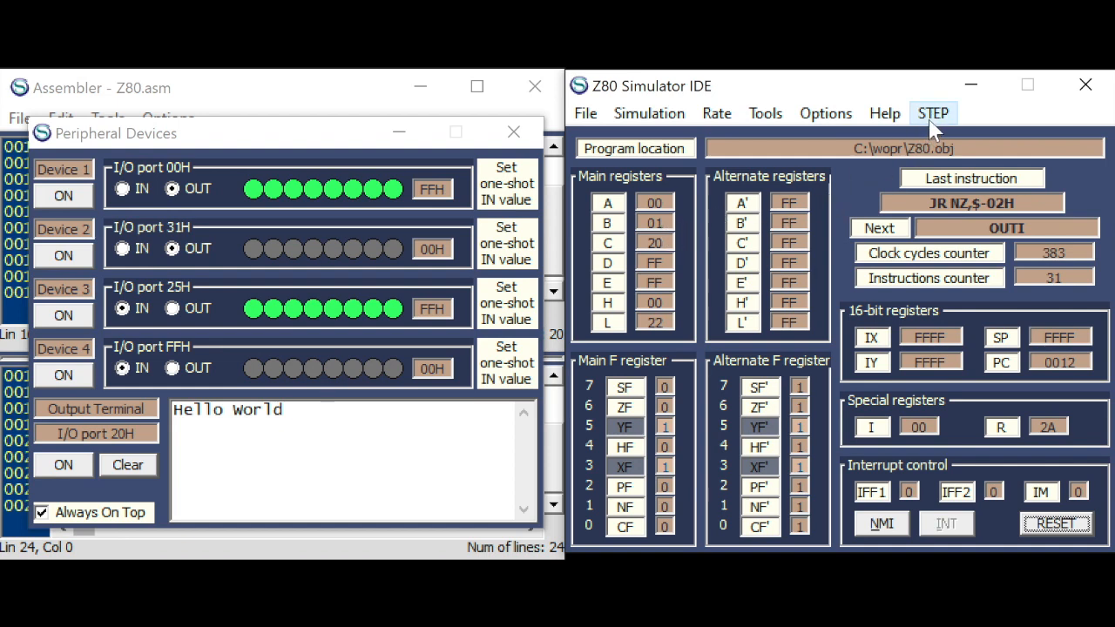
pyautogui.click(934, 114)
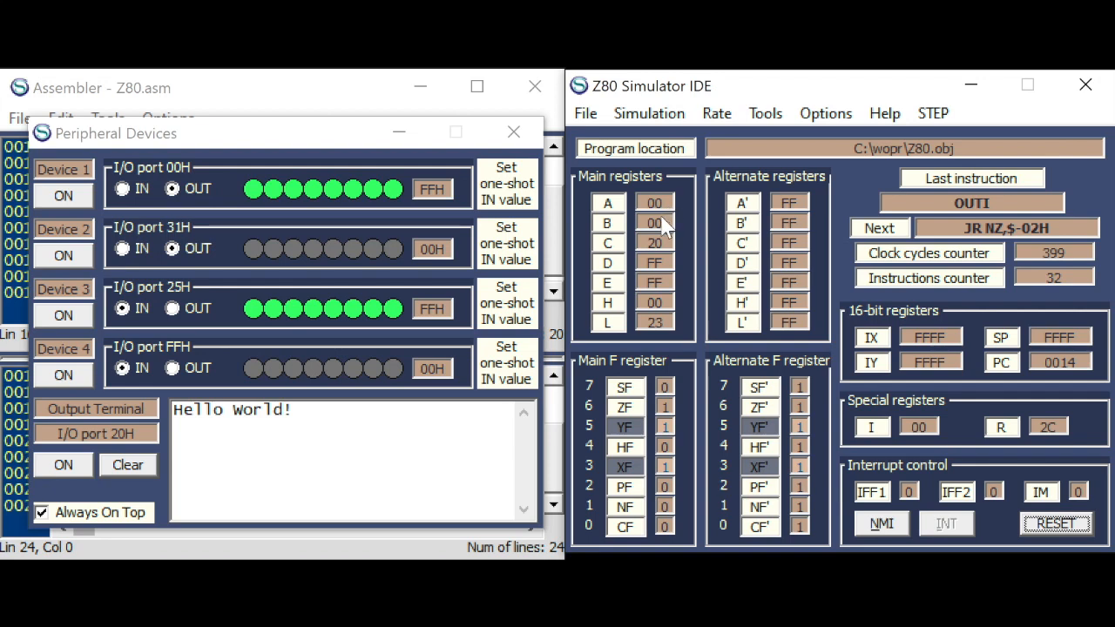
pyautogui.moveTo(967, 270)
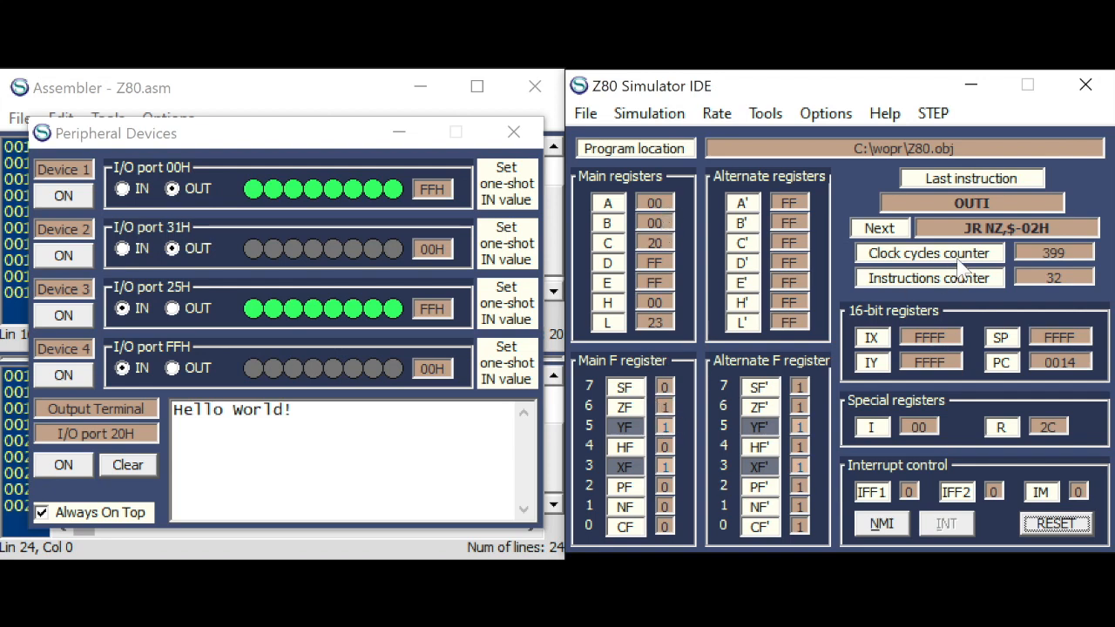
pyautogui.click(934, 113)
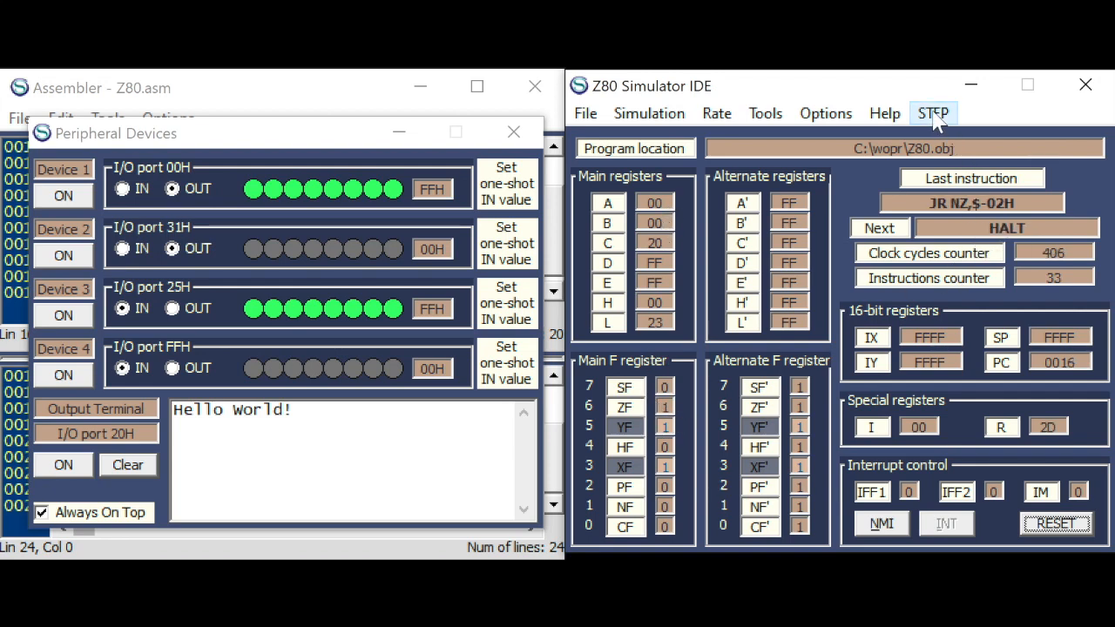
pyautogui.click(933, 114)
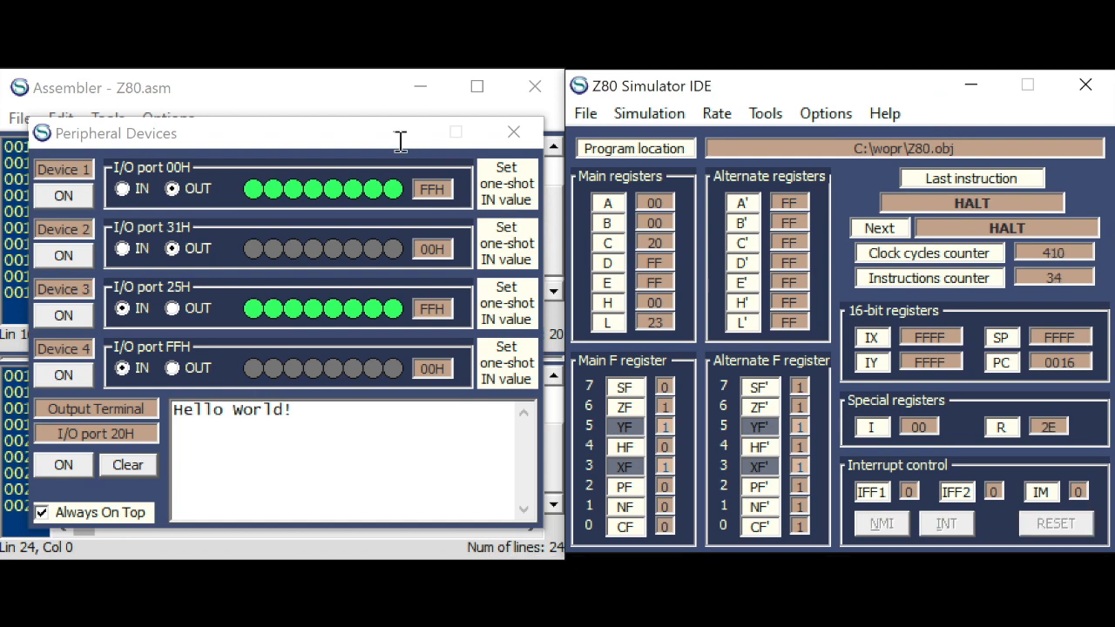
pyautogui.click(512, 132)
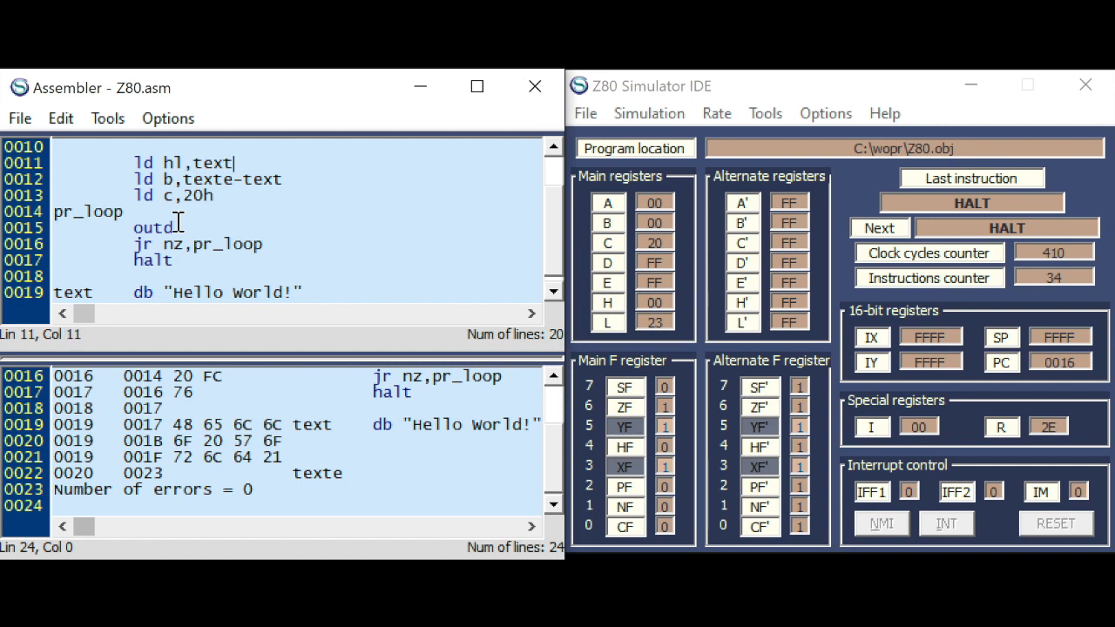
# - Change the loop to outd with ld hl,texte-… starting from the text's end, then assemble and load
pyautogui.write('e-')
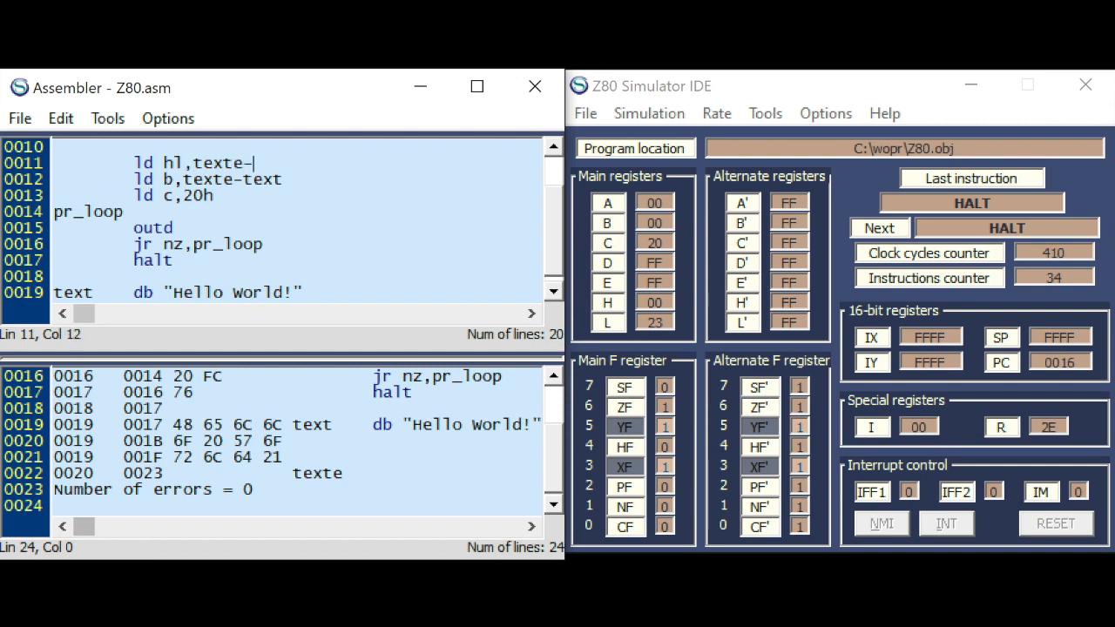
pyautogui.click(108, 118)
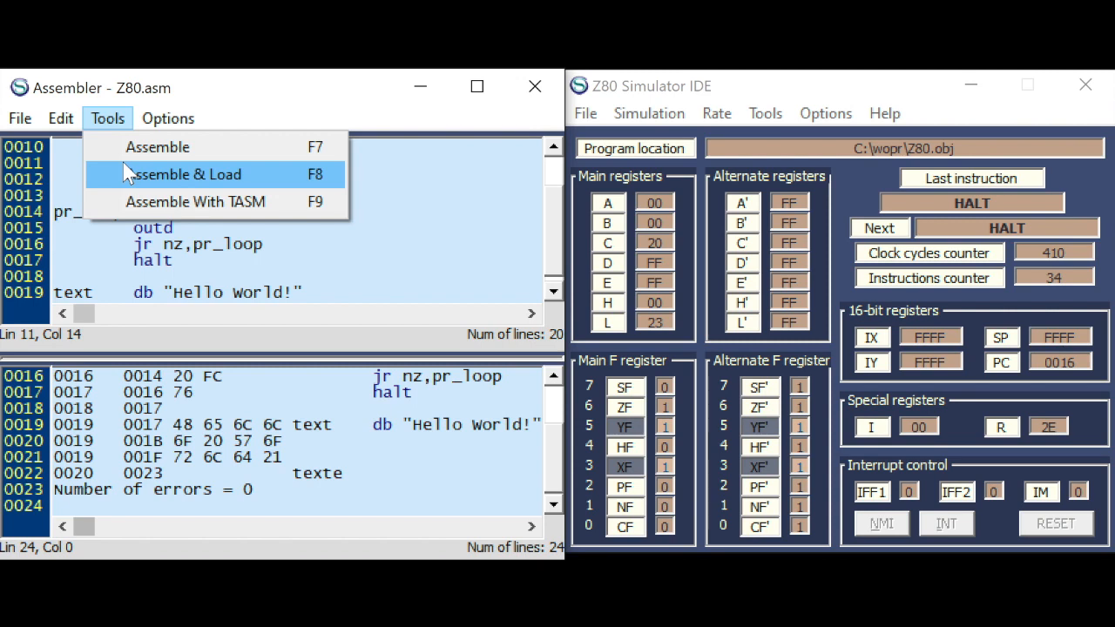
pyautogui.click(183, 175)
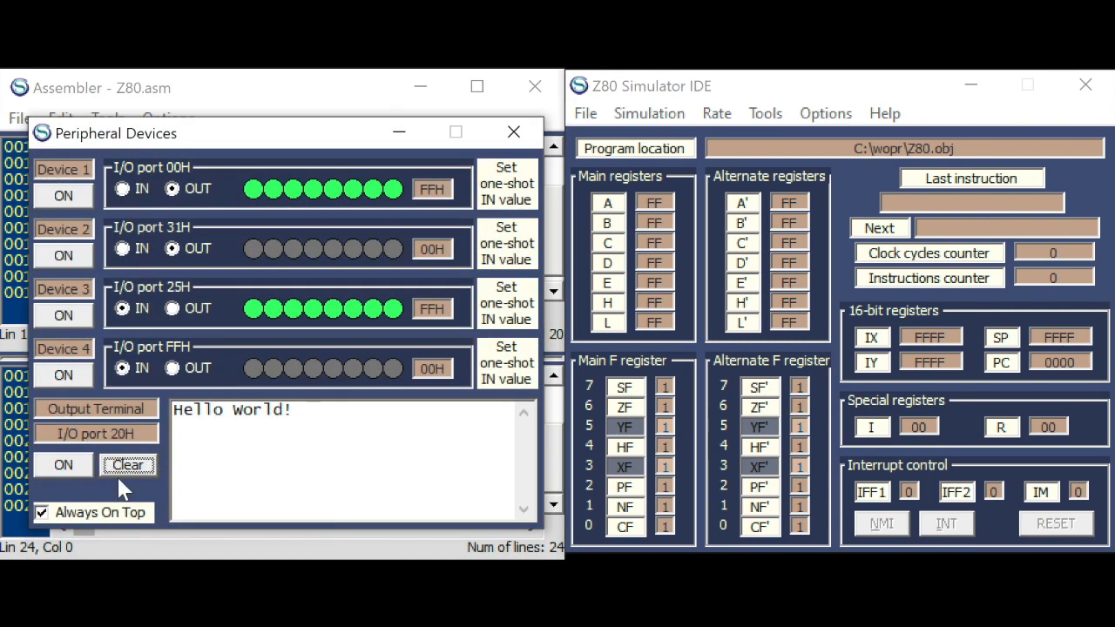
# - Clear the terminal and step the outd version to HALT so it prints "!dlroW olleH", then dismiss Peripheral Devices
pyautogui.click(127, 464)
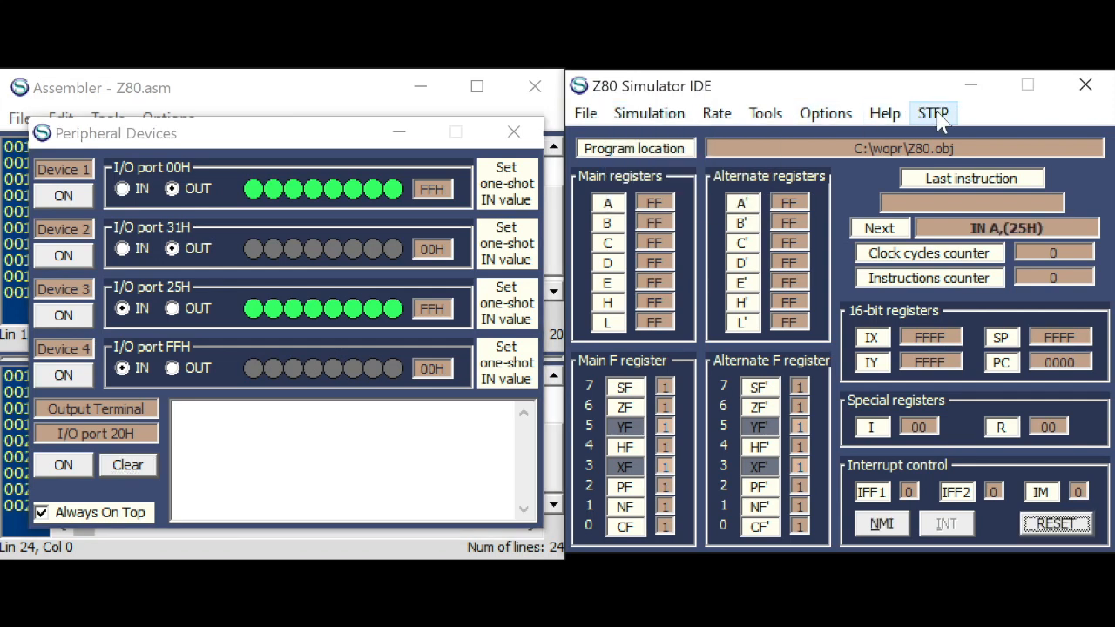
pyautogui.click(933, 113)
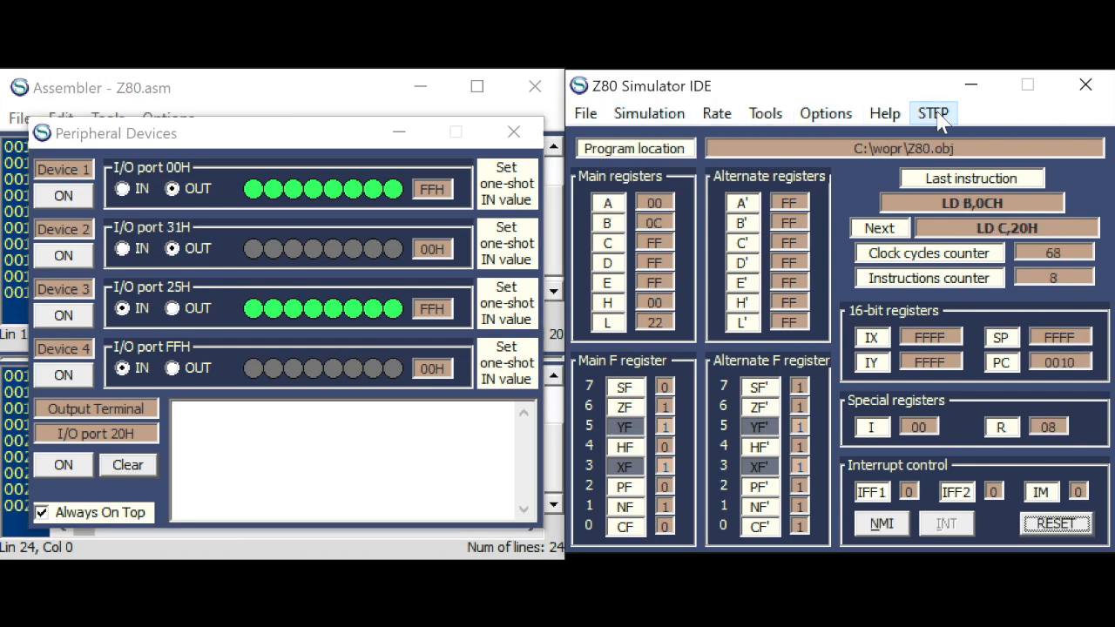
pyautogui.click(934, 114)
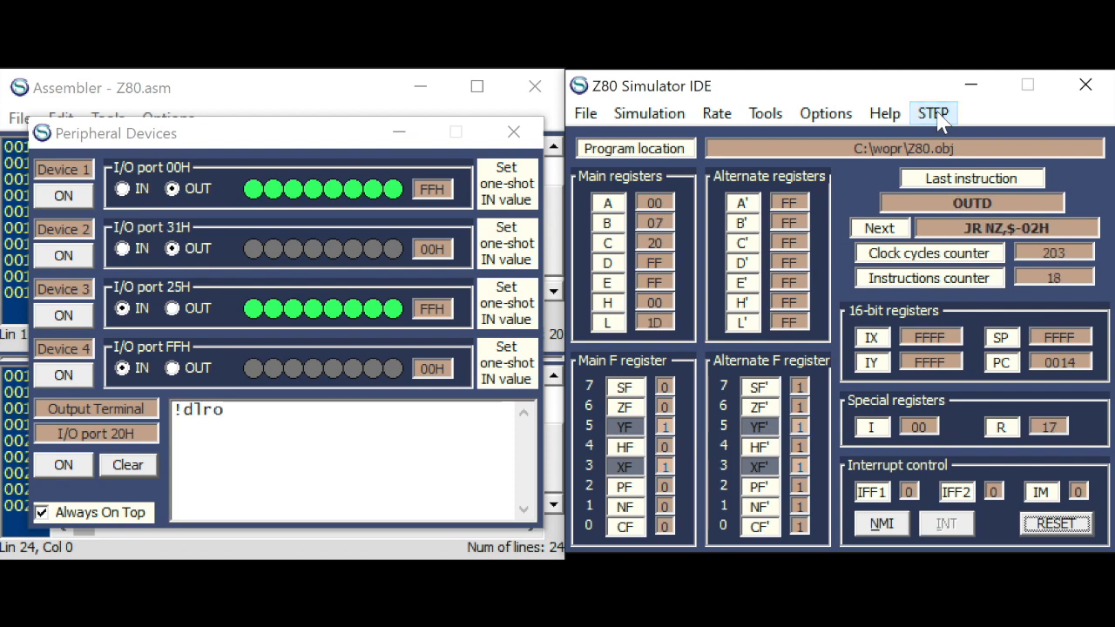
pyautogui.click(934, 113)
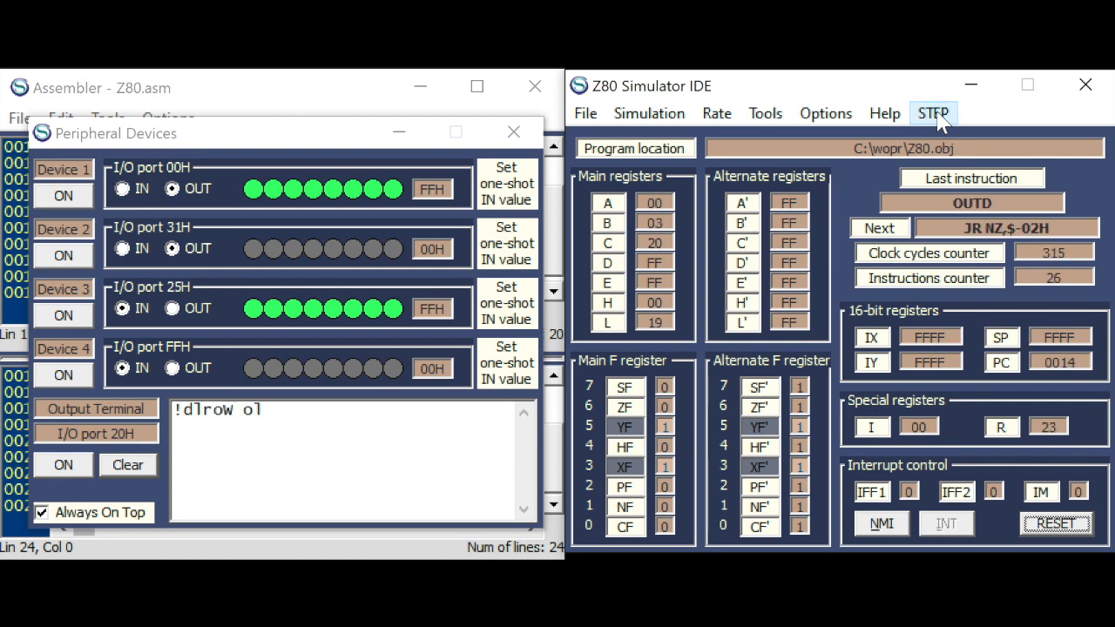
pyautogui.click(934, 113)
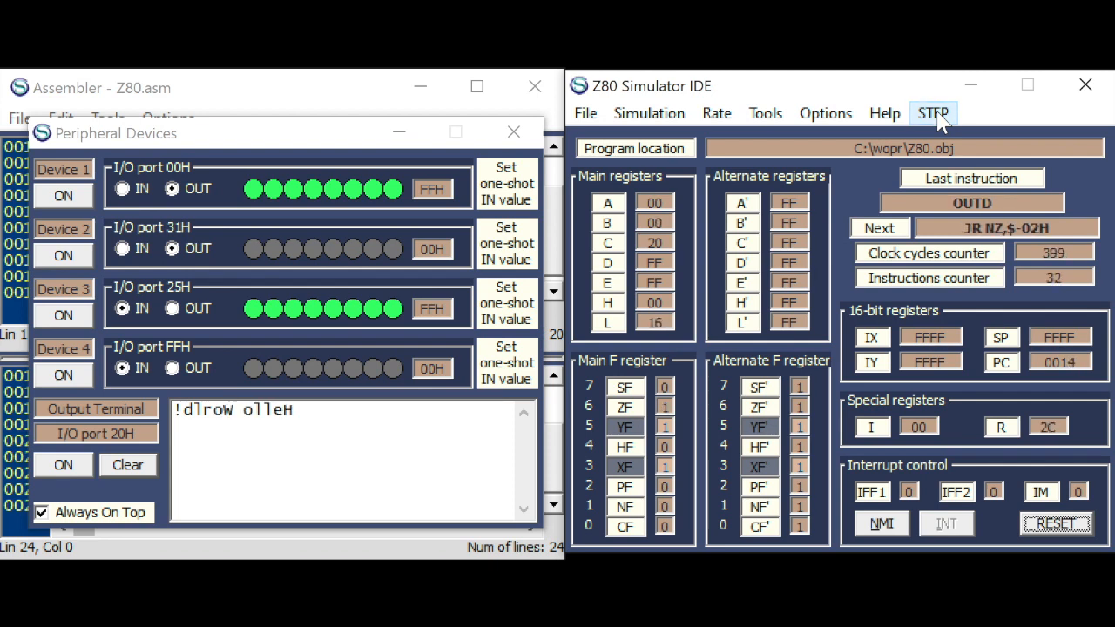
pyautogui.click(934, 113)
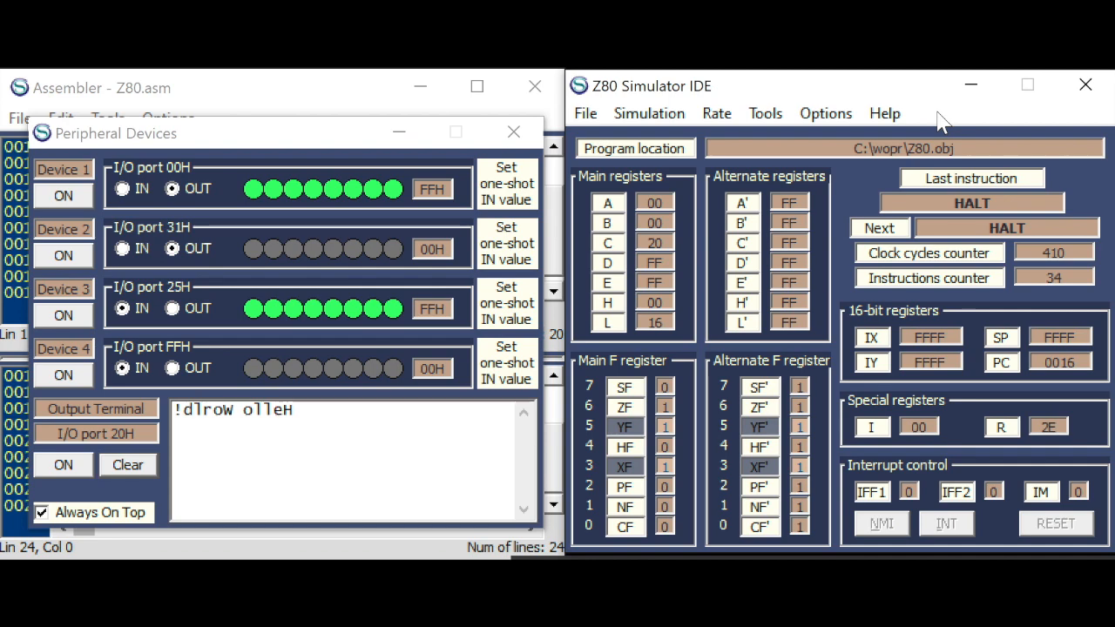
pyautogui.moveTo(404, 140)
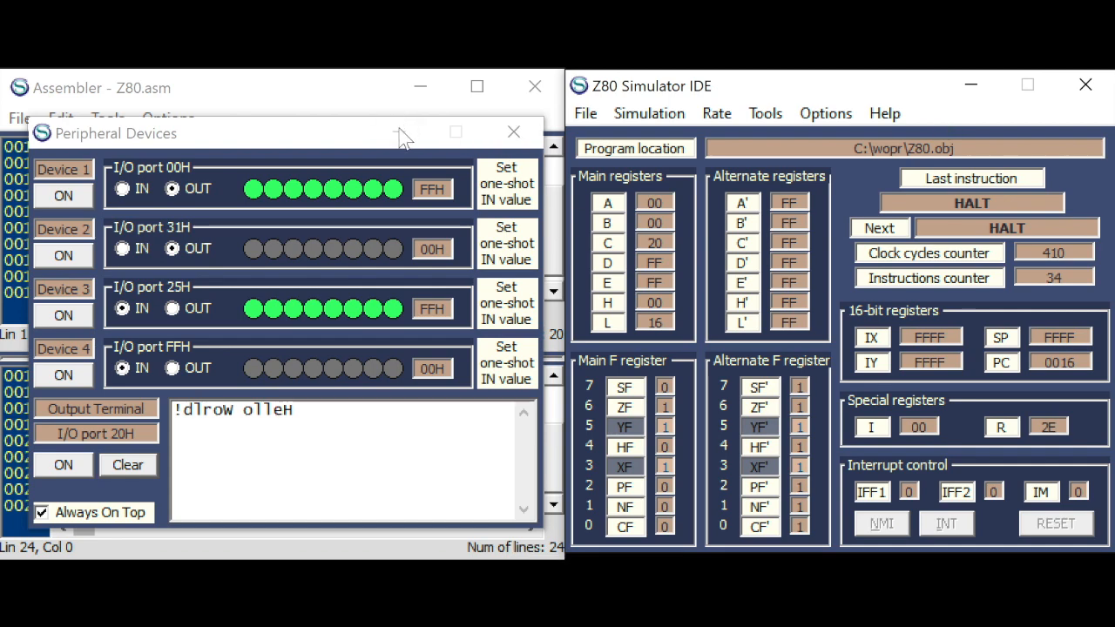
pyautogui.click(513, 132)
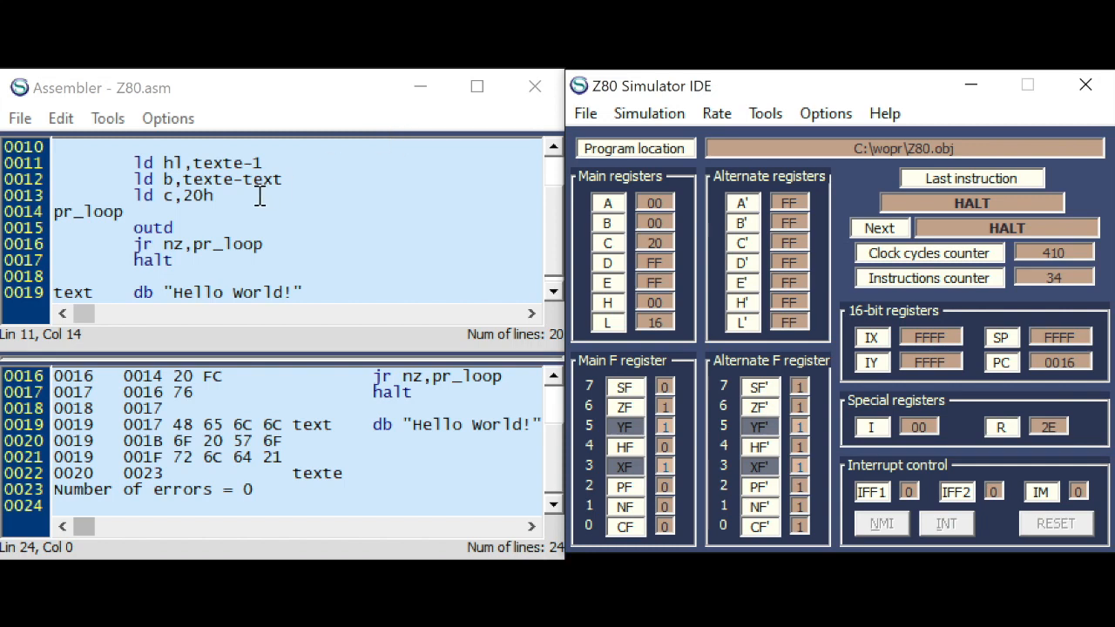
# - Delete the jr nz,pr_loop line and turn outd into otdr, then assemble and load
pyautogui.moveTo(270, 164); pyautogui.dragTo(130, 244)
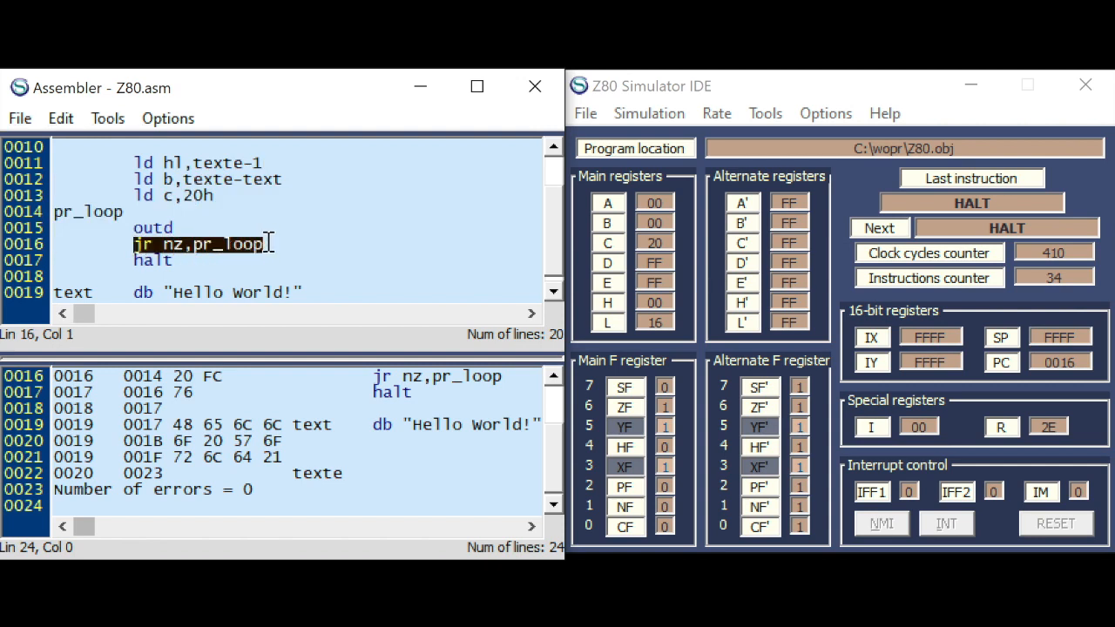
pyautogui.press('Delete')
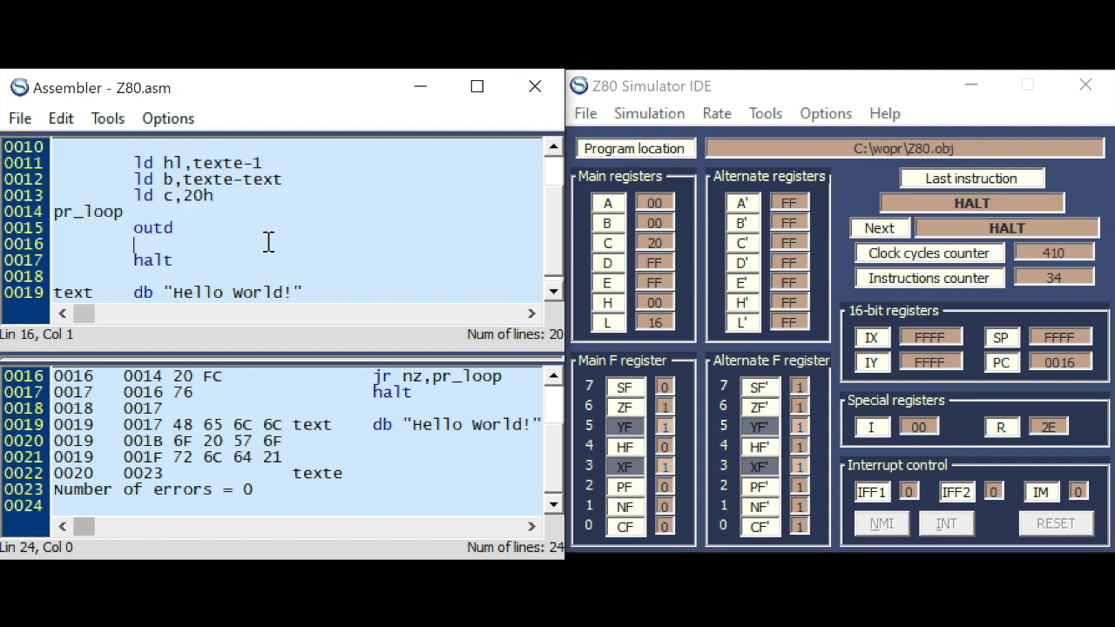
pyautogui.click(174, 227)
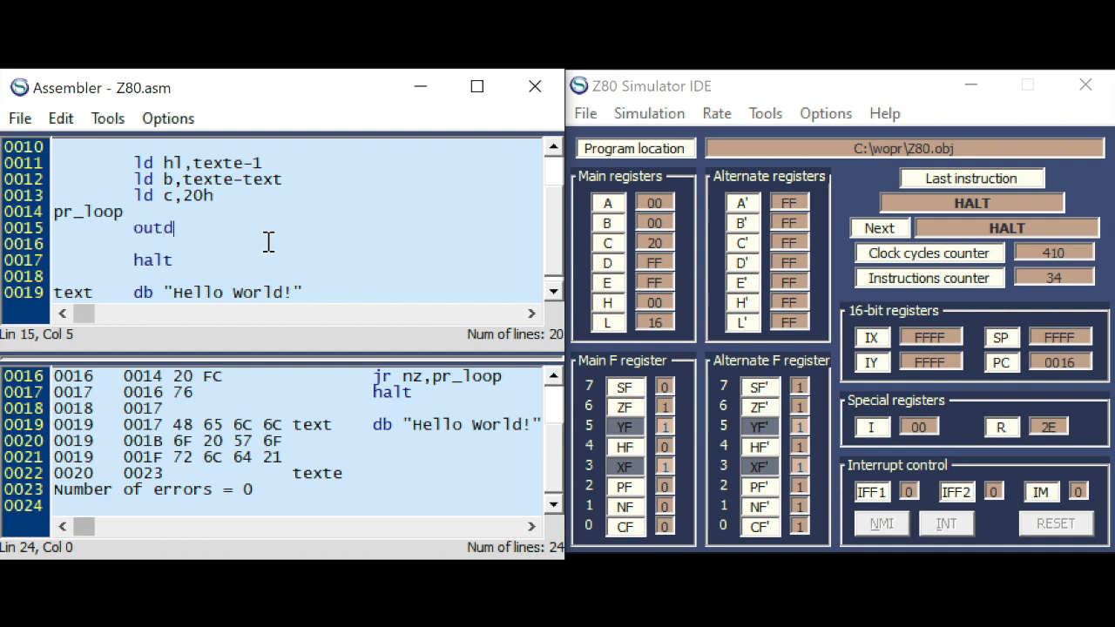
pyautogui.write('r')
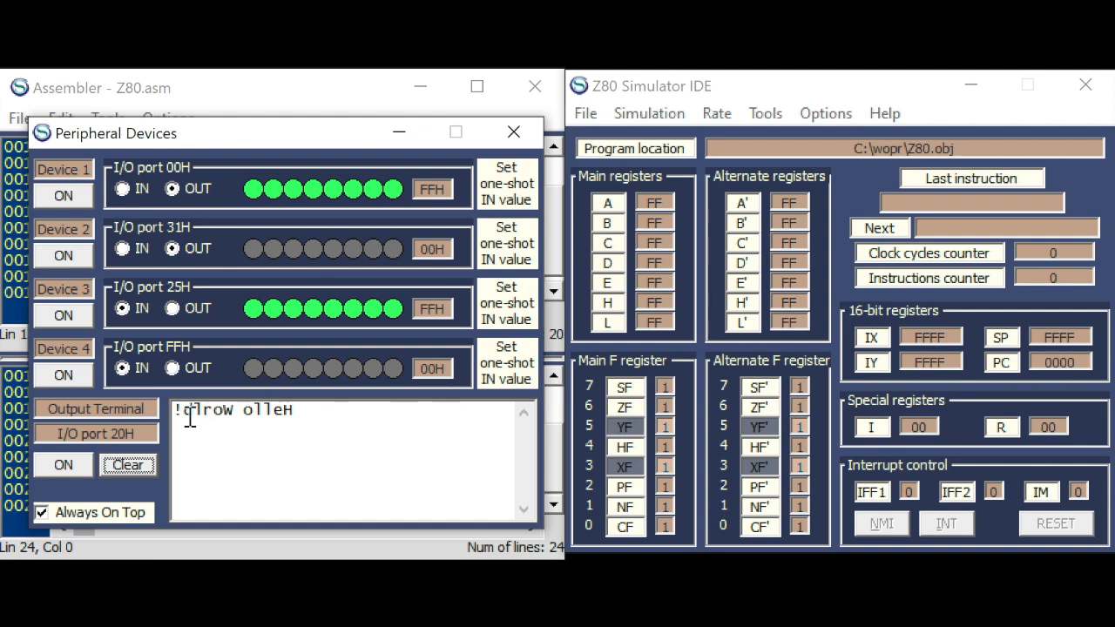
# - Start the simulation and step the OTDR program to HALT, printing "!dlroW olleH" on the terminal
pyautogui.click(649, 113)
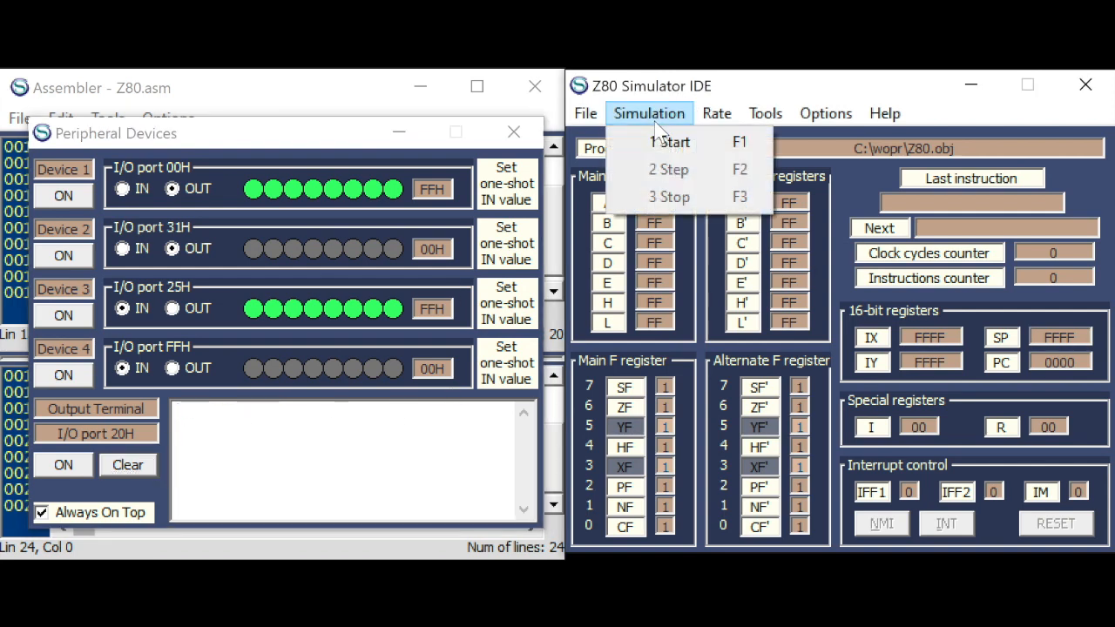
pyautogui.click(669, 169)
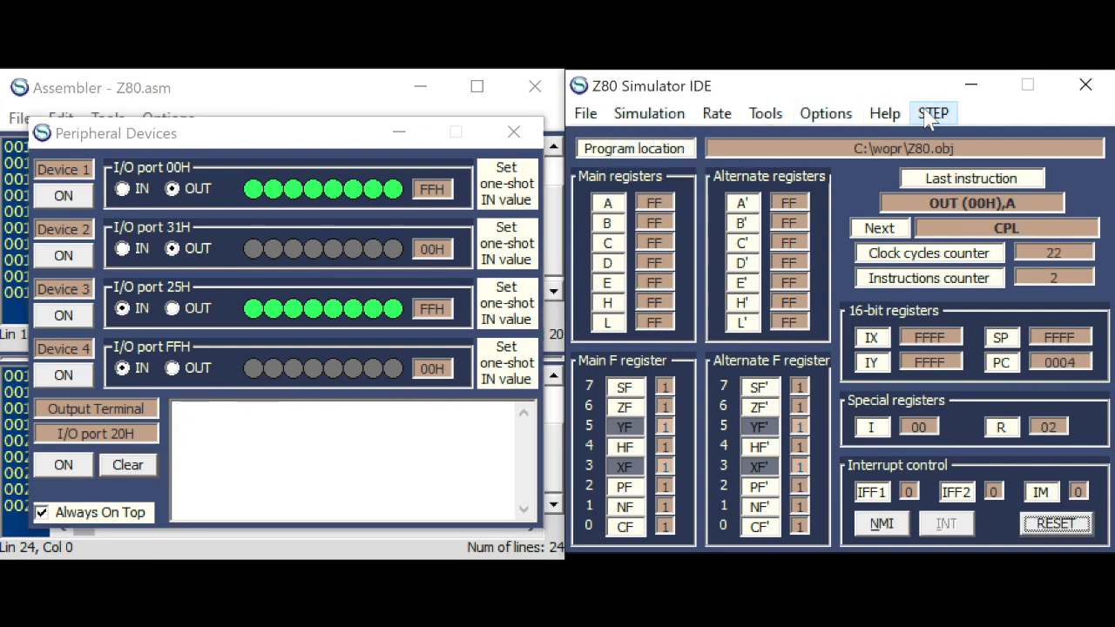
pyautogui.click(933, 114)
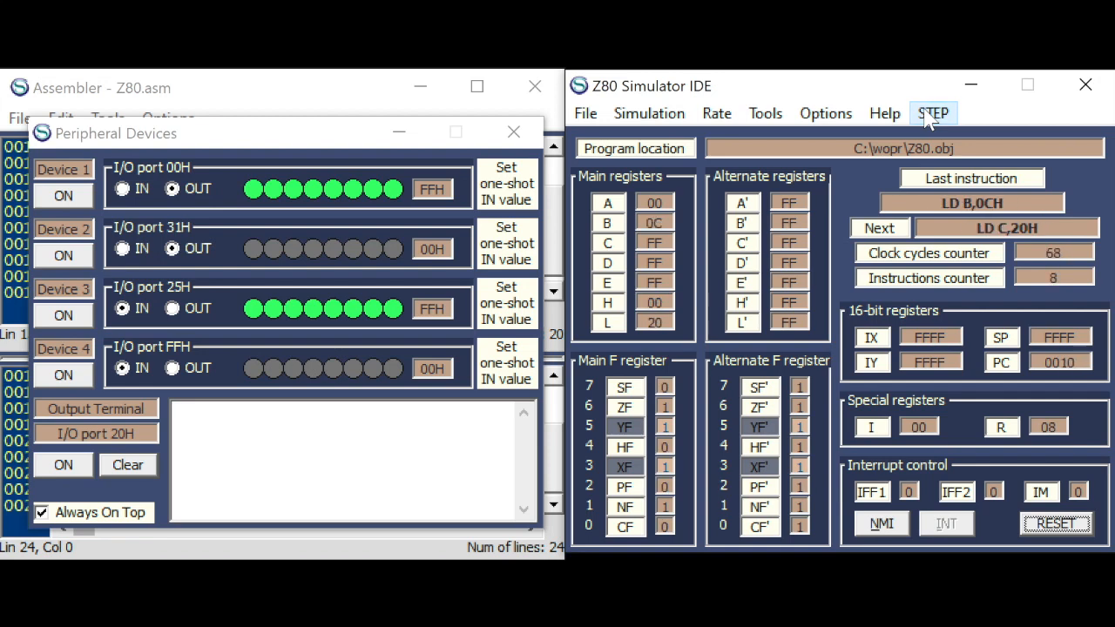
pyautogui.click(934, 113)
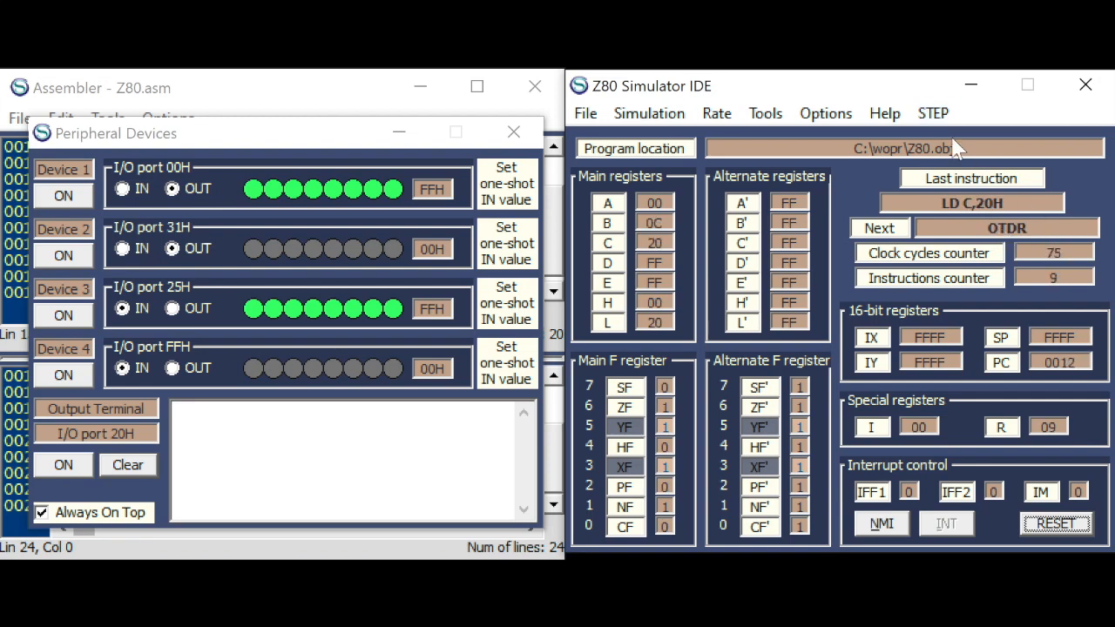
pyautogui.click(934, 113)
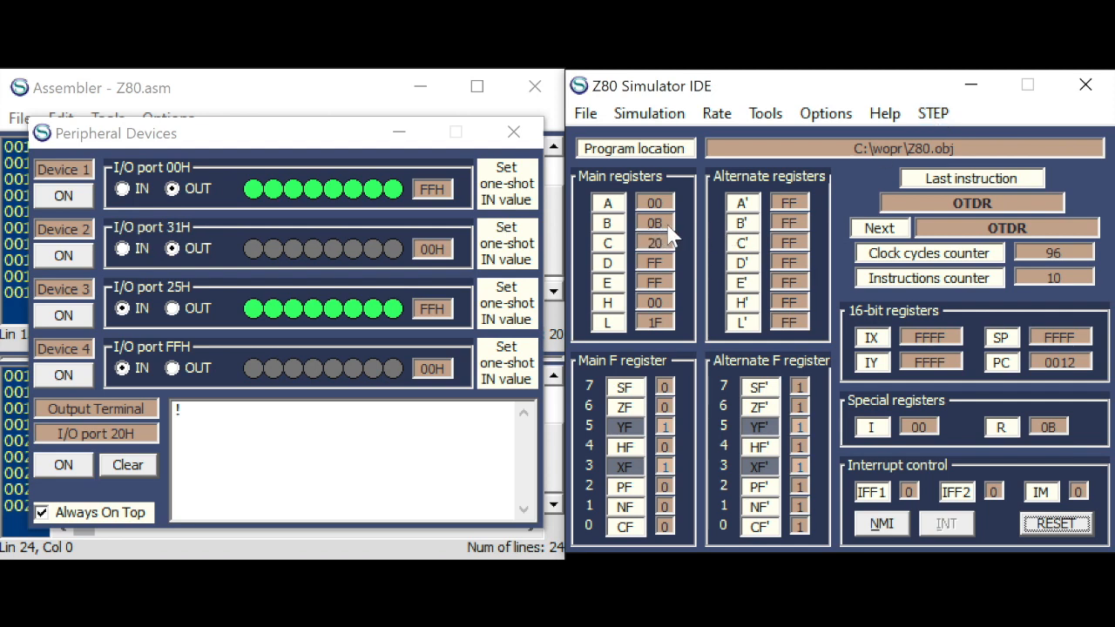
pyautogui.moveTo(934, 113)
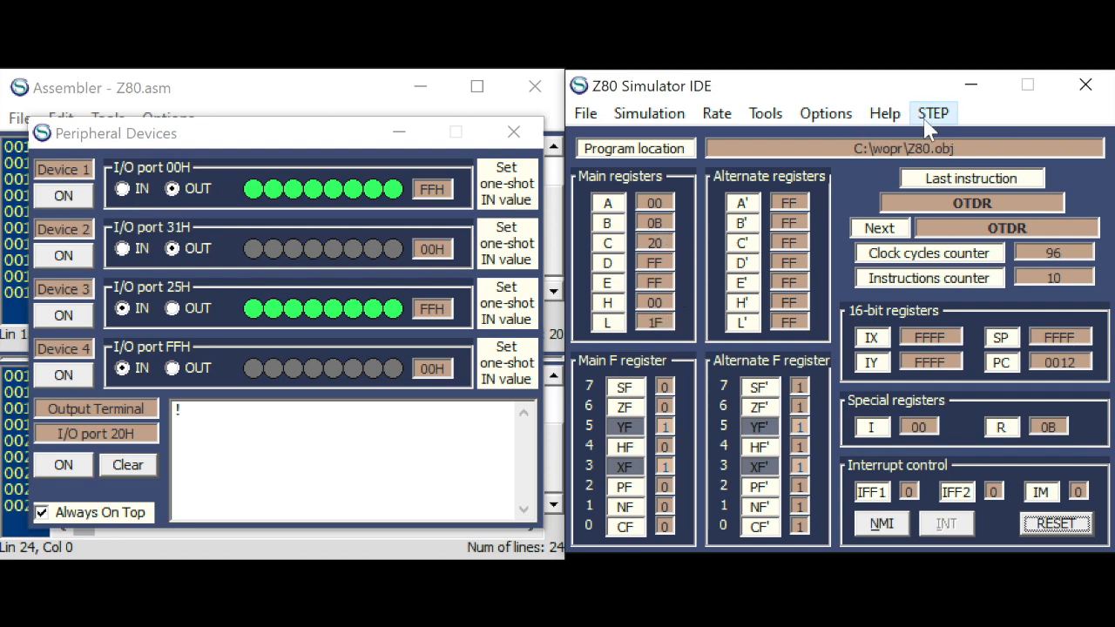
pyautogui.click(932, 113)
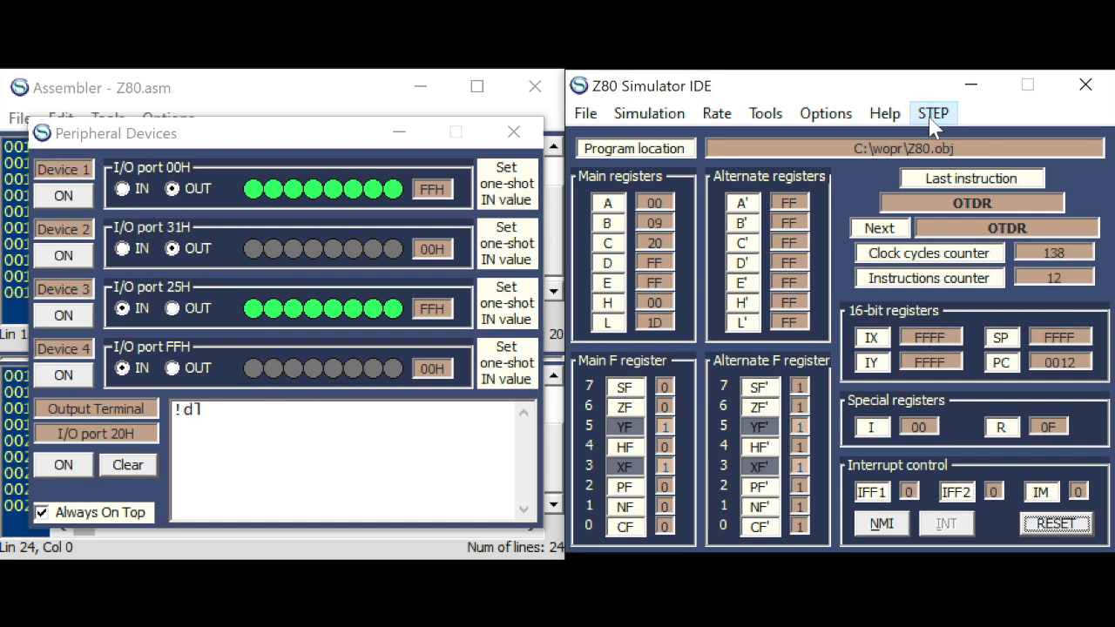
pyautogui.click(934, 113)
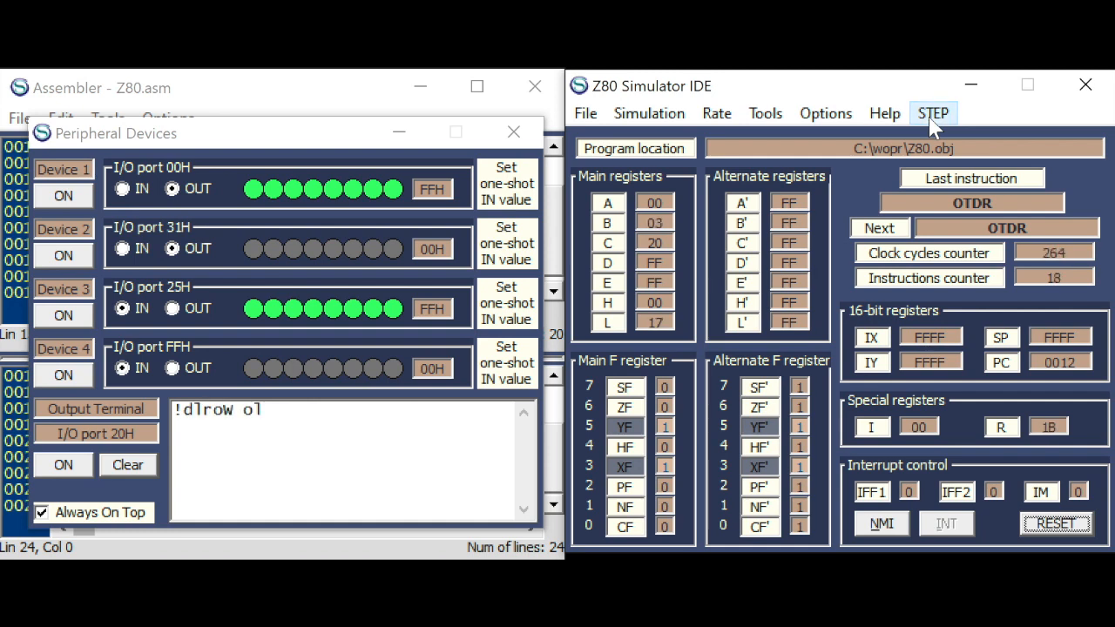
pyautogui.click(934, 113)
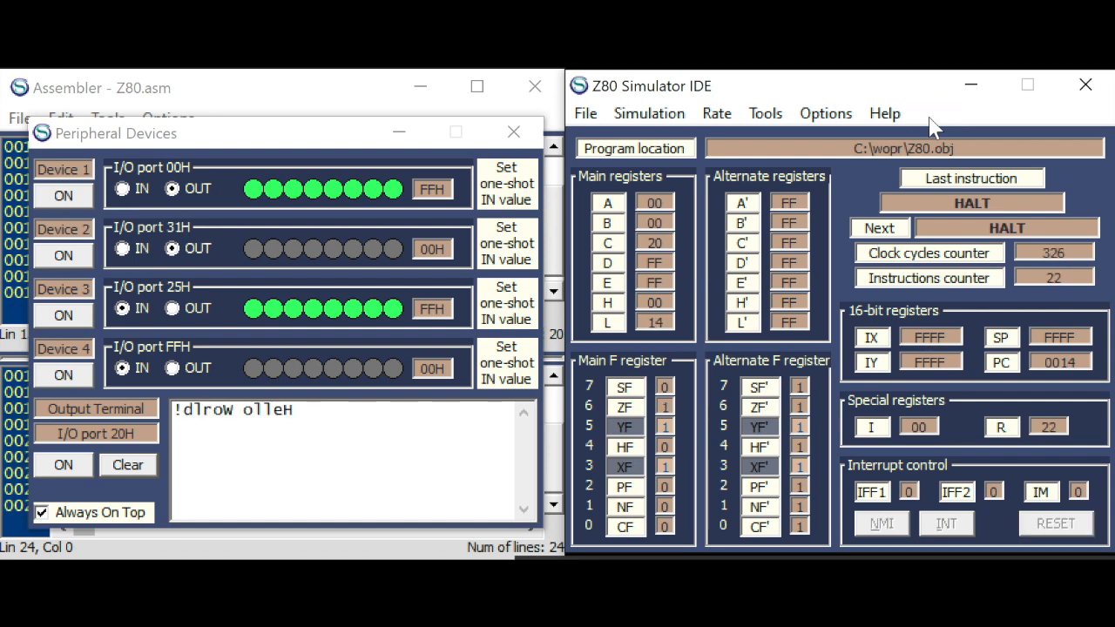
pyautogui.moveTo(906, 251)
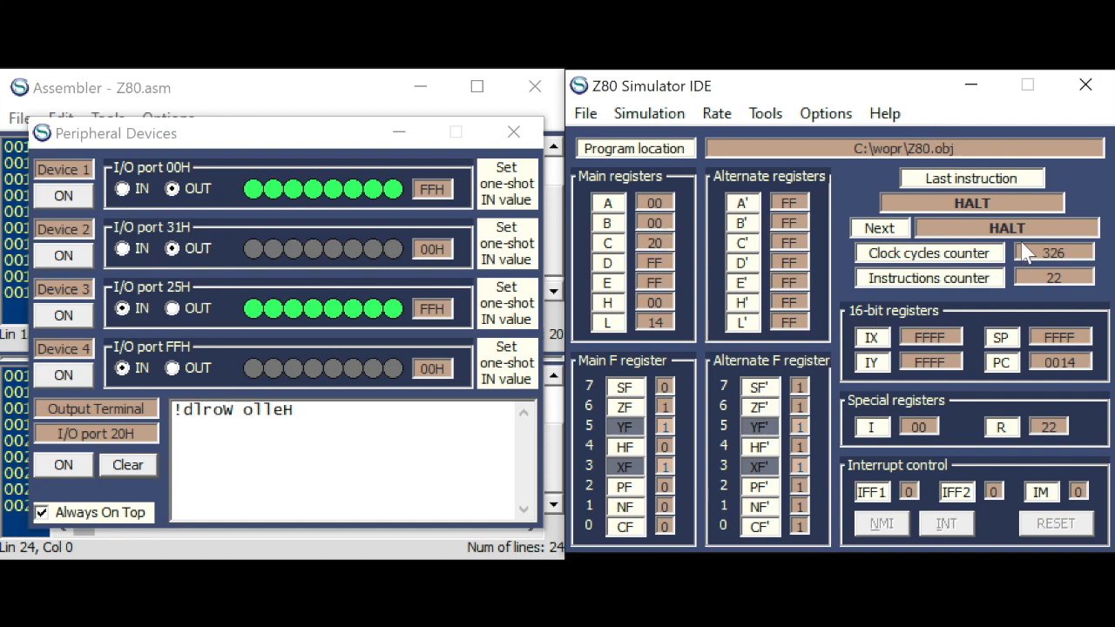
pyautogui.moveTo(412, 139)
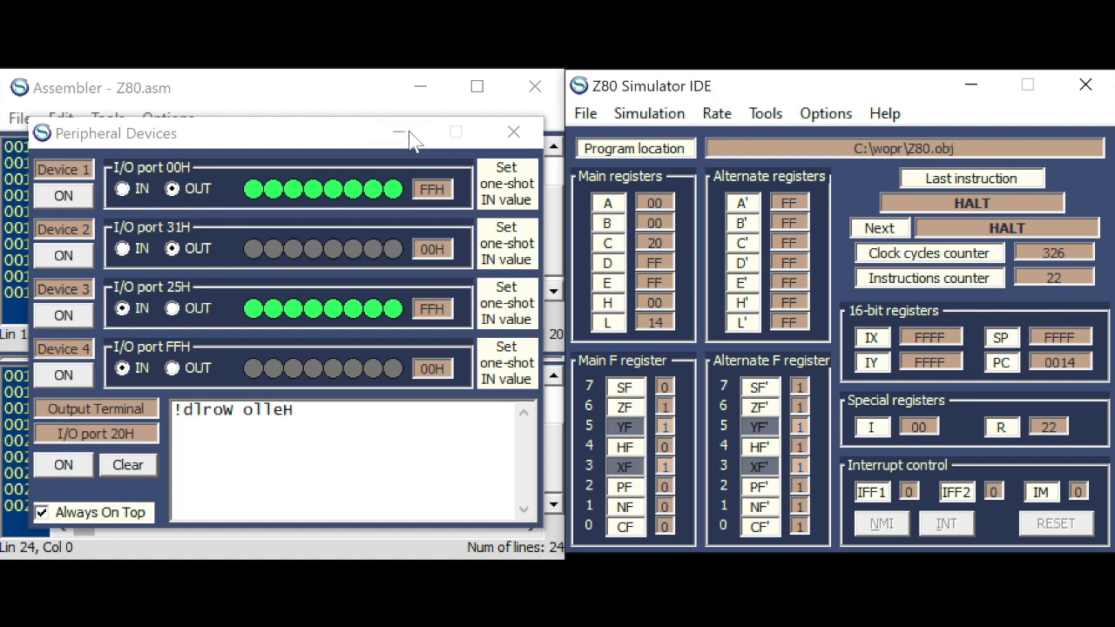
# - Close Peripheral Devices and edit the otdr instruction into otir in the source
pyautogui.click(512, 133)
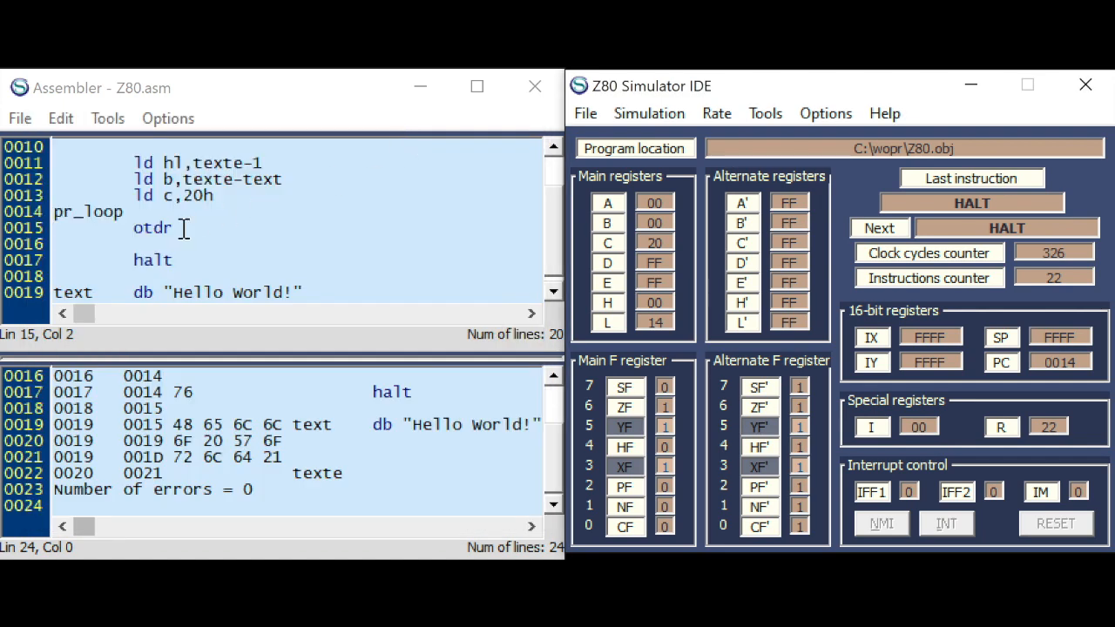
pyautogui.click(174, 228)
pyautogui.write('i')
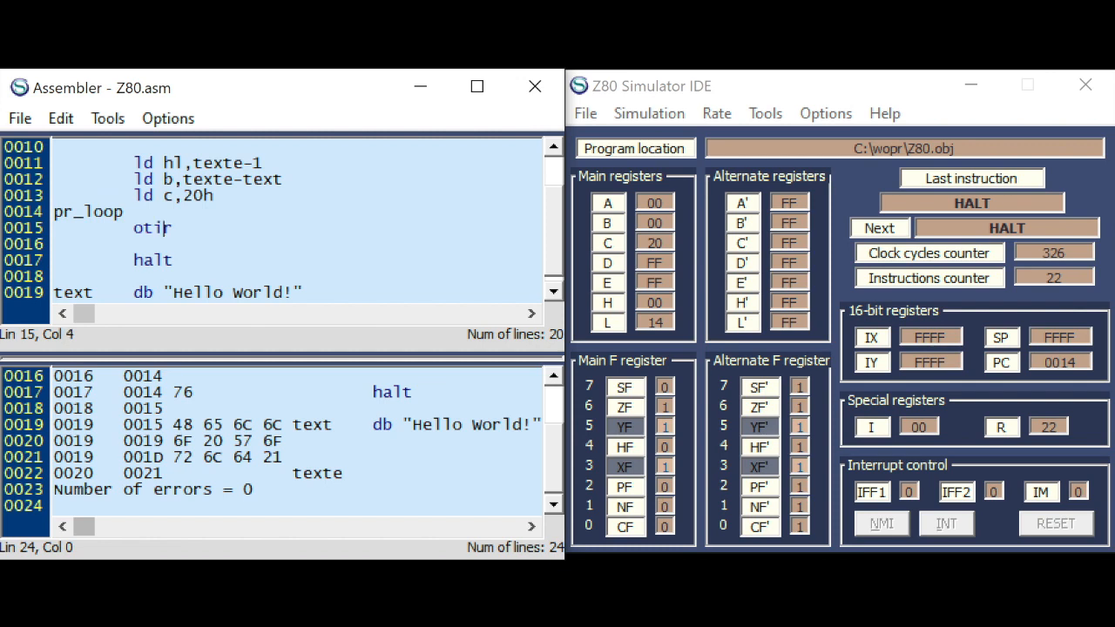
pyautogui.click(261, 164)
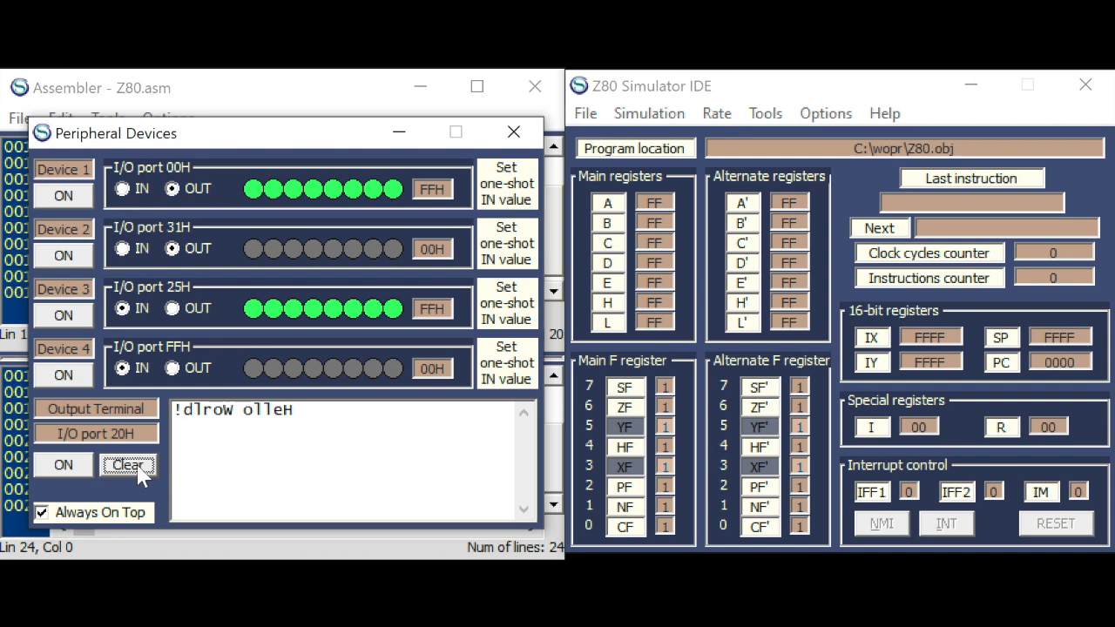
# - Clear the output terminal and start simulating the otir program
pyautogui.click(127, 463)
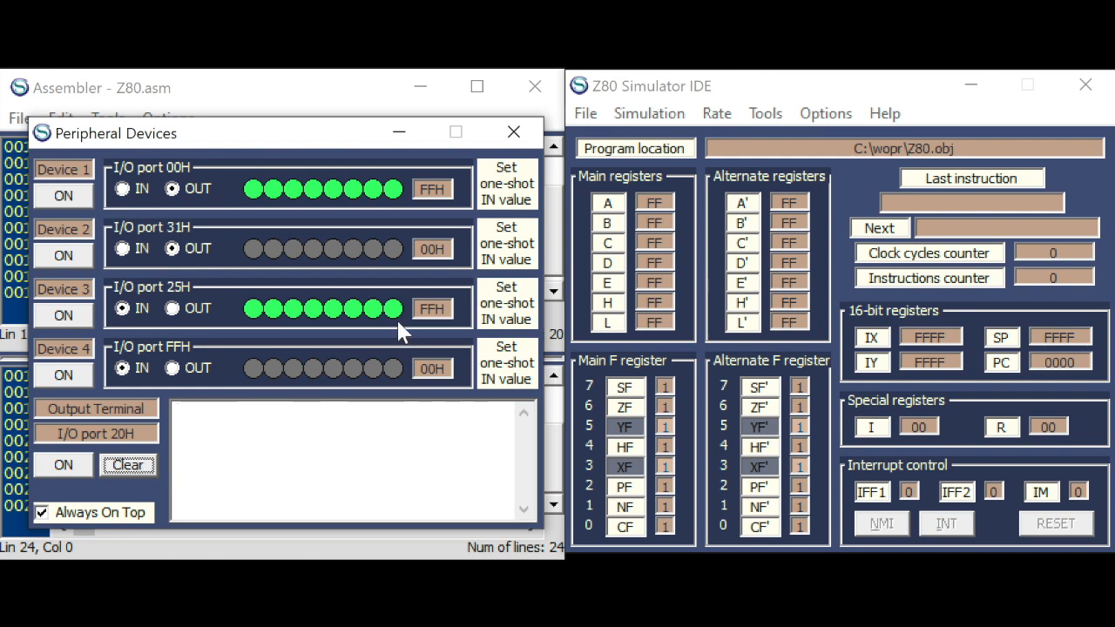
pyautogui.click(648, 114)
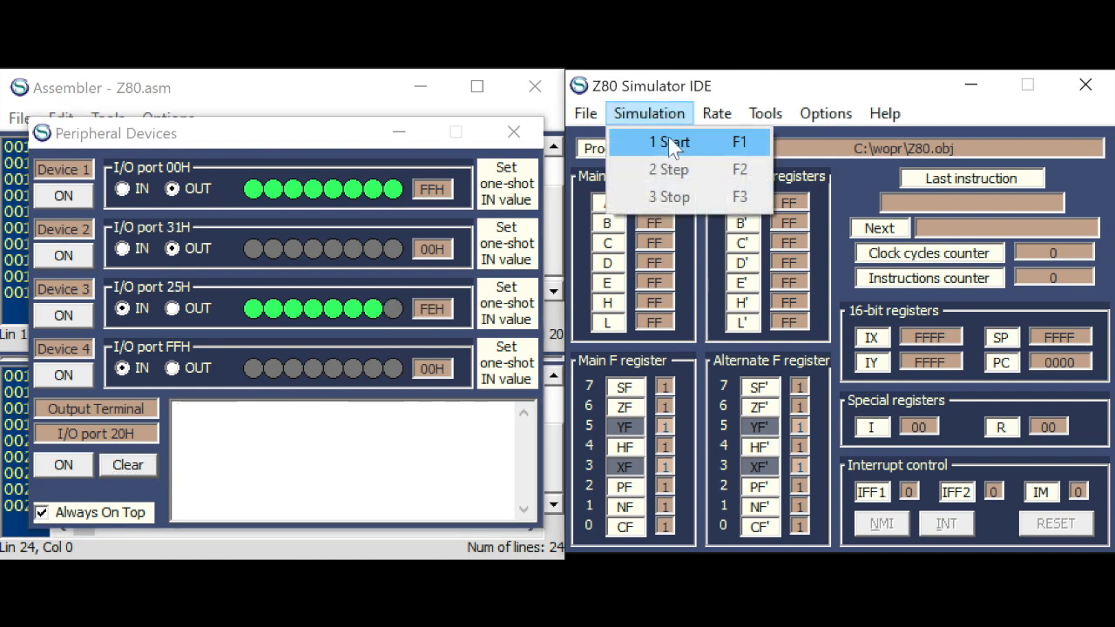
pyautogui.click(669, 143)
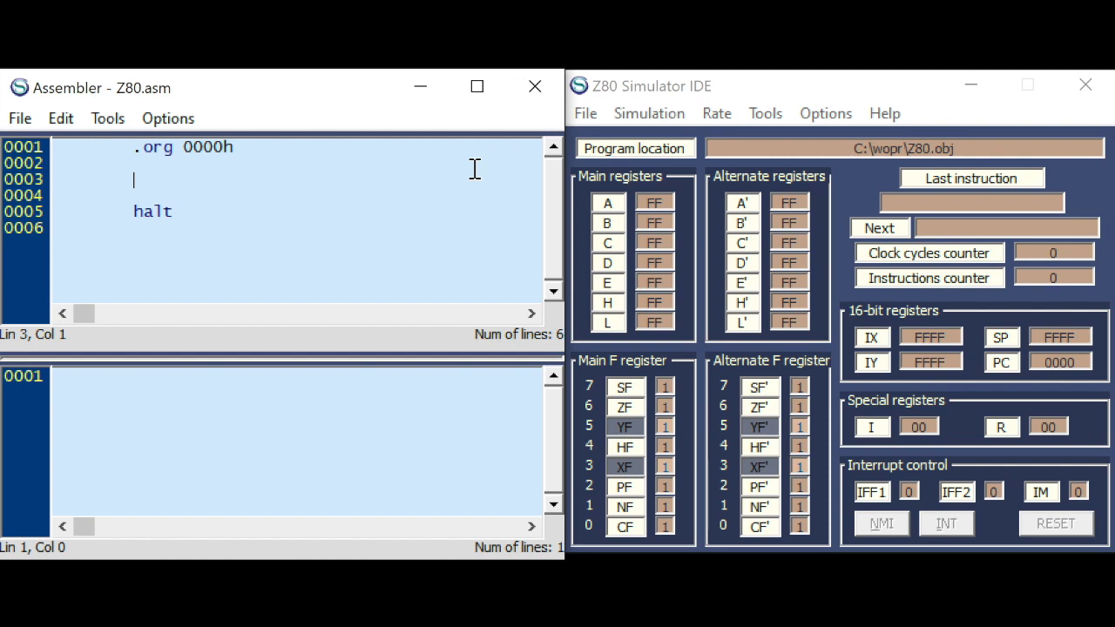
pyautogui.moveTo(391, 186)
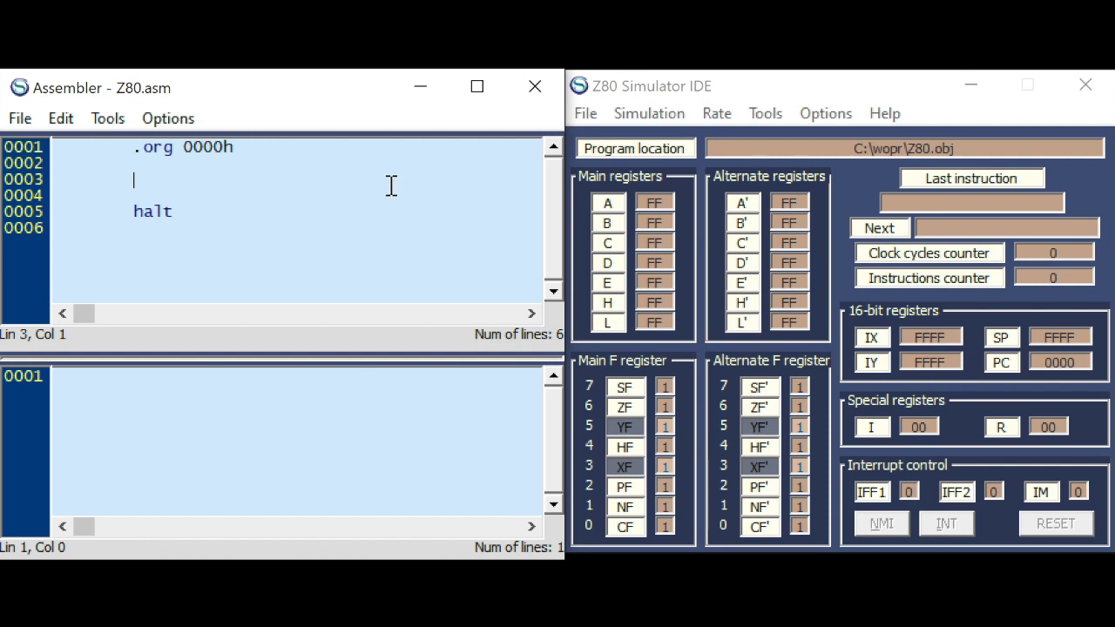
# - Enter ld hl,0050h and ld bc,0325h with a comment noting B=3 reads from port C=25h
pyautogui.write('ld')
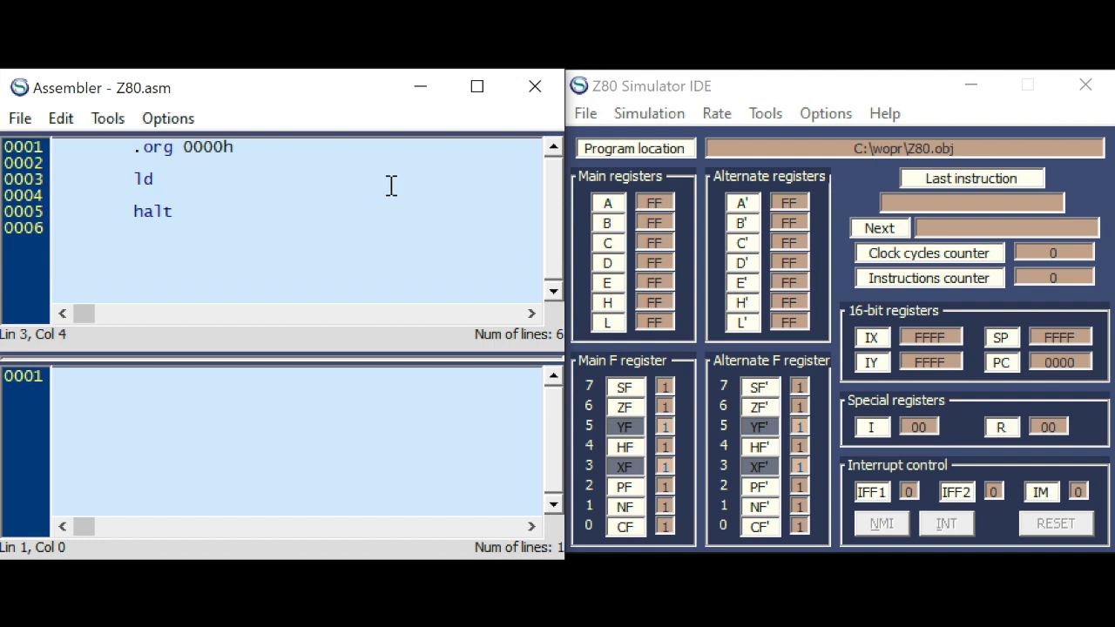
pyautogui.write('hl,00')
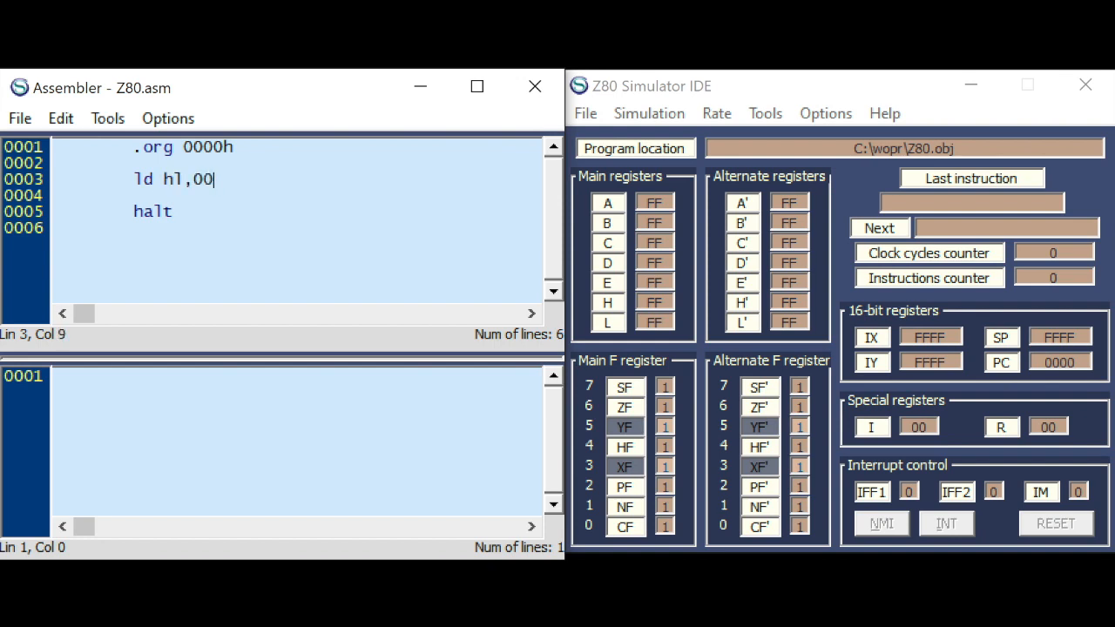
pyautogui.write('50h')
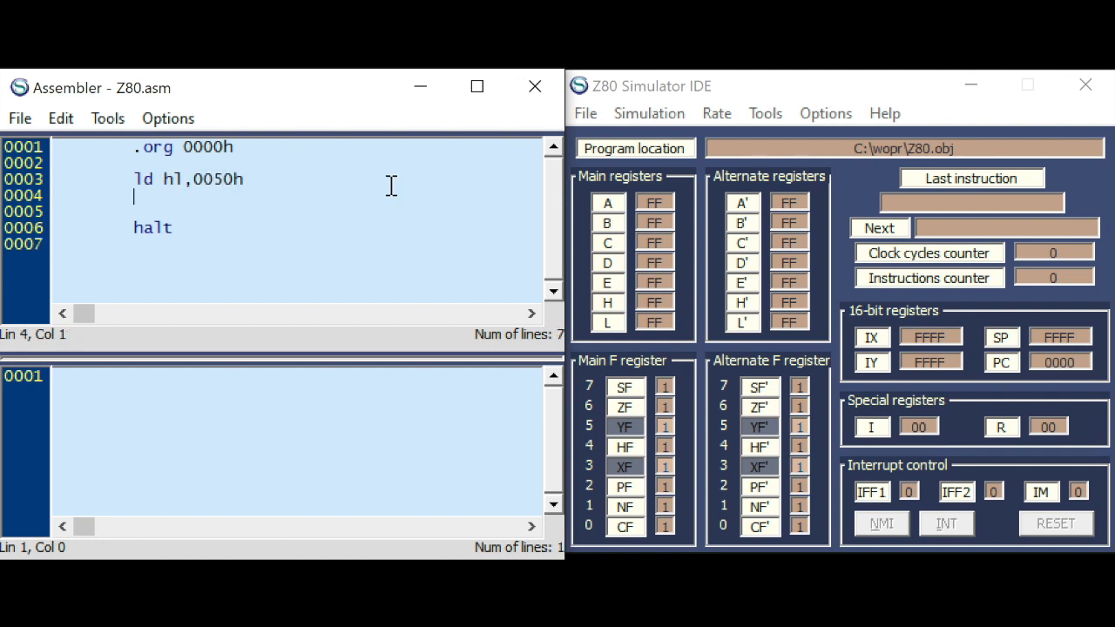
pyautogui.write('ld bc')
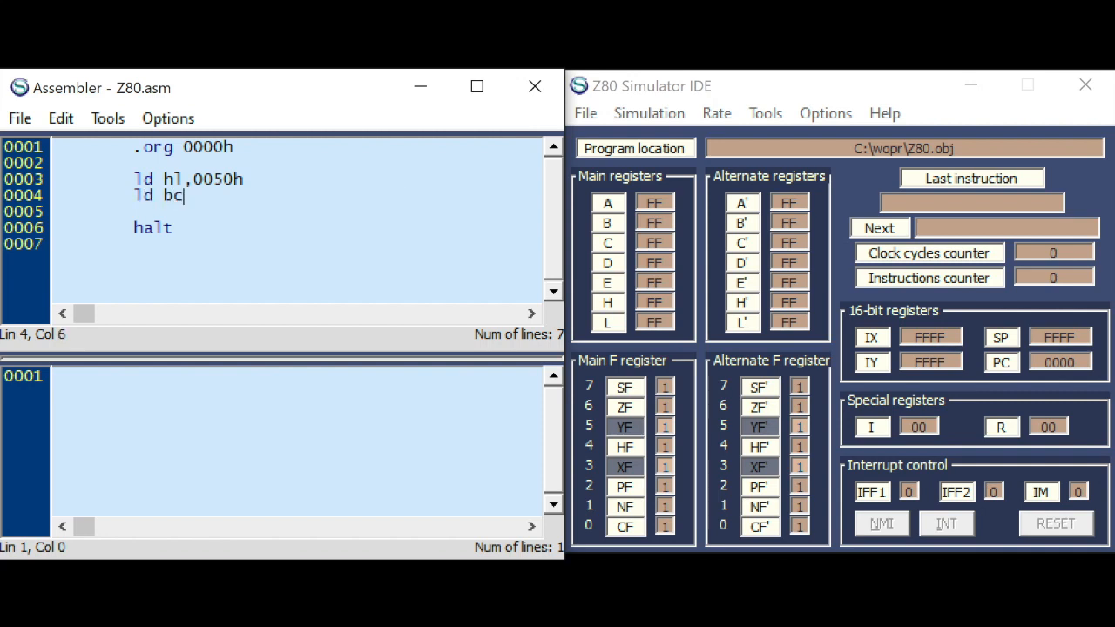
pyautogui.write(',')
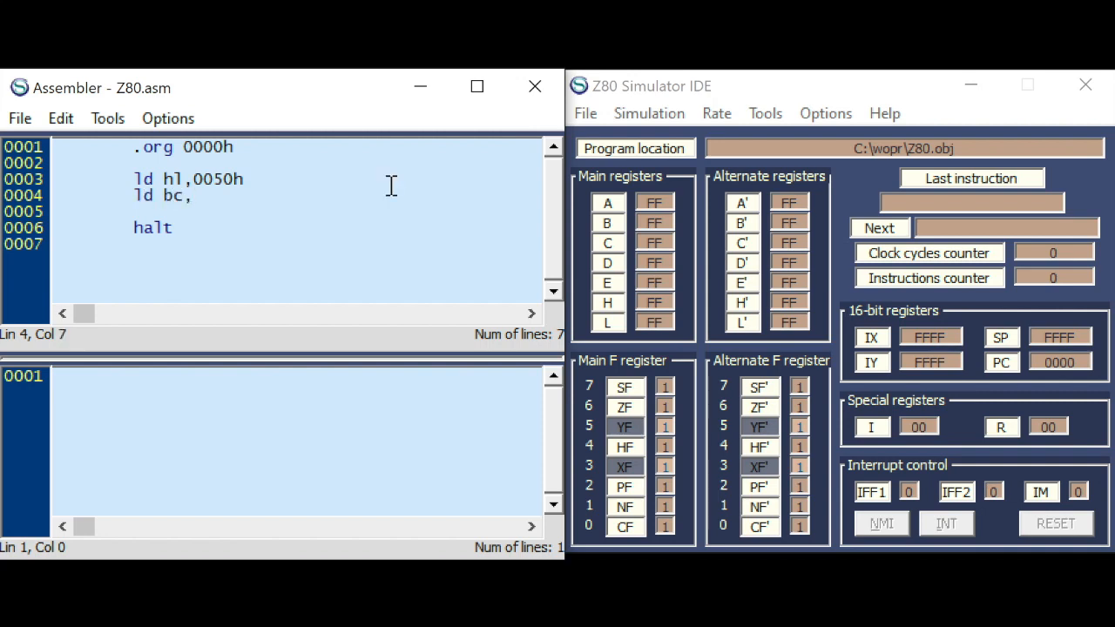
pyautogui.write('03')
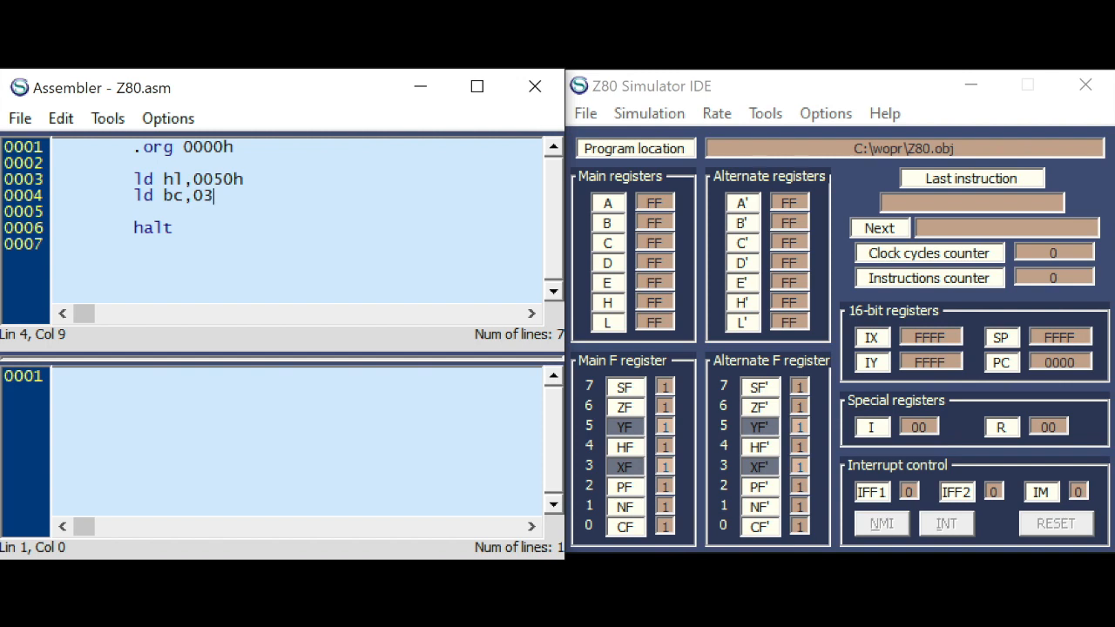
pyautogui.write('25h')
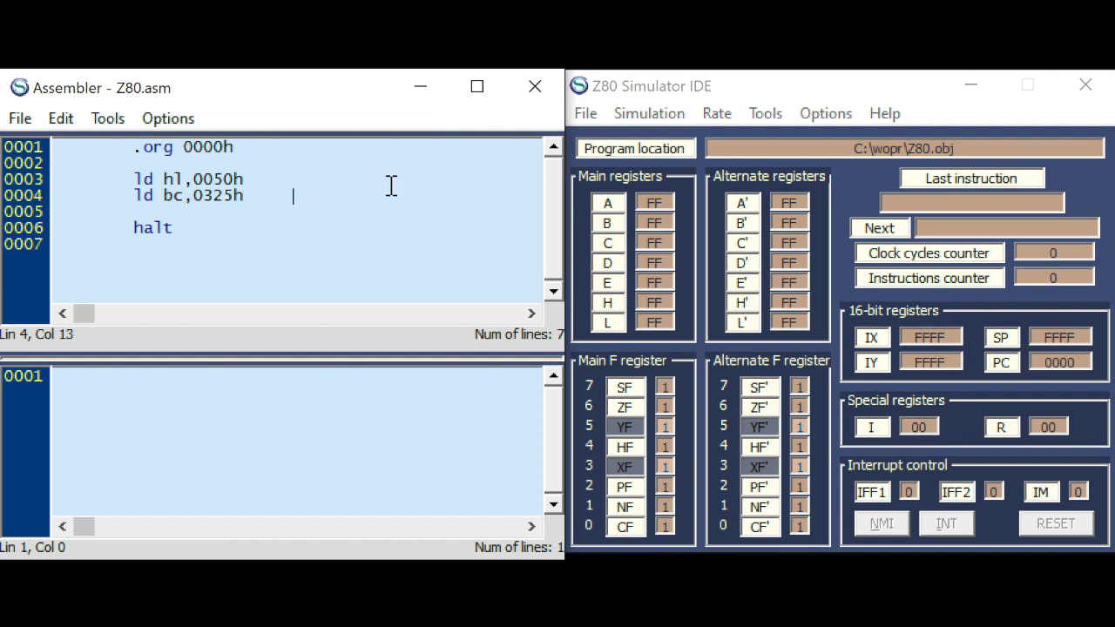
pyautogui.write('; ld b,')
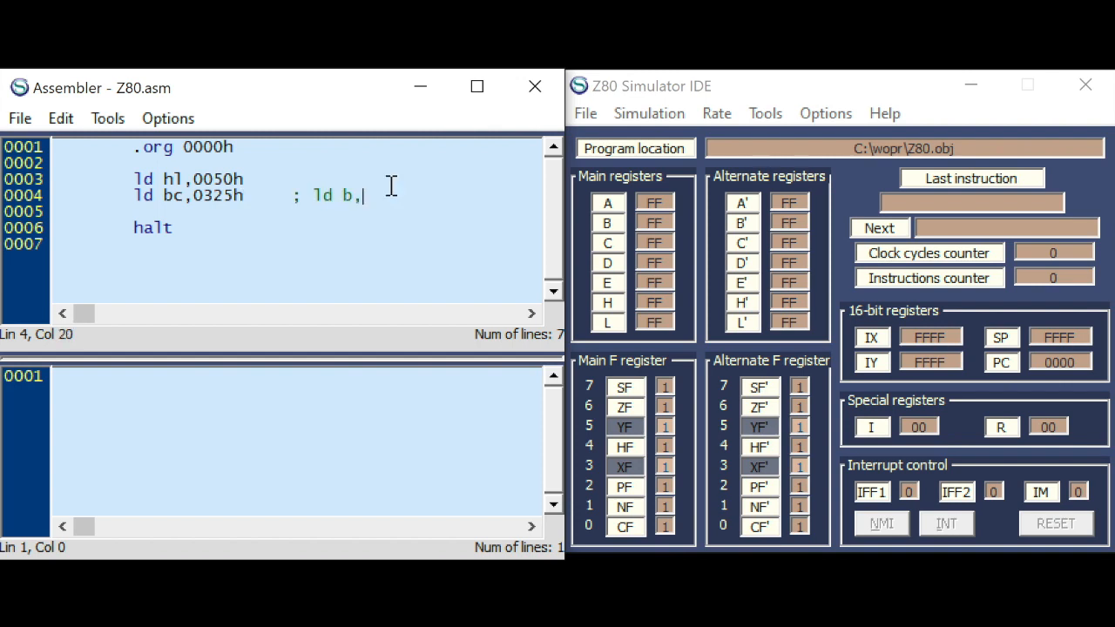
pyautogui.write('3')
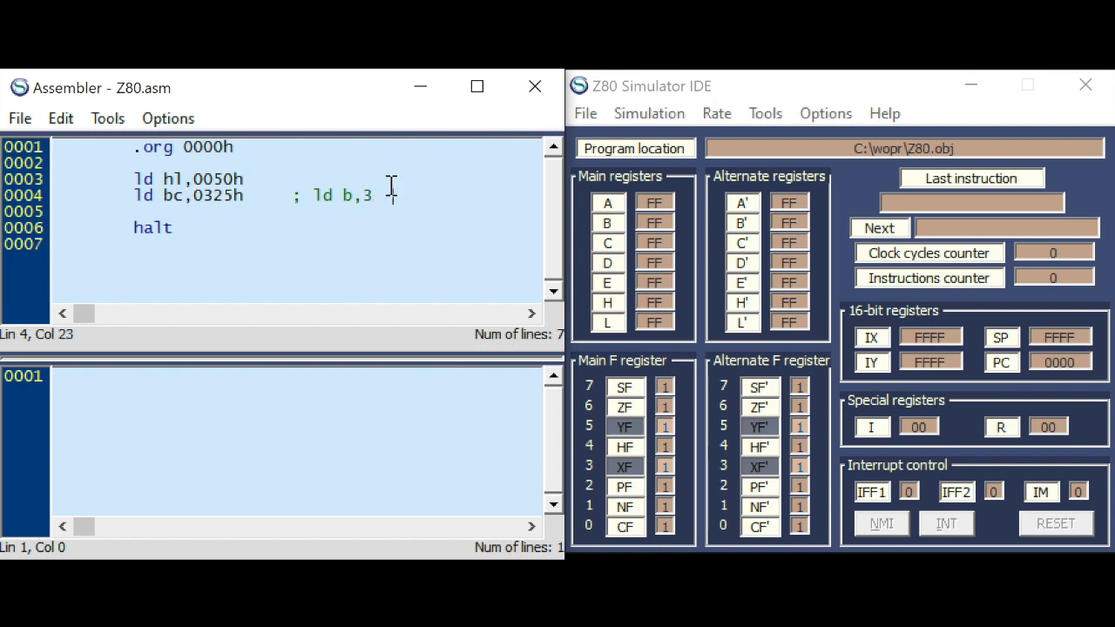
pyautogui.write('ld')
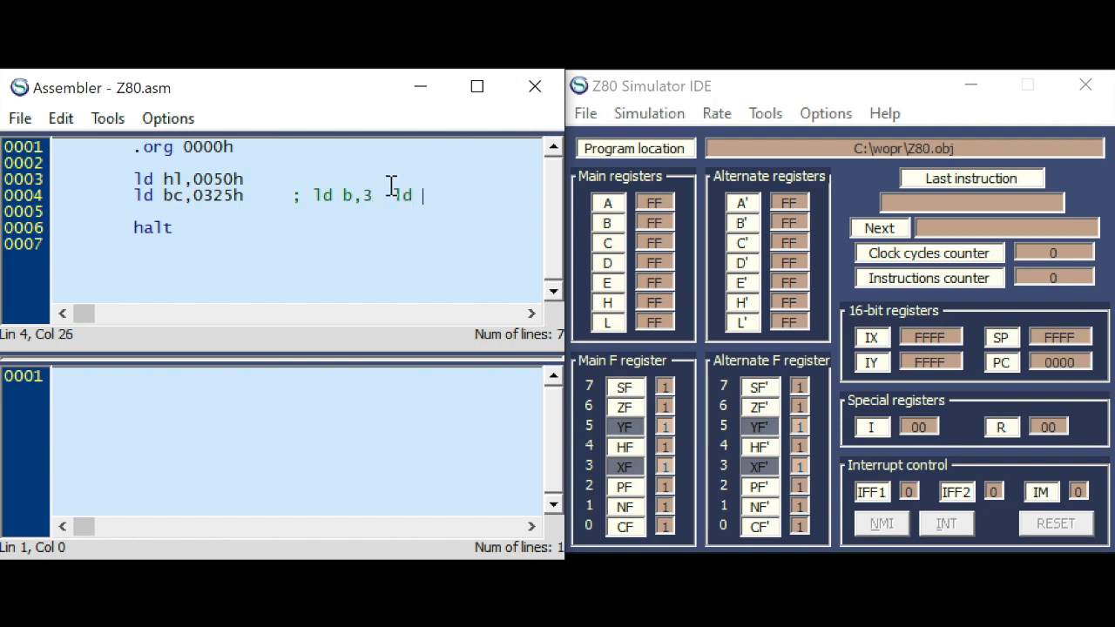
pyautogui.write('c,25h')
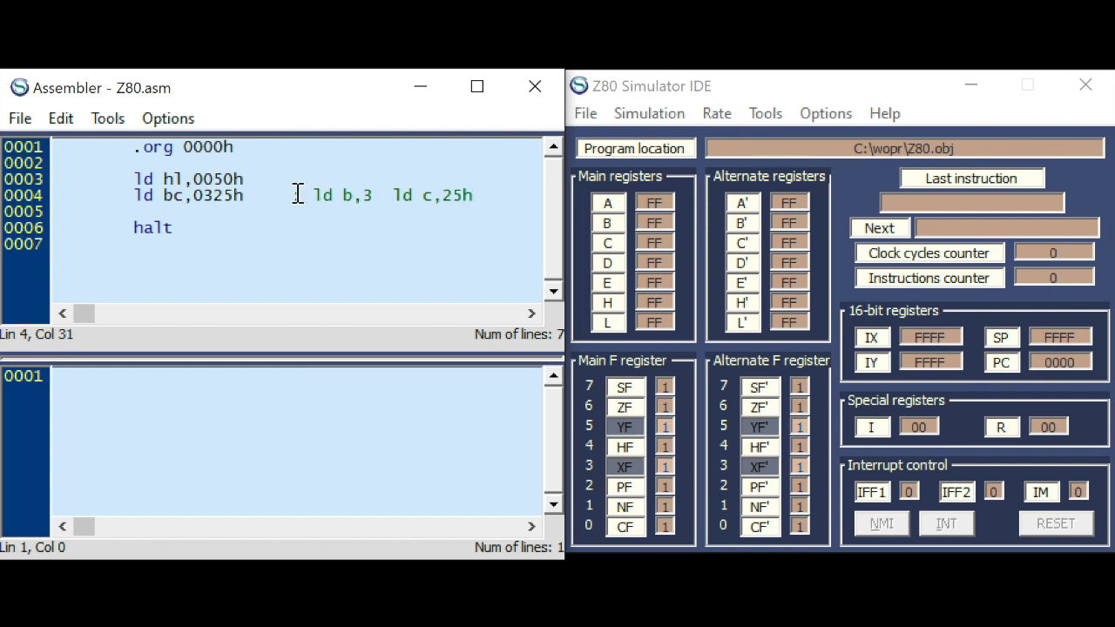
pyautogui.write(';')
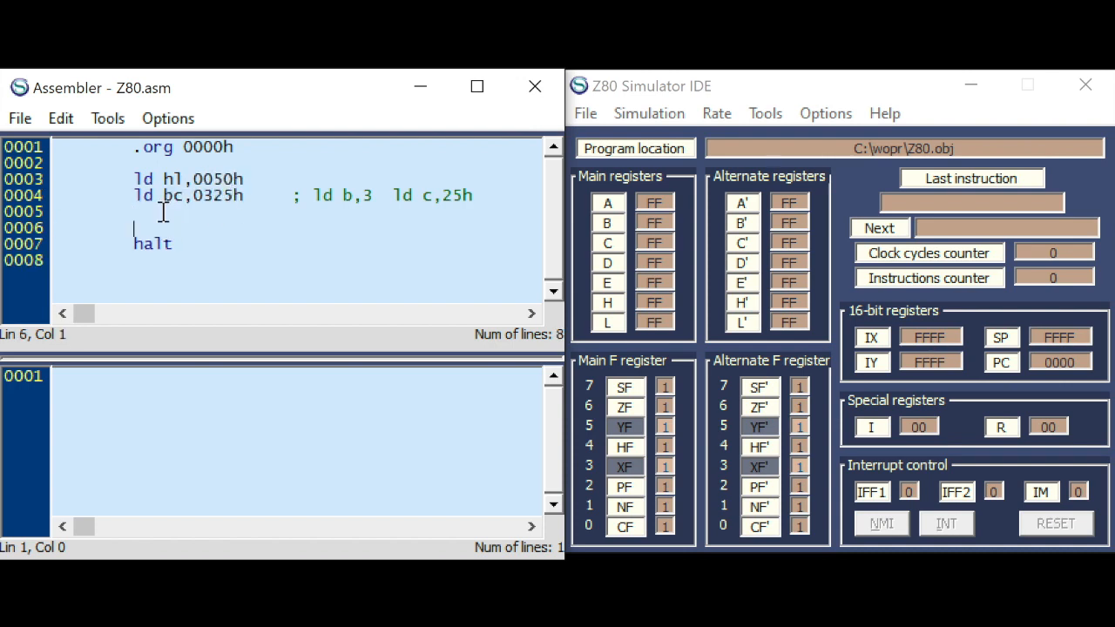
# - Add the loop ini / jr nz,loop lines before halt and assemble with zero errors
pyautogui.write('loop')
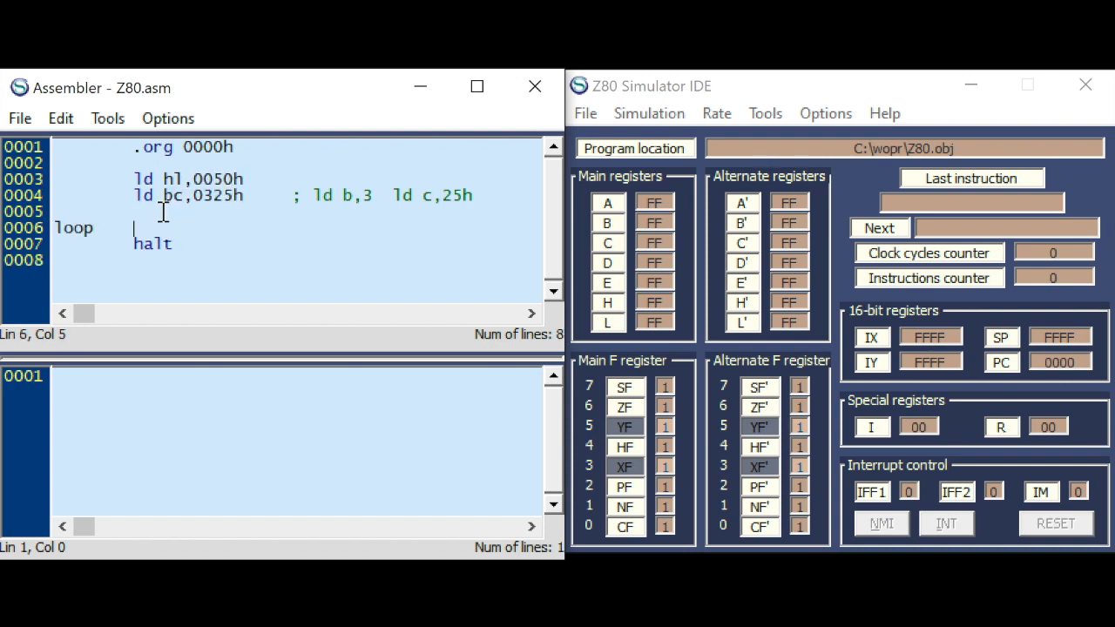
pyautogui.write('ini')
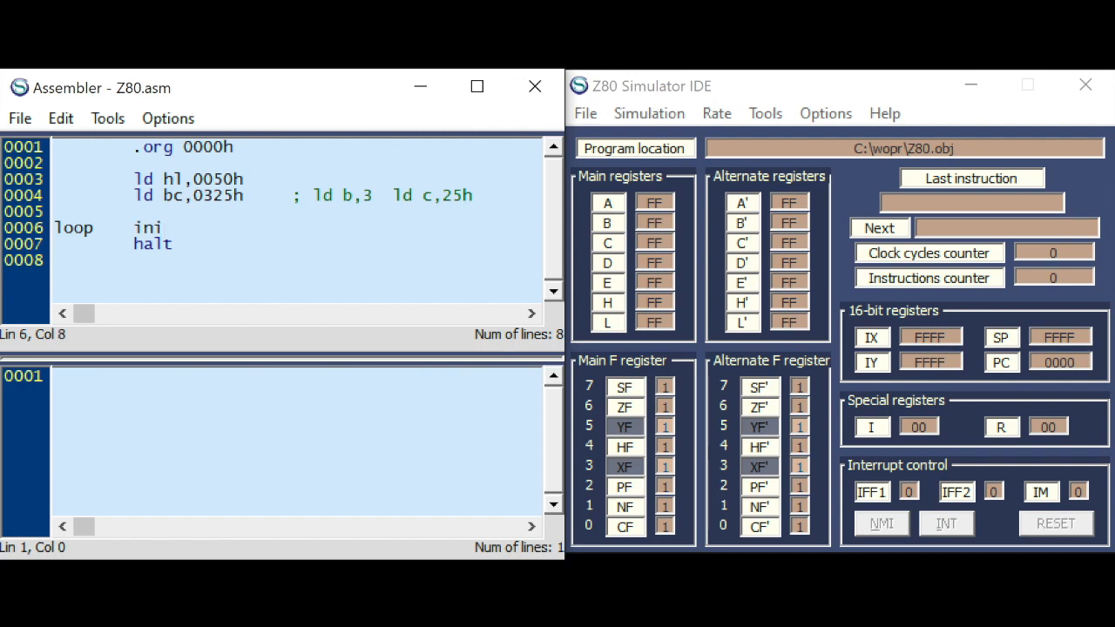
pyautogui.press('Enter')
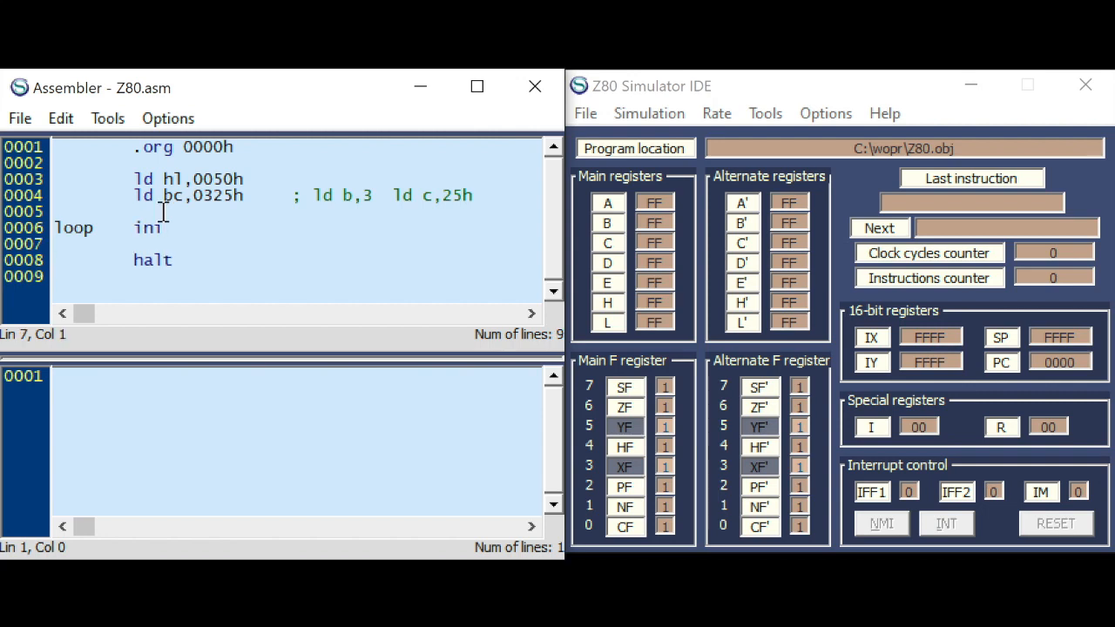
pyautogui.write('jr nz,')
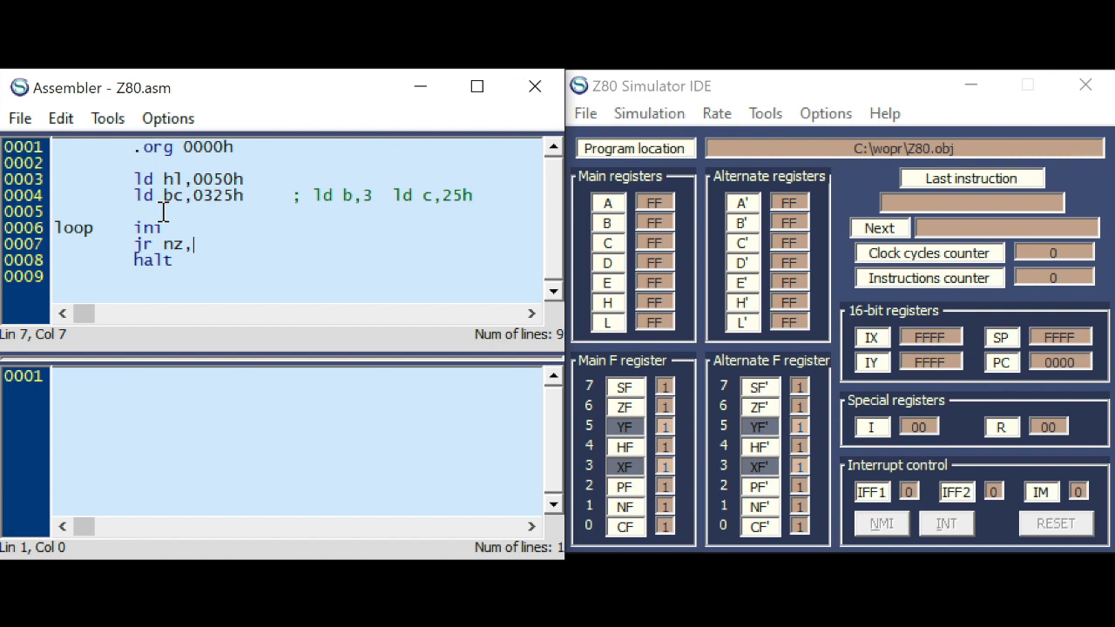
pyautogui.write('loop')
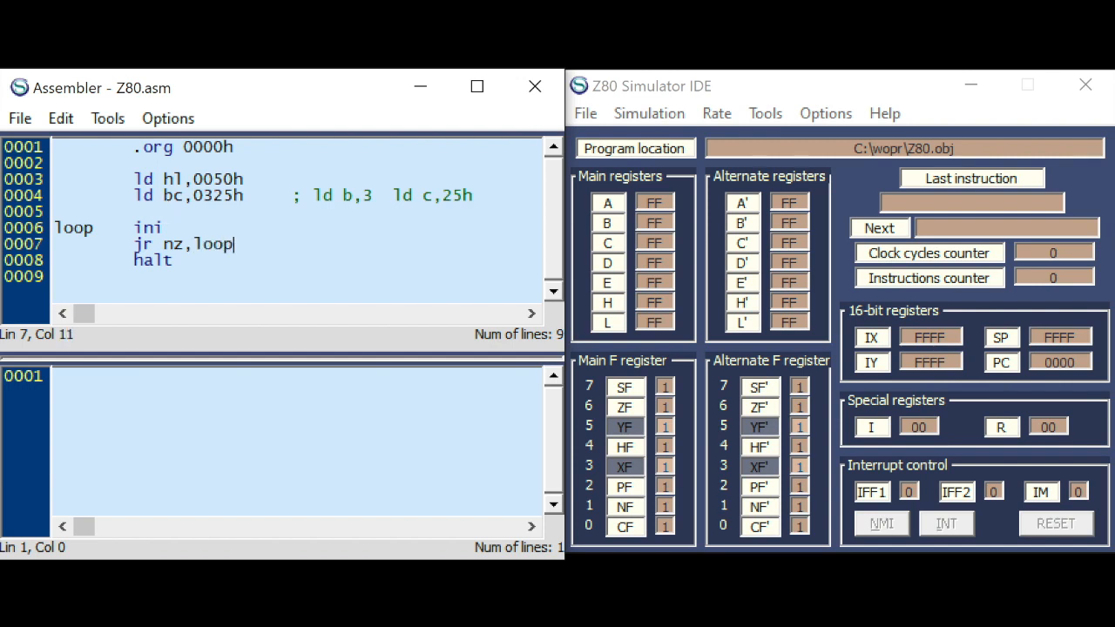
pyautogui.click(108, 118)
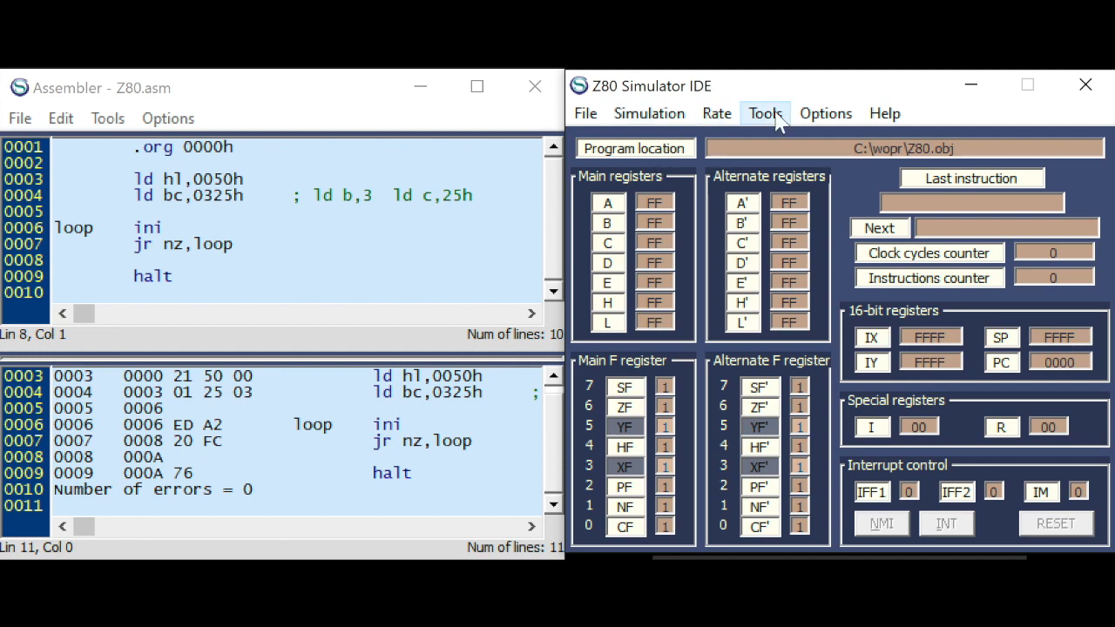
# - Show the Memory Editor and the Peripheral Devices panel for the simulation
pyautogui.click(765, 113)
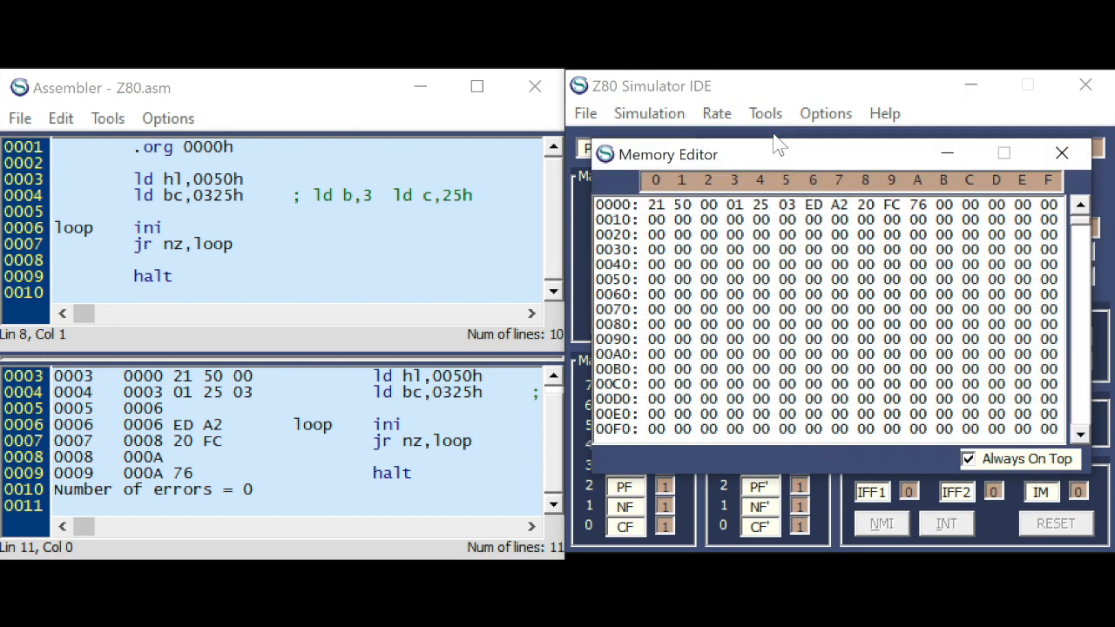
pyautogui.click(764, 113)
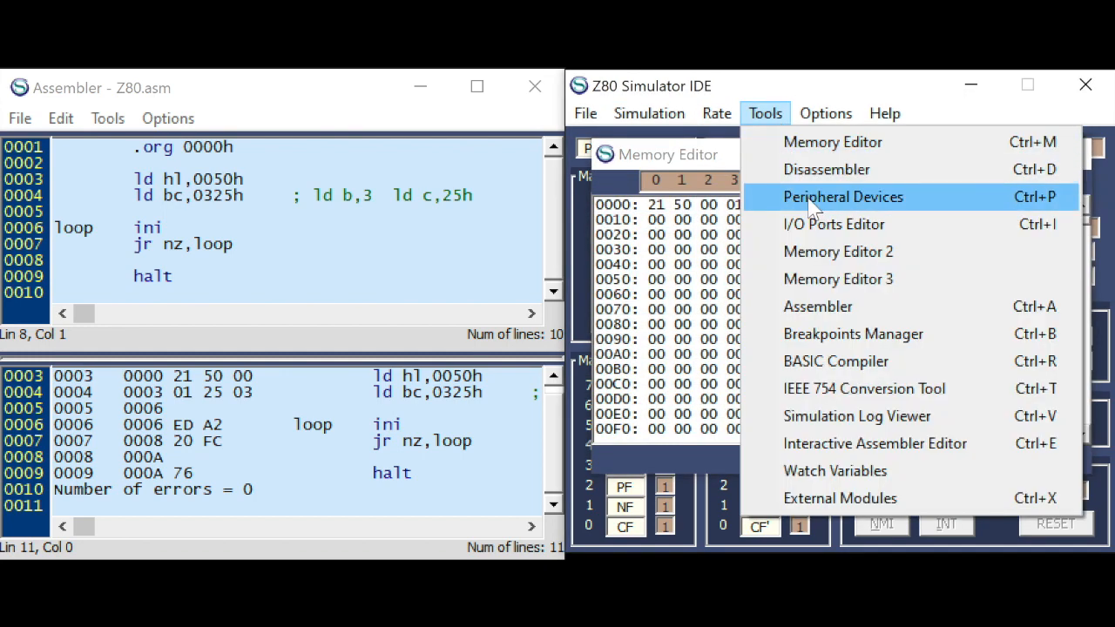
pyautogui.click(843, 195)
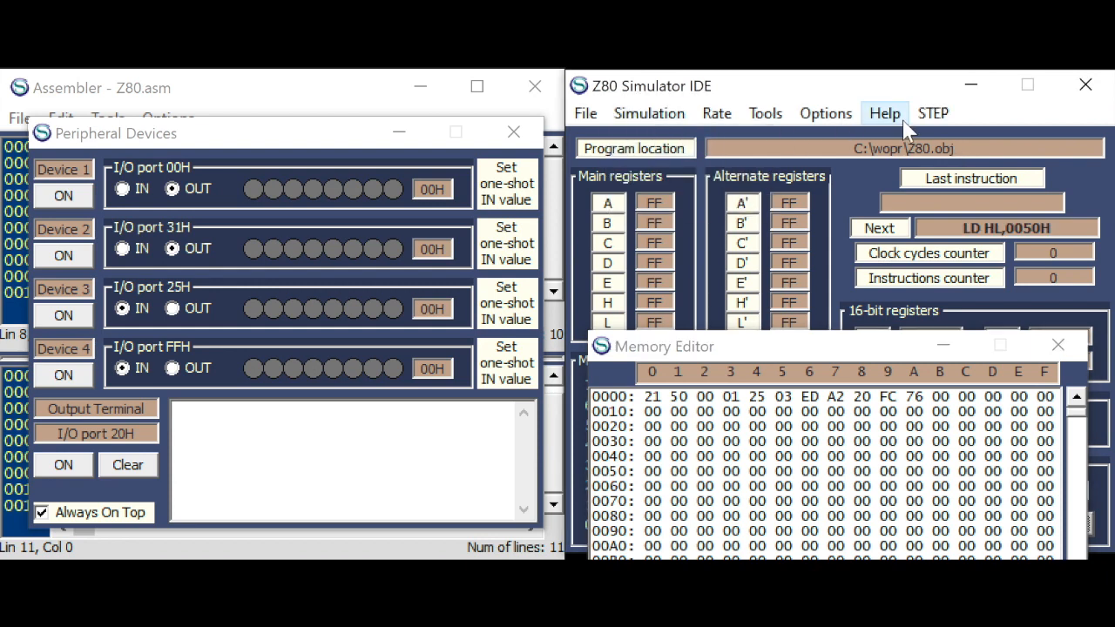
# - Step the INI loop to HALT, toggling port 25H bits so 01, 41 and 49 land at 0050h onward
pyautogui.click(934, 113)
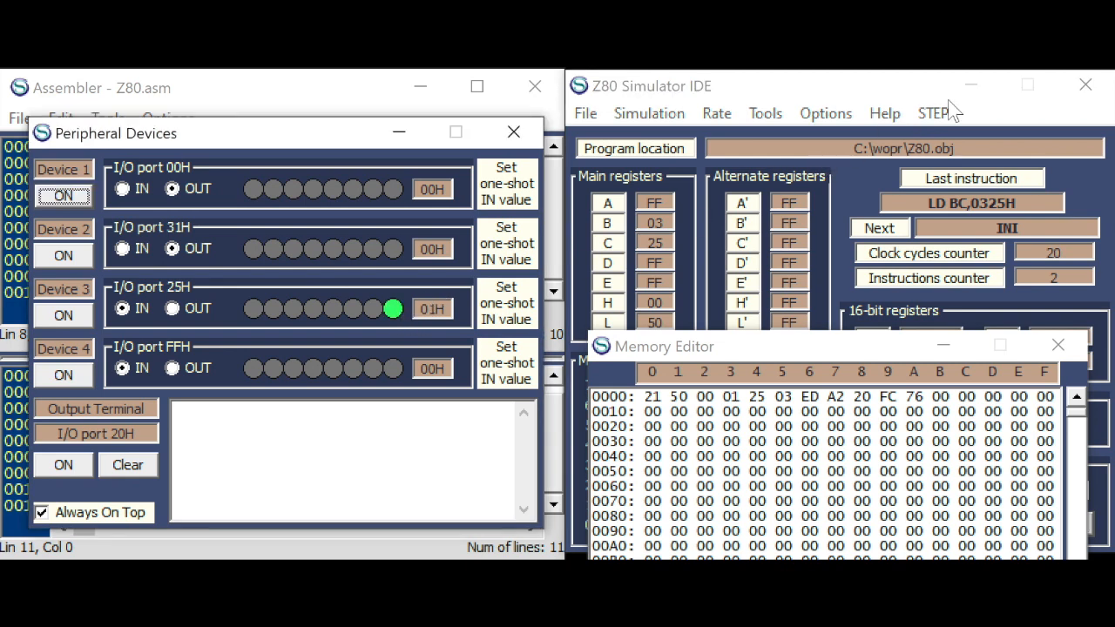
pyautogui.click(934, 113)
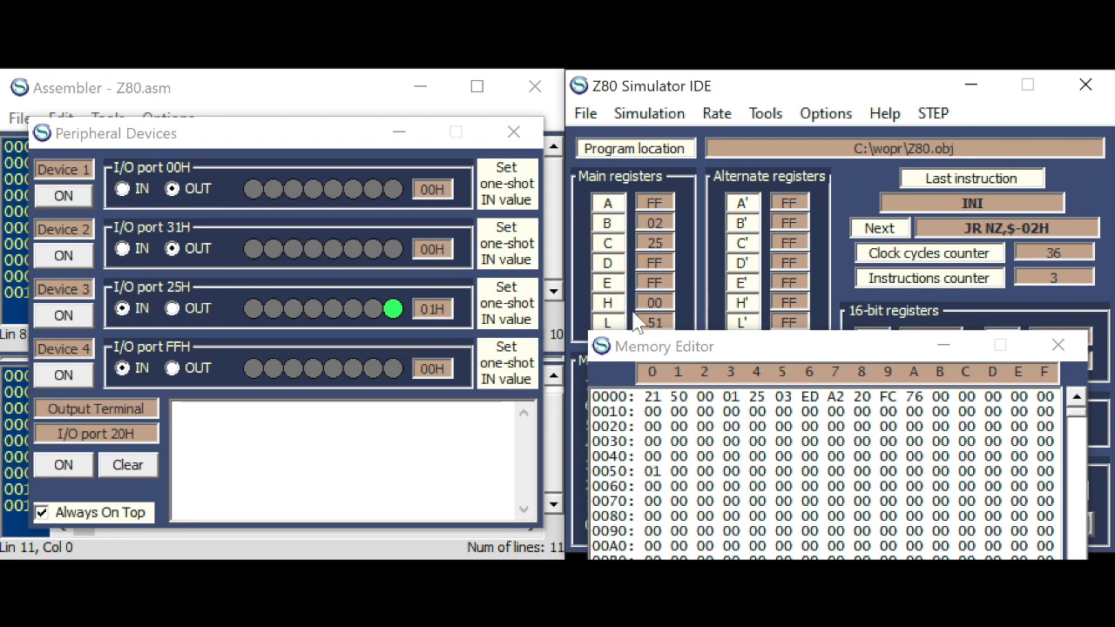
pyautogui.moveTo(629, 233)
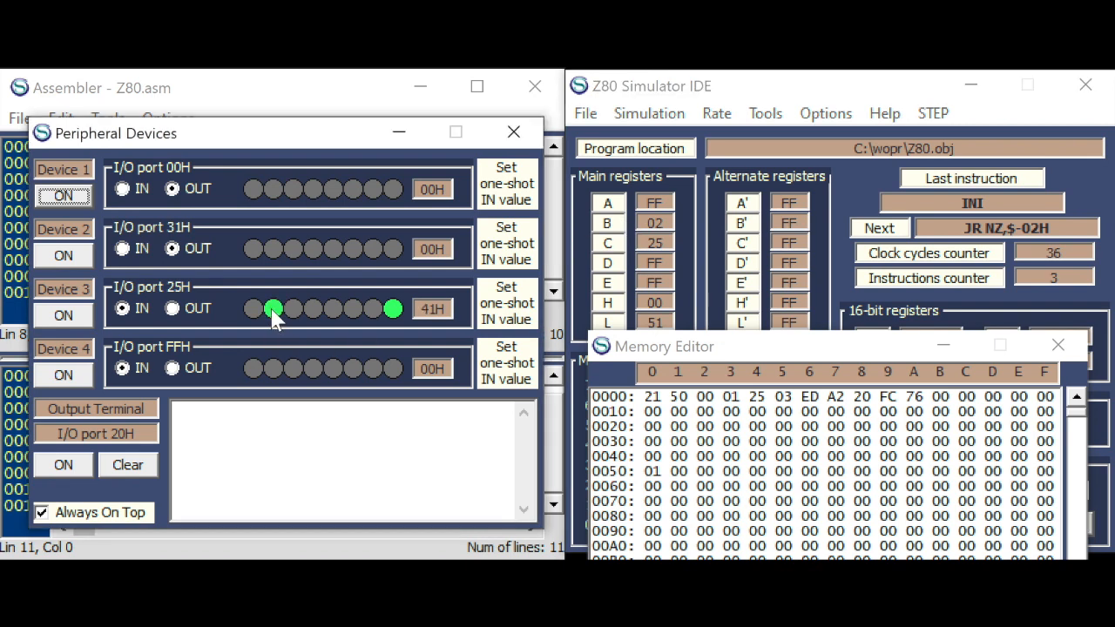
pyautogui.click(934, 113)
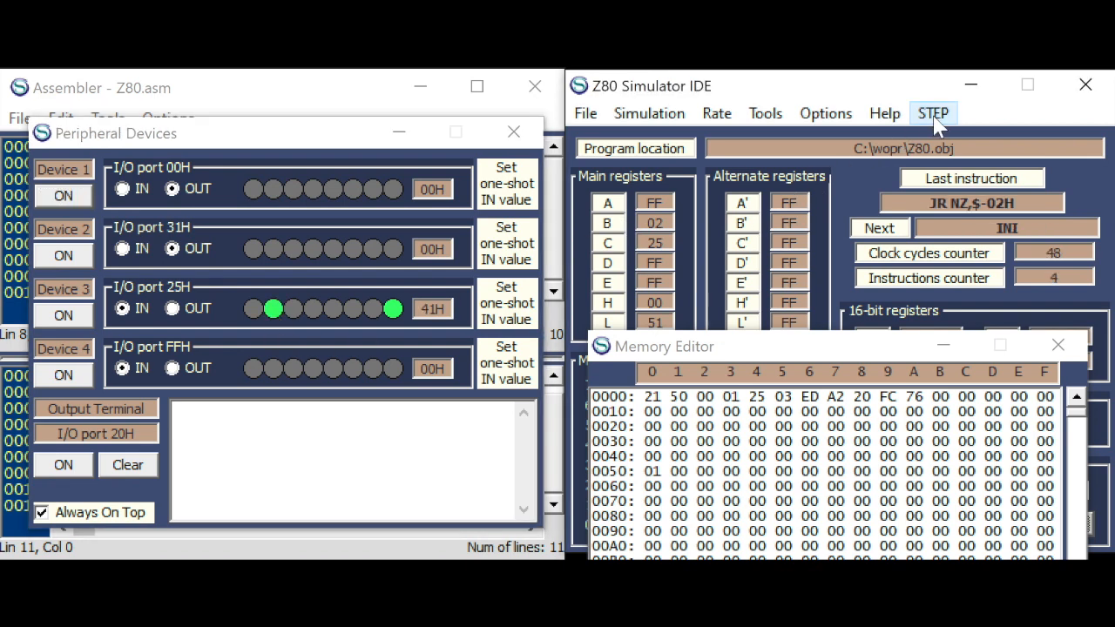
pyautogui.click(934, 114)
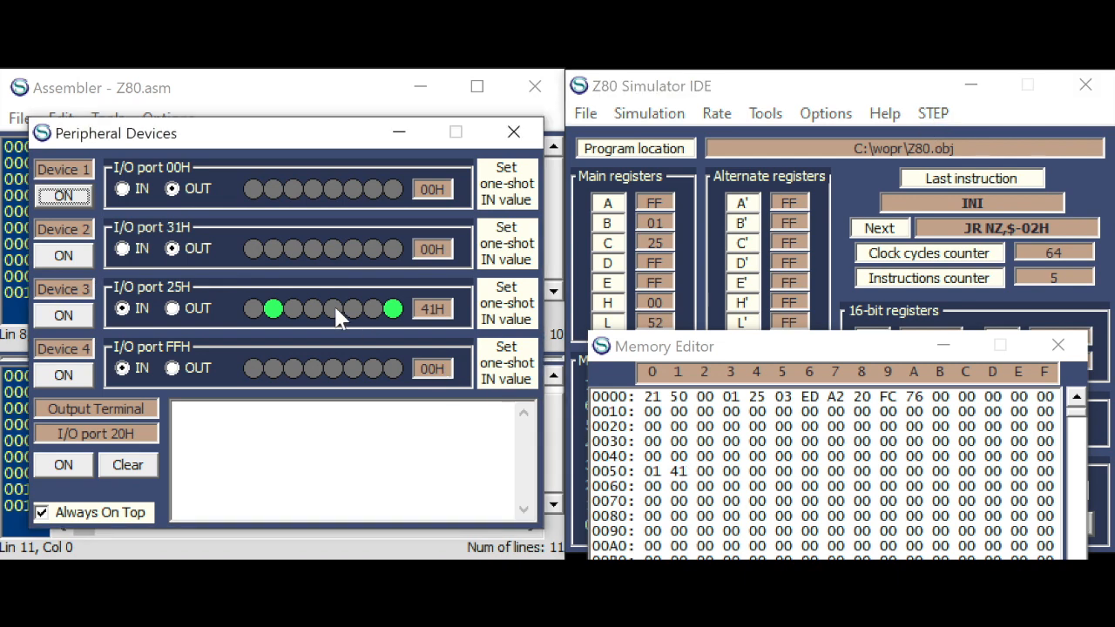
pyautogui.click(934, 113)
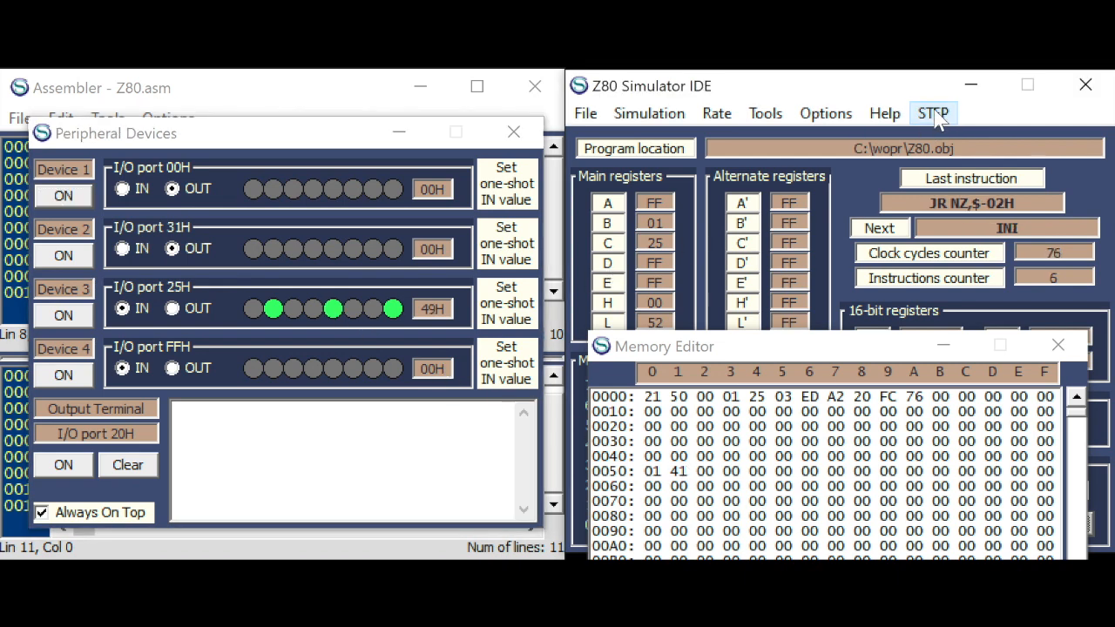
pyautogui.click(934, 114)
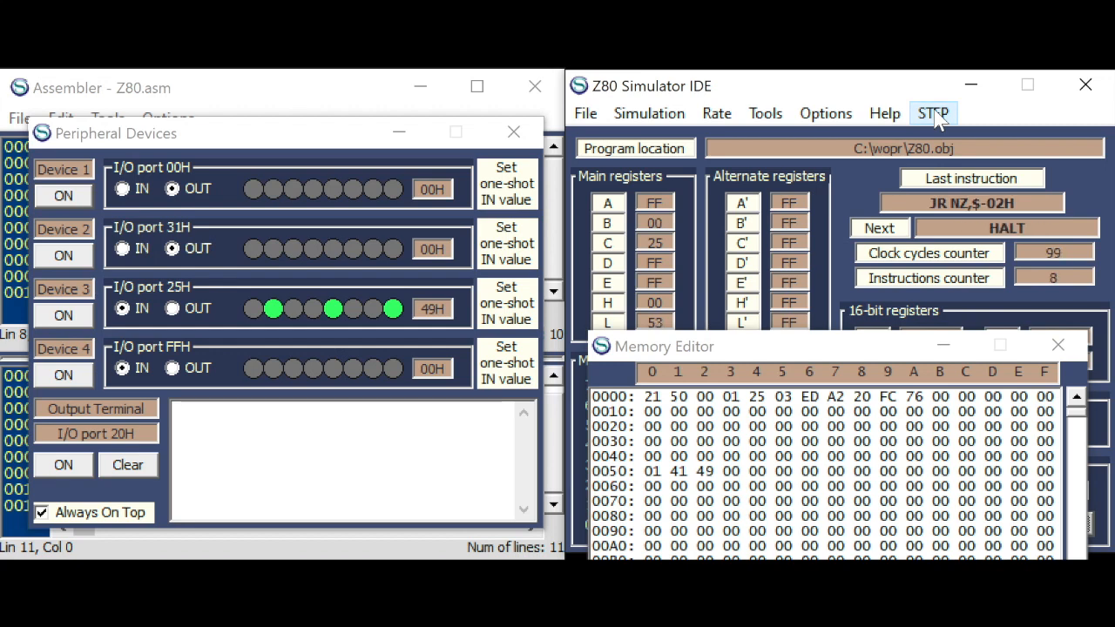
pyautogui.click(934, 113)
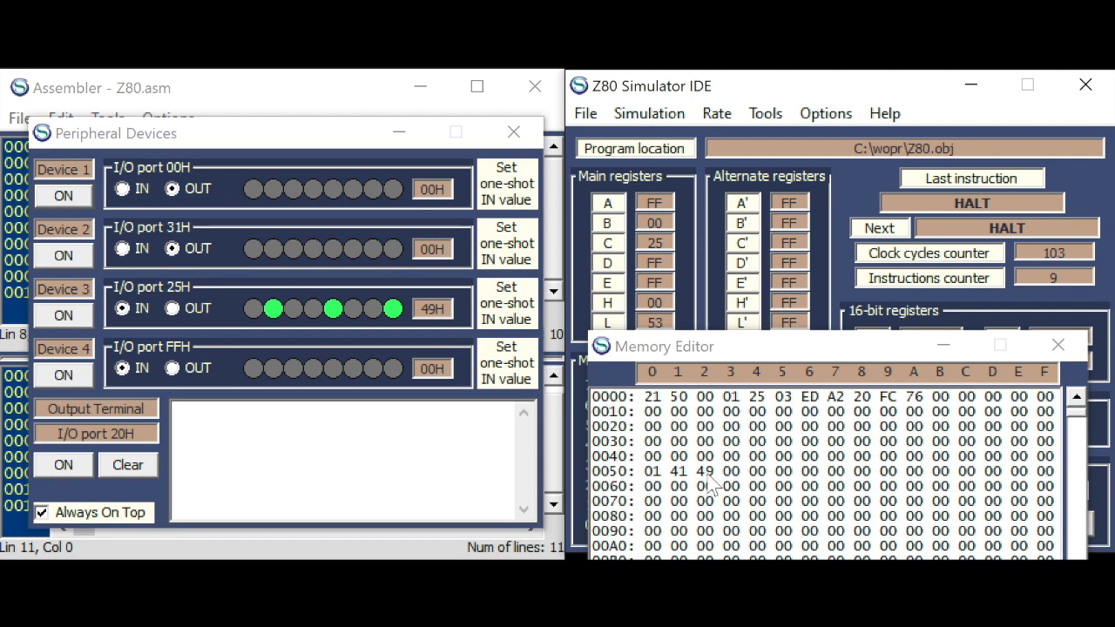
pyautogui.moveTo(404, 141)
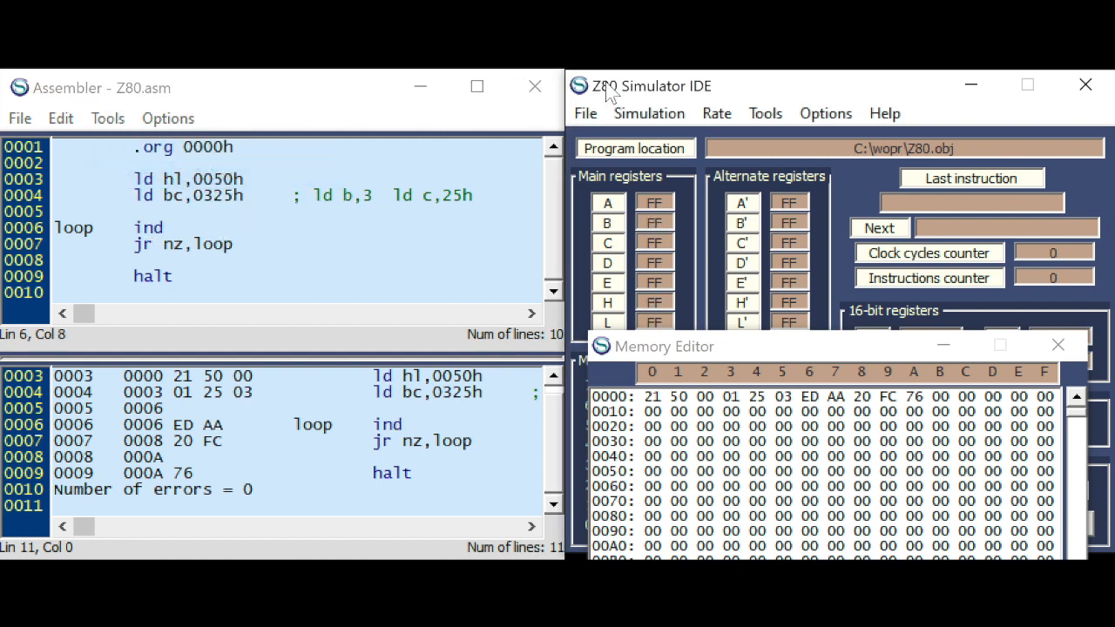
# - Start the IND program and step it to HALT, setting port 25H bits so 49, 21 and 28 store downward from 0050h
pyautogui.click(878, 226)
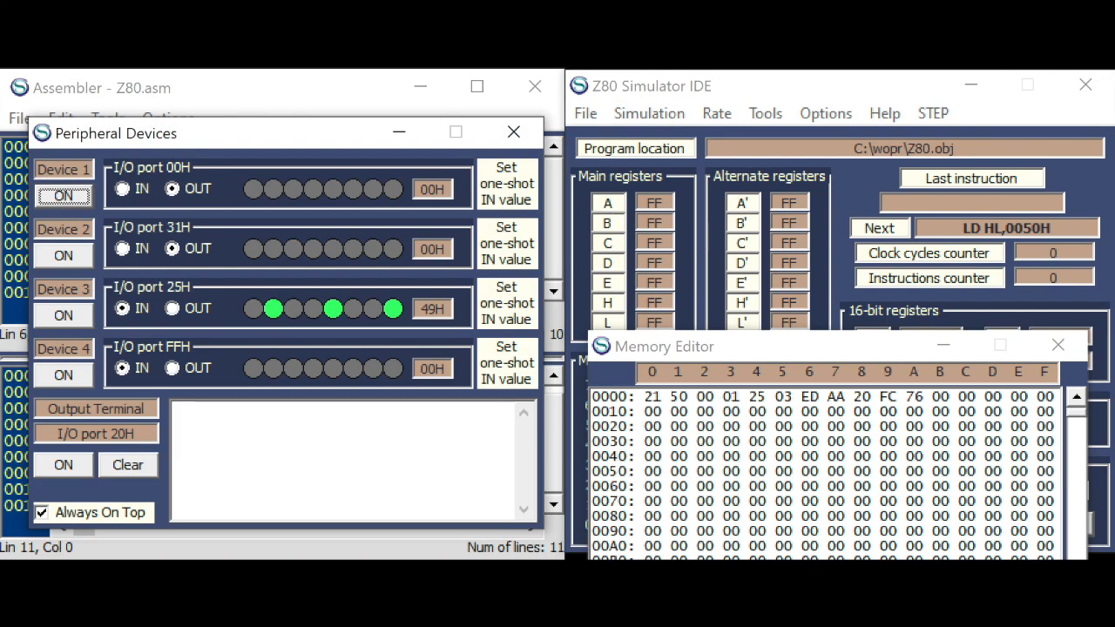
pyautogui.click(934, 113)
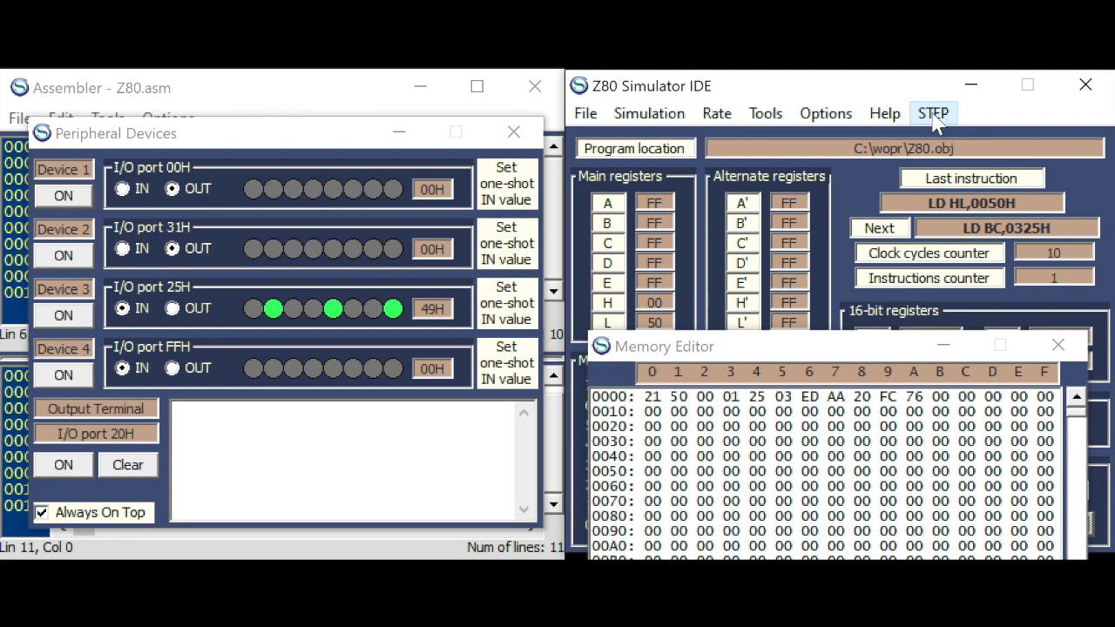
pyautogui.click(934, 113)
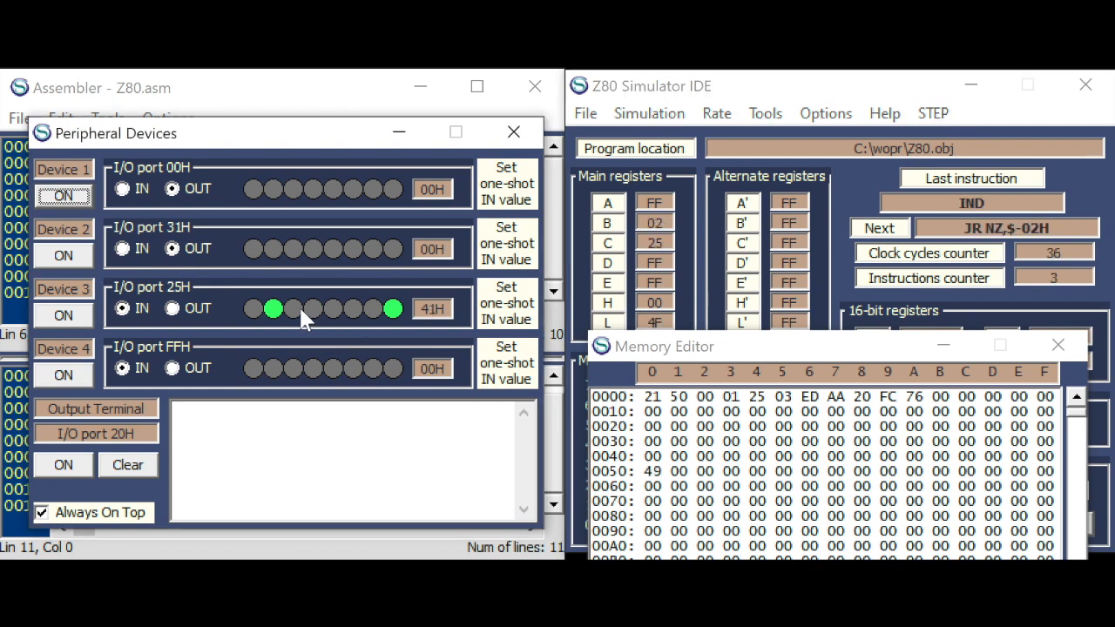
pyautogui.click(272, 308)
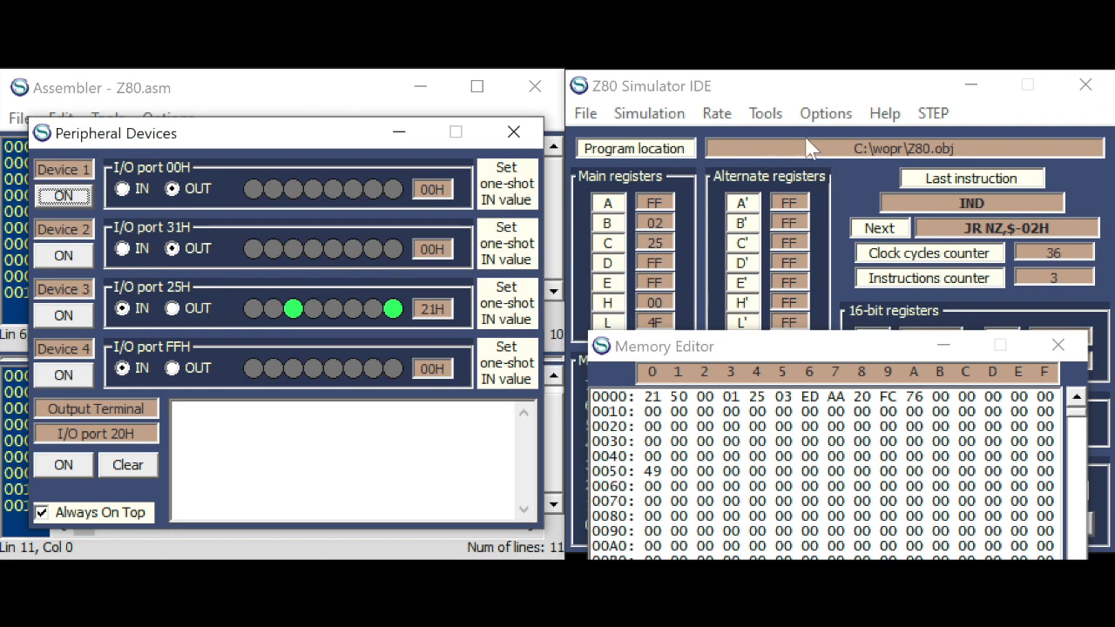
pyautogui.click(934, 113)
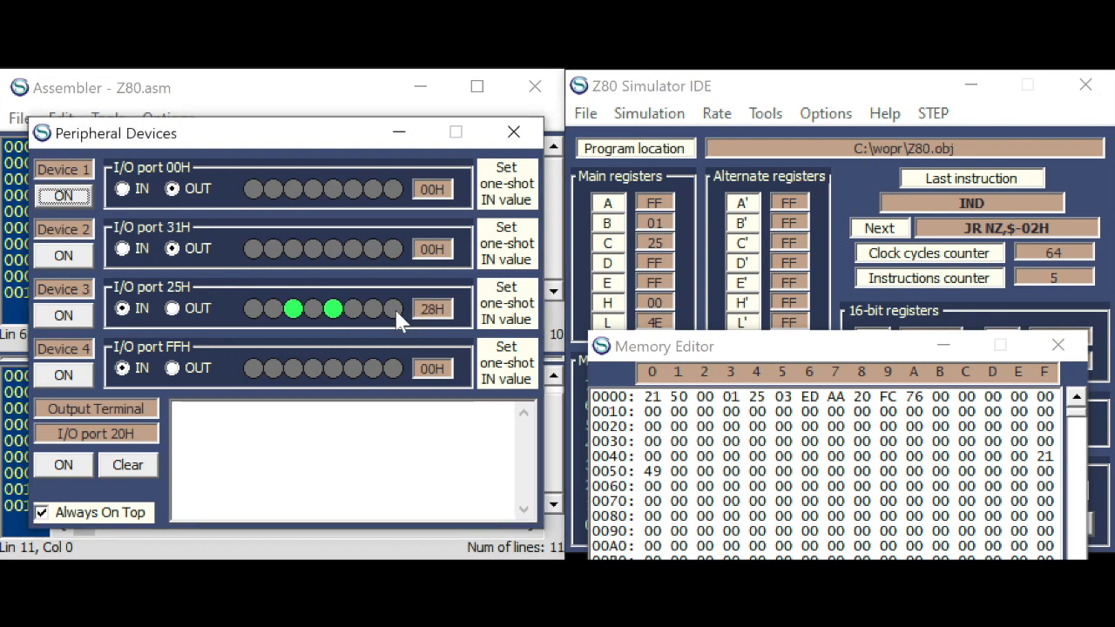
pyautogui.click(934, 113)
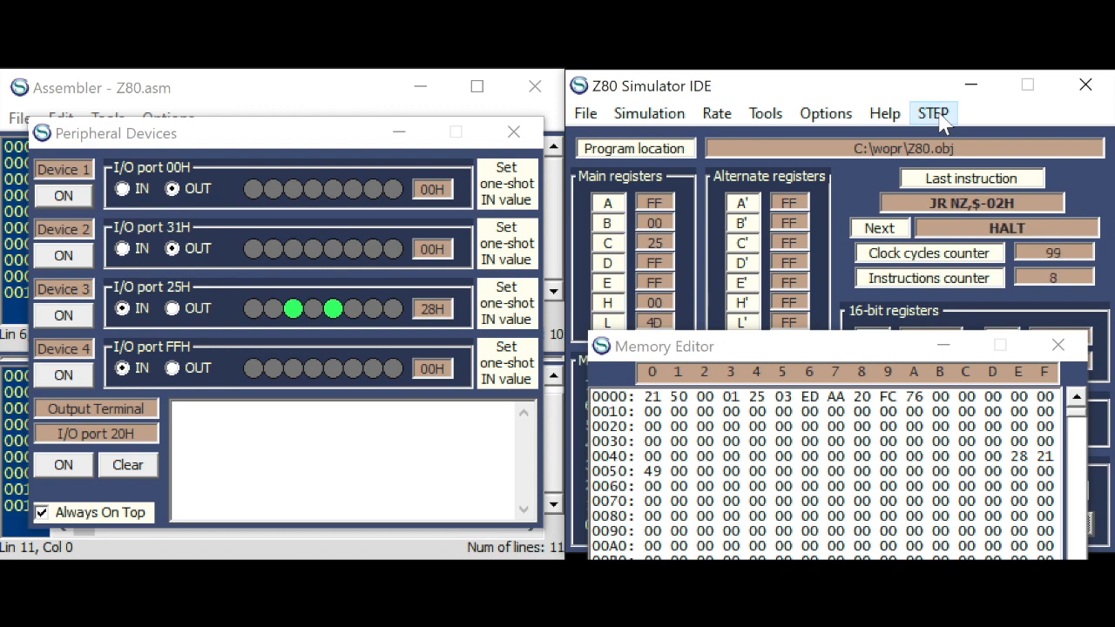
pyautogui.click(934, 113)
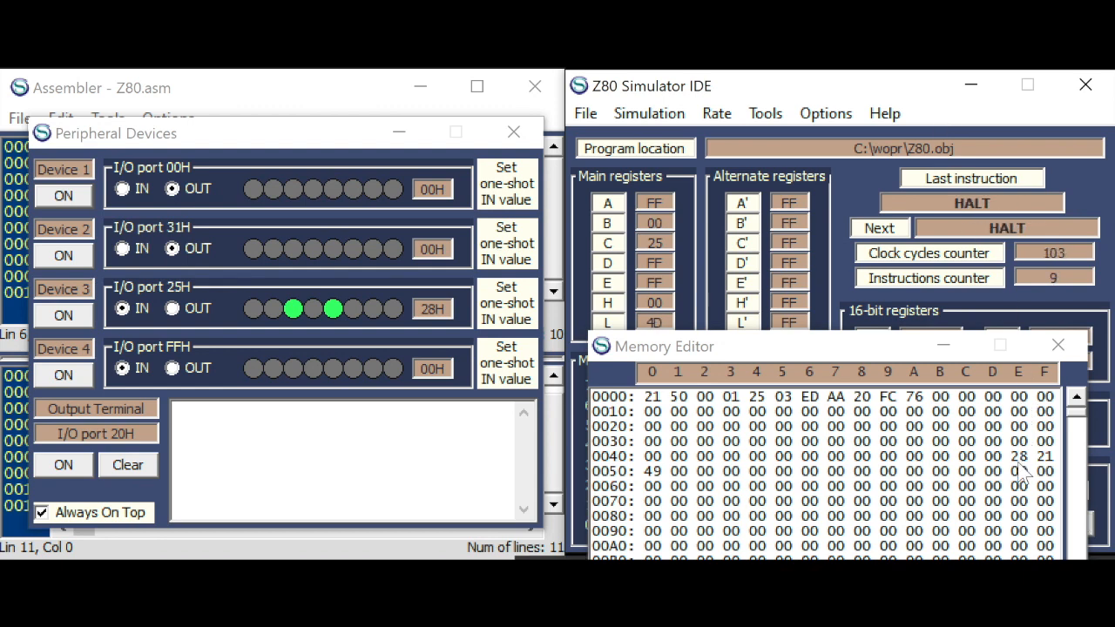
pyautogui.moveTo(401, 140)
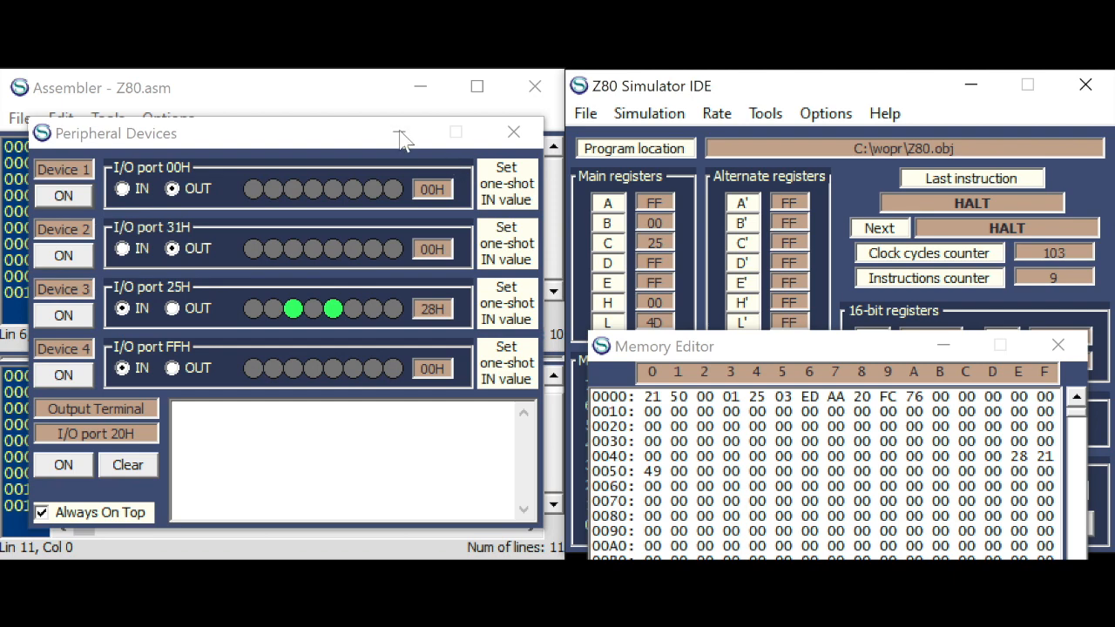
# - Change ind to indr, delete the jr nz,loop line, and assemble and load the program
pyautogui.click(512, 131)
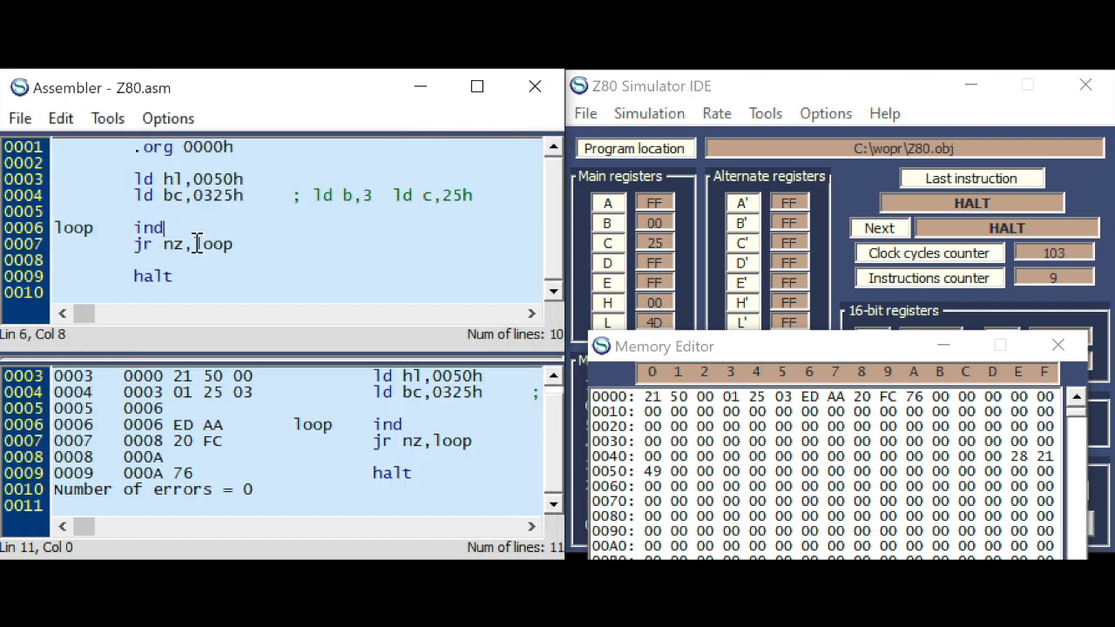
pyautogui.write('r')
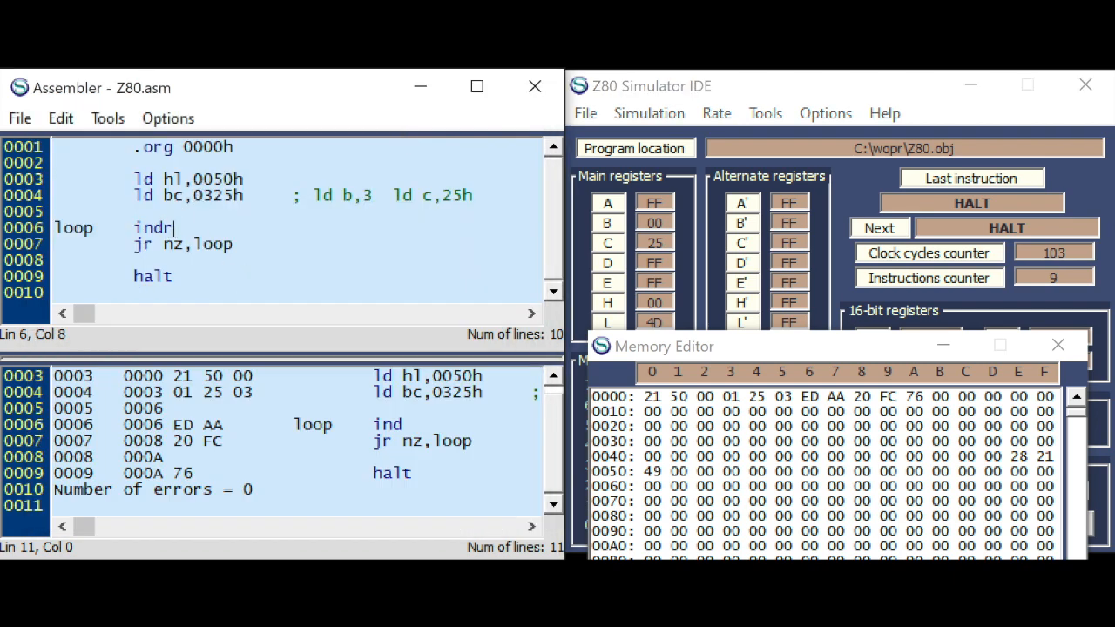
pyautogui.click(237, 277)
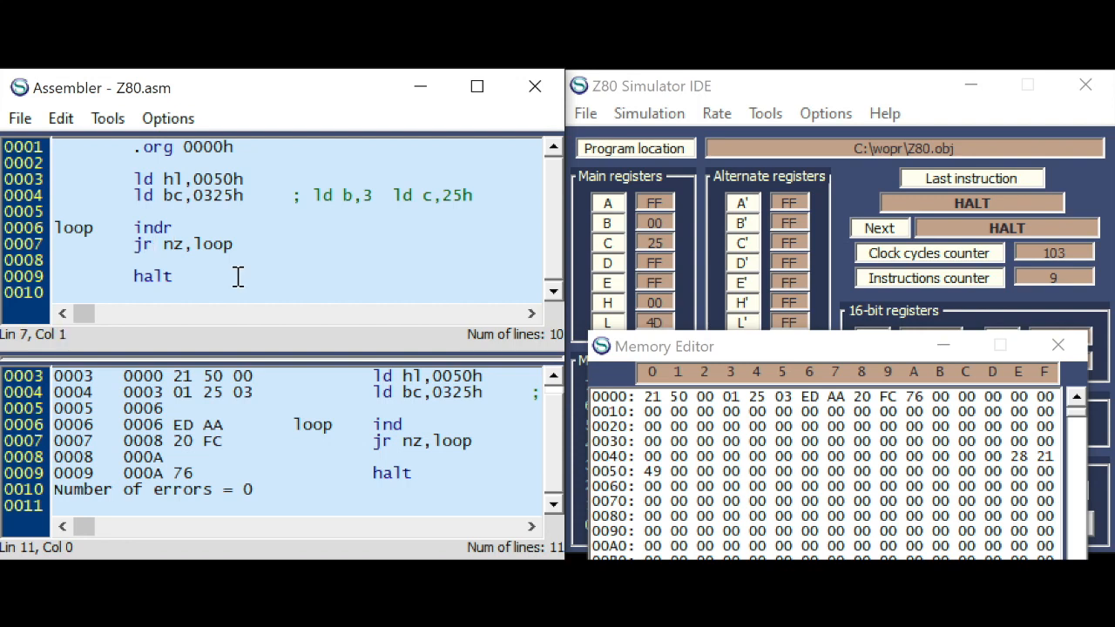
pyautogui.doubleClick(174, 244)
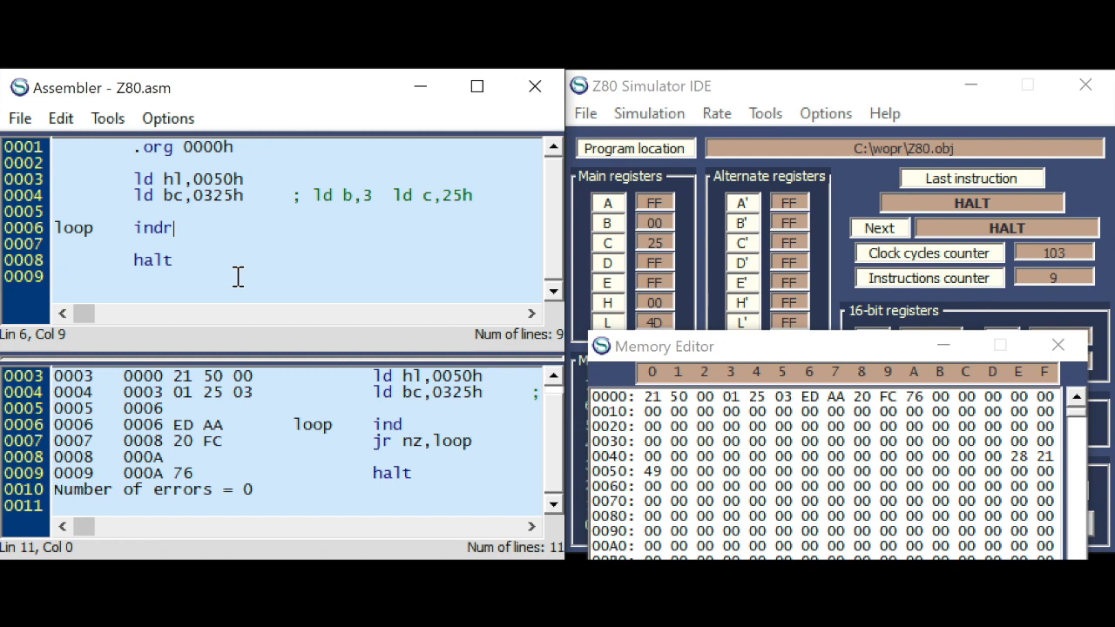
pyautogui.click(106, 118)
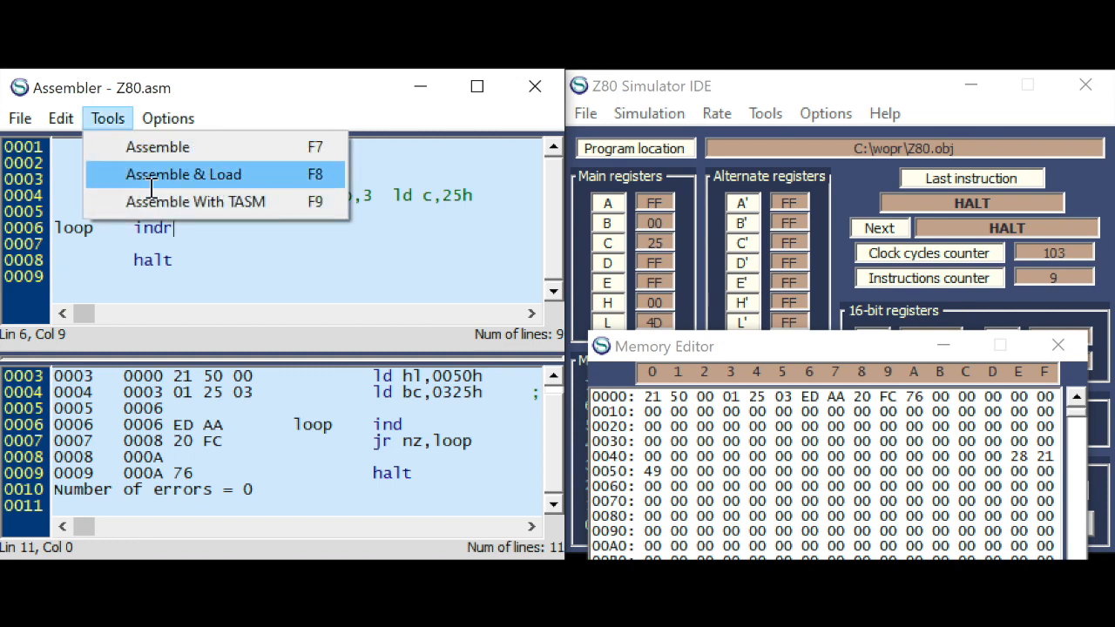
pyautogui.click(648, 112)
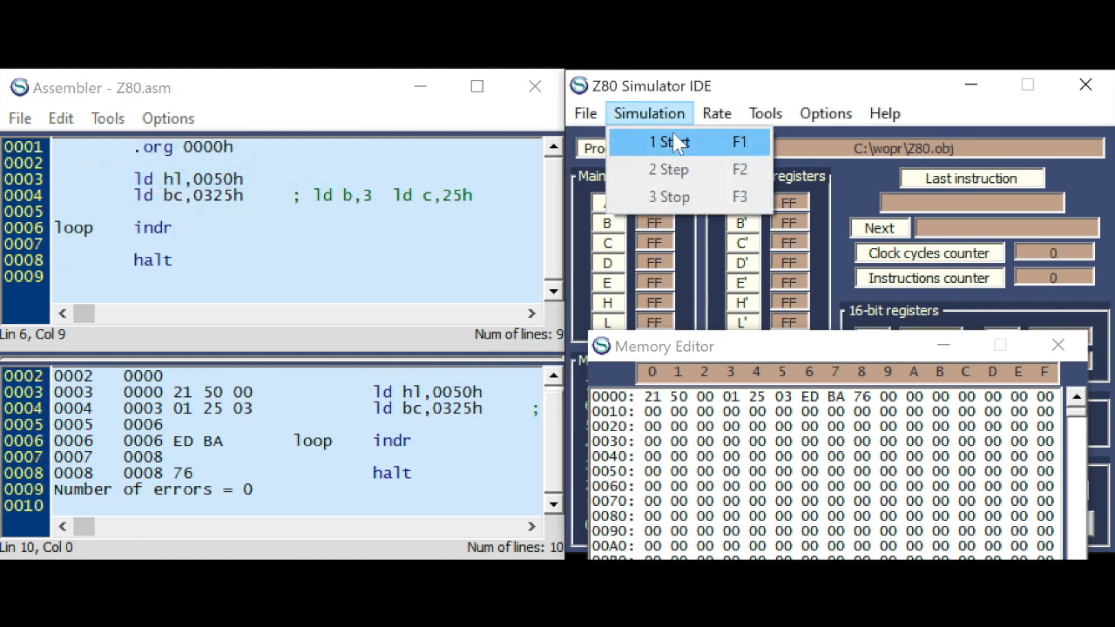
# - Start the simulation and step the INDR instruction, storing port 25H inputs downward from 0050h
pyautogui.click(667, 142)
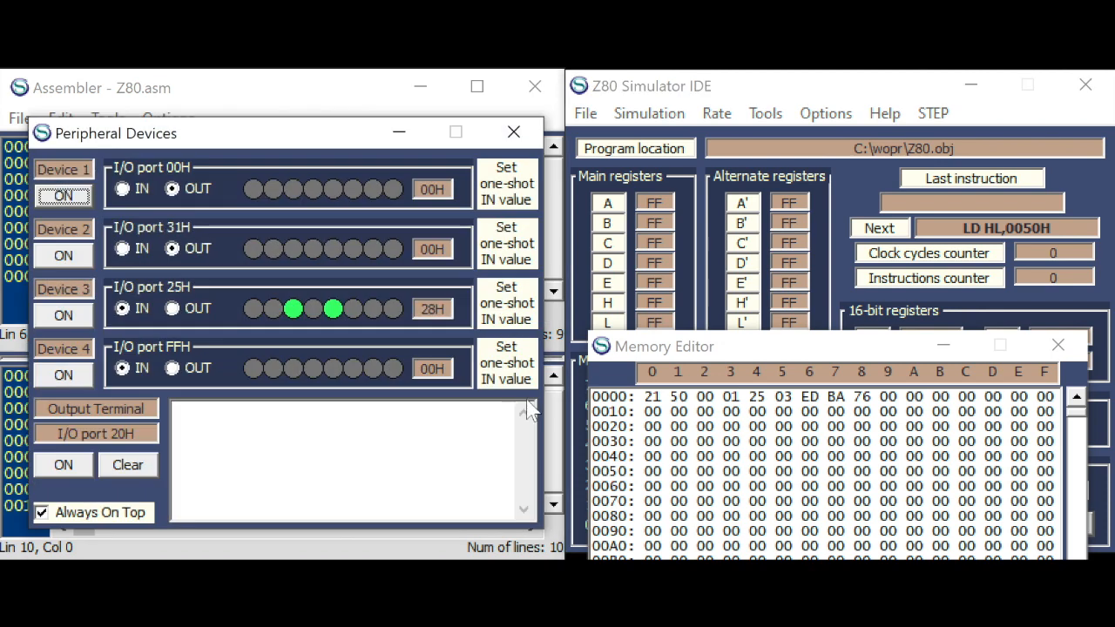
pyautogui.click(933, 113)
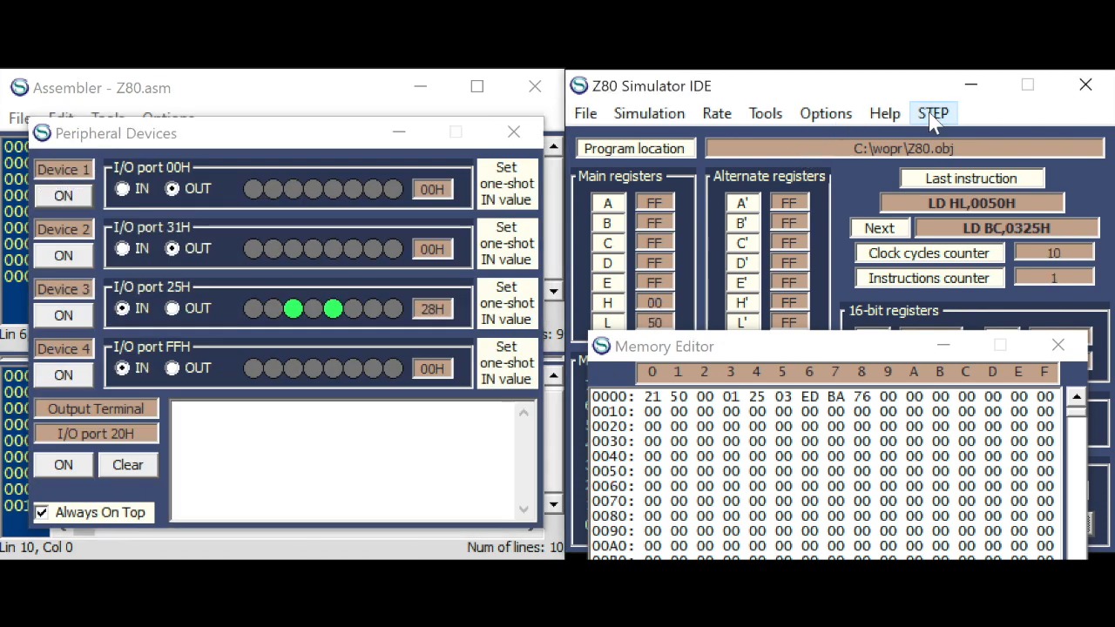
pyautogui.click(932, 113)
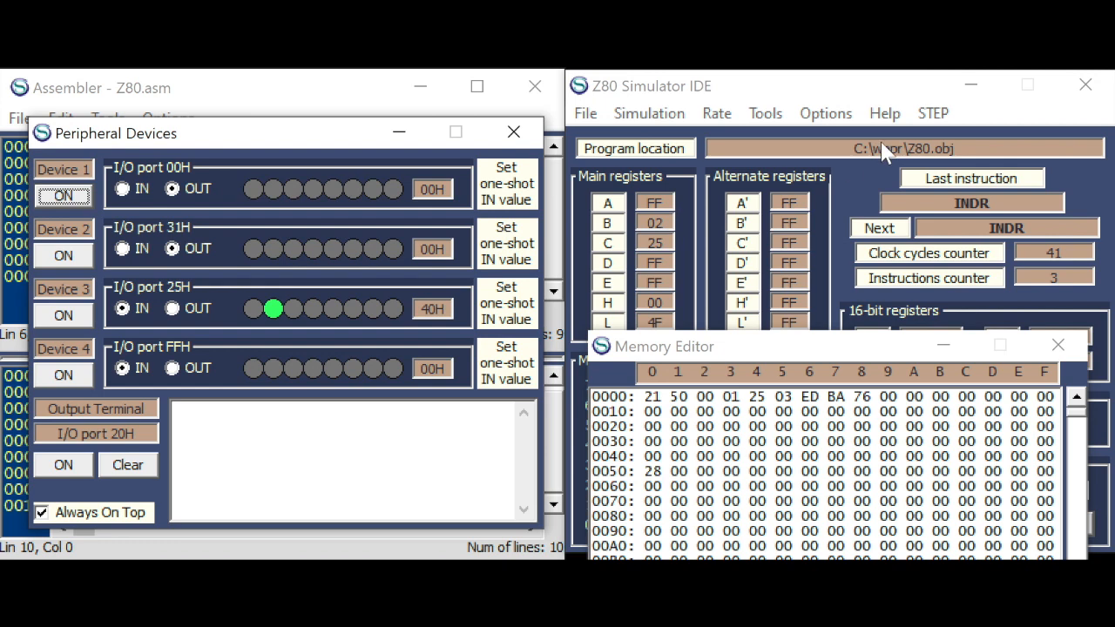
pyautogui.click(934, 113)
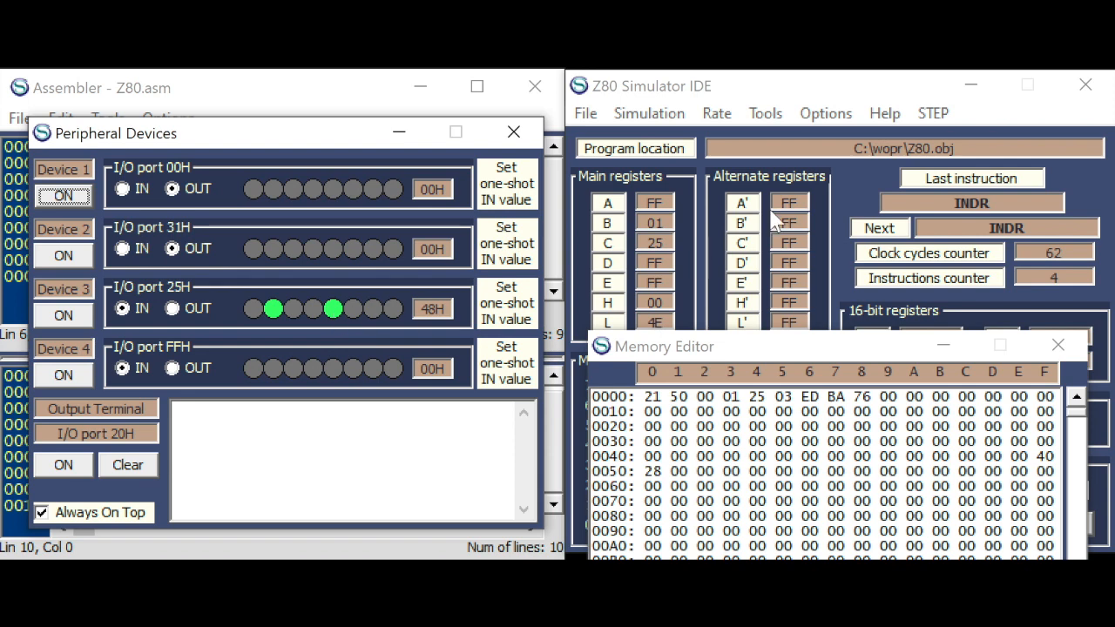
pyautogui.click(878, 226)
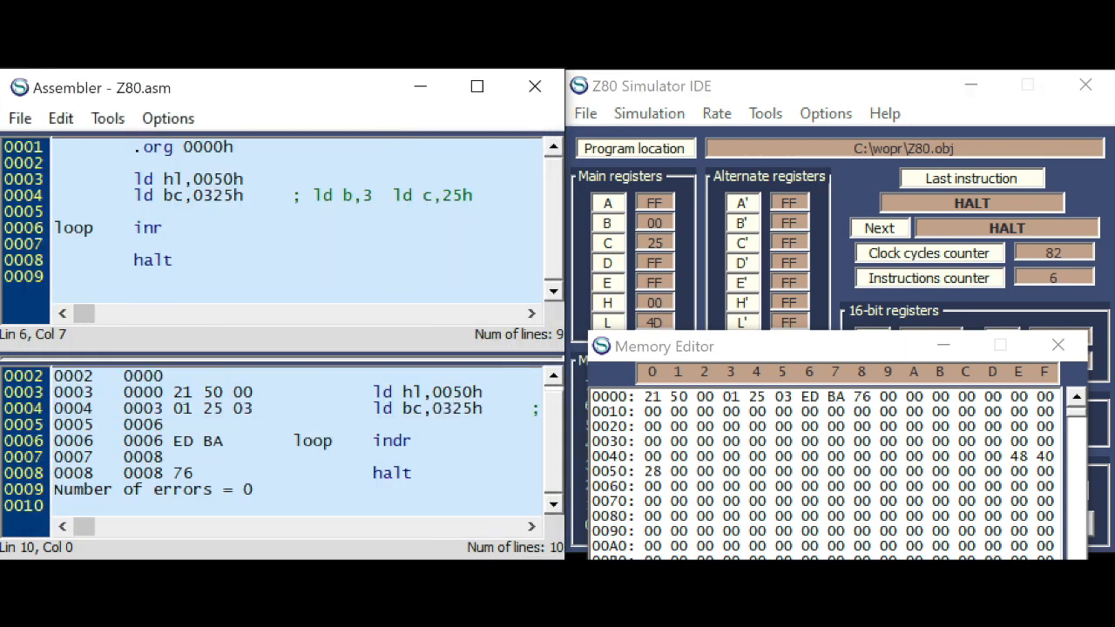
# - Assemble and load the inir version, set port 25H bits, and step to HALT storing 48, 4E, EE upward from 0050h
pyautogui.click(108, 119)
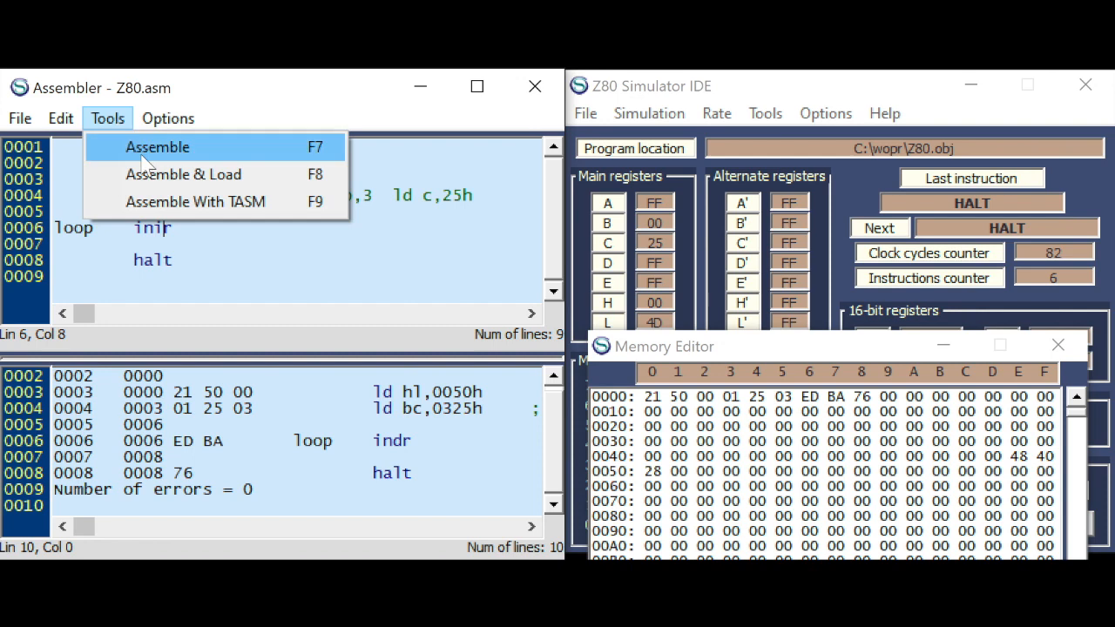
pyautogui.click(648, 114)
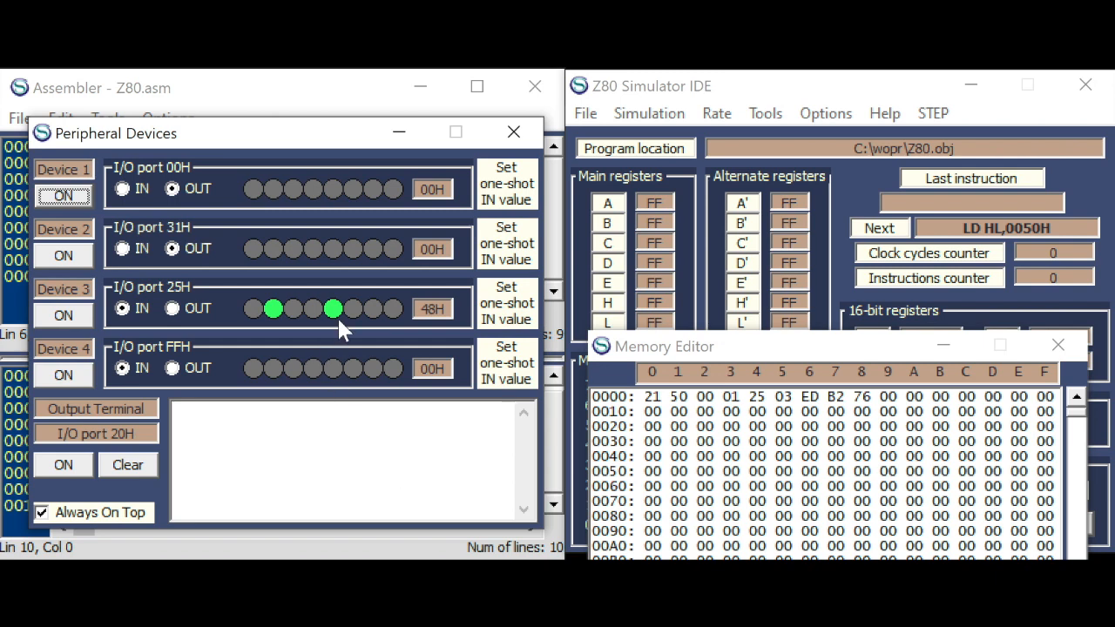
pyautogui.click(934, 113)
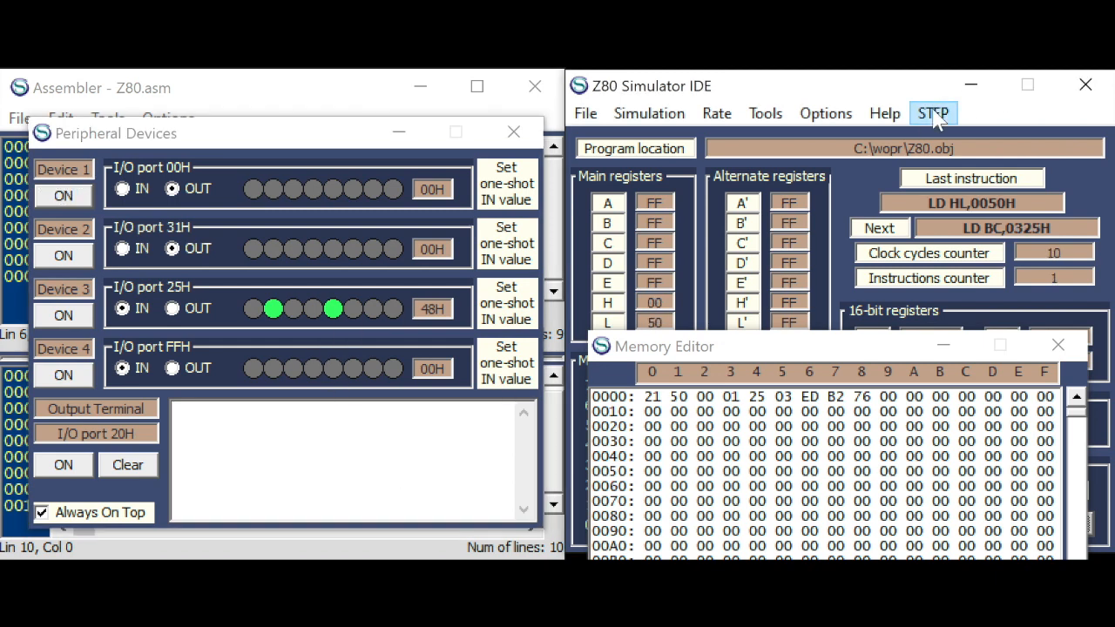
pyautogui.click(934, 114)
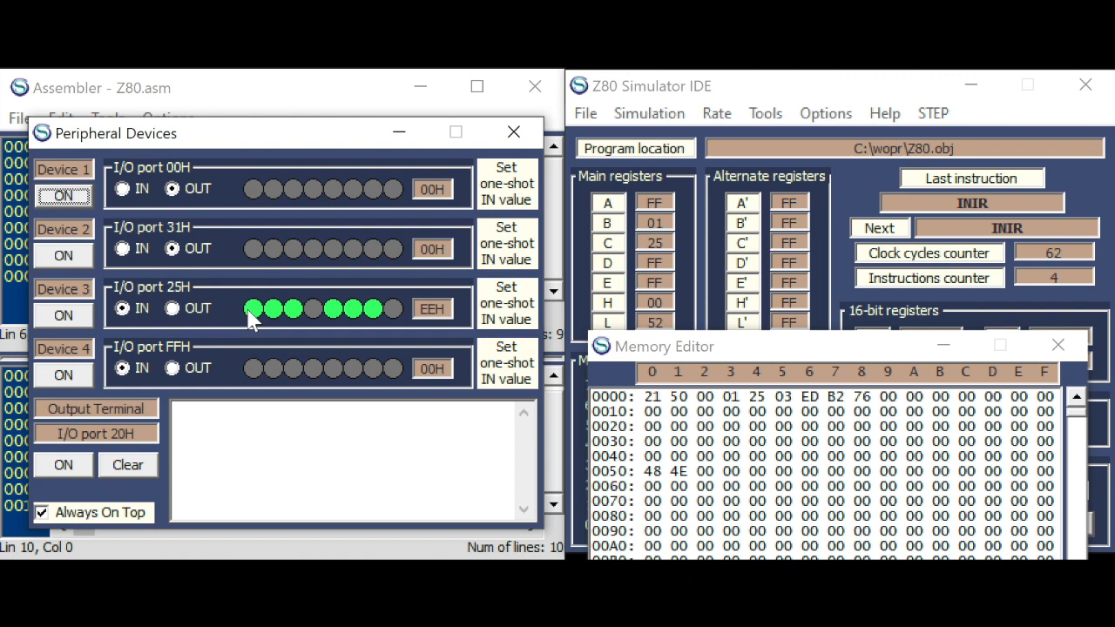
pyautogui.click(934, 113)
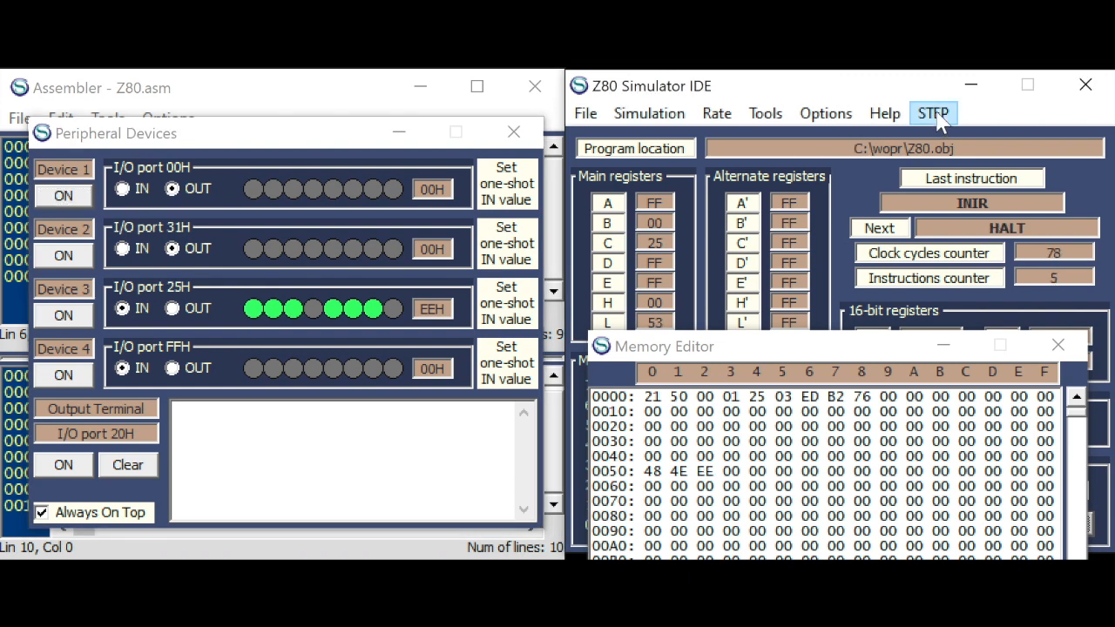
pyautogui.click(934, 113)
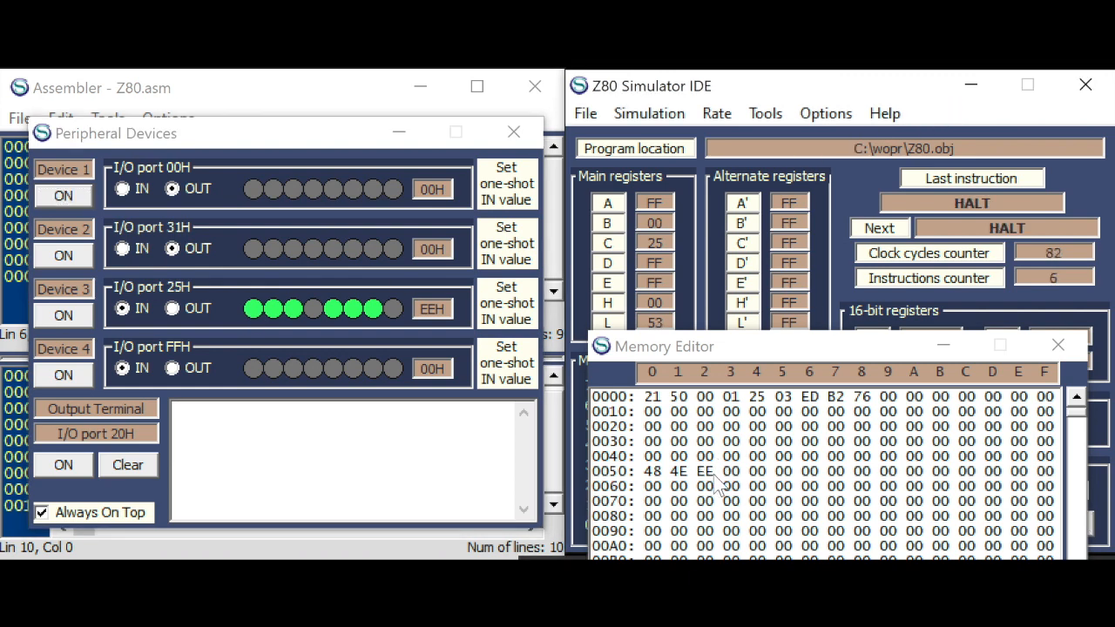